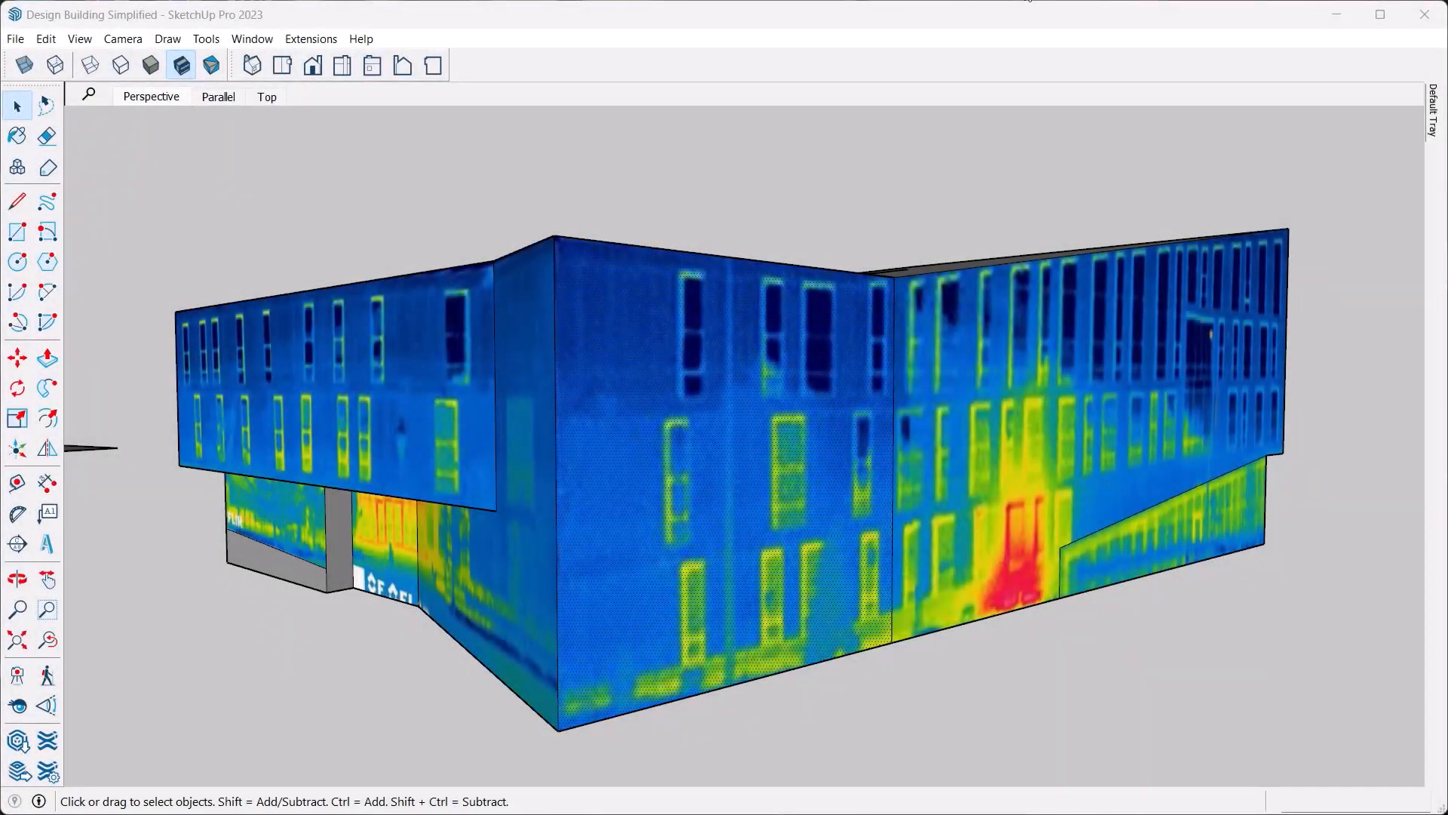
{"action": "mouse_move", "coordinate": [620, 343]}
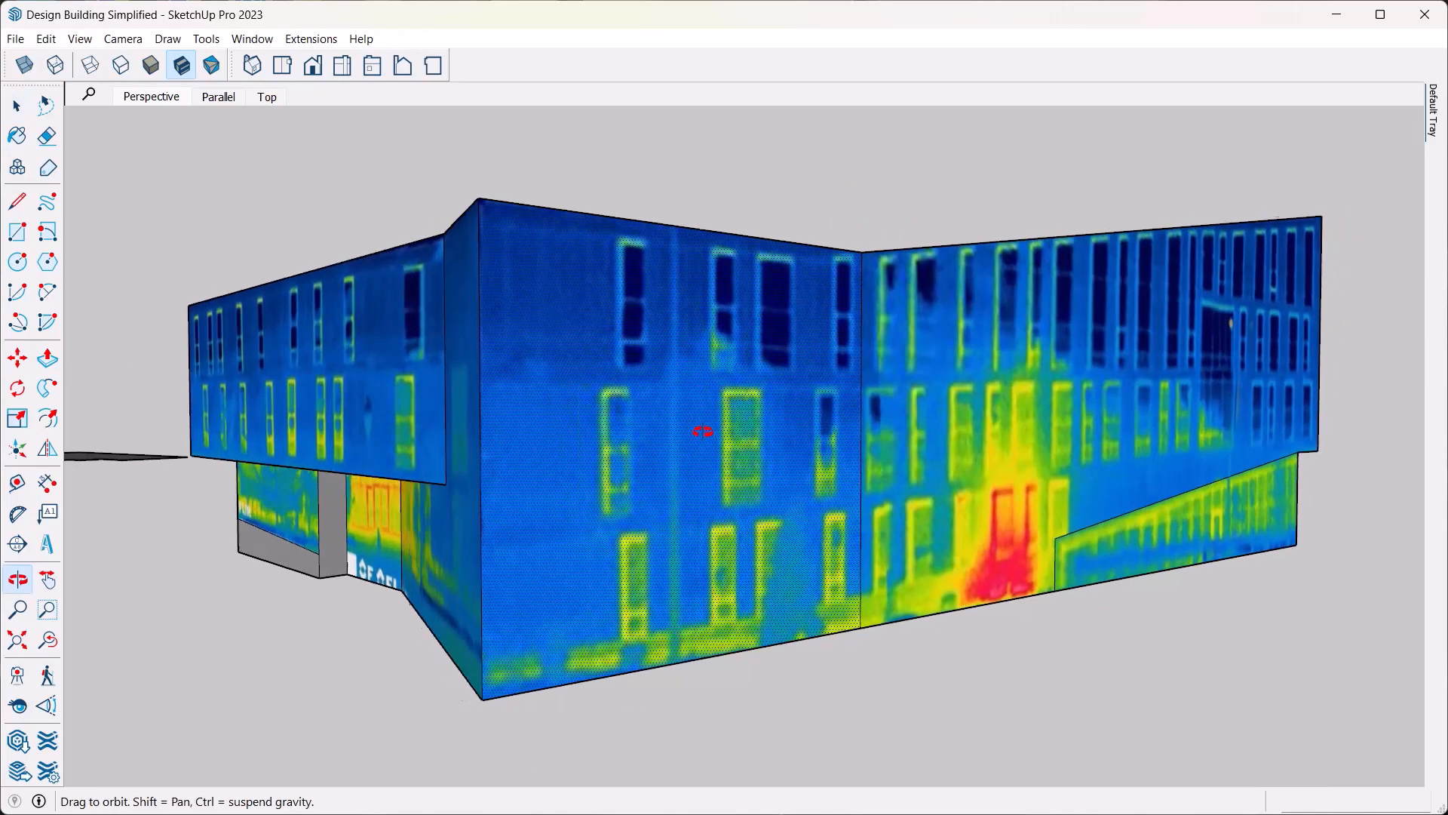
- Switch to Chrome's FLIR ONE Gen 3 thermal camera product tab from the taskbar
{"action": "left_click", "coordinate": [17, 106]}
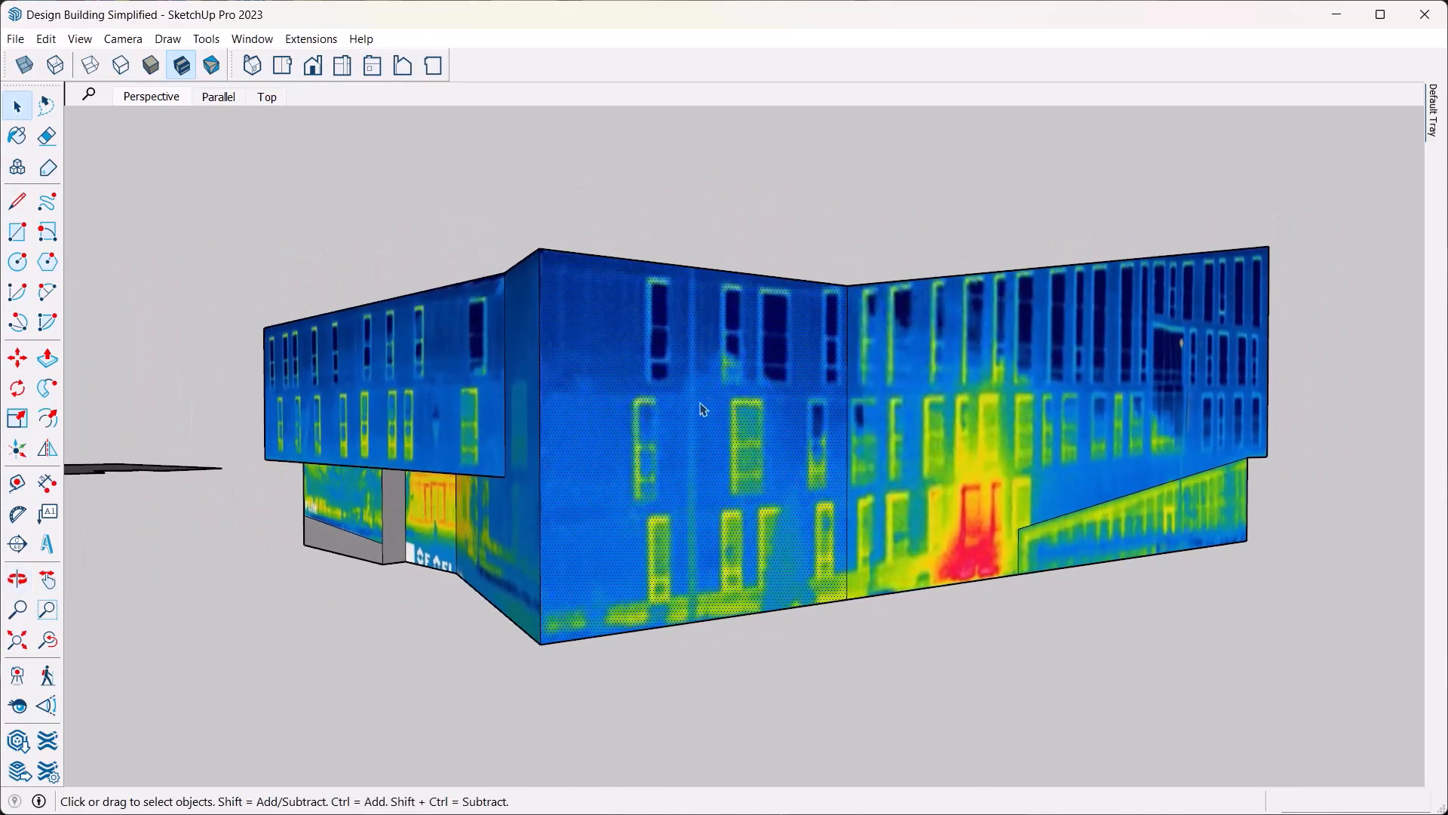
{"action": "mouse_move", "coordinate": [592, 388]}
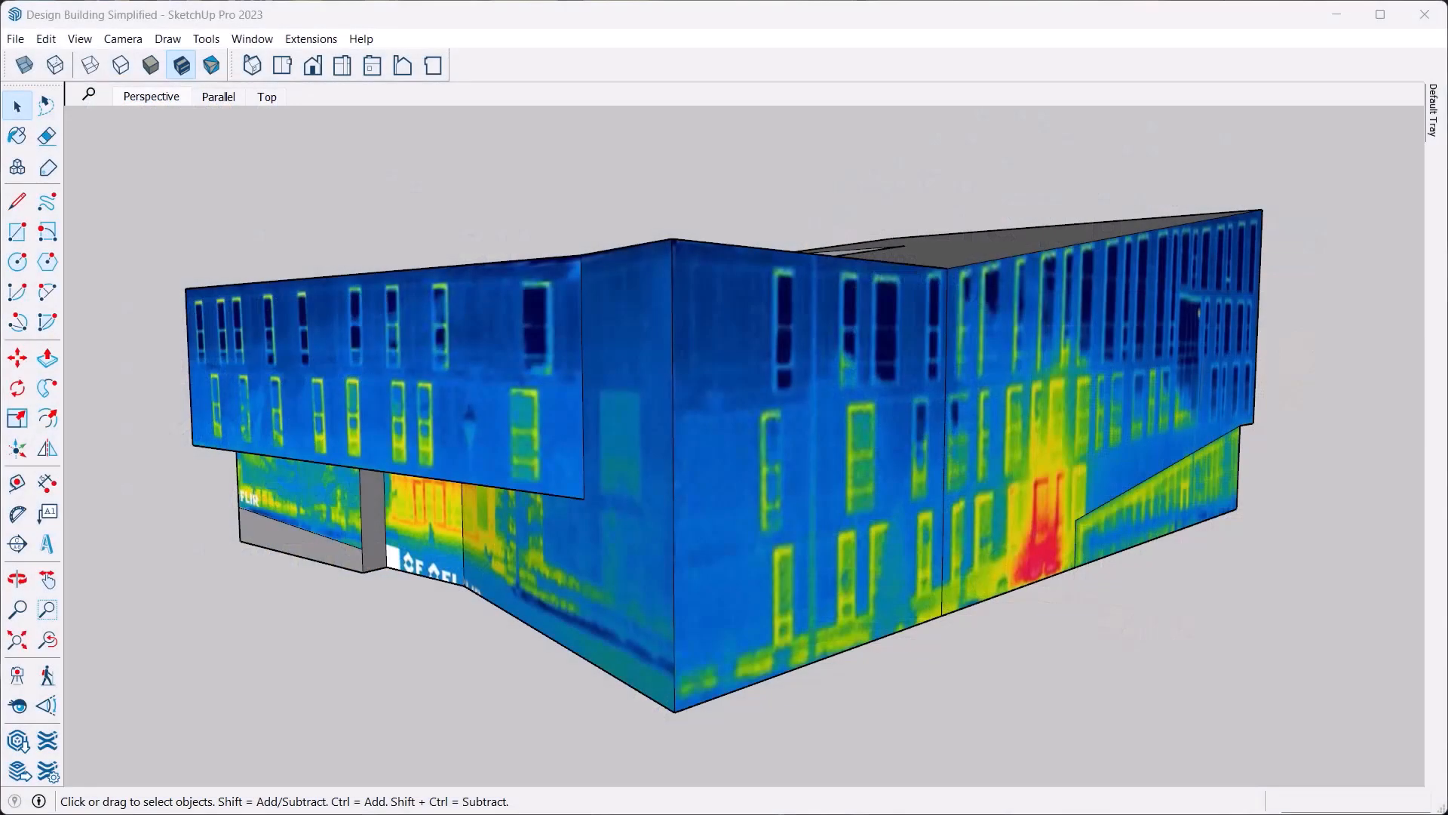
{"action": "mouse_move", "coordinate": [954, 217]}
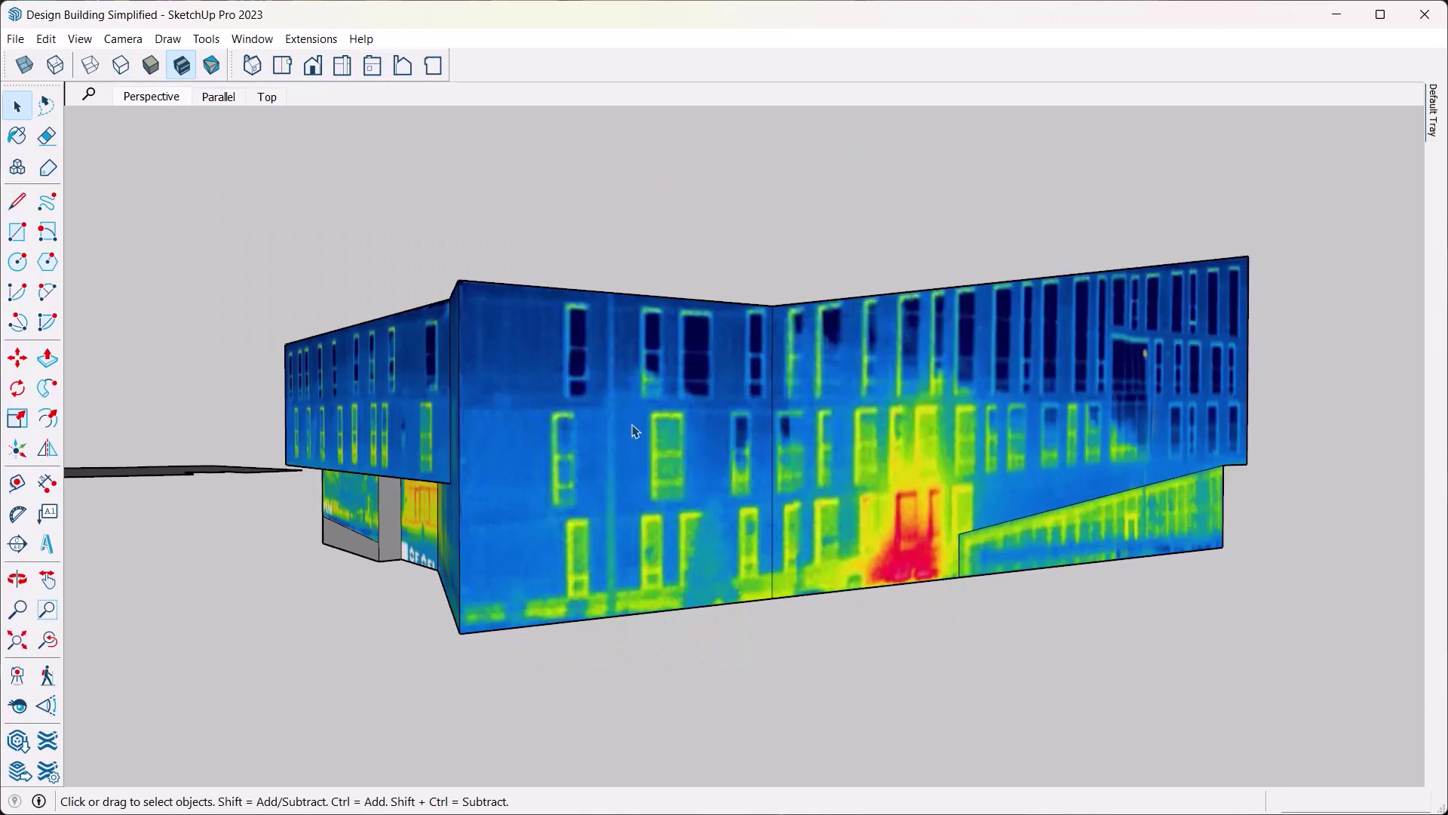
{"action": "mouse_move", "coordinate": [619, 444]}
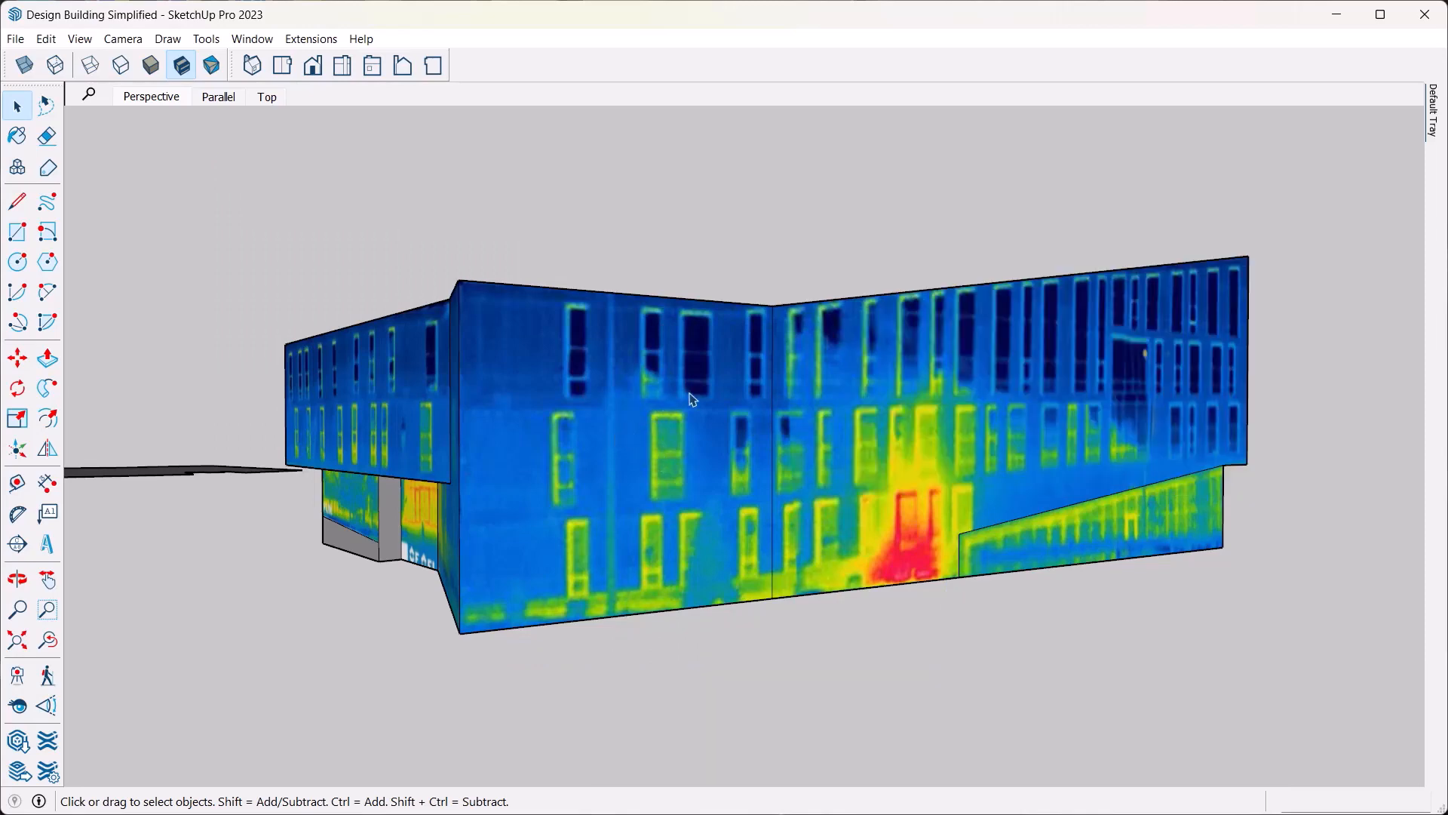
{"action": "mouse_move", "coordinate": [1089, 365]}
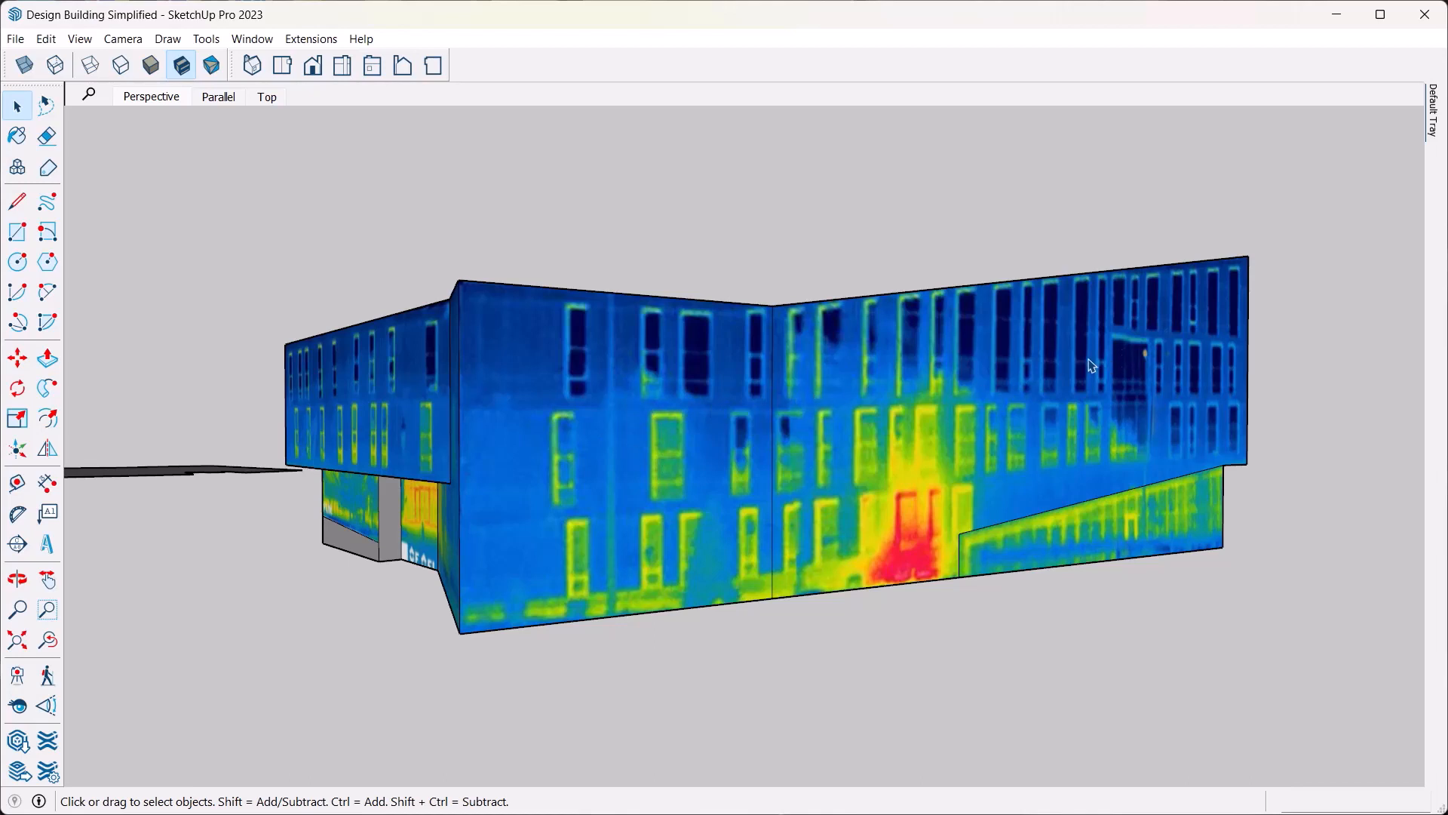
{"action": "mouse_move", "coordinate": [1068, 339]}
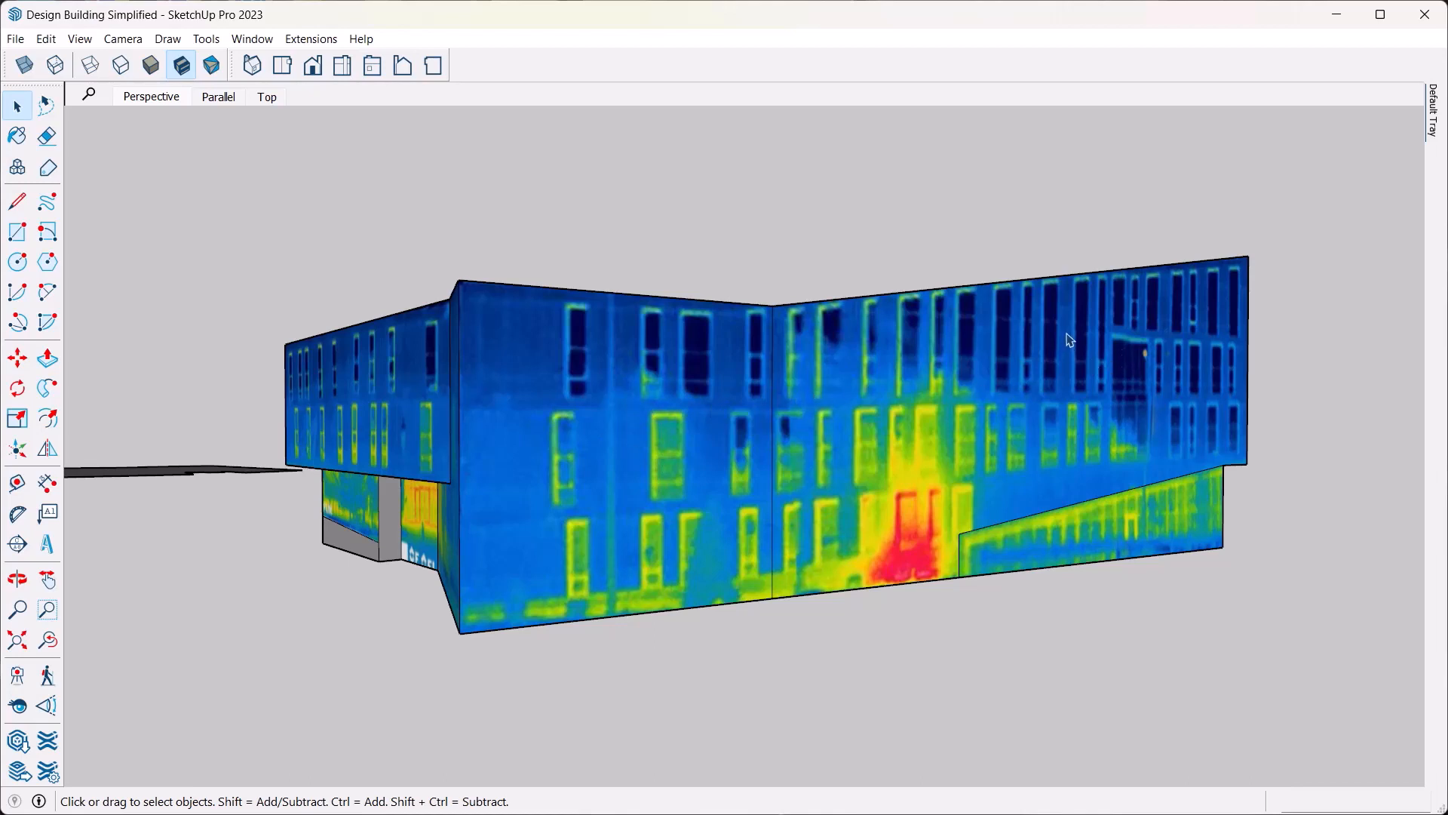
{"action": "mouse_move", "coordinate": [886, 368]}
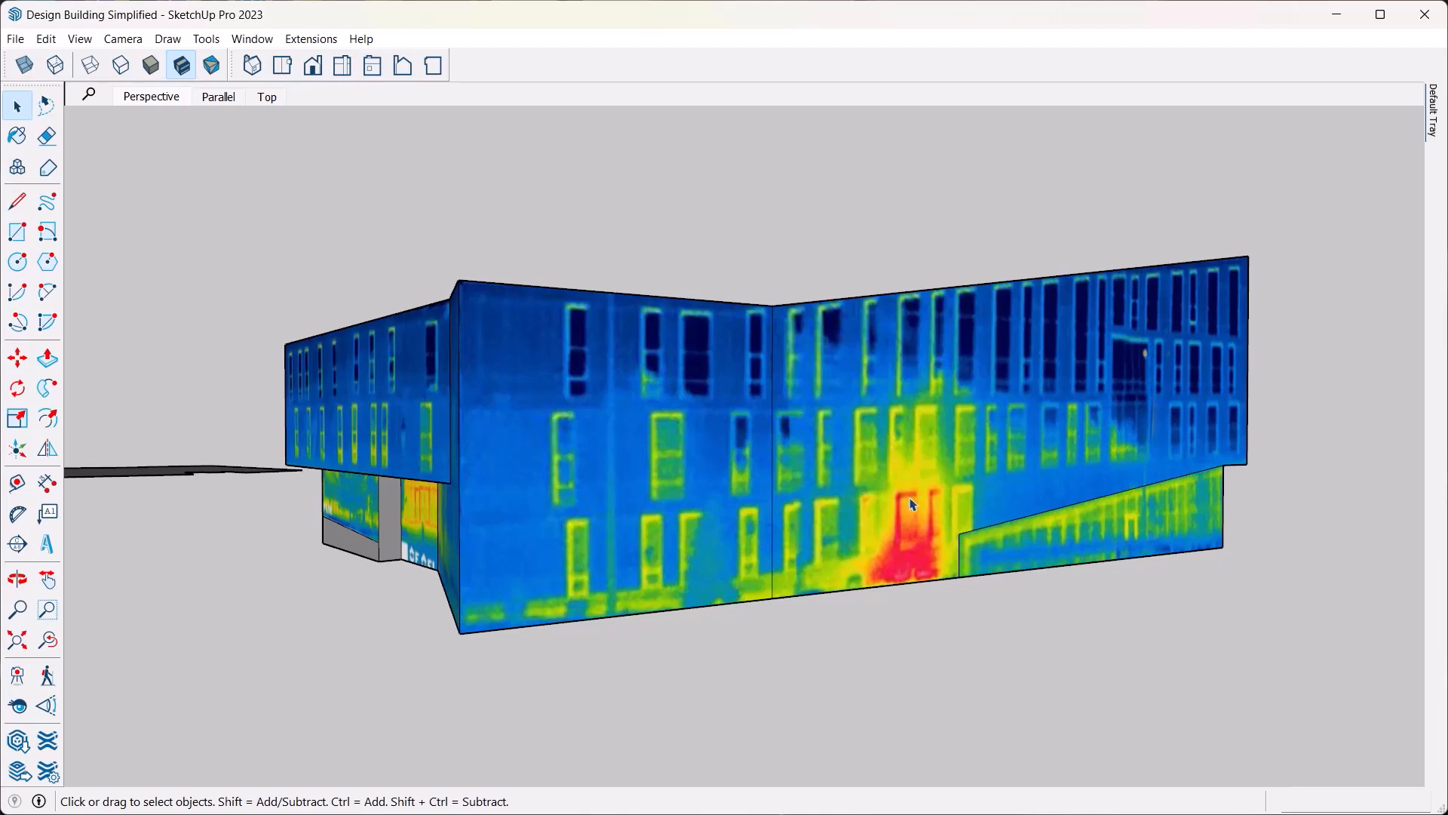
{"action": "mouse_move", "coordinate": [914, 570]}
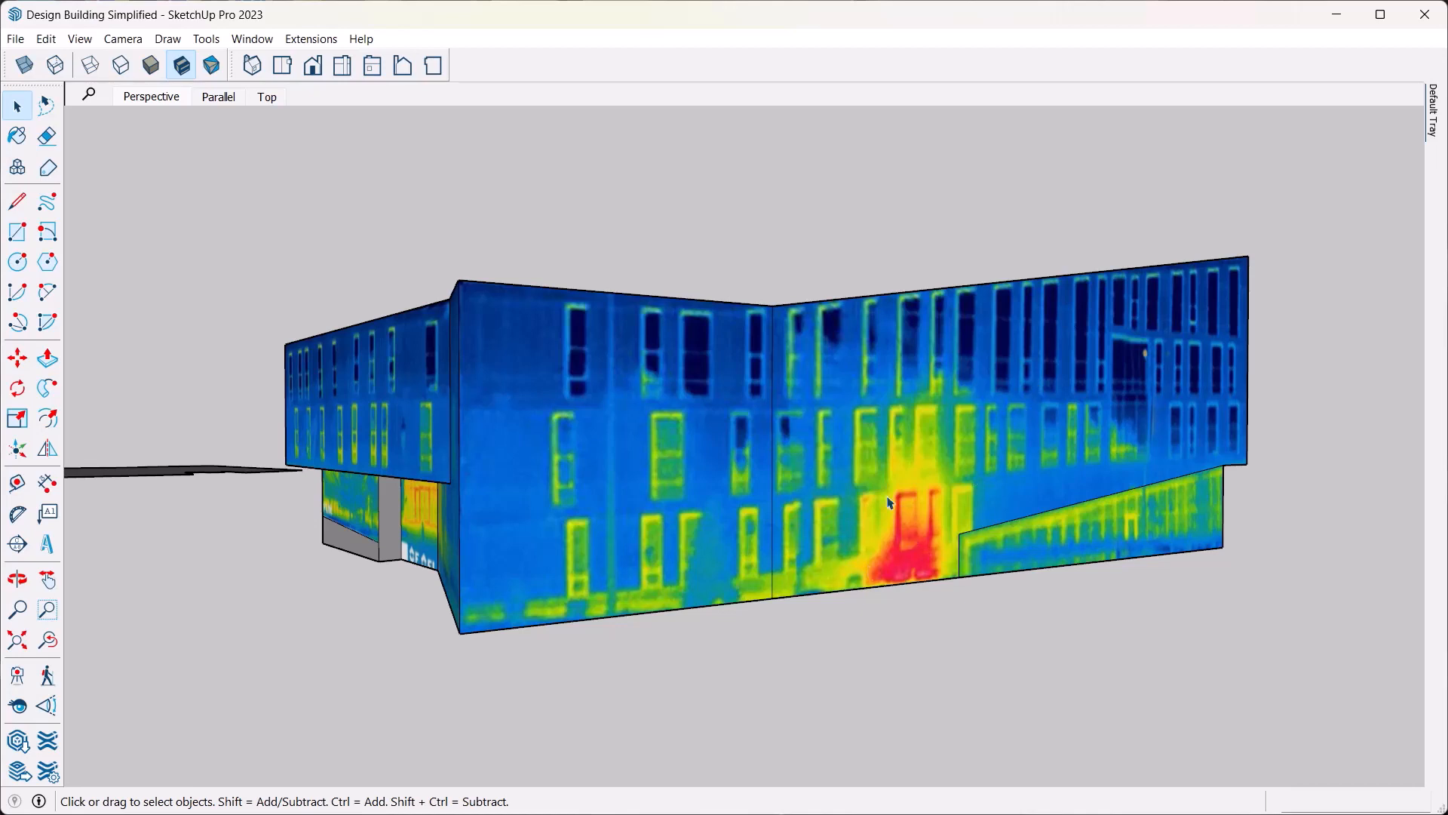
{"action": "mouse_move", "coordinate": [1115, 273]}
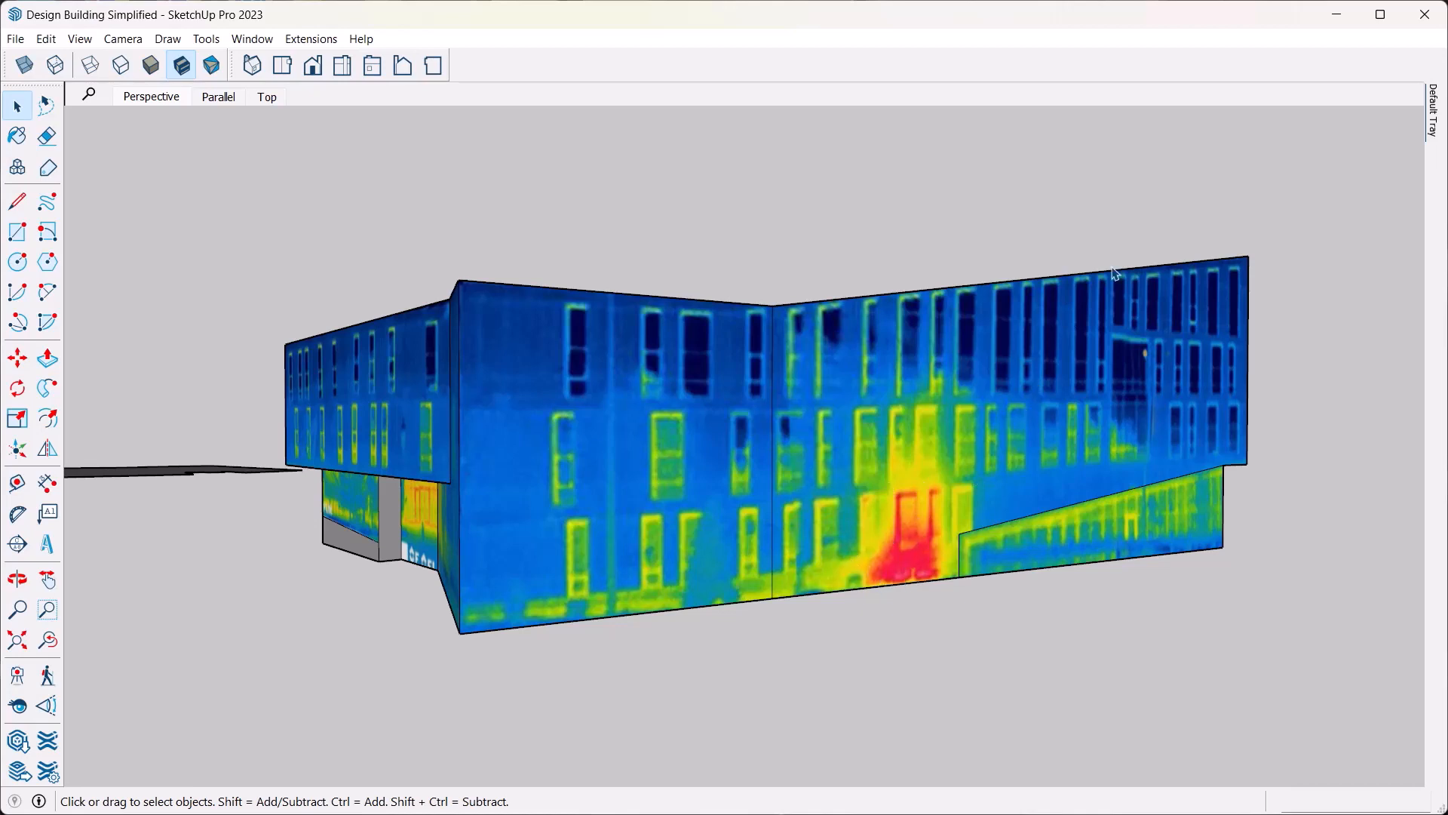
{"action": "mouse_move", "coordinate": [559, 315]}
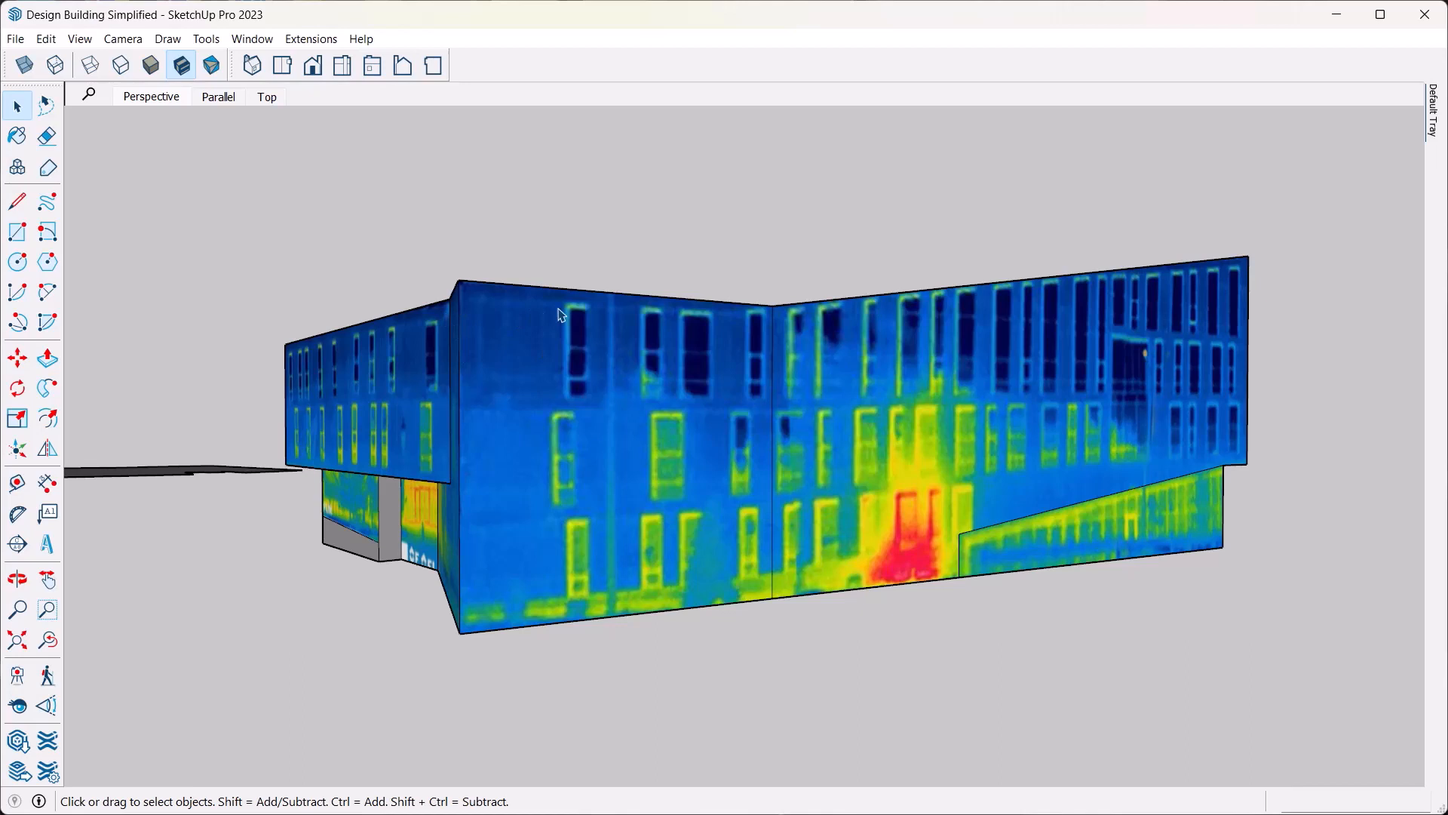
{"action": "mouse_move", "coordinate": [1166, 299]}
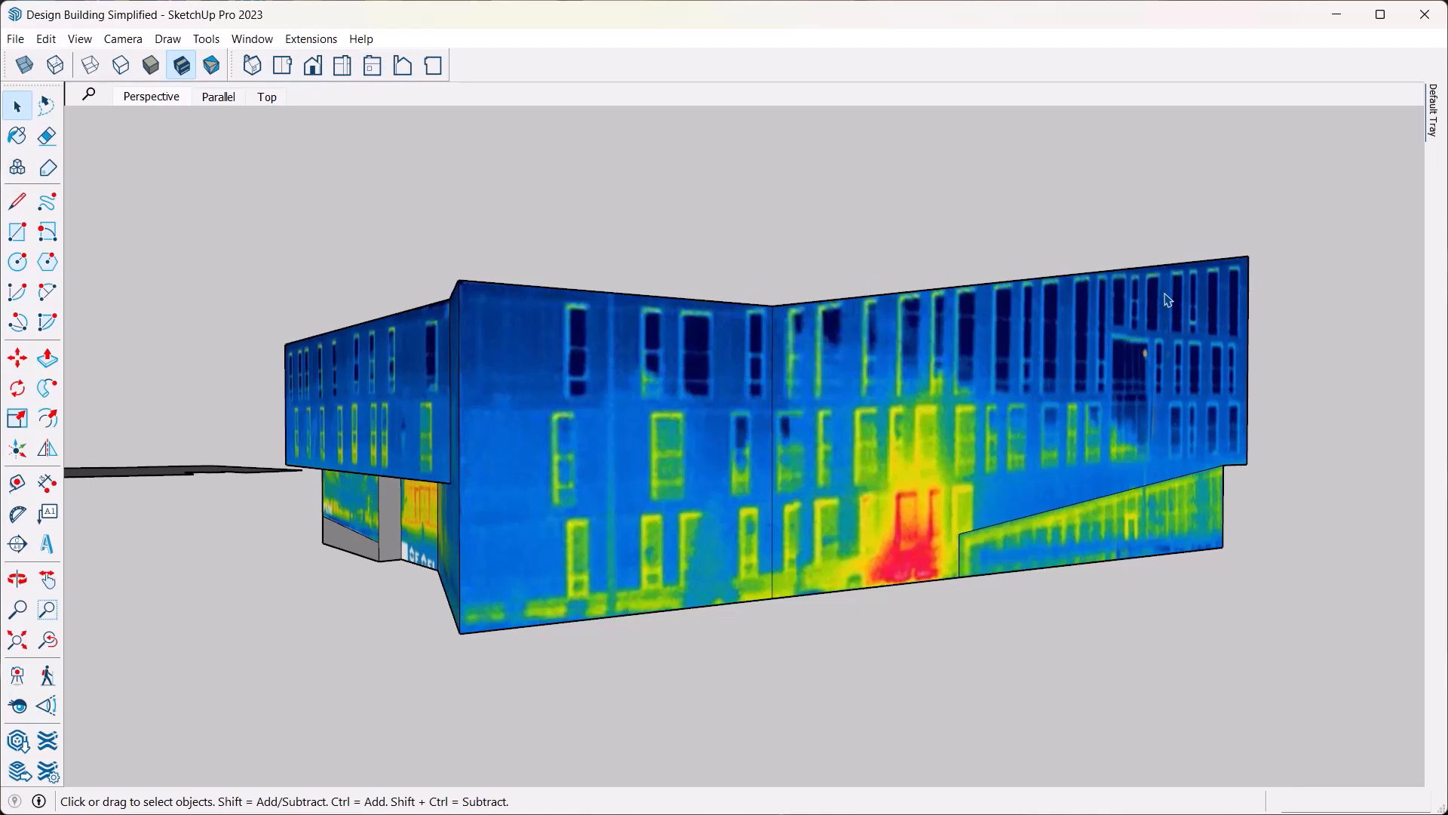
{"action": "mouse_move", "coordinate": [637, 244]}
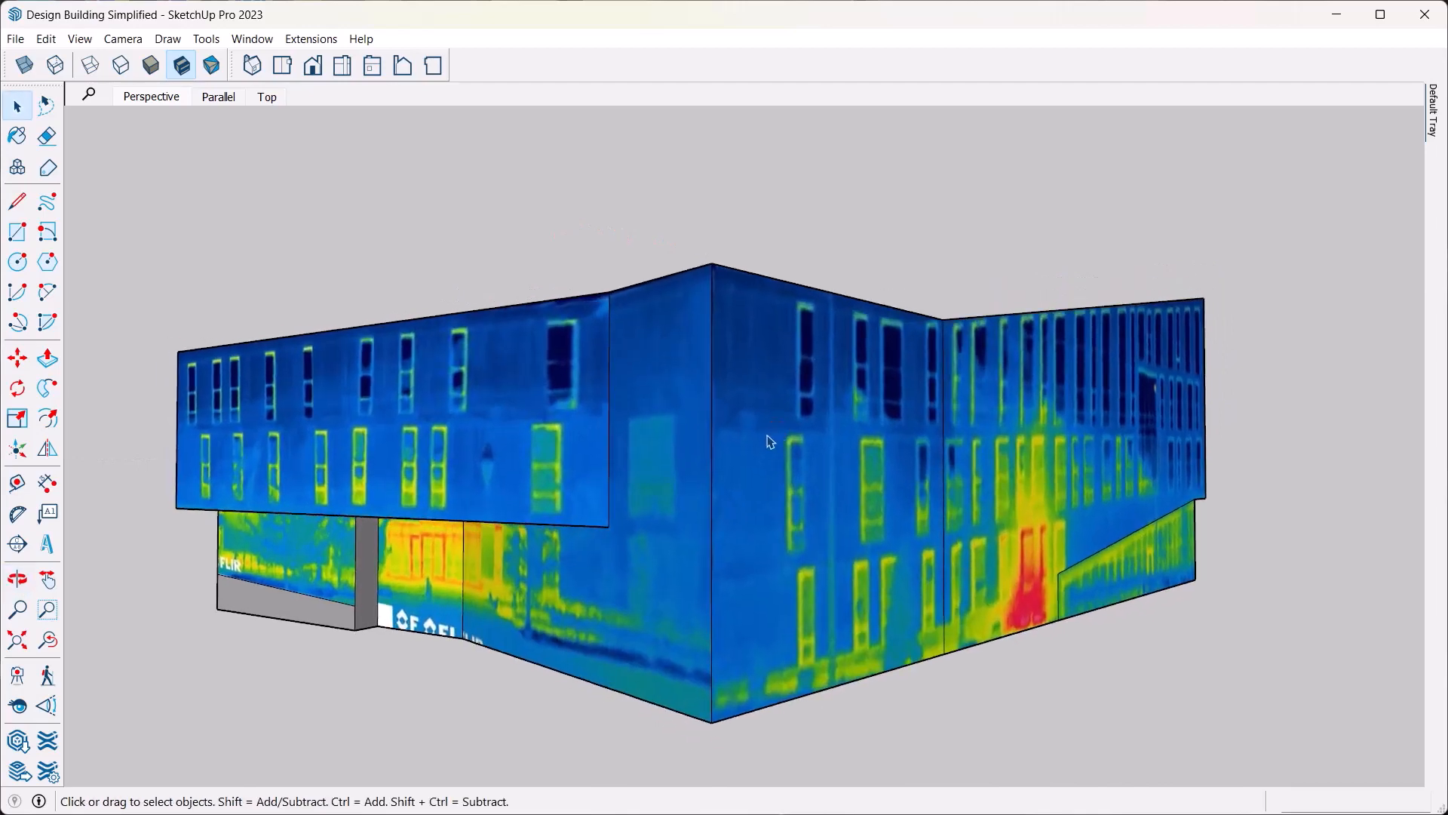
{"action": "mouse_move", "coordinate": [773, 228]}
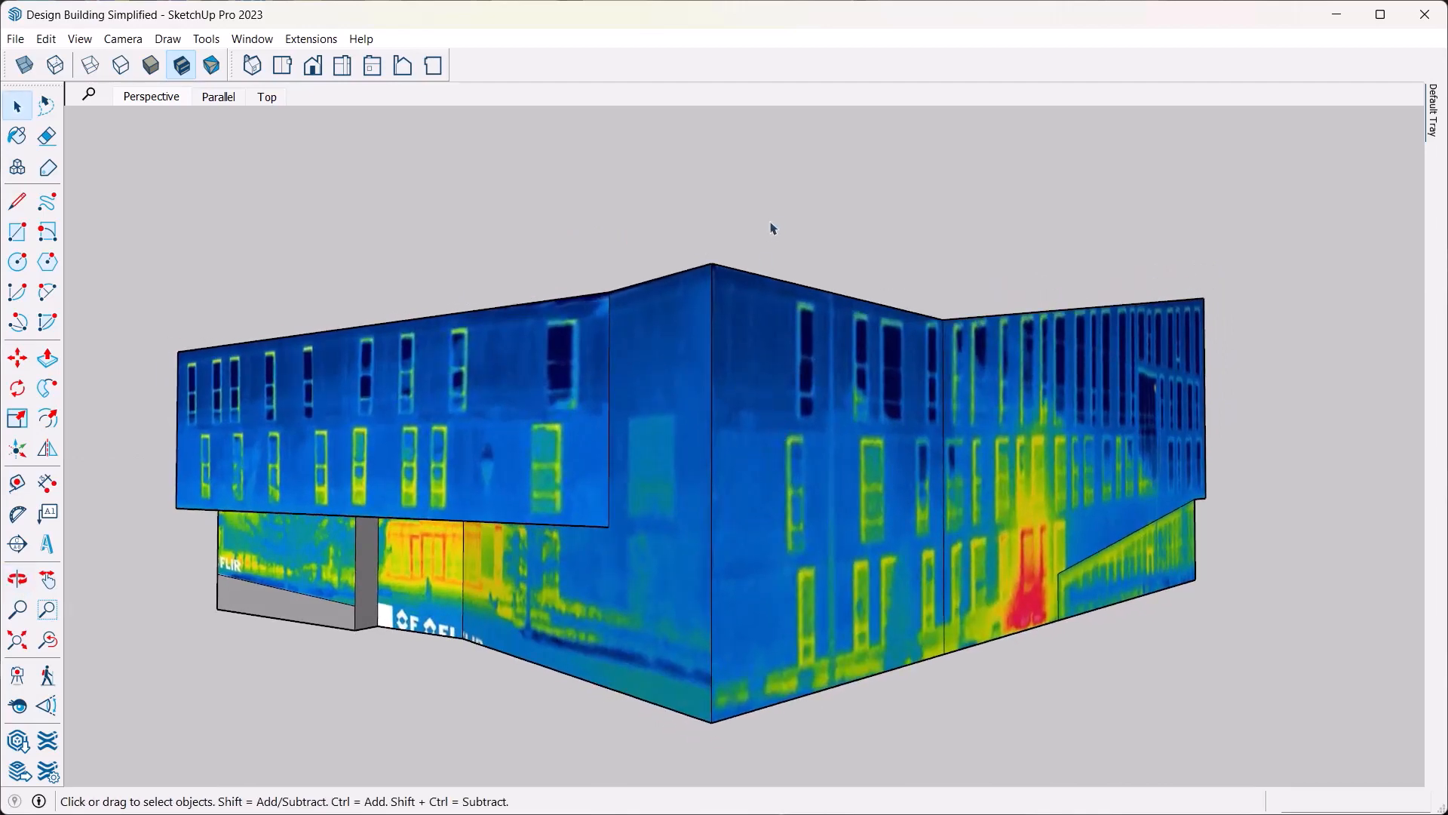
{"action": "mouse_move", "coordinate": [768, 244]}
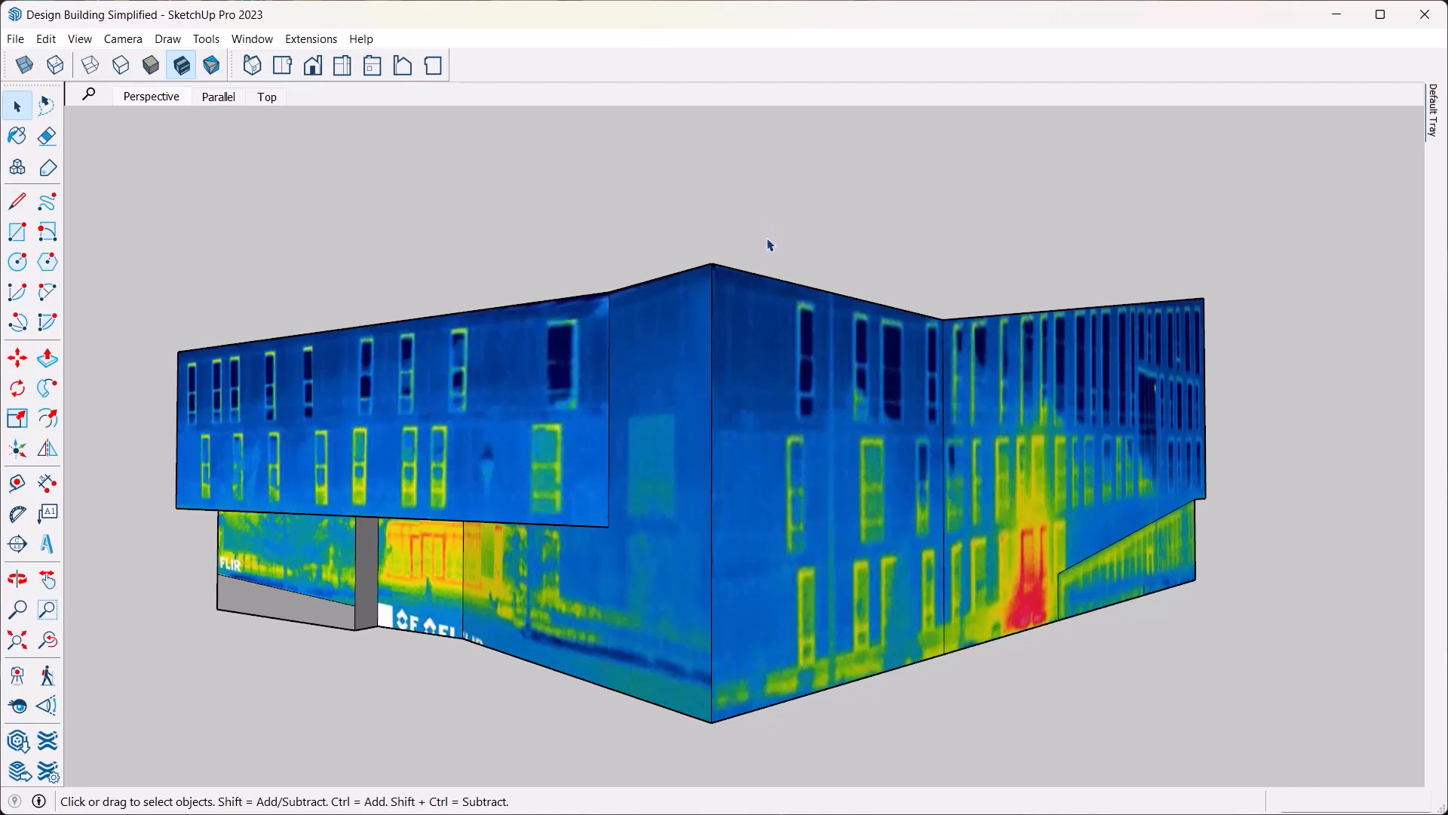
{"action": "mouse_move", "coordinate": [713, 273]}
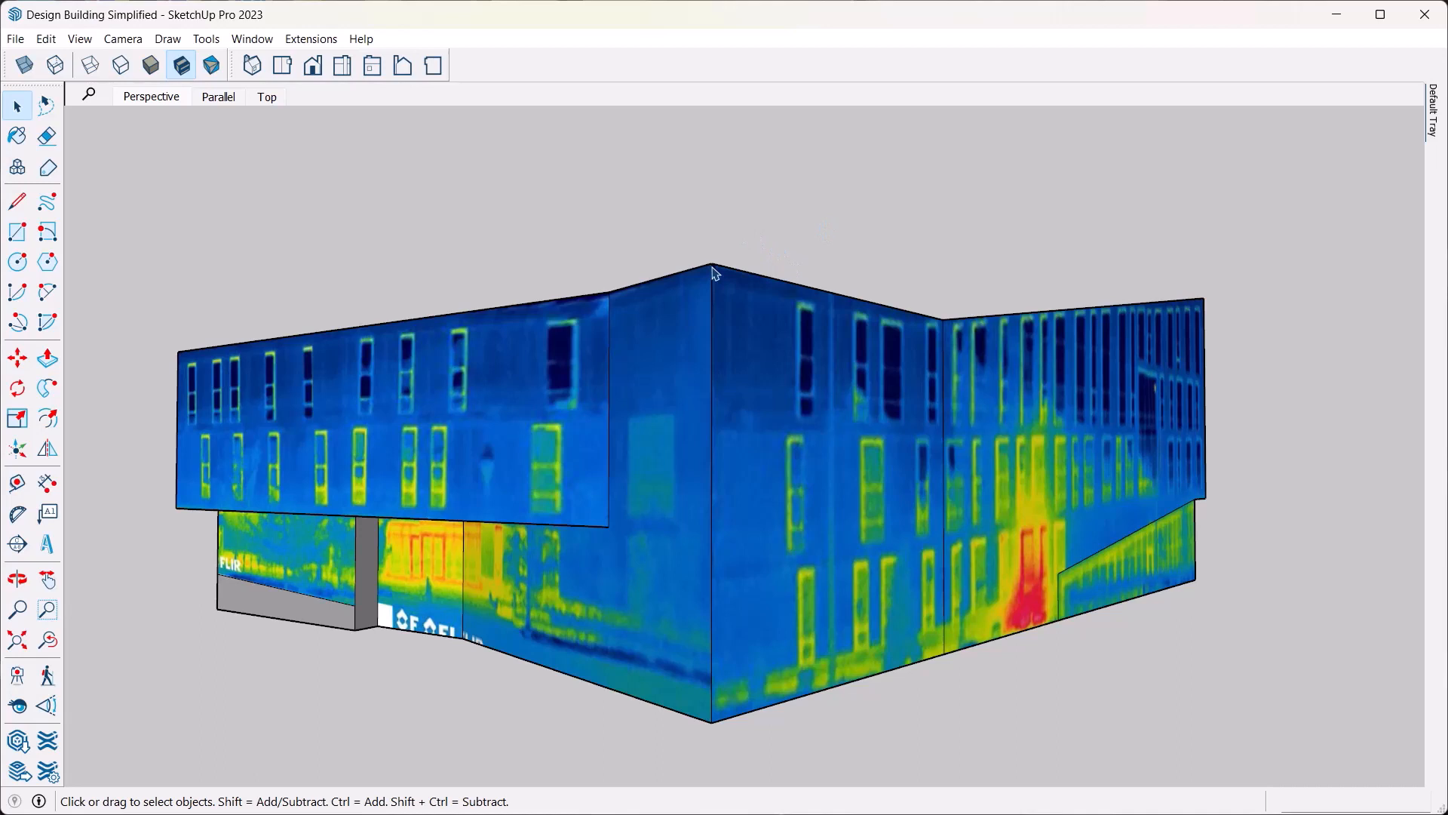
{"action": "mouse_move", "coordinate": [748, 242]}
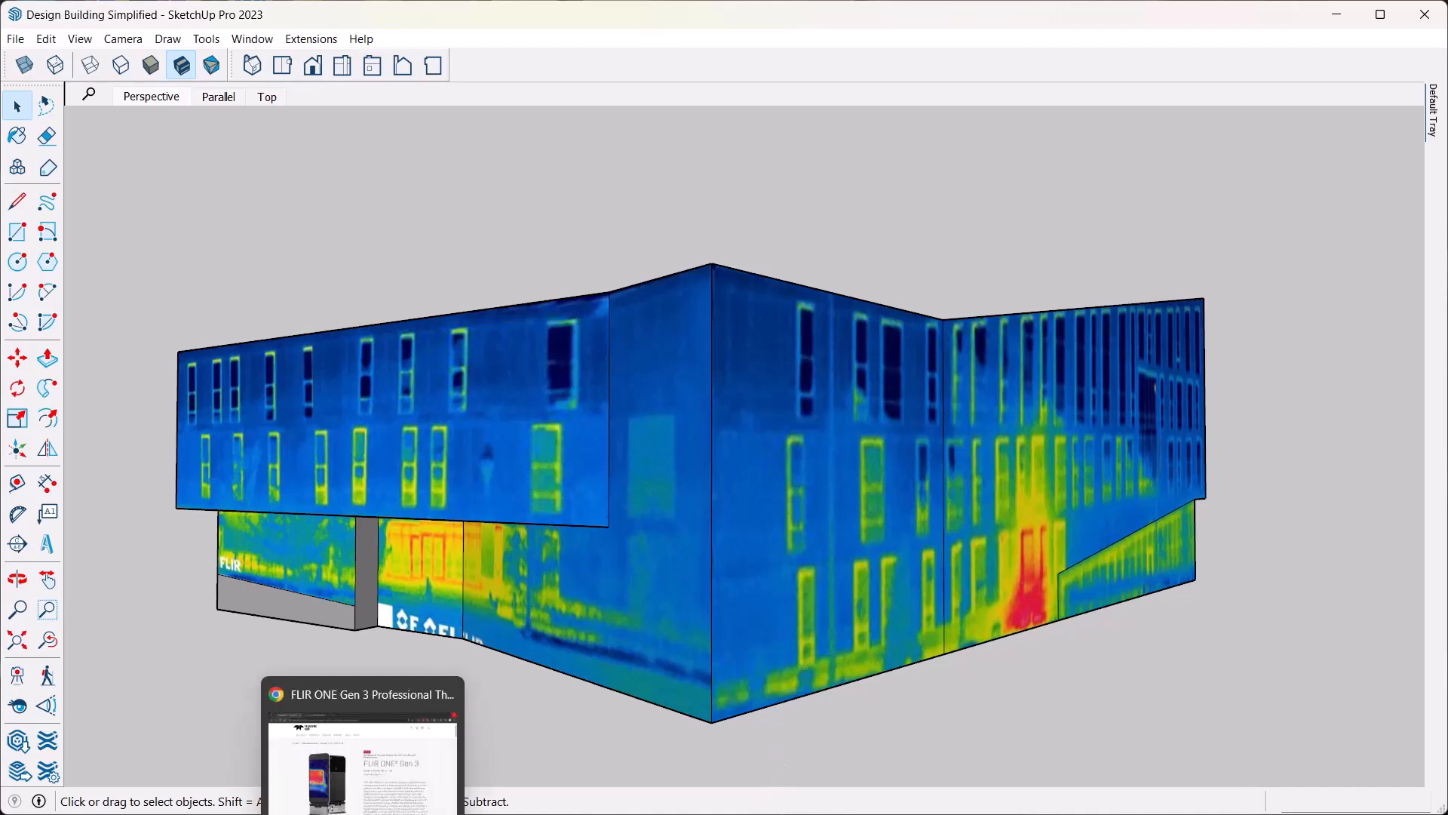
{"action": "left_click", "coordinate": [360, 739]}
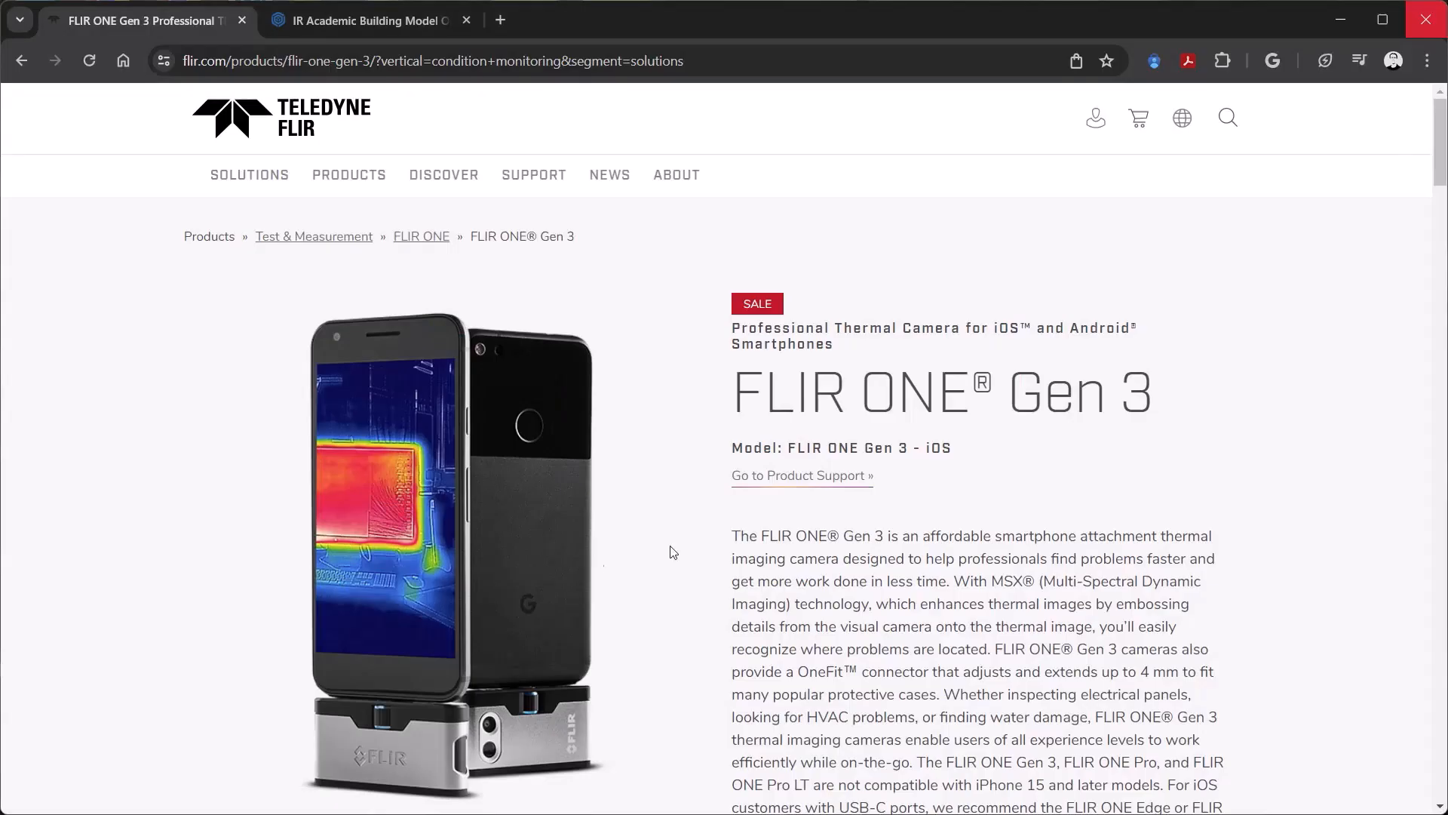
{"action": "mouse_move", "coordinate": [977, 458]}
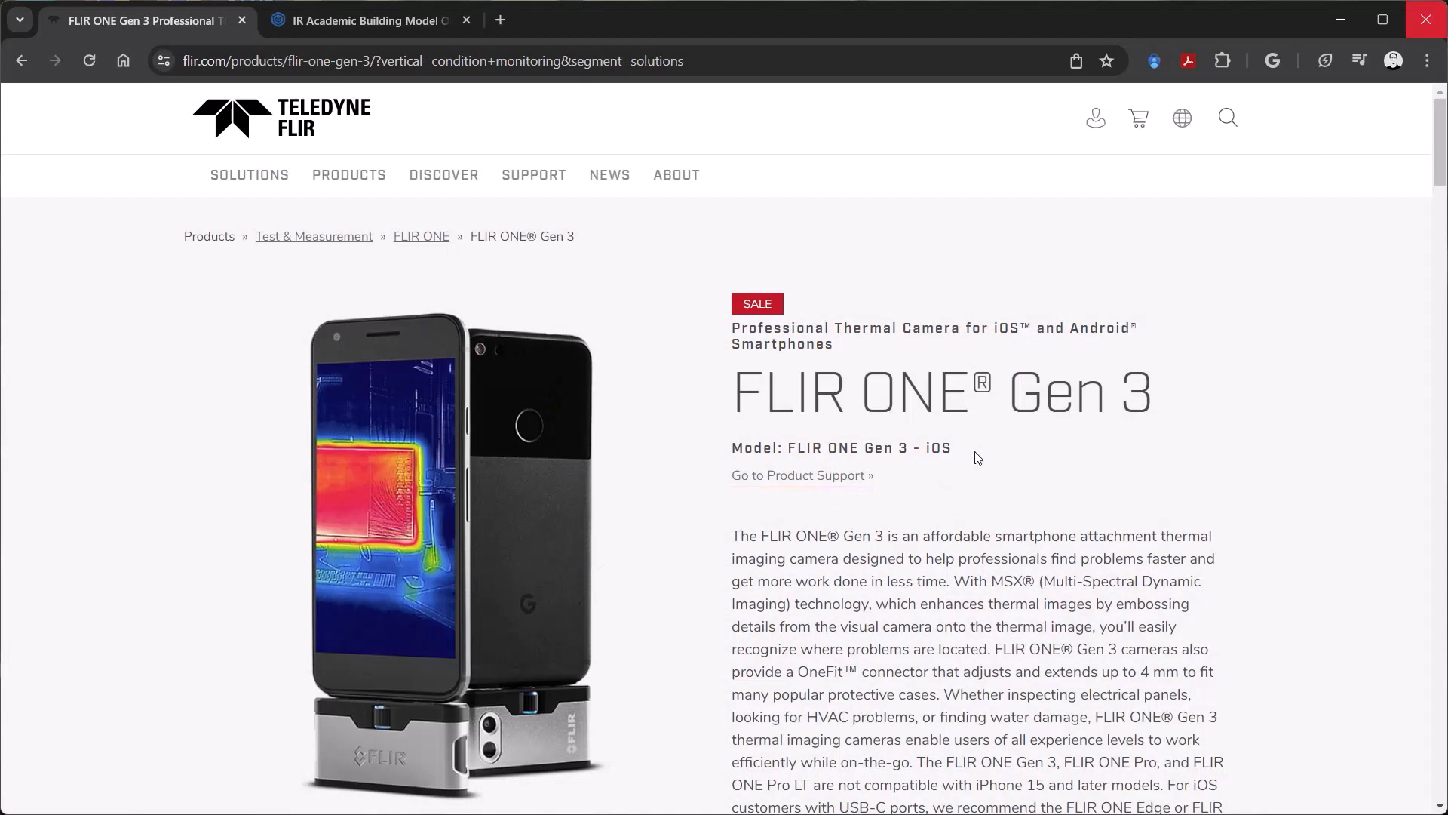
{"action": "mouse_move", "coordinate": [648, 290]}
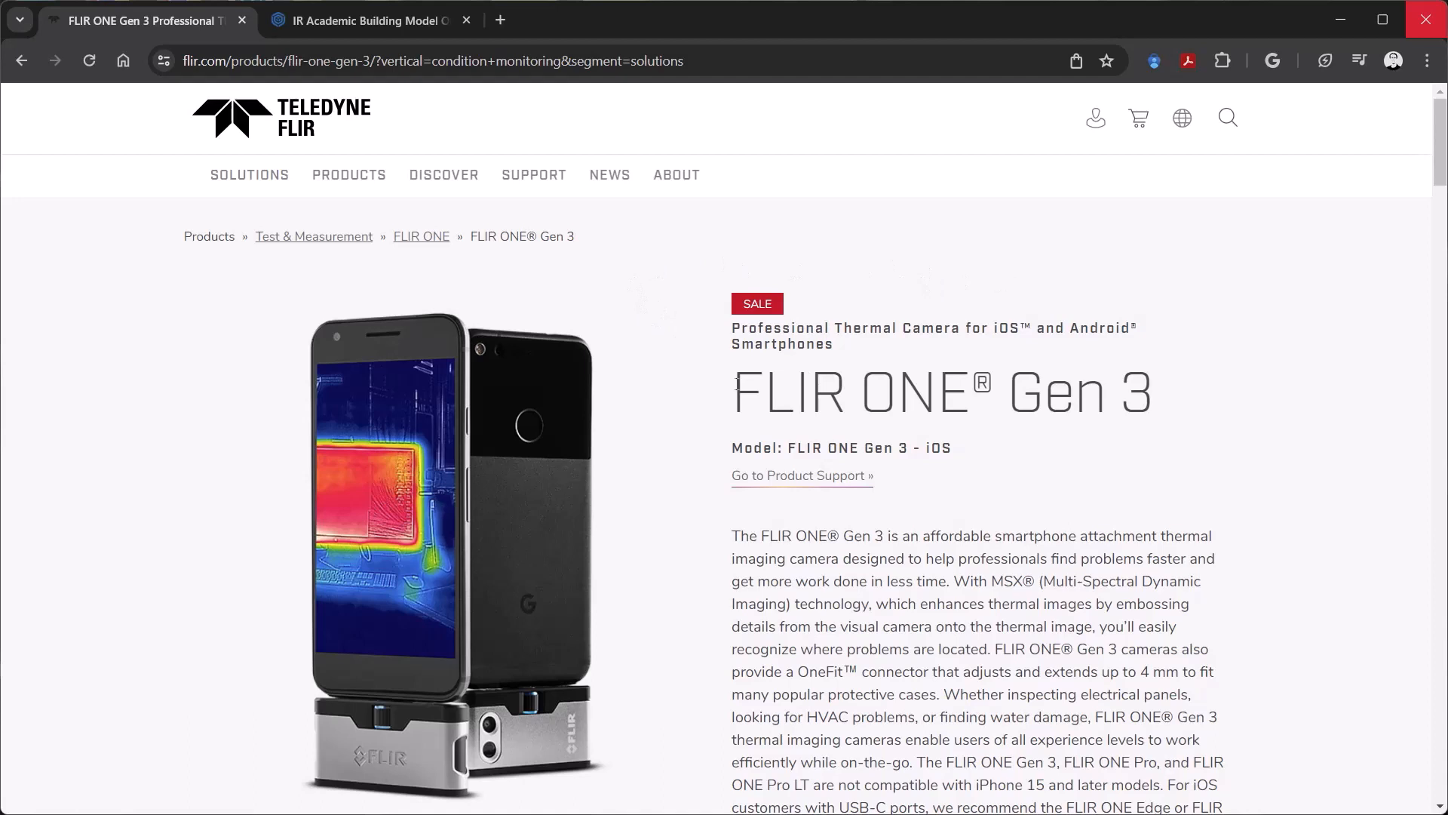
{"action": "mouse_move", "coordinate": [652, 303]}
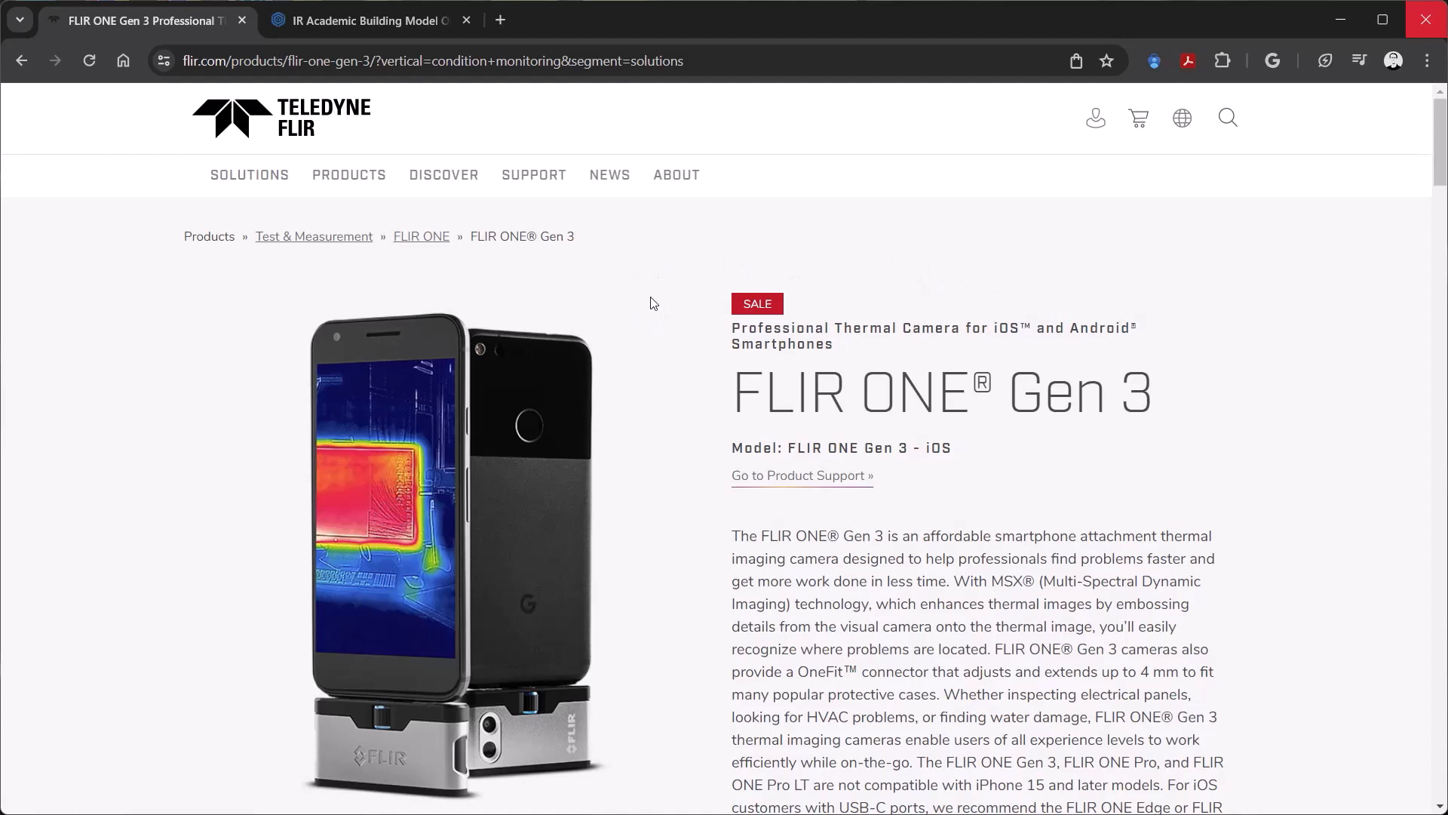
{"action": "mouse_move", "coordinate": [873, 318]}
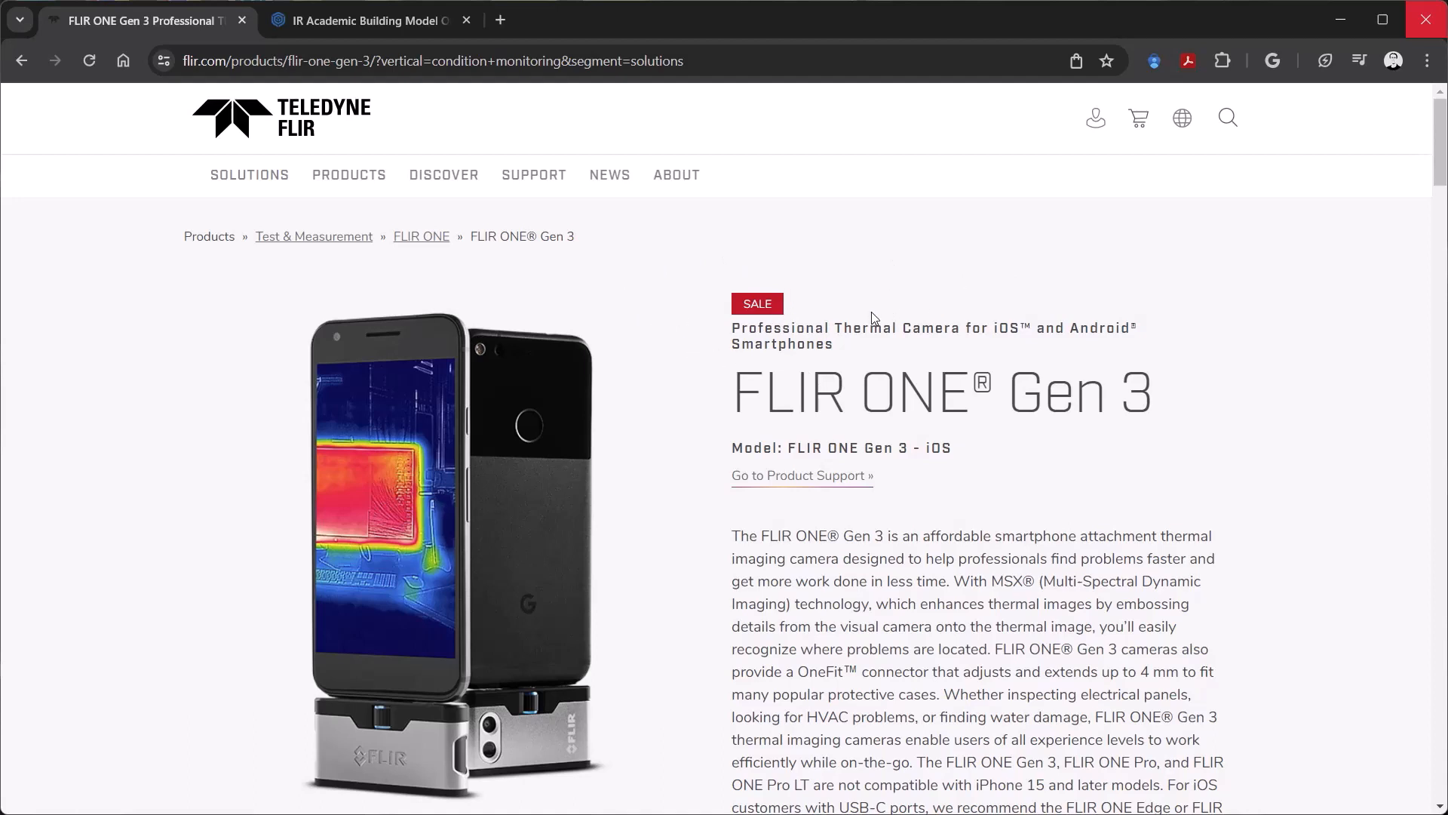
{"action": "mouse_move", "coordinate": [884, 390]}
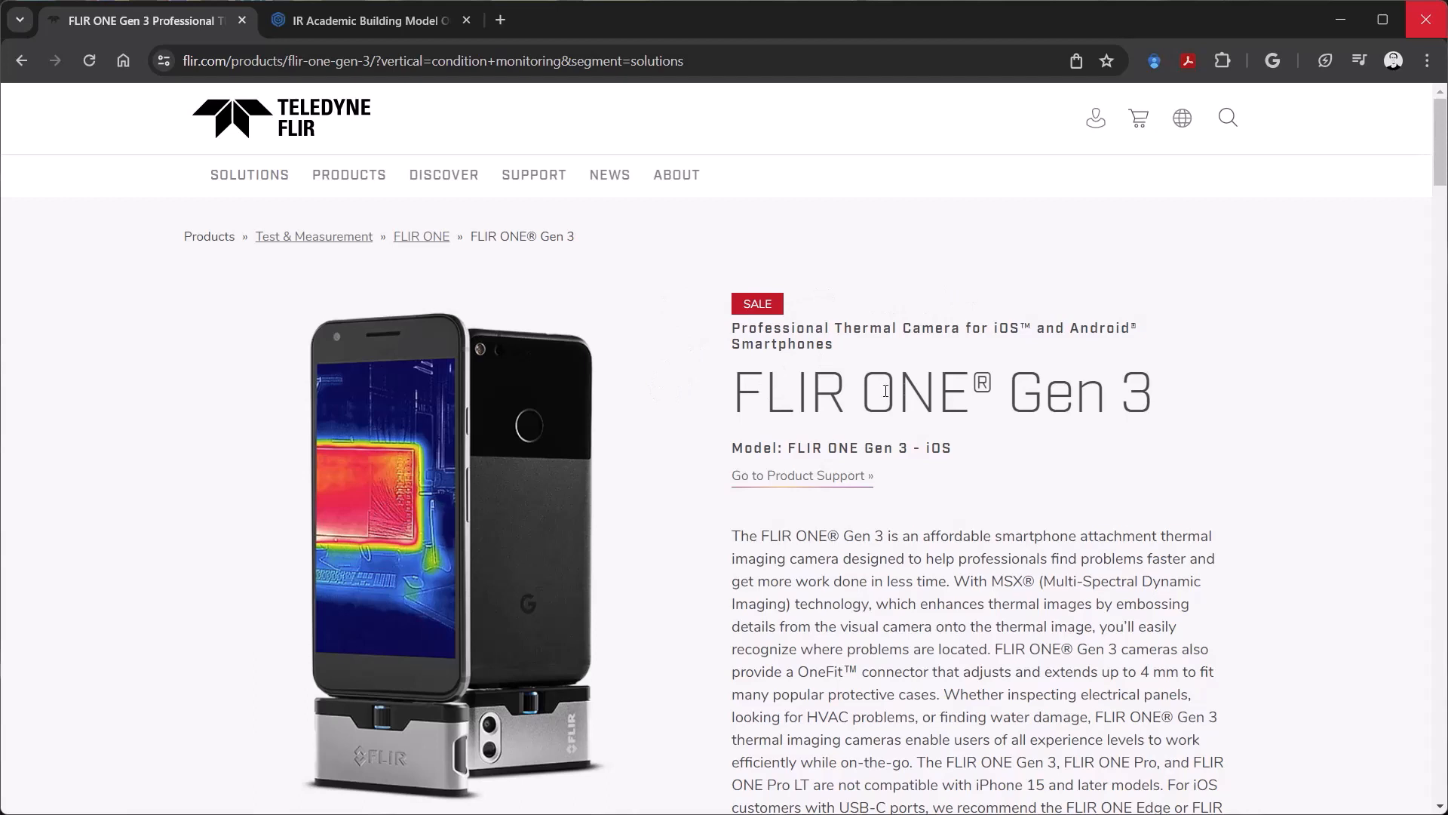
{"action": "mouse_move", "coordinate": [533, 766]}
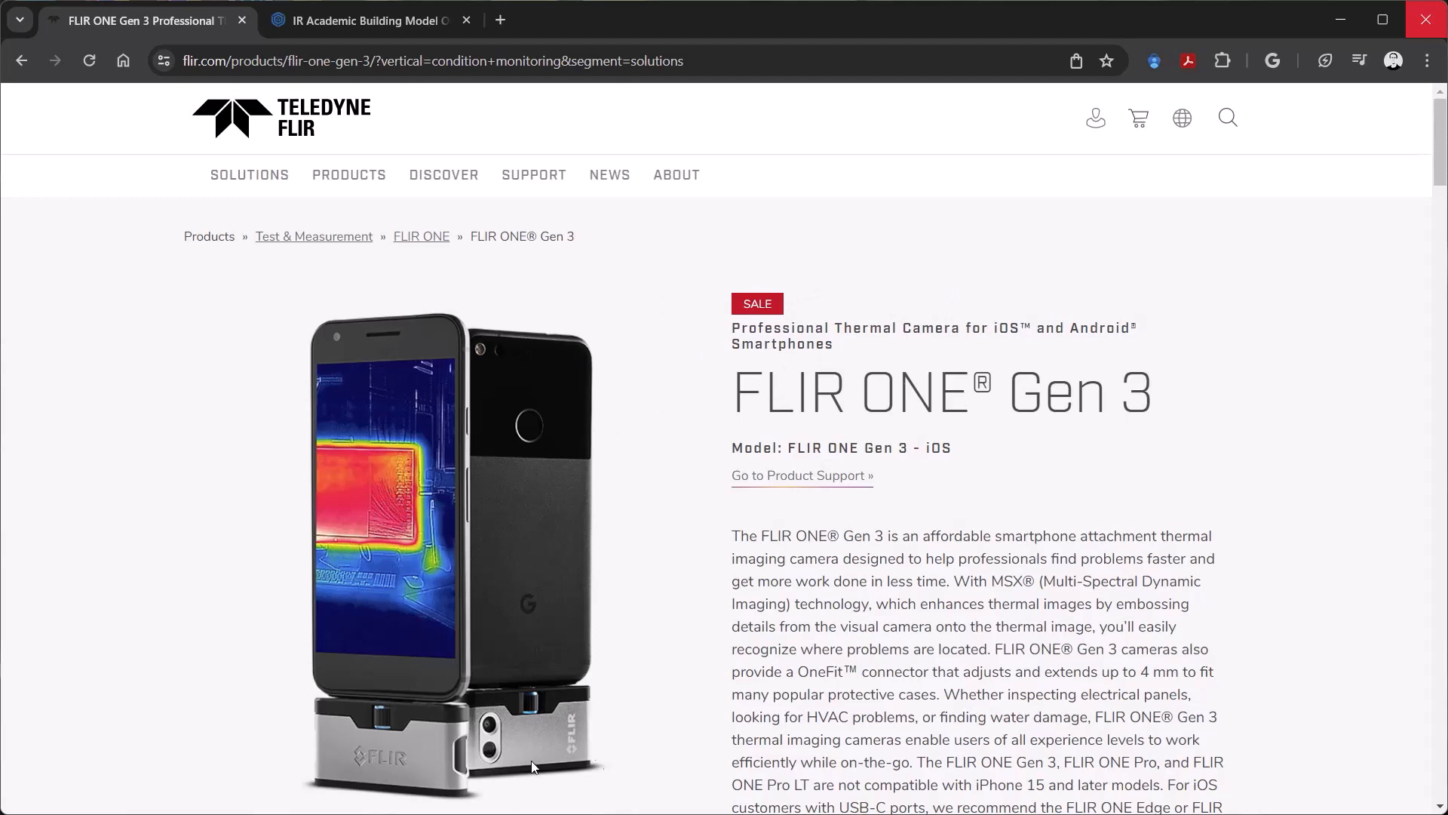
{"action": "mouse_move", "coordinate": [673, 428]}
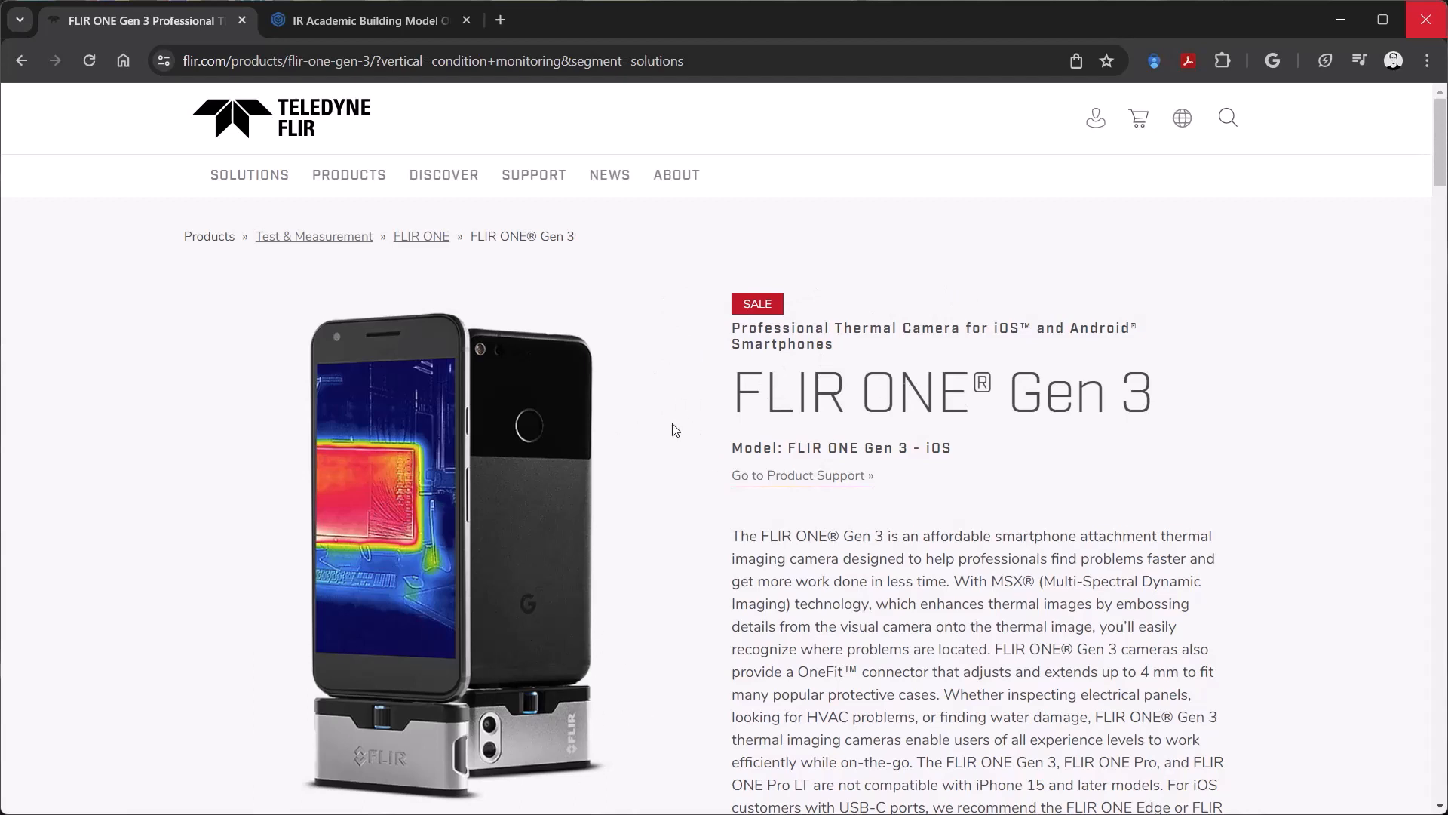
{"action": "mouse_move", "coordinate": [643, 351]}
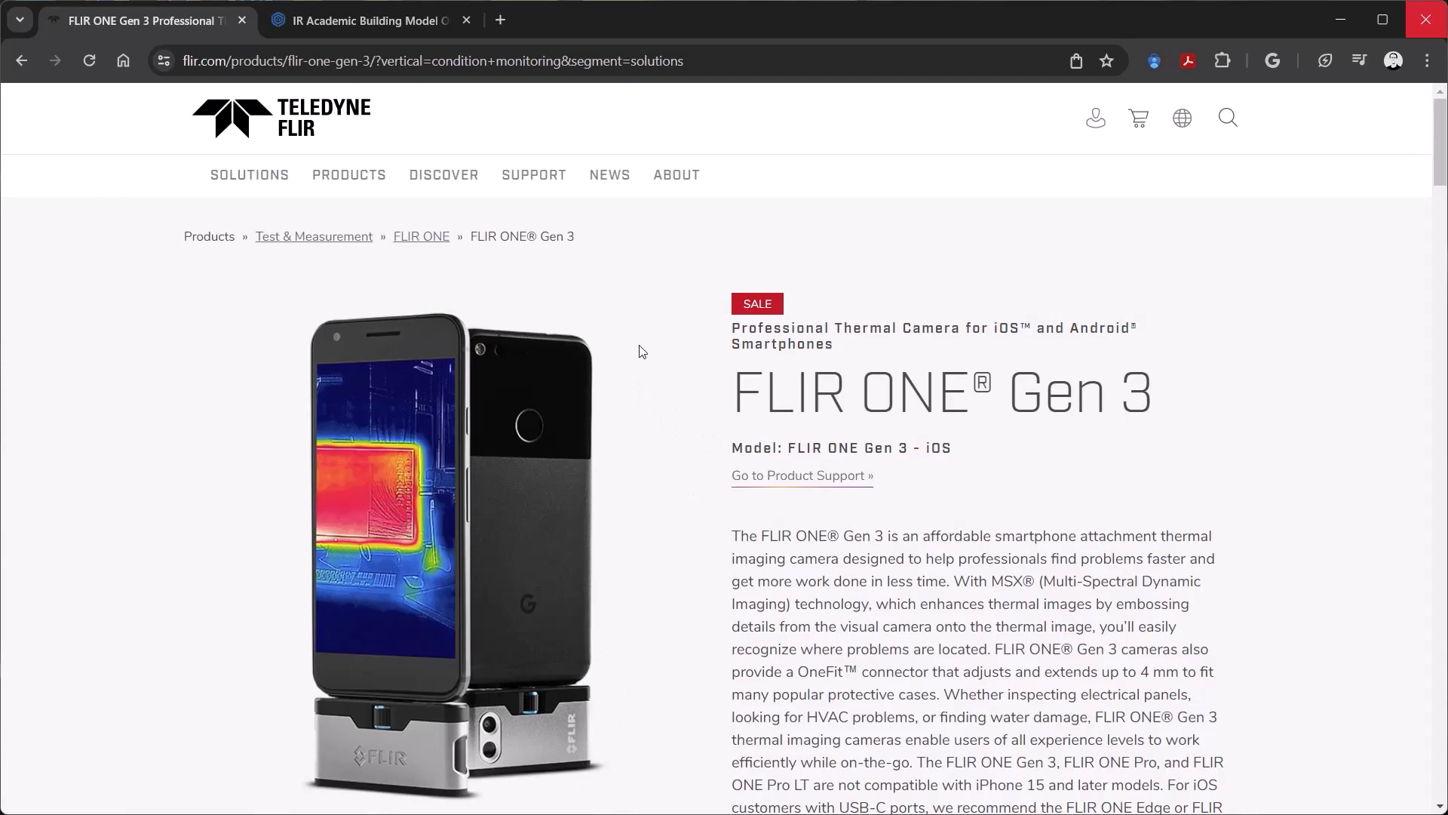
{"action": "mouse_move", "coordinate": [549, 775]}
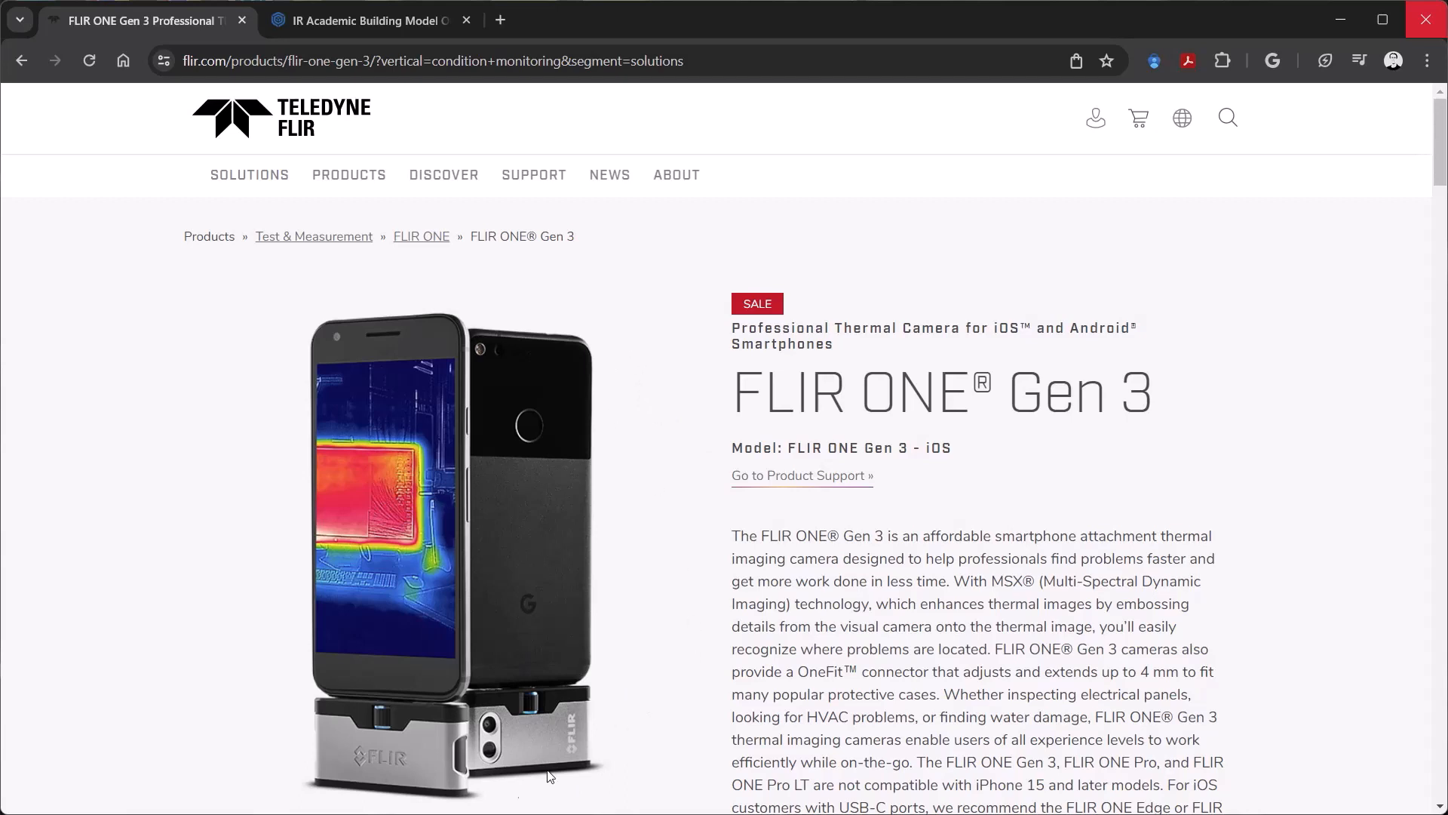
{"action": "mouse_move", "coordinate": [144, 20]}
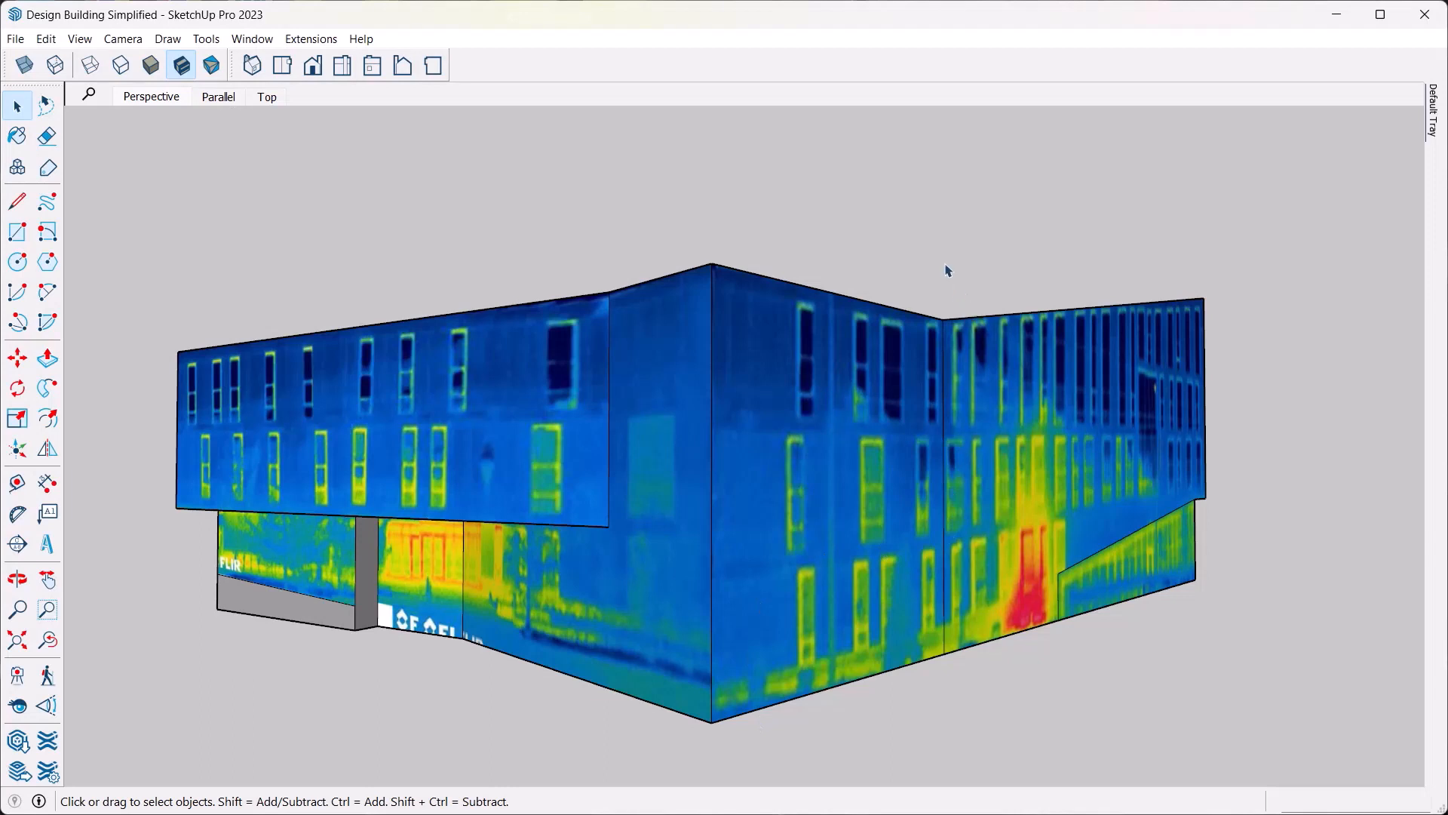
{"action": "mouse_move", "coordinate": [944, 281]}
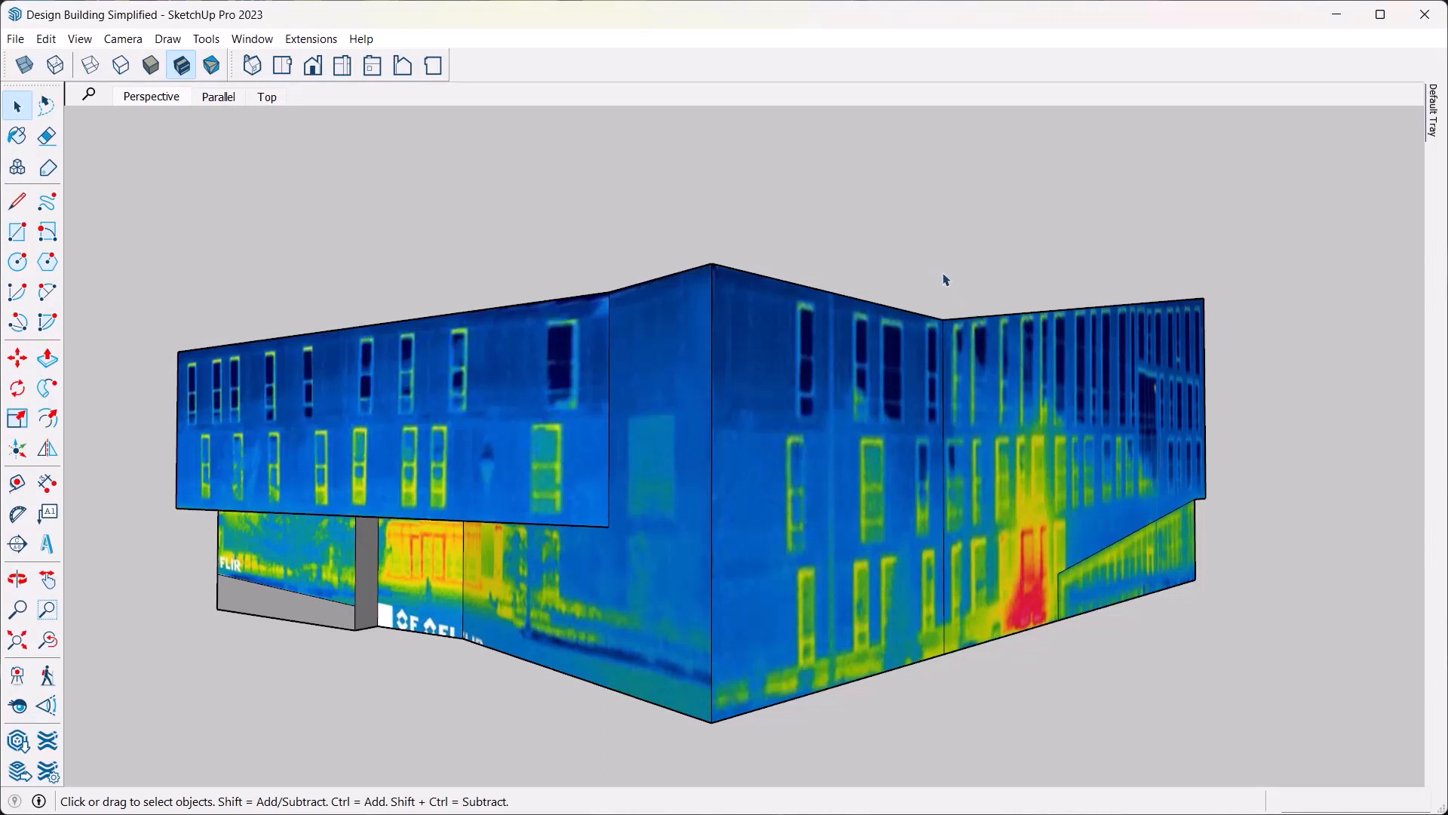
{"action": "mouse_move", "coordinate": [937, 249]}
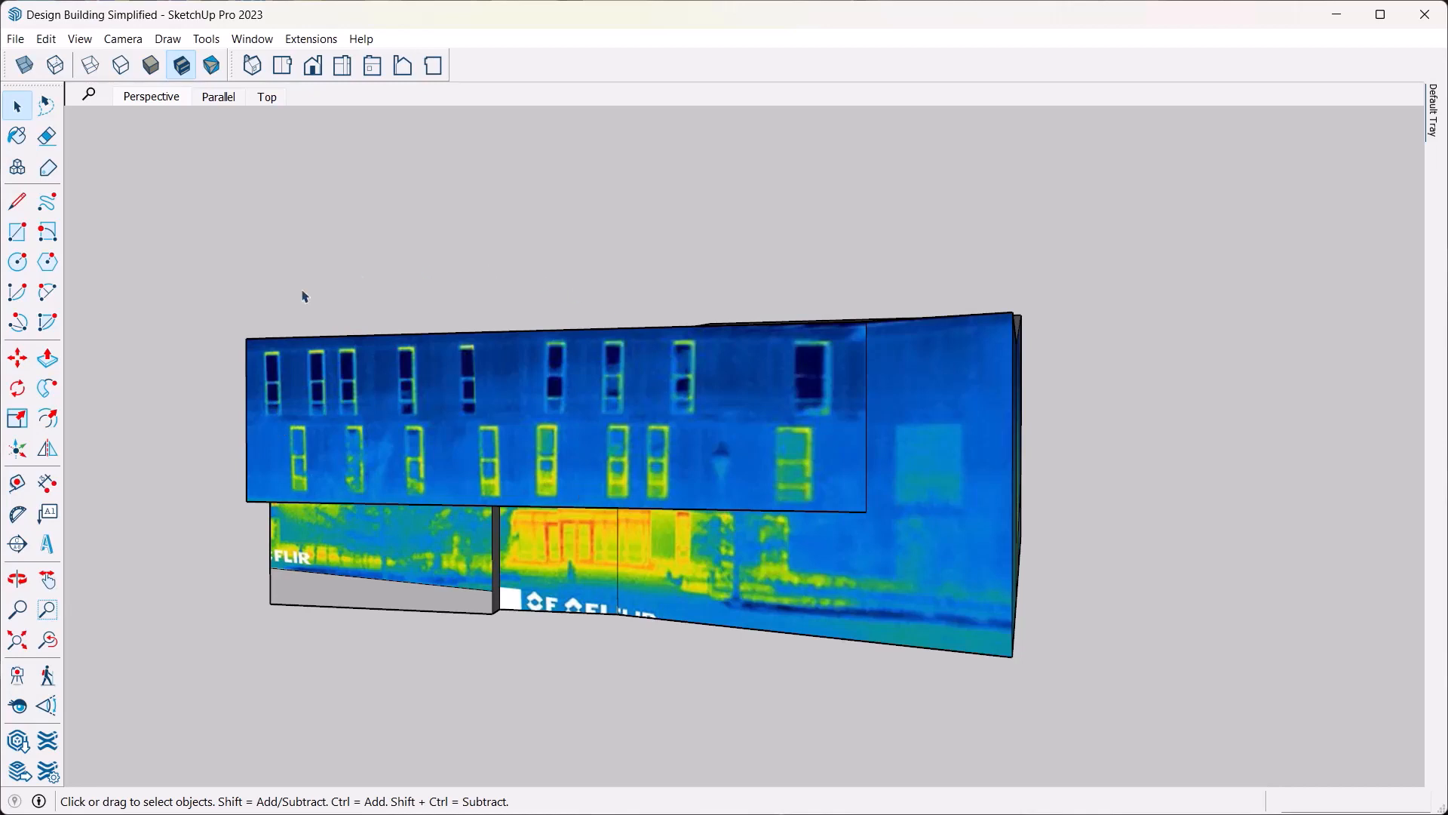
{"action": "mouse_move", "coordinate": [342, 582]}
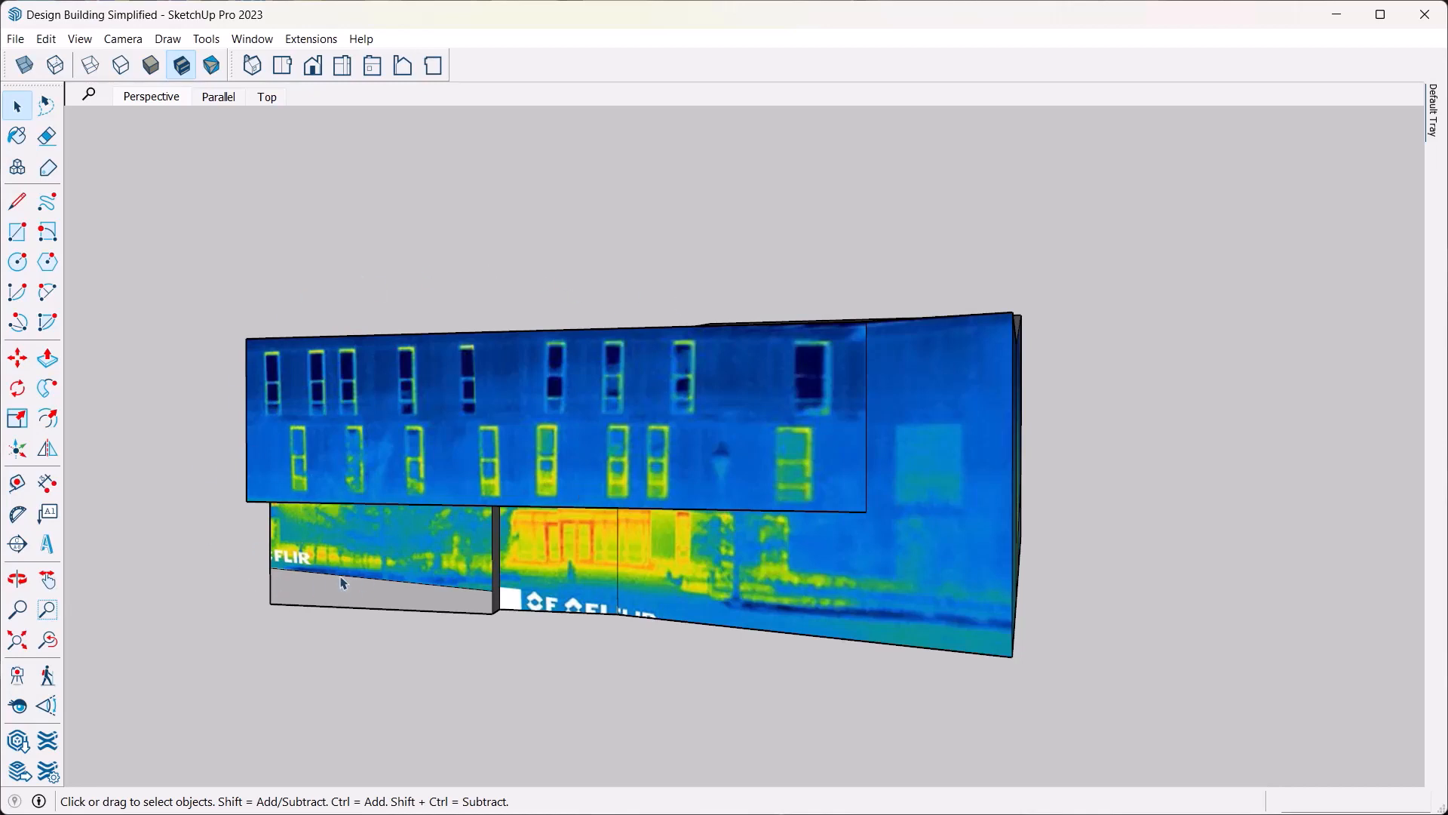
{"action": "mouse_move", "coordinate": [520, 558]}
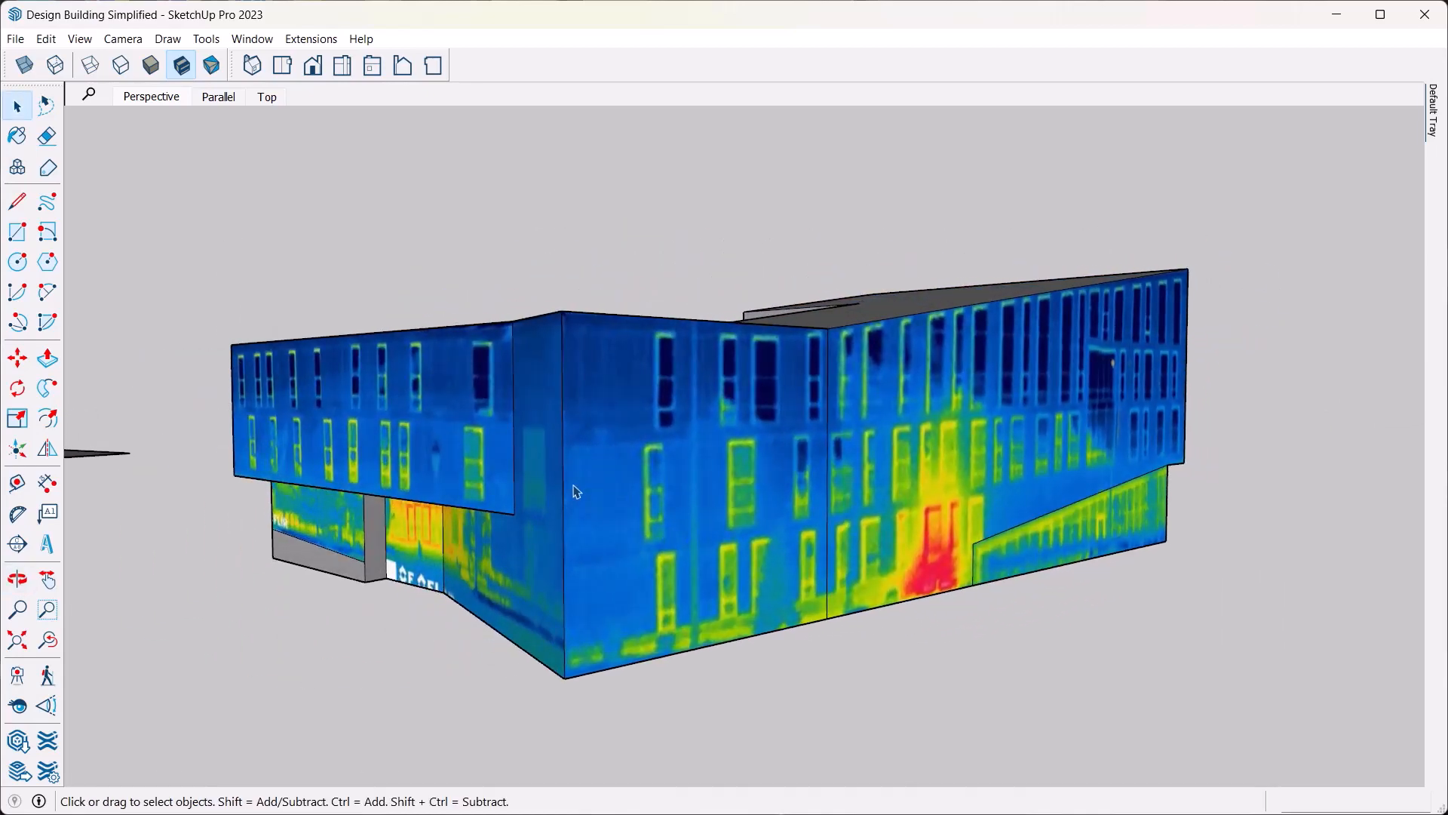
{"action": "mouse_move", "coordinate": [504, 579]}
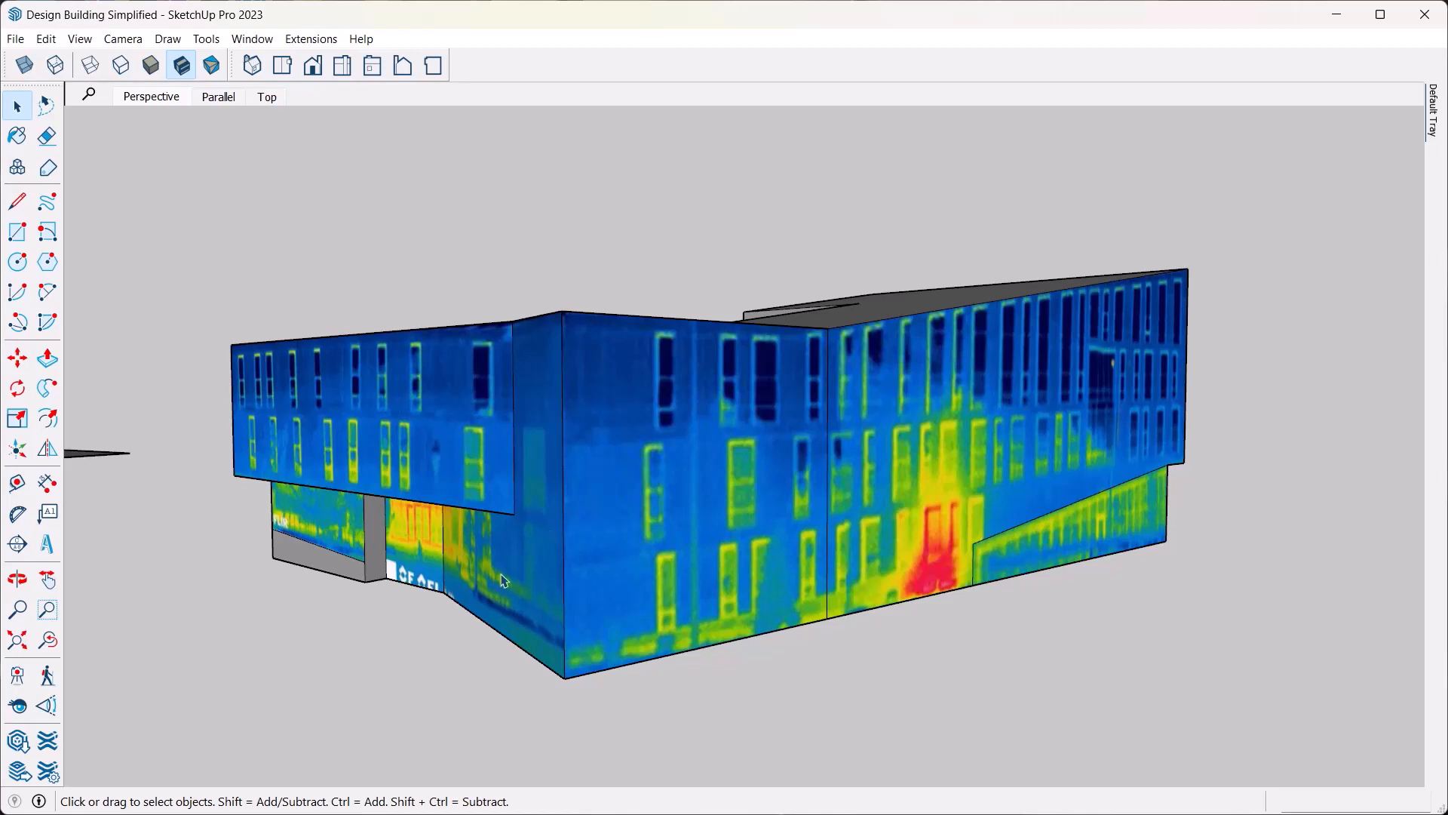
{"action": "mouse_move", "coordinate": [433, 588]}
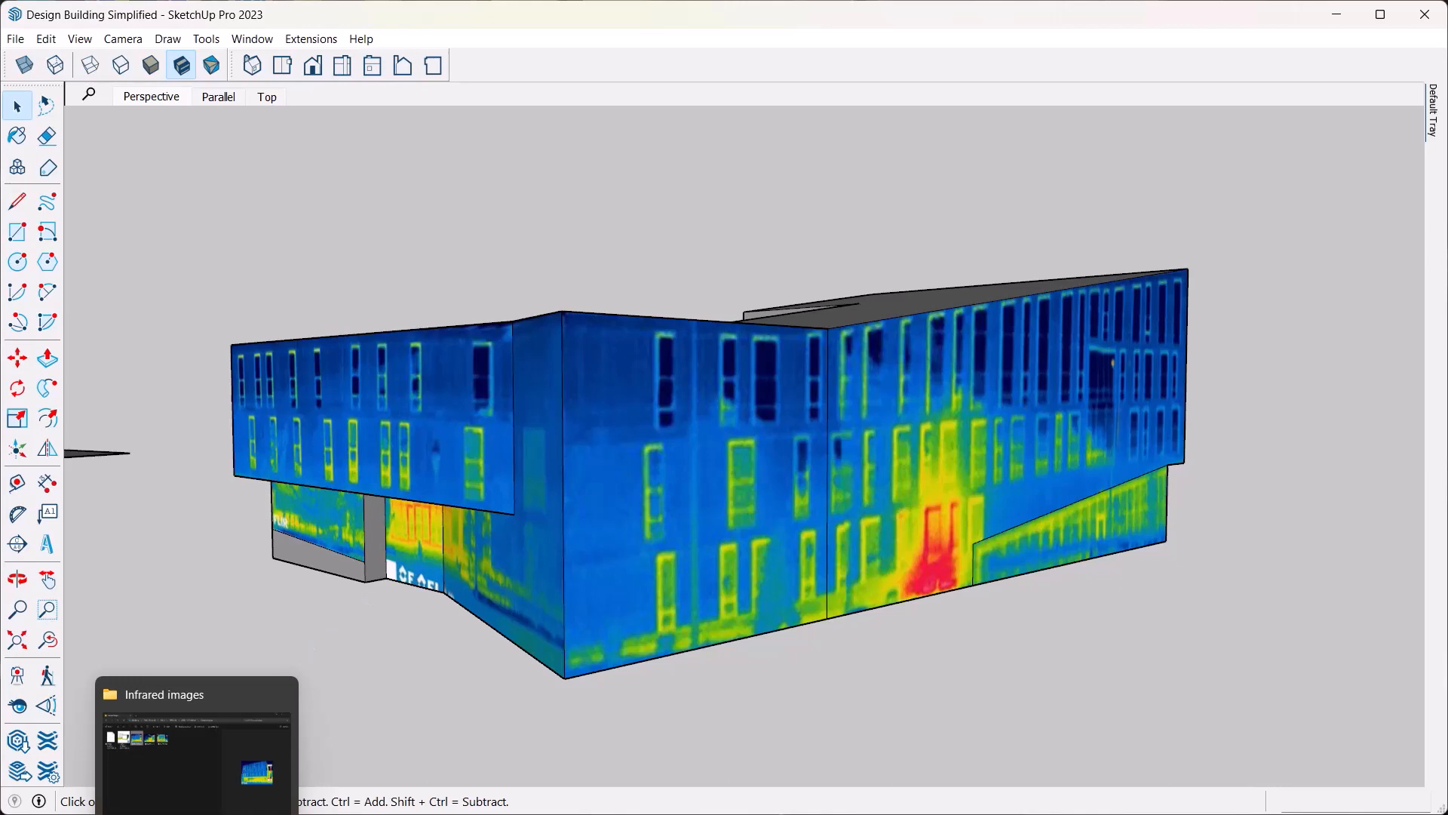
{"action": "mouse_move", "coordinate": [270, 723]}
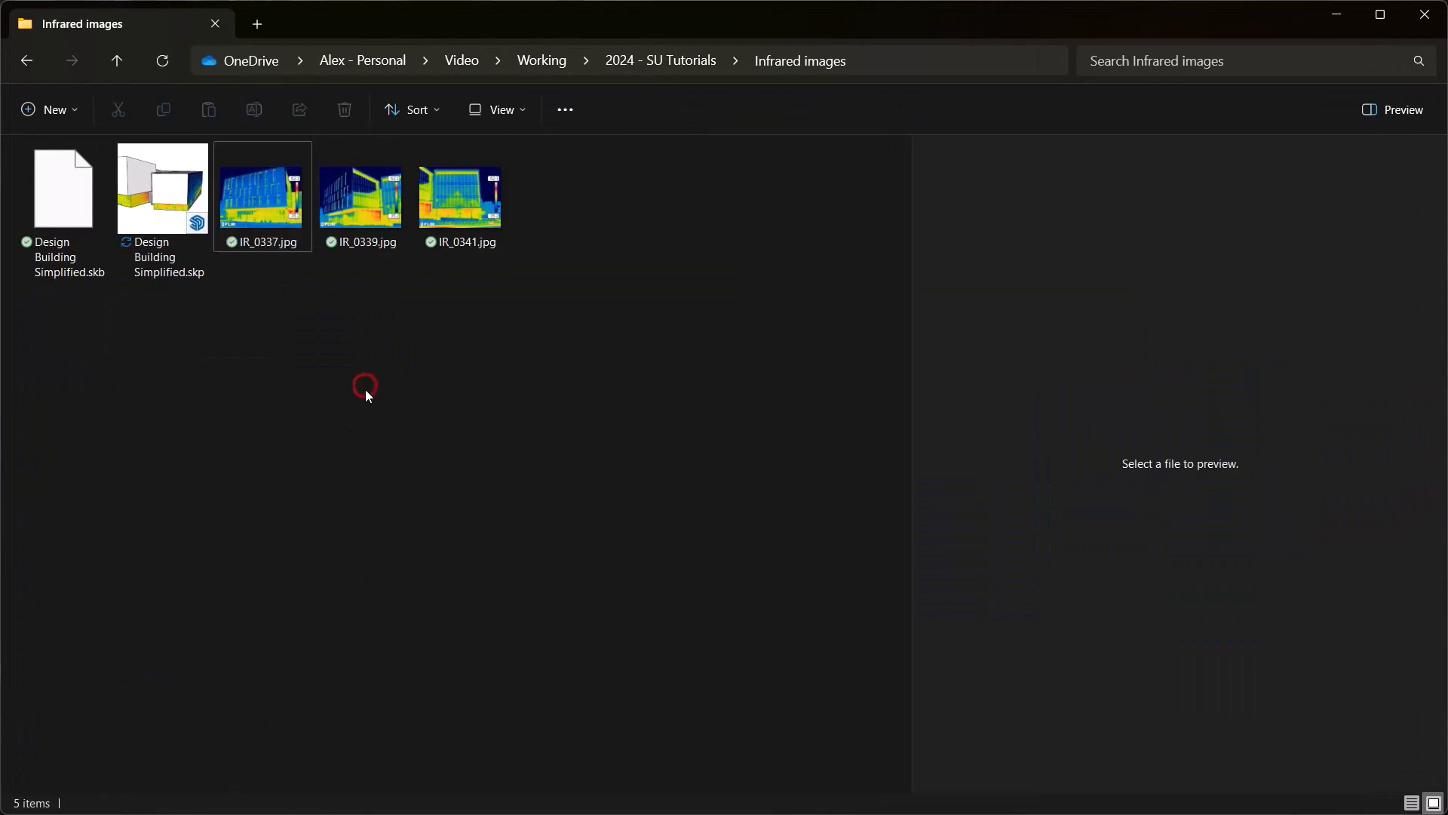
{"action": "mouse_move", "coordinate": [341, 270]}
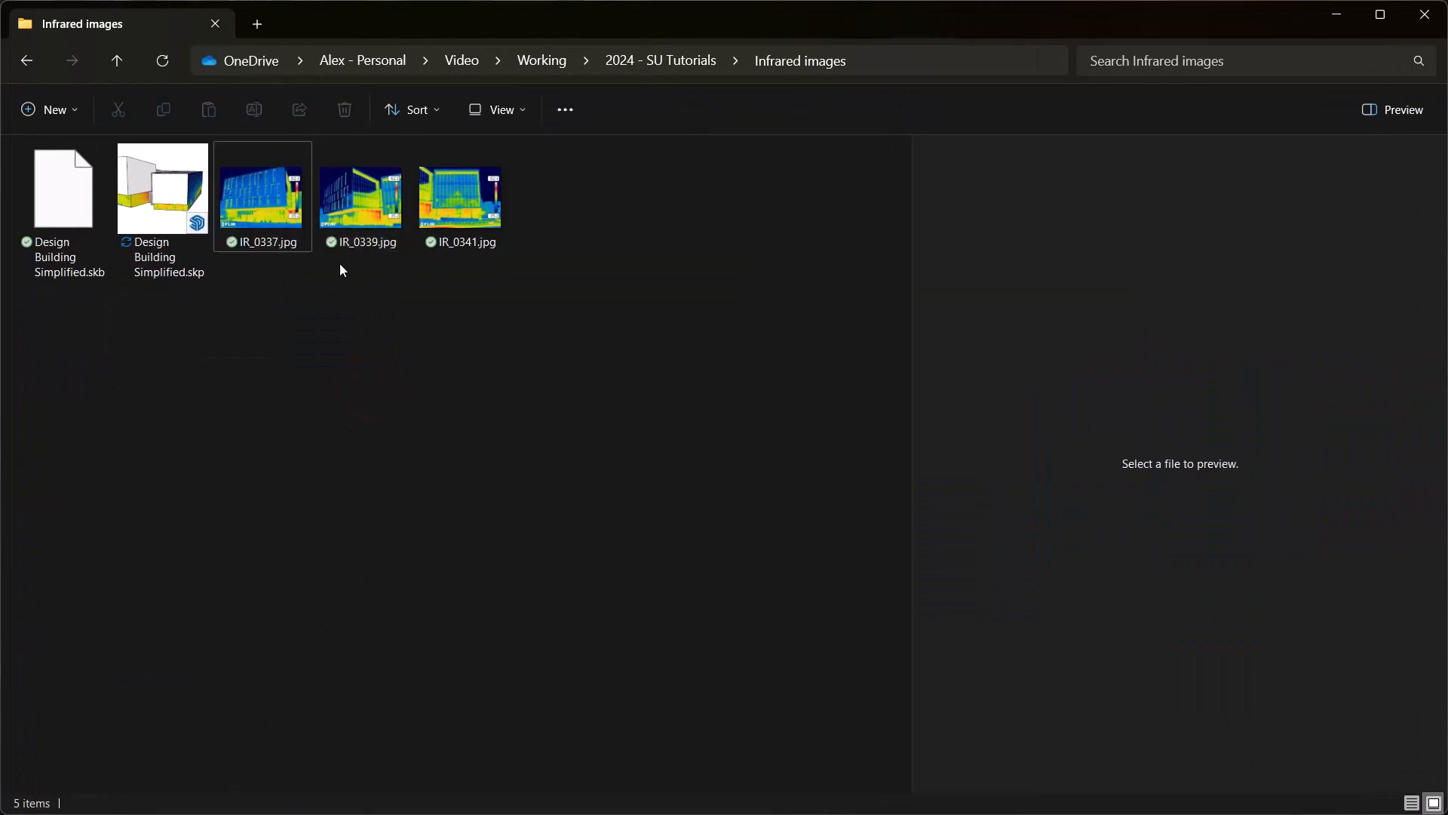
- Select IR_0337.jpg so the building thermal photo shows in the Preview pane
{"action": "left_click", "coordinate": [263, 195]}
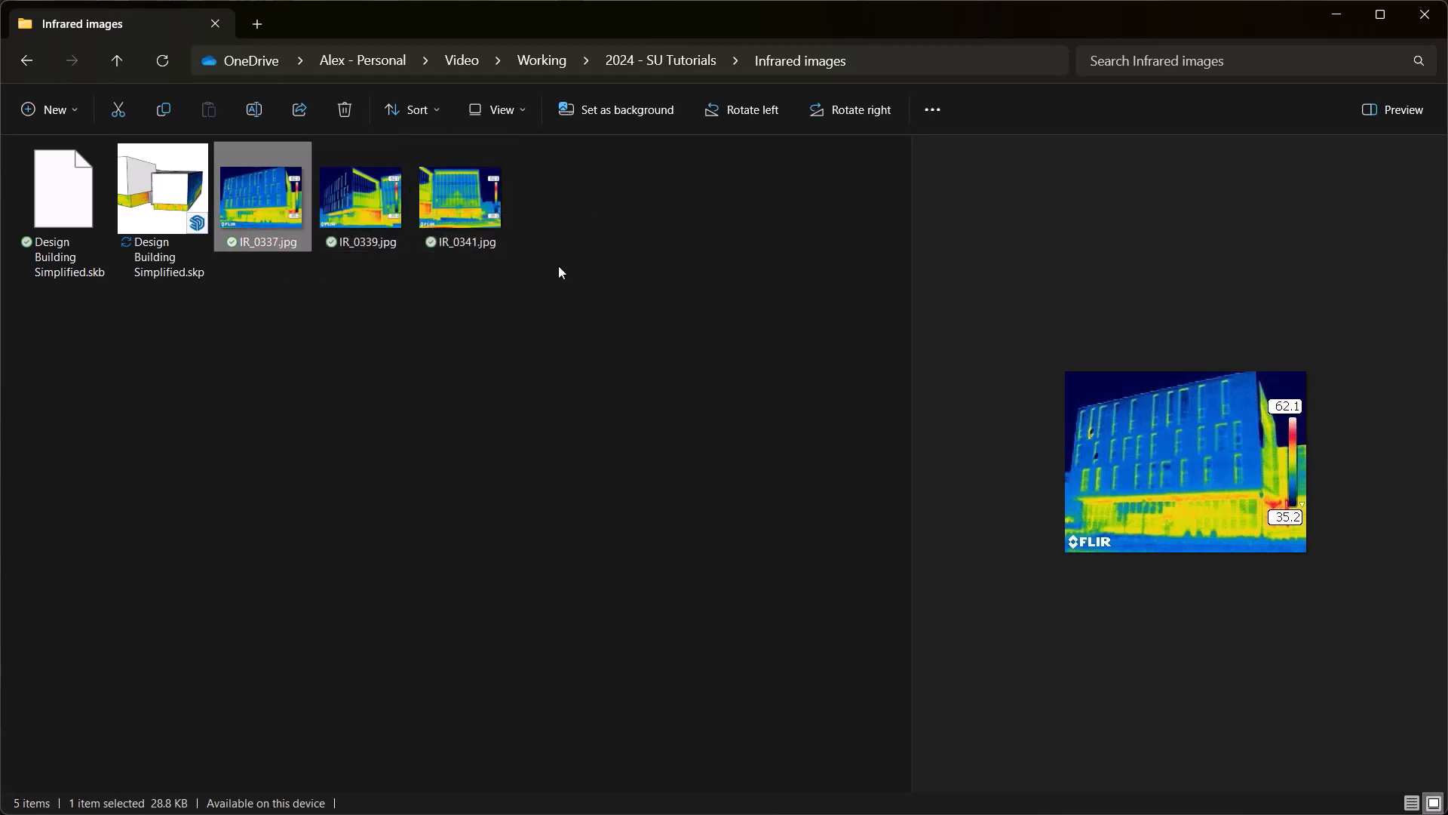
{"action": "mouse_move", "coordinate": [1089, 540]}
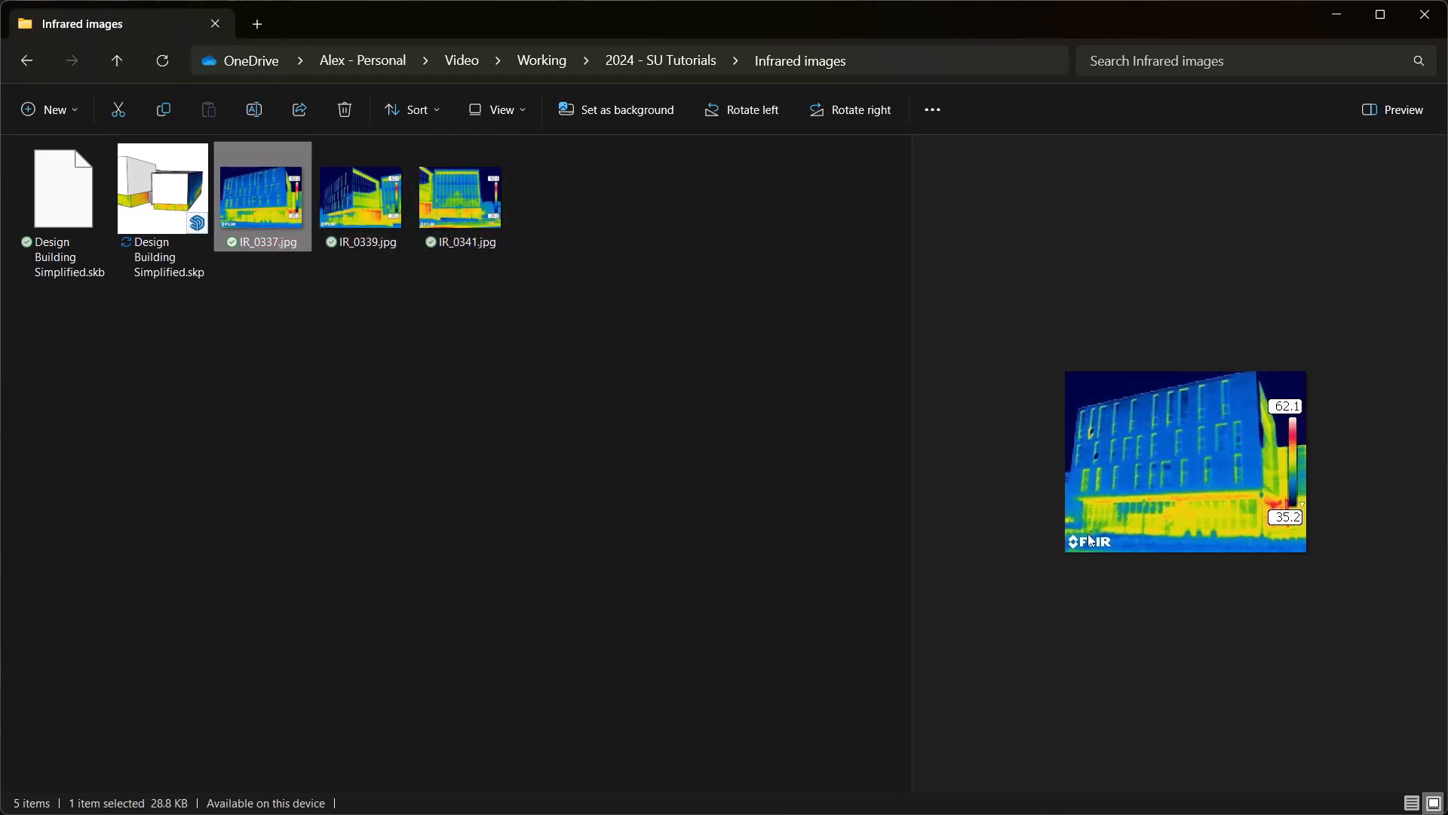
{"action": "mouse_move", "coordinate": [1270, 393]}
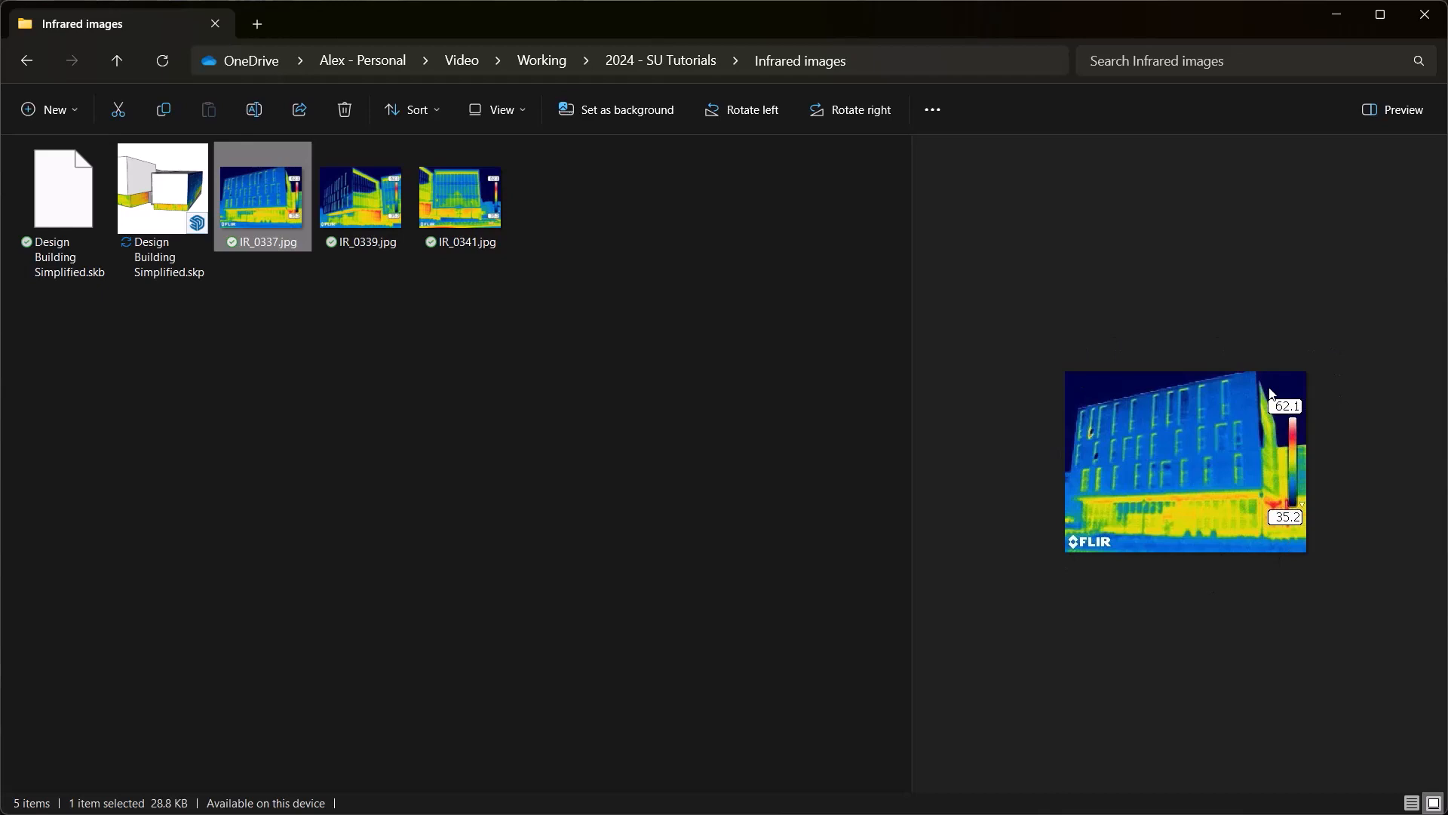
{"action": "mouse_move", "coordinate": [1075, 545]}
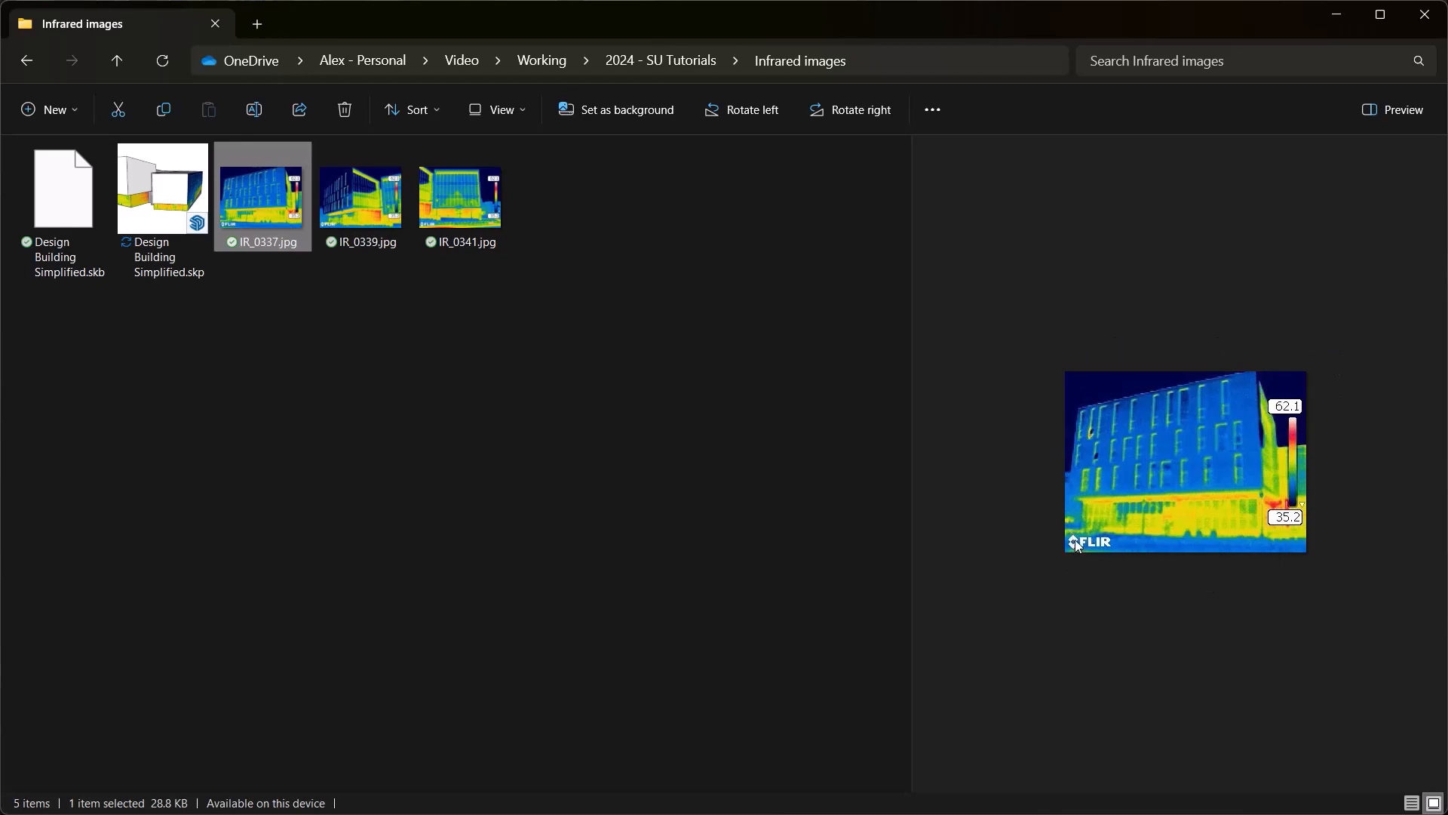
{"action": "mouse_move", "coordinate": [1310, 435]}
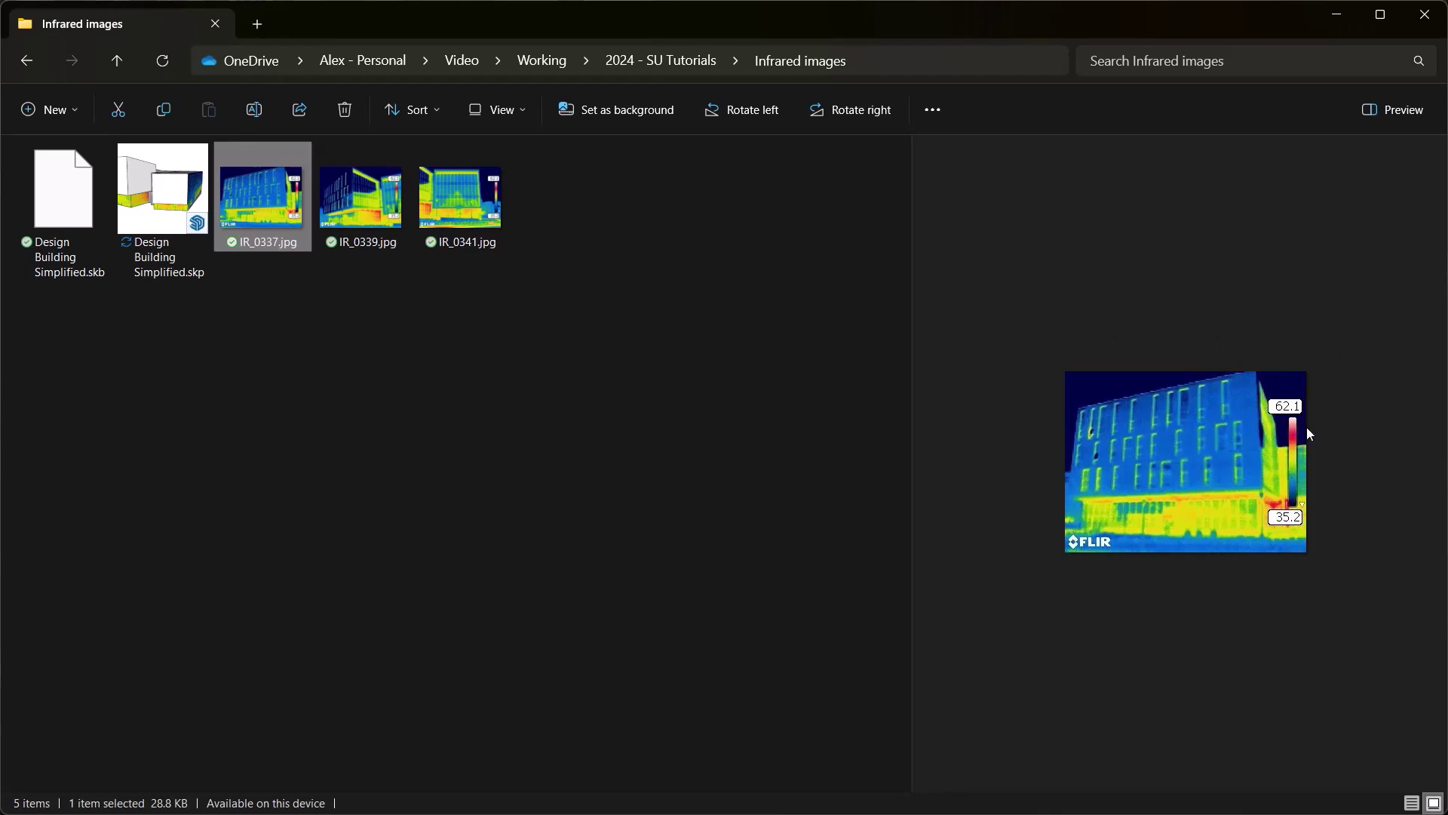
{"action": "mouse_move", "coordinate": [1273, 410]}
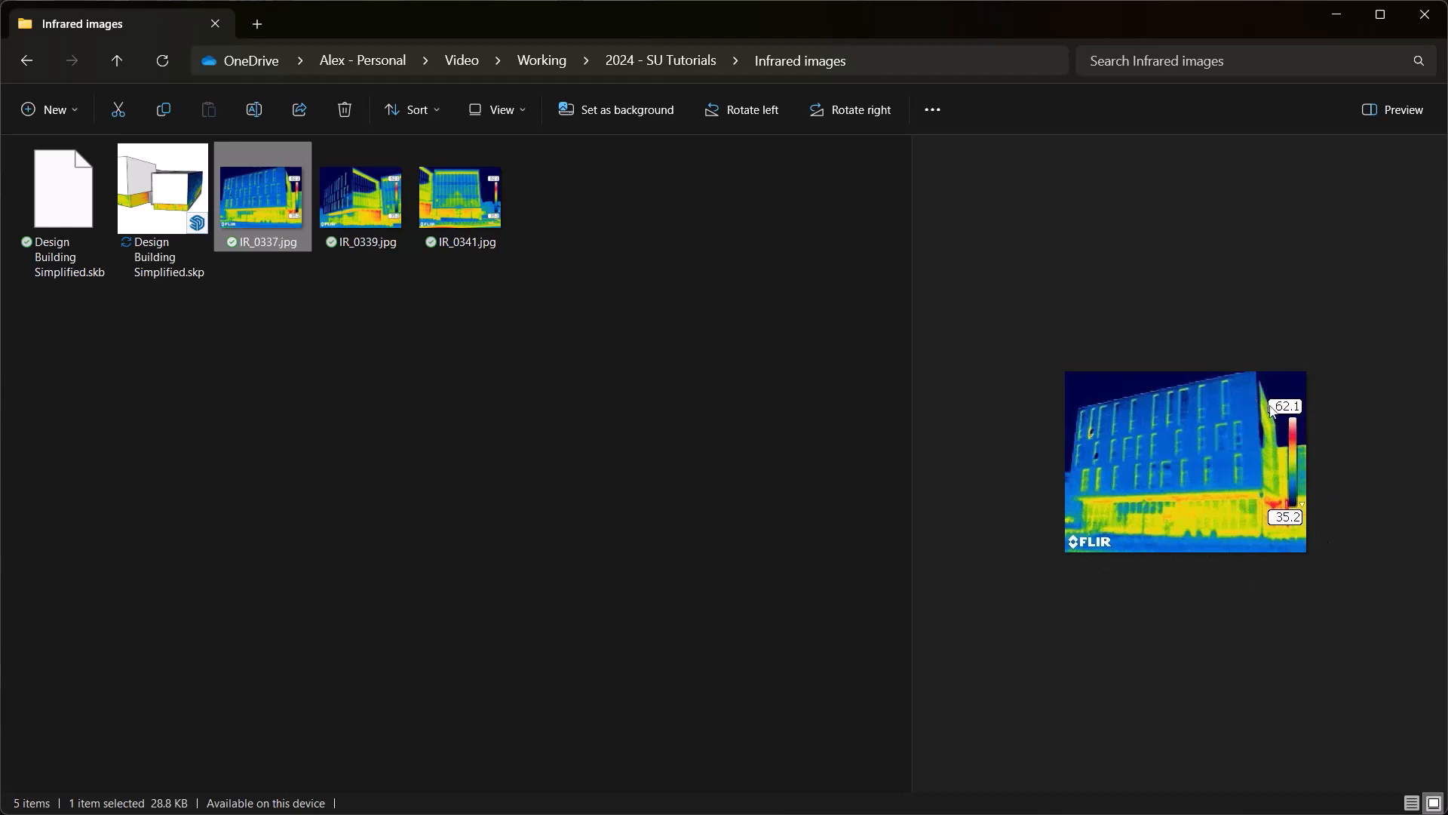
{"action": "mouse_move", "coordinate": [1298, 423]}
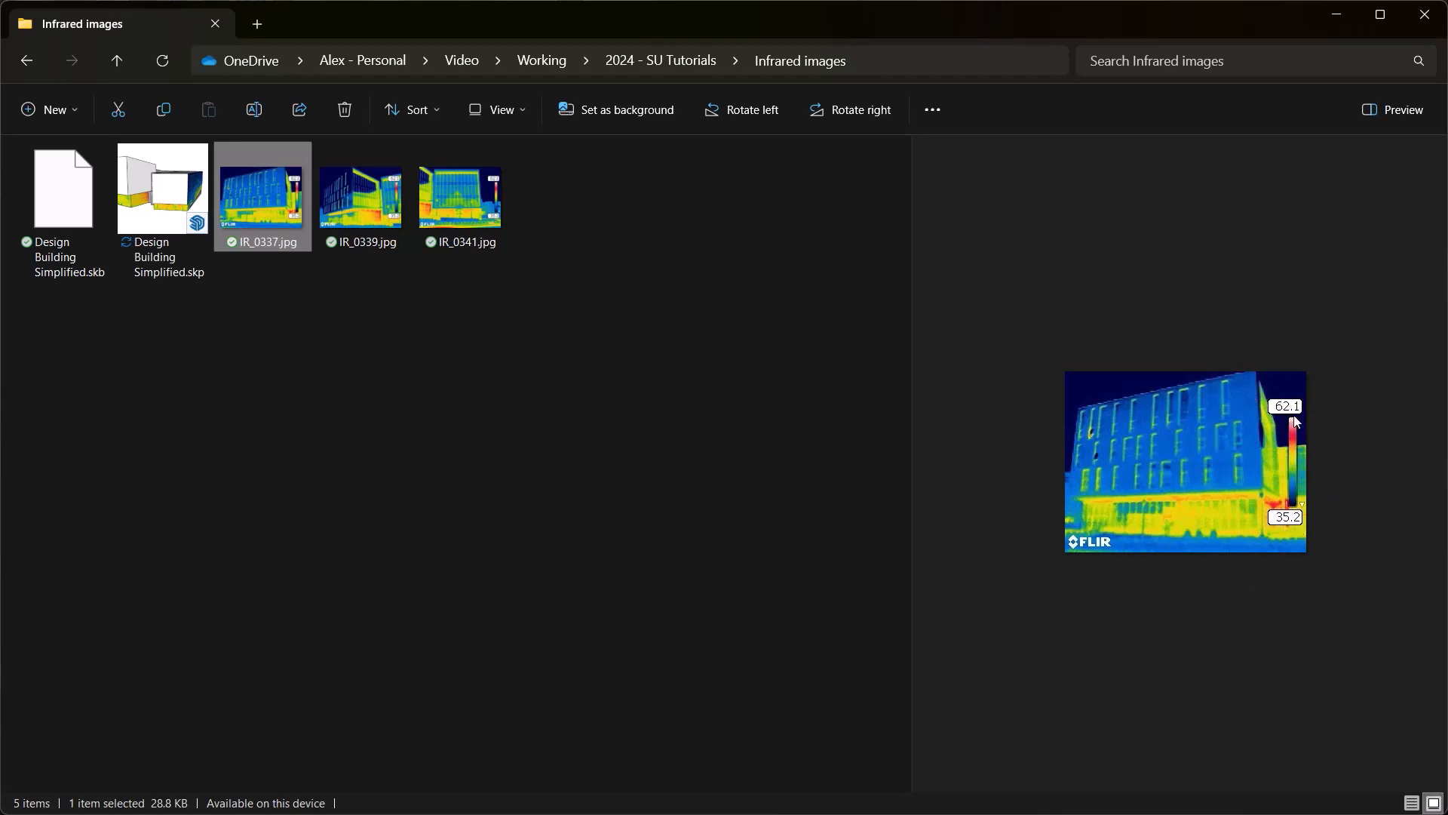
{"action": "mouse_move", "coordinate": [1059, 409]}
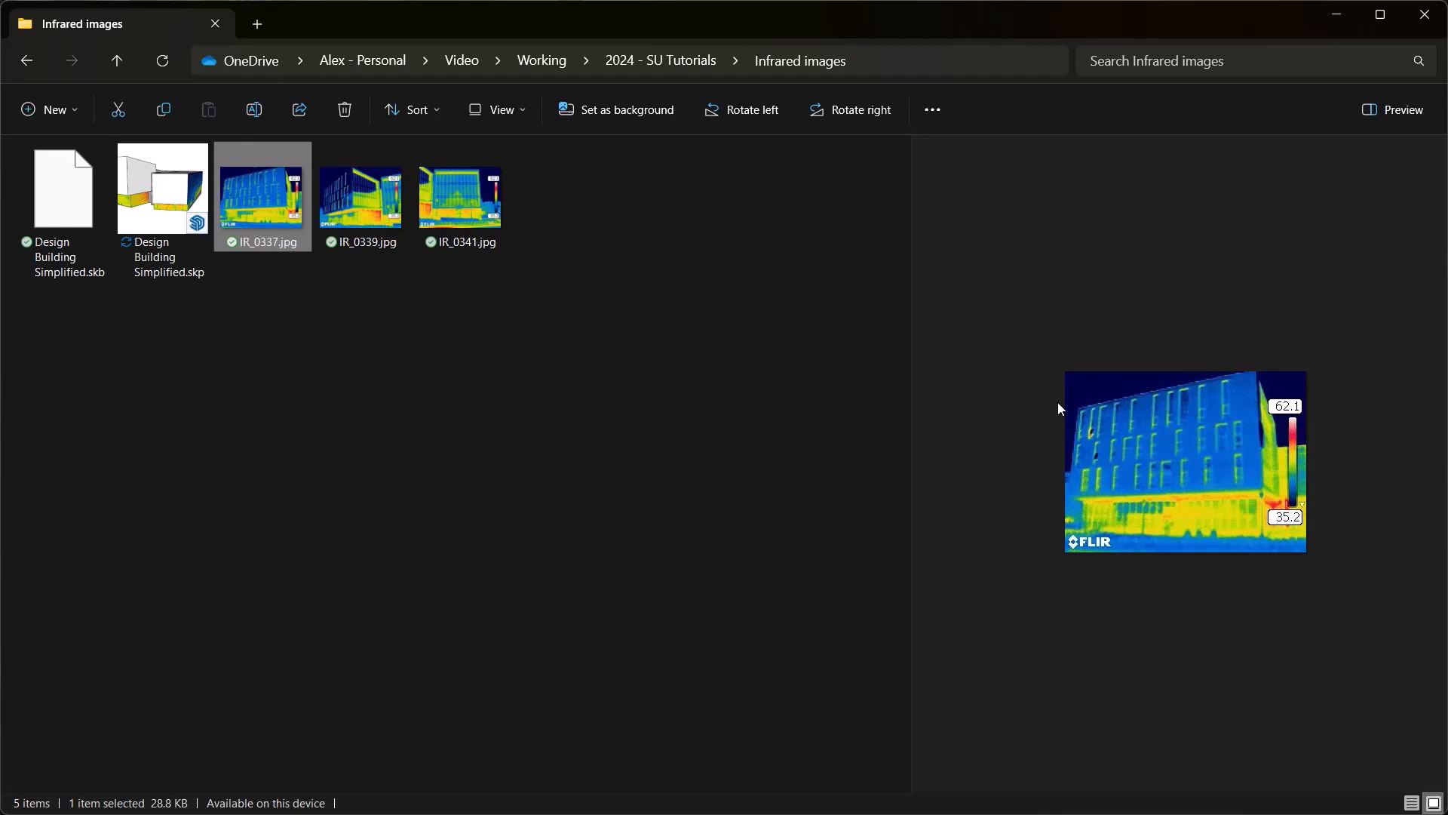
{"action": "mouse_move", "coordinate": [1078, 427]}
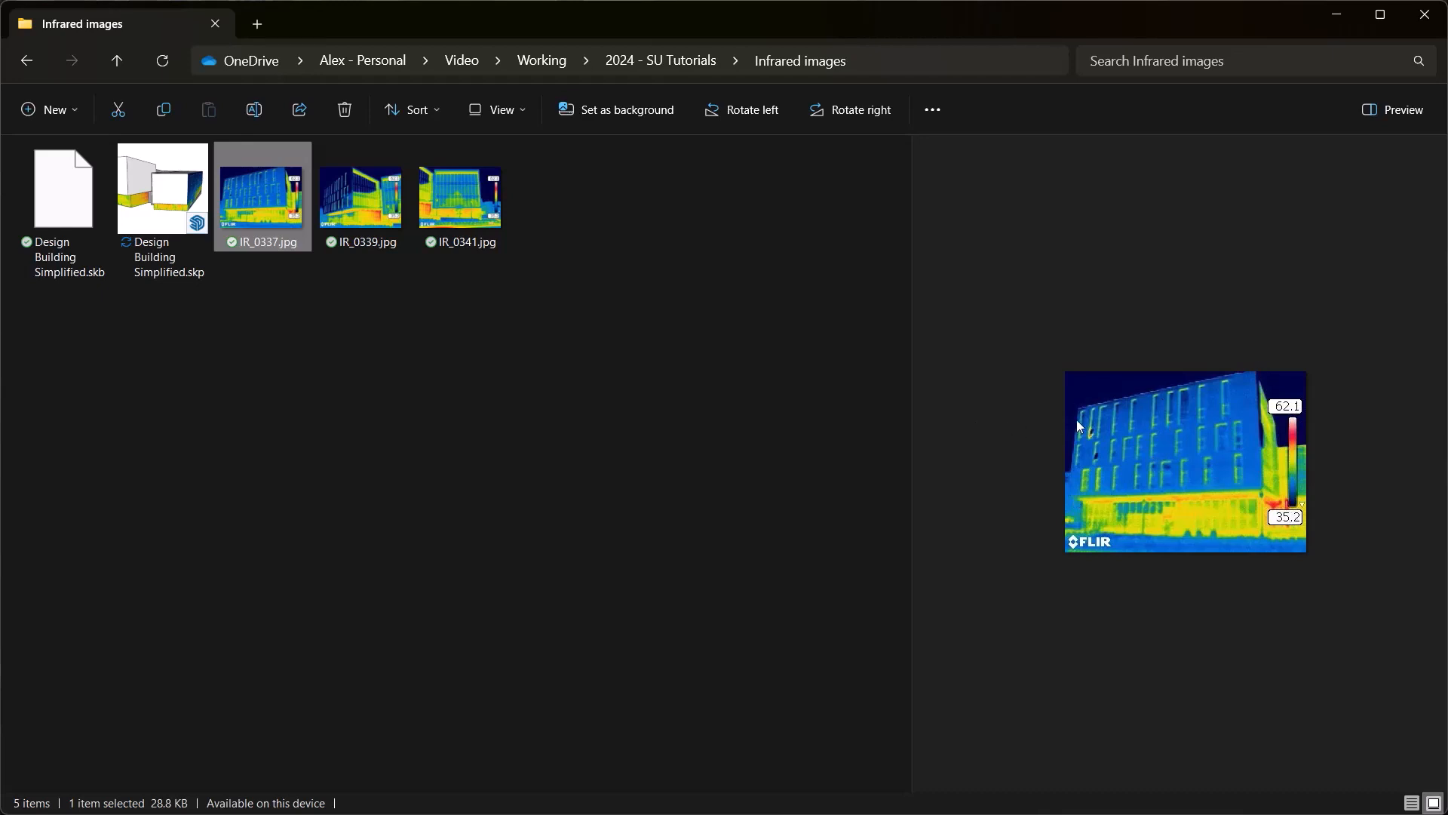
{"action": "mouse_move", "coordinate": [1078, 405]}
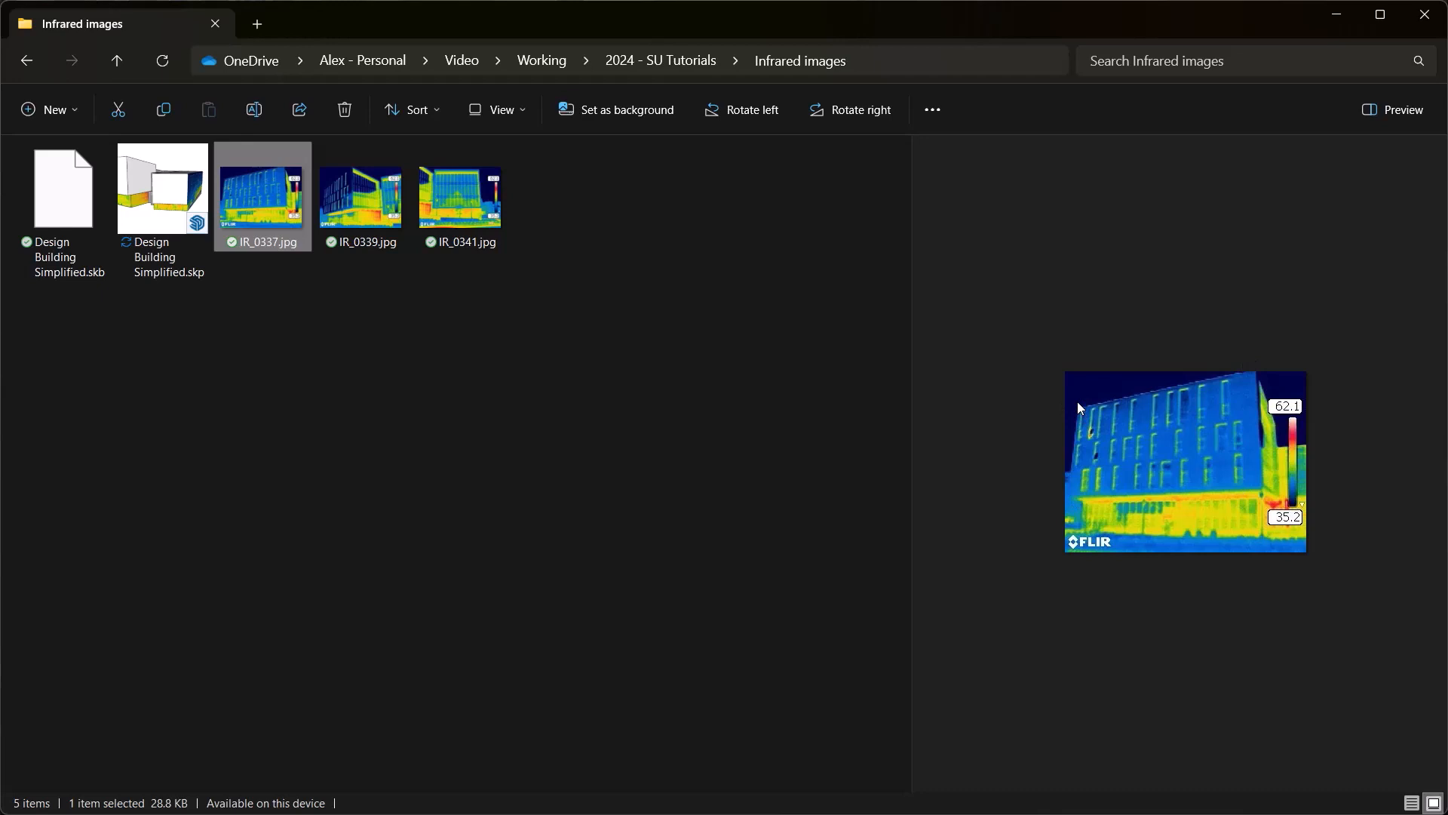
{"action": "mouse_move", "coordinate": [1222, 391]}
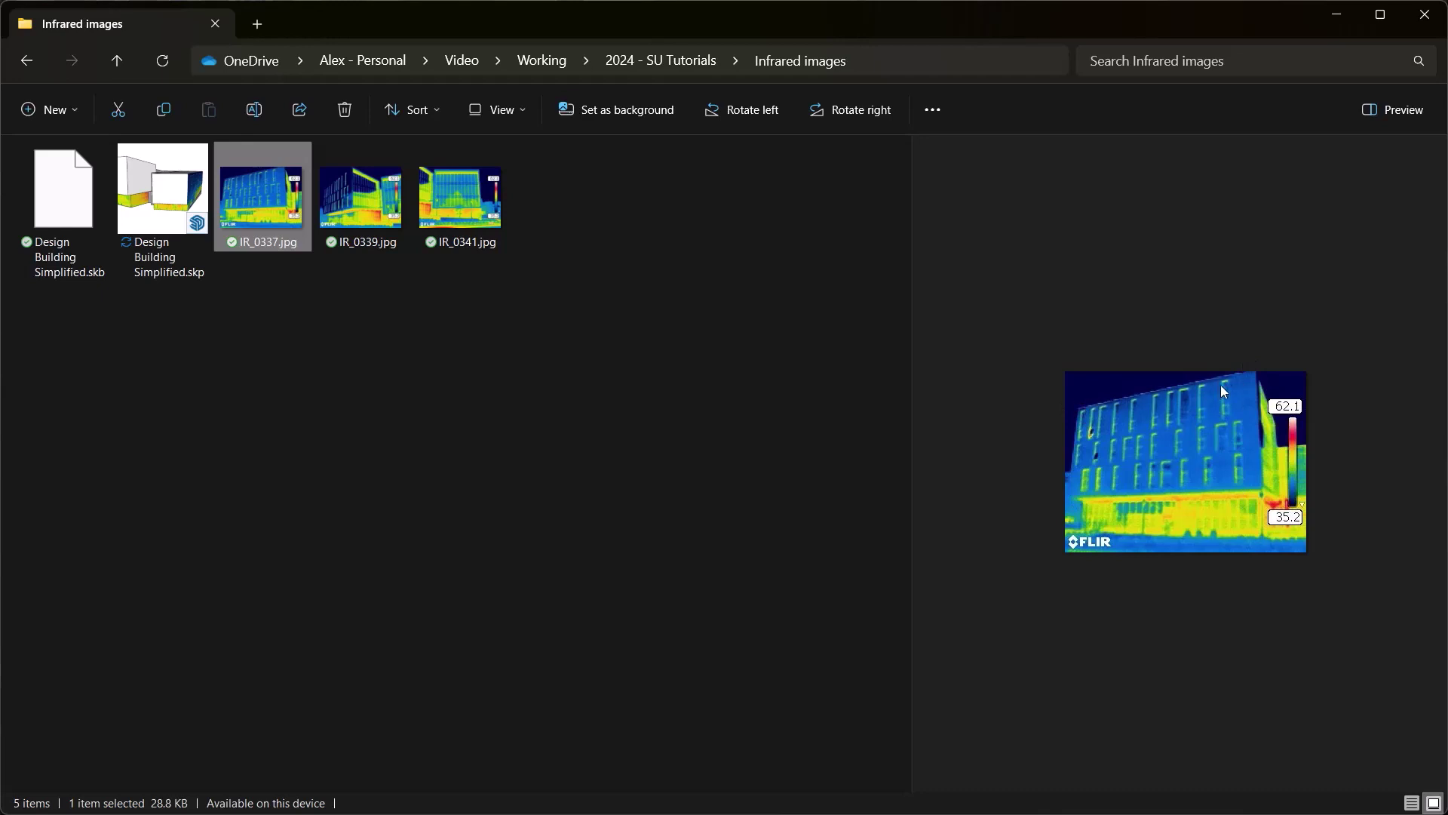
{"action": "mouse_move", "coordinate": [1118, 475]}
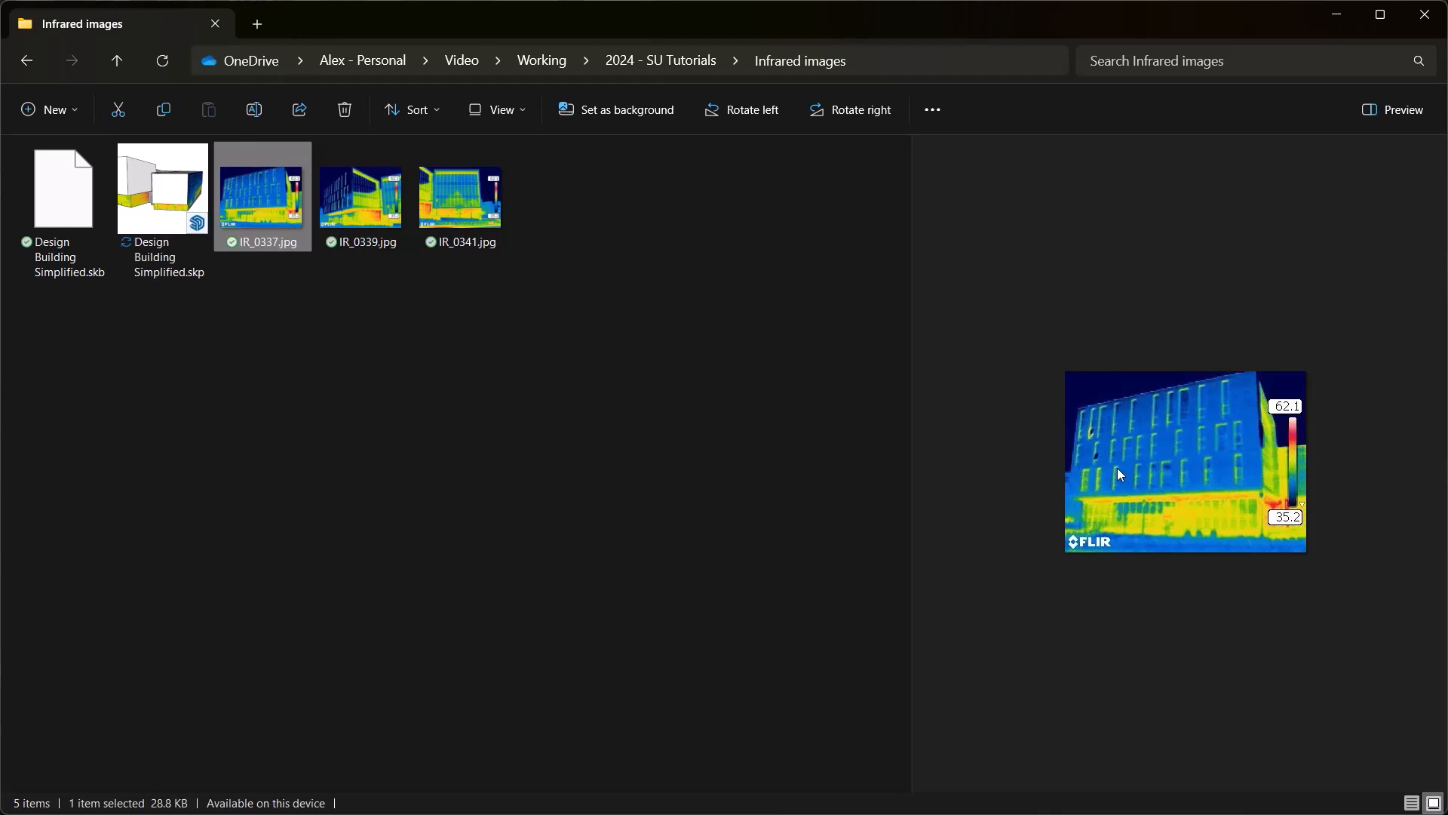
{"action": "mouse_move", "coordinate": [1104, 487]}
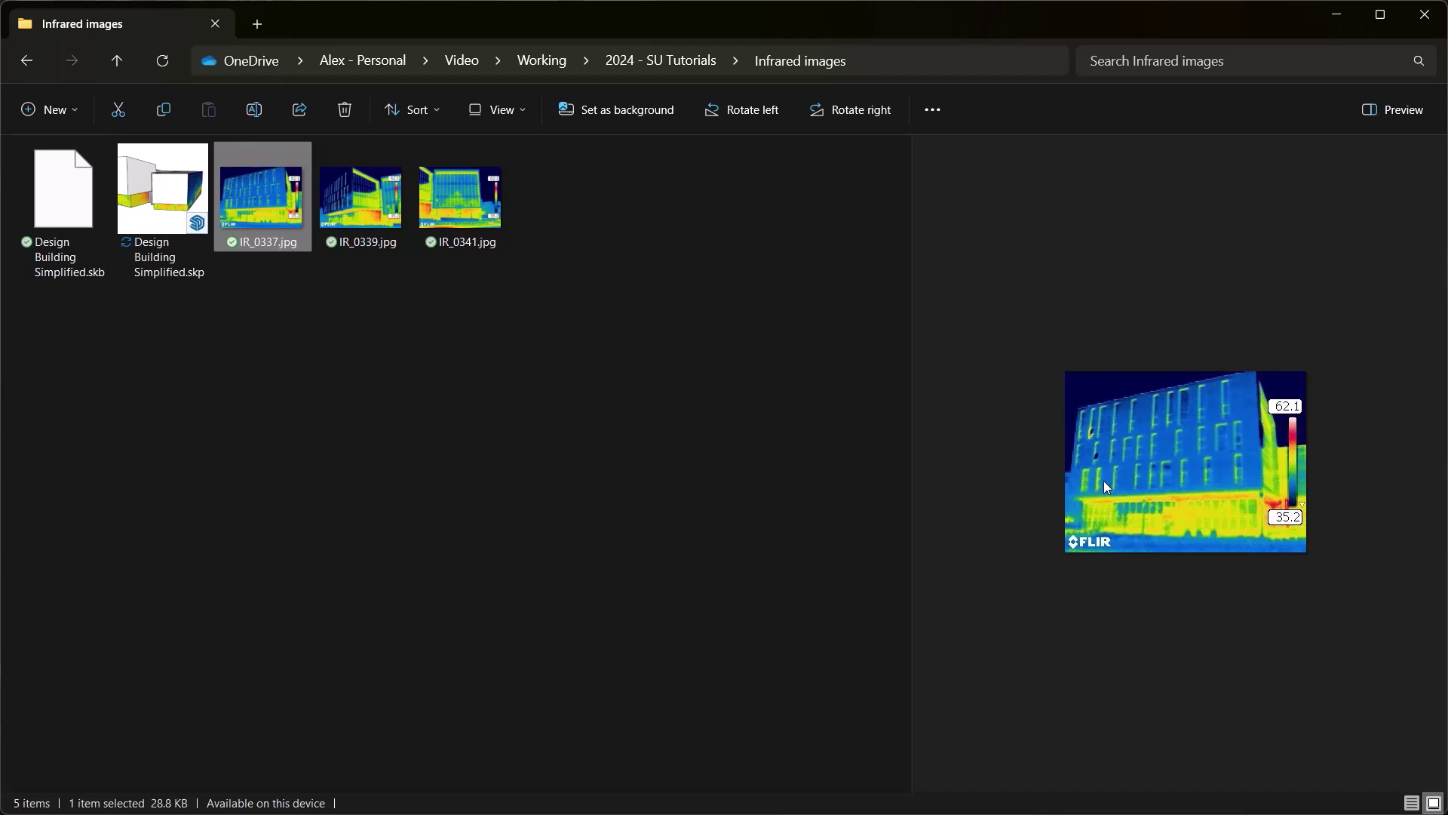
{"action": "mouse_move", "coordinate": [1114, 466]}
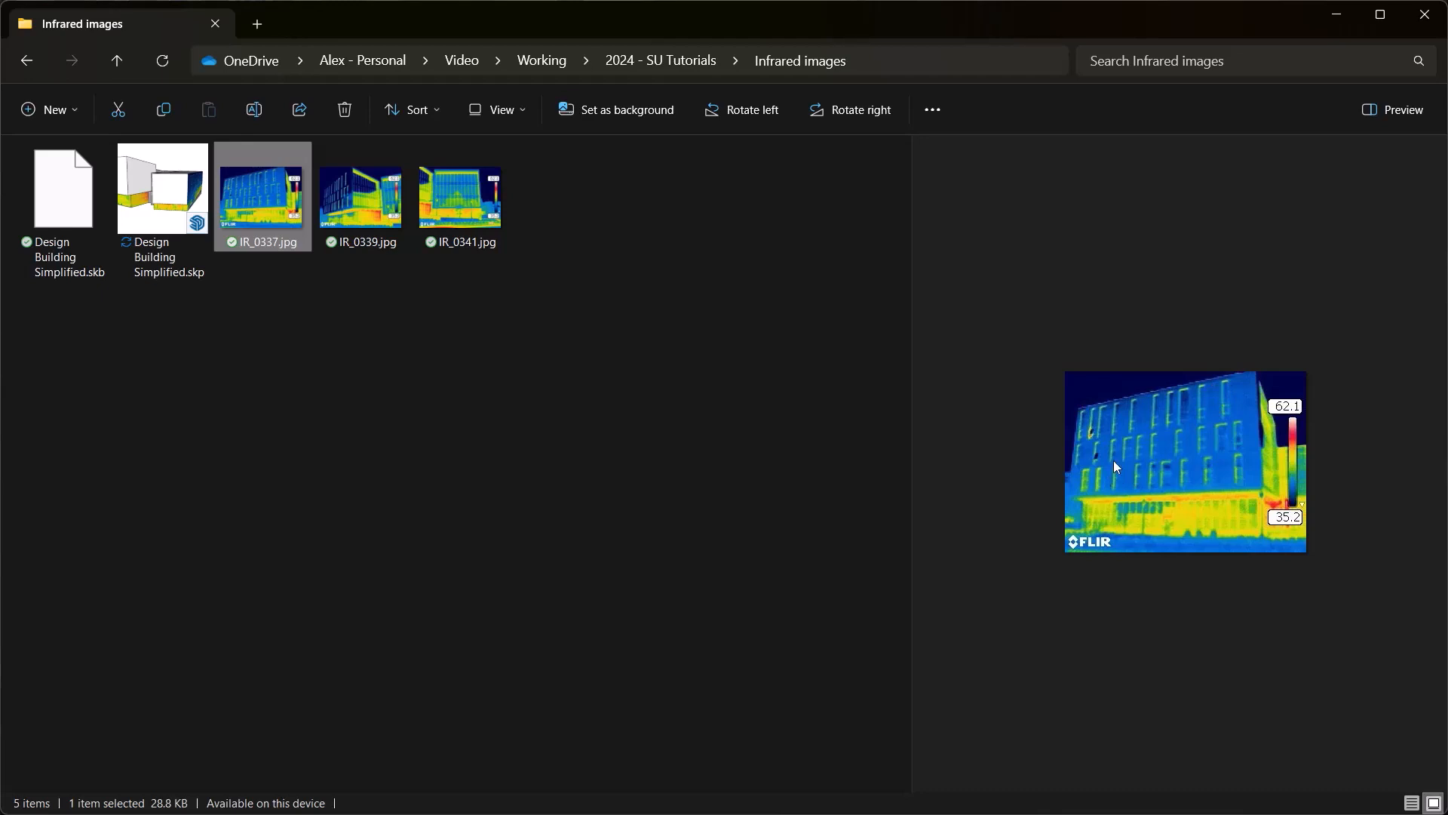
{"action": "mouse_move", "coordinate": [1255, 372]}
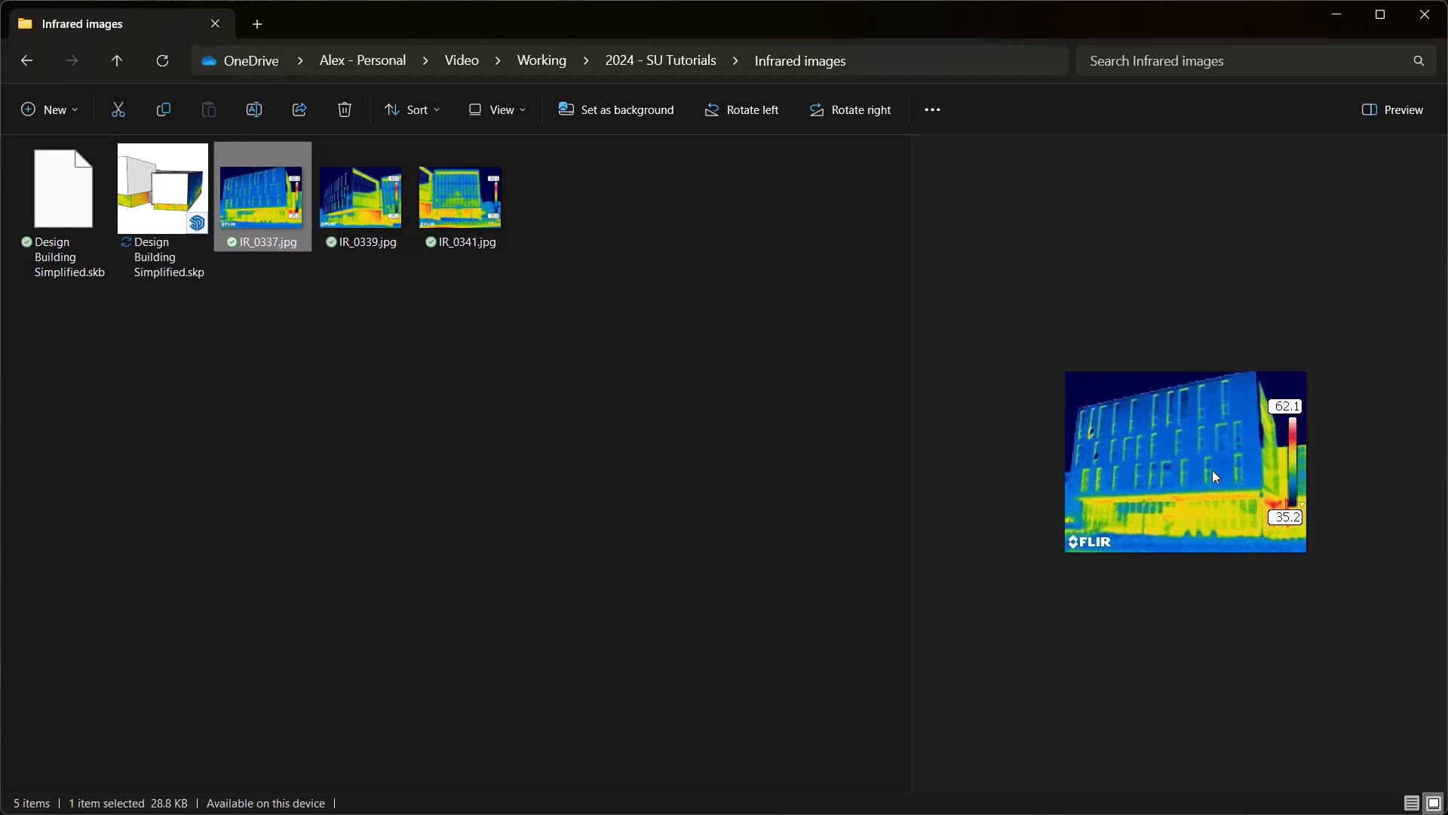
{"action": "mouse_move", "coordinate": [1089, 455]}
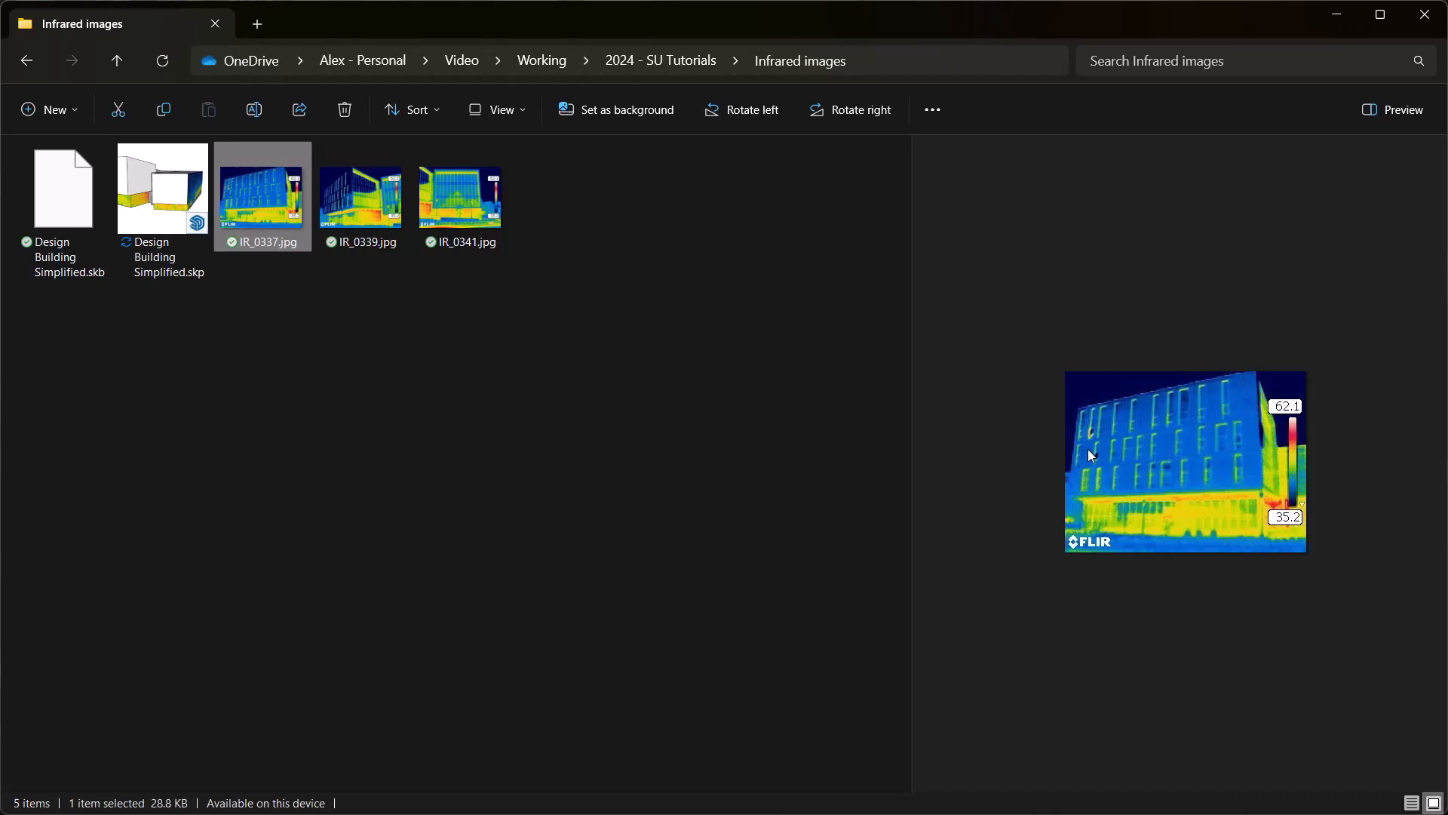
{"action": "mouse_move", "coordinate": [1287, 381]}
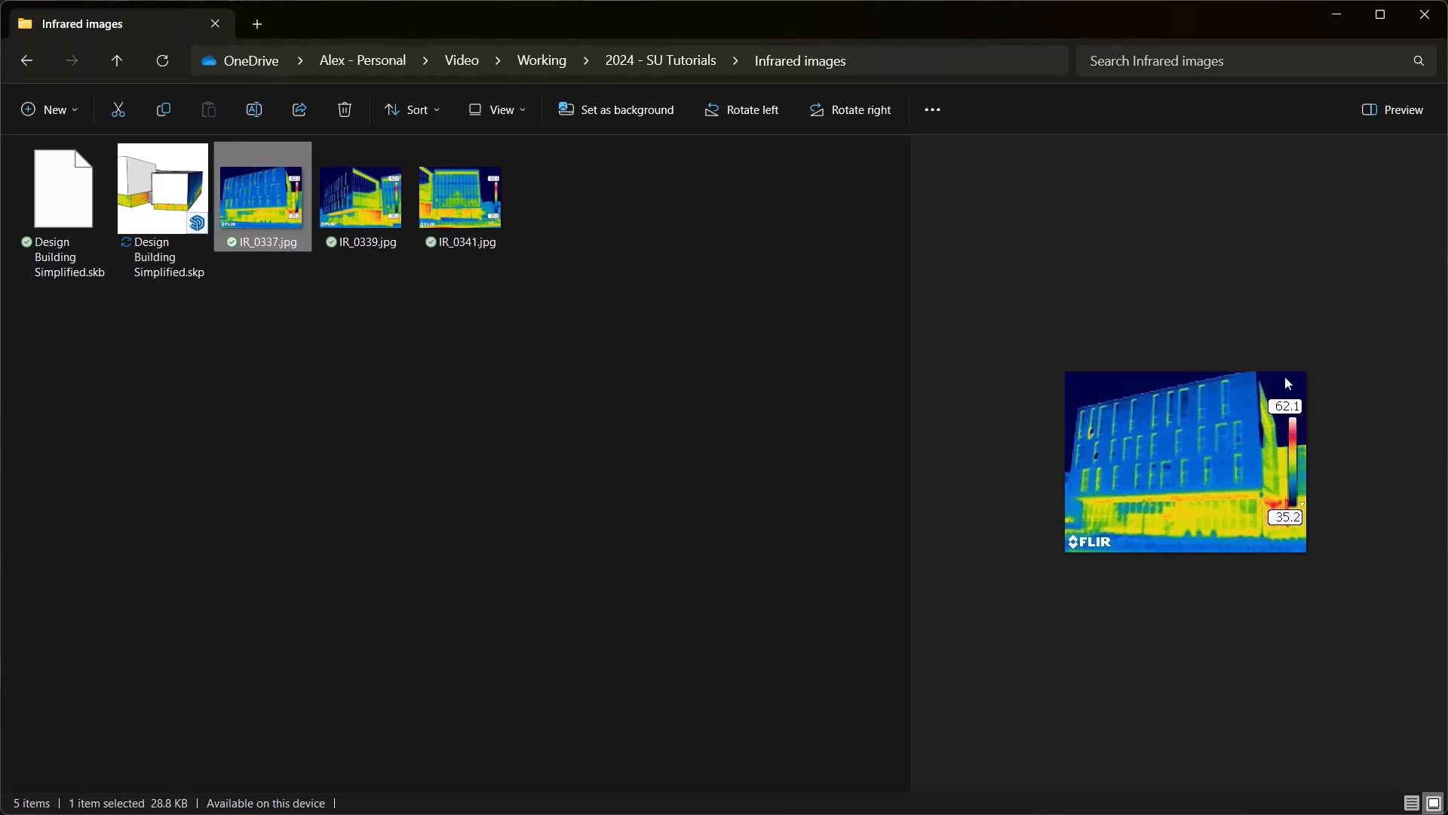
{"action": "mouse_move", "coordinate": [1283, 565]}
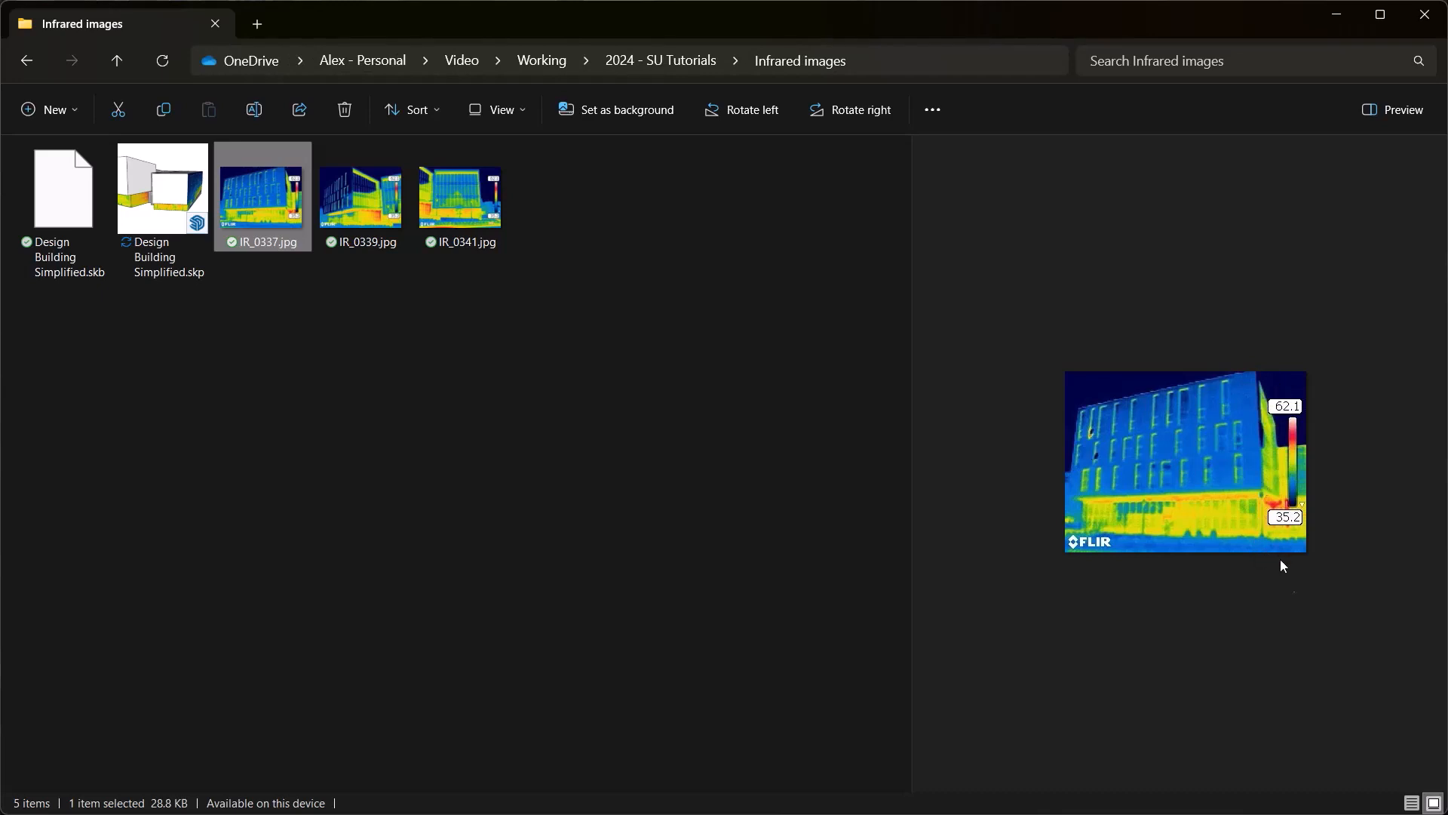
{"action": "mouse_move", "coordinate": [748, 412]}
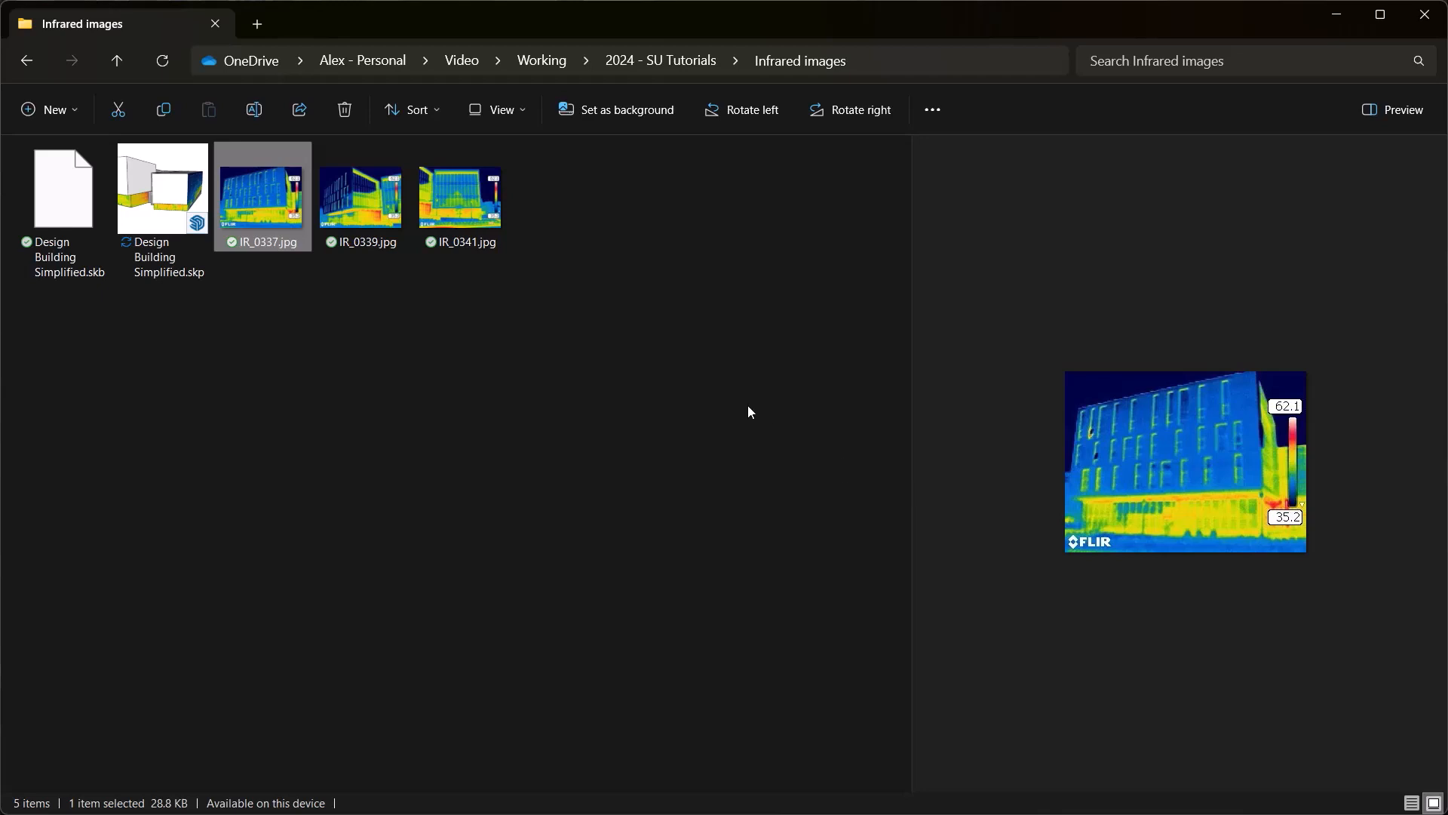
{"action": "mouse_move", "coordinate": [466, 345]}
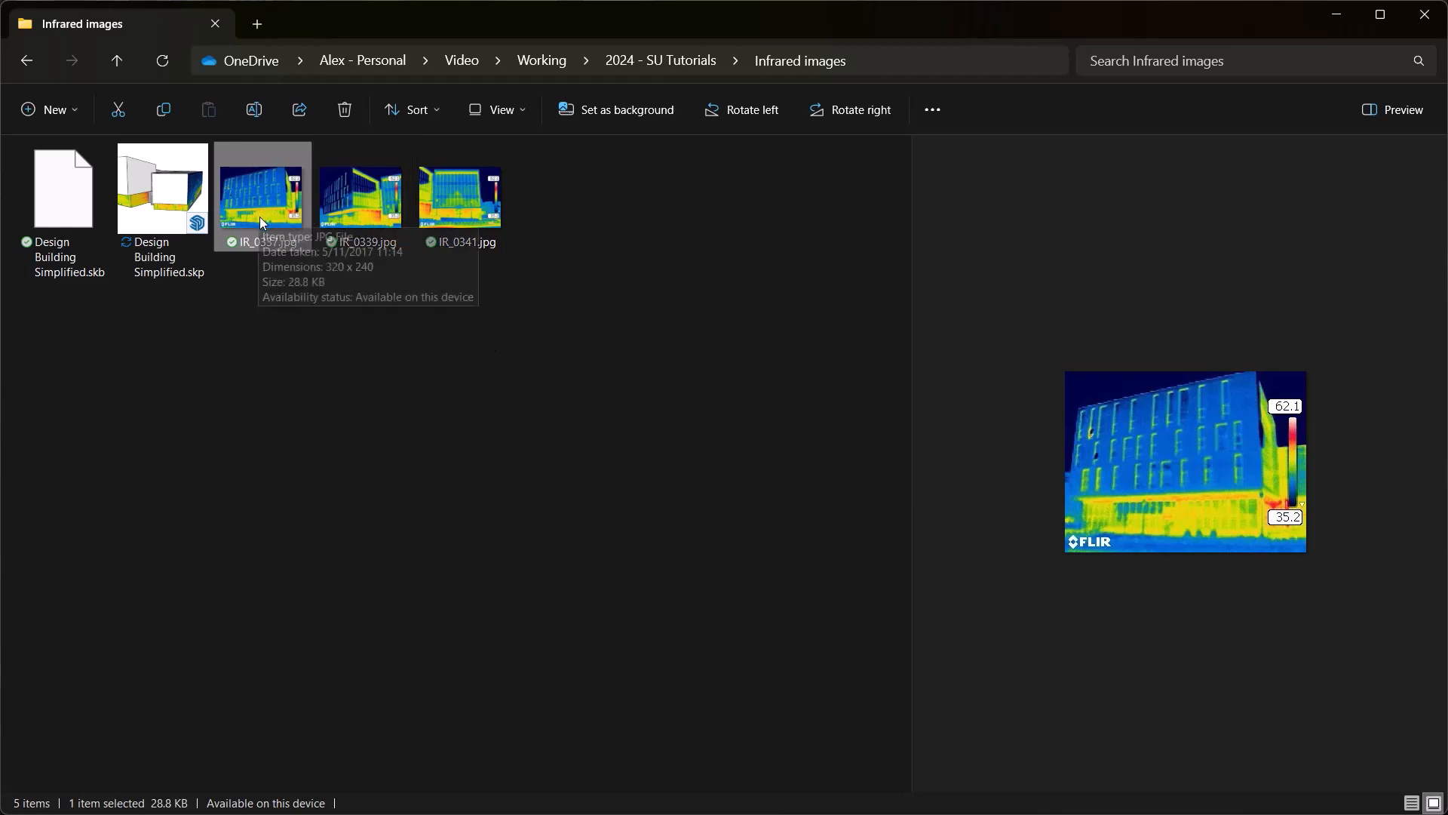
{"action": "mouse_move", "coordinate": [368, 206]}
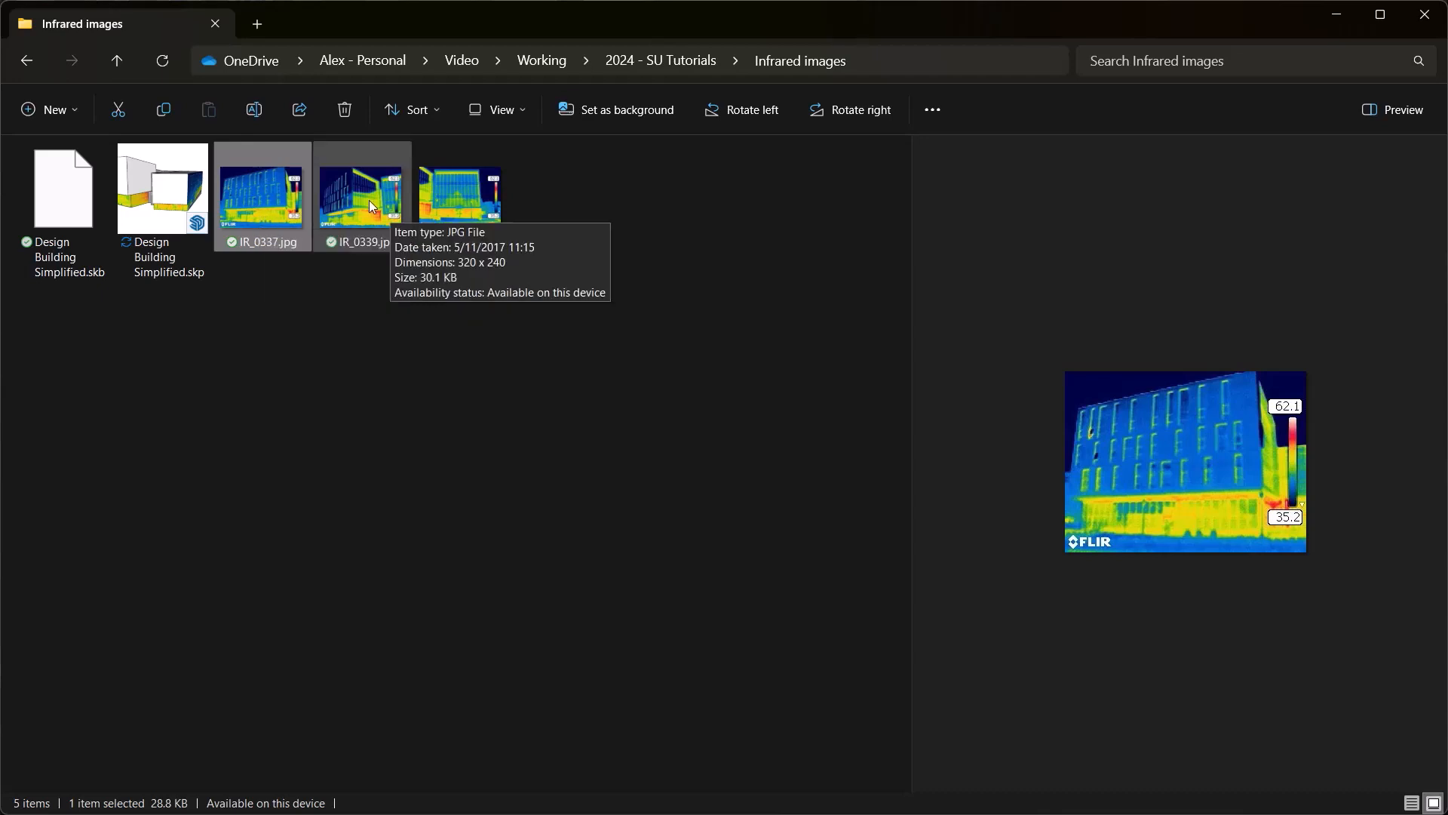
{"action": "mouse_move", "coordinate": [1326, 409]}
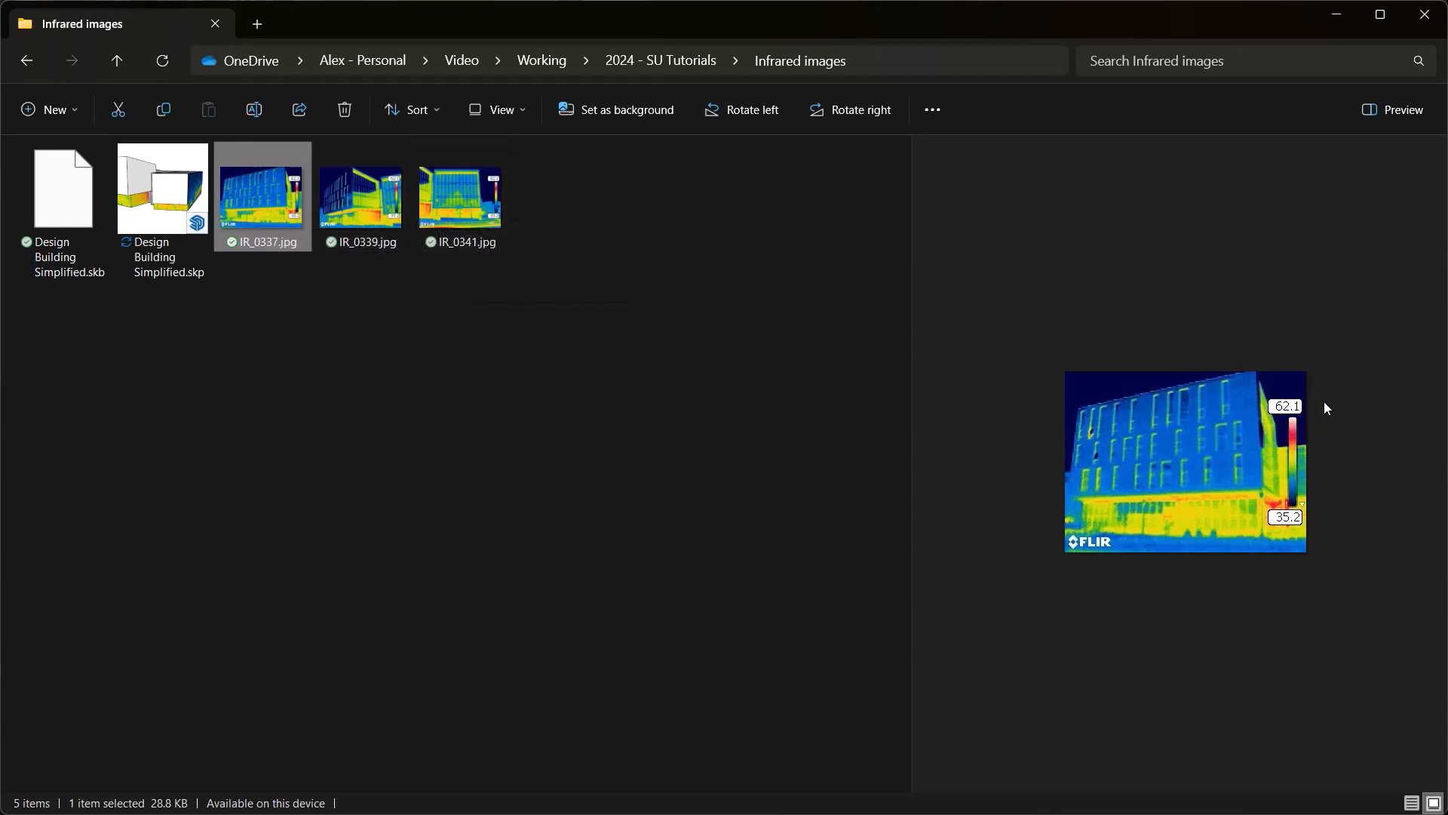
{"action": "mouse_move", "coordinate": [1302, 439]}
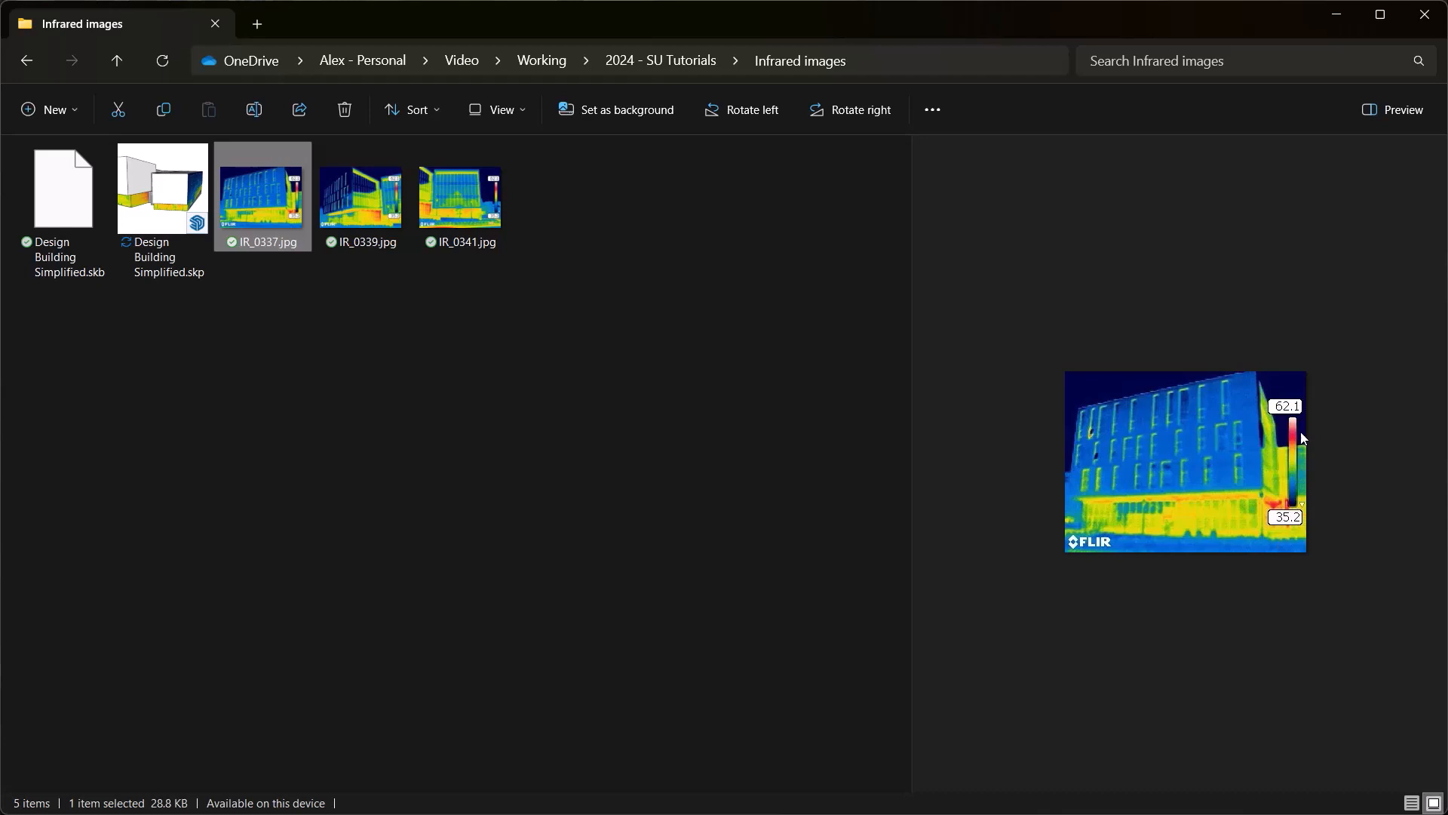
{"action": "mouse_move", "coordinate": [1265, 397]}
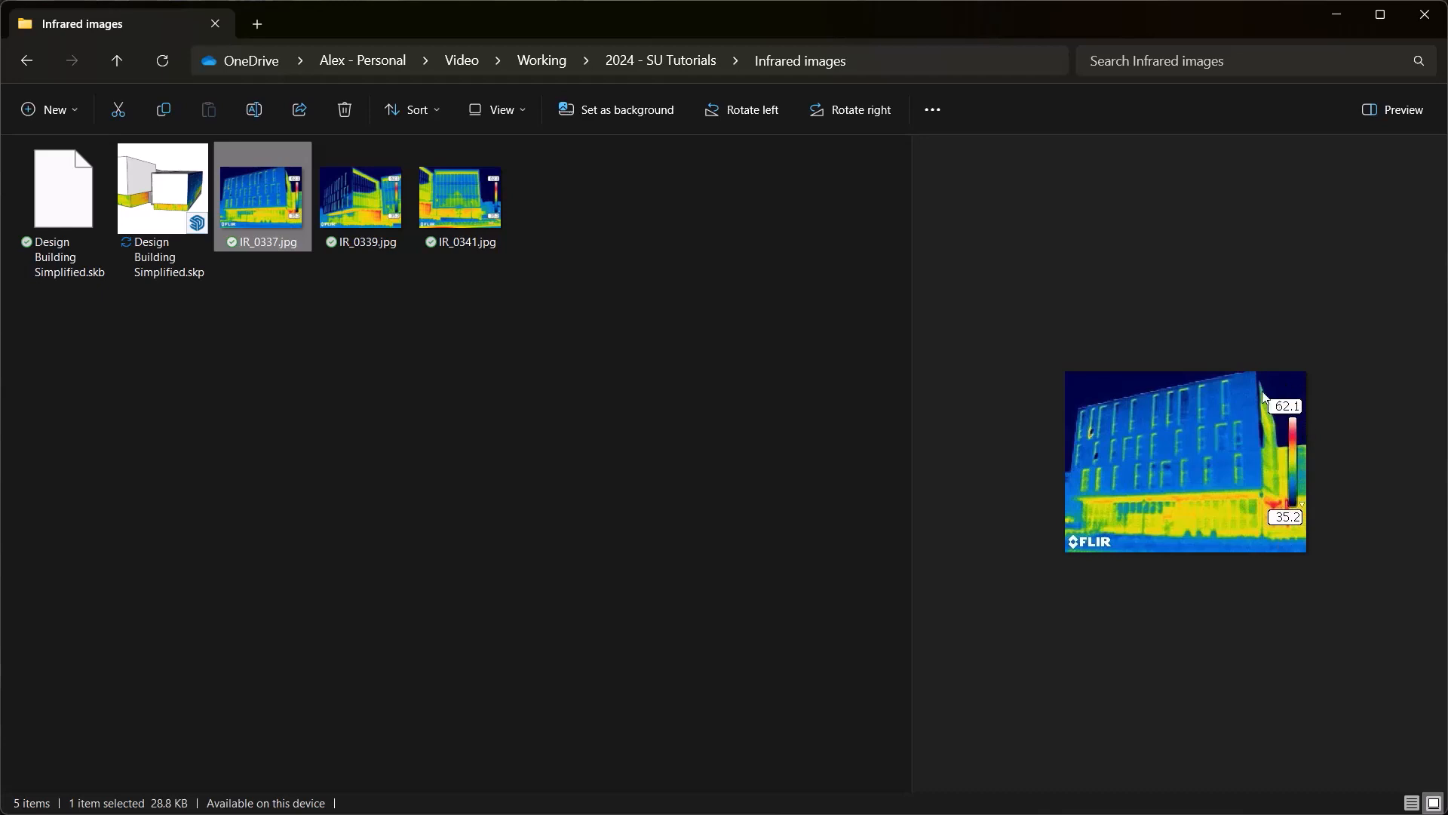
{"action": "mouse_move", "coordinate": [1309, 487]}
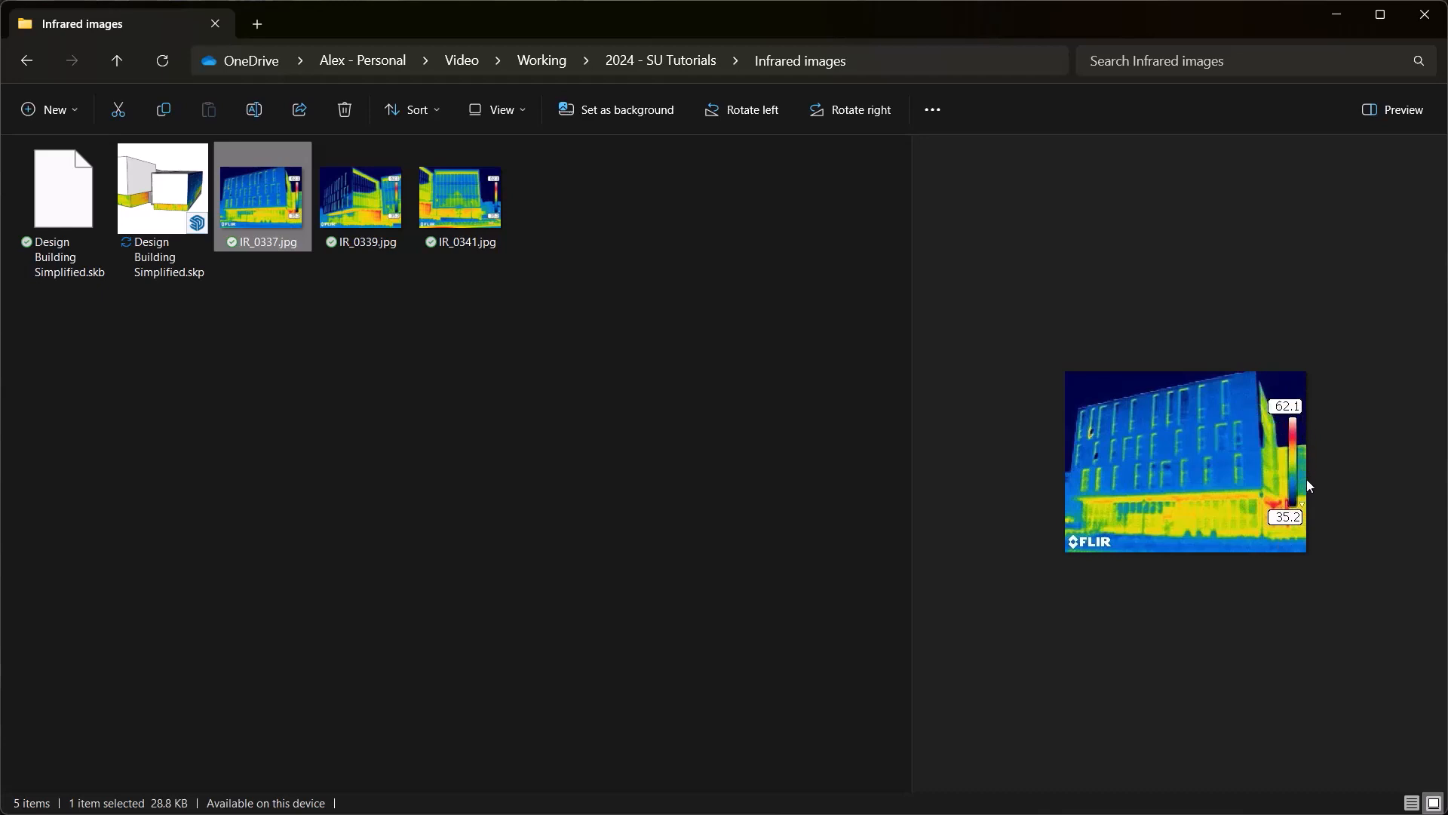
{"action": "mouse_move", "coordinate": [1270, 516]}
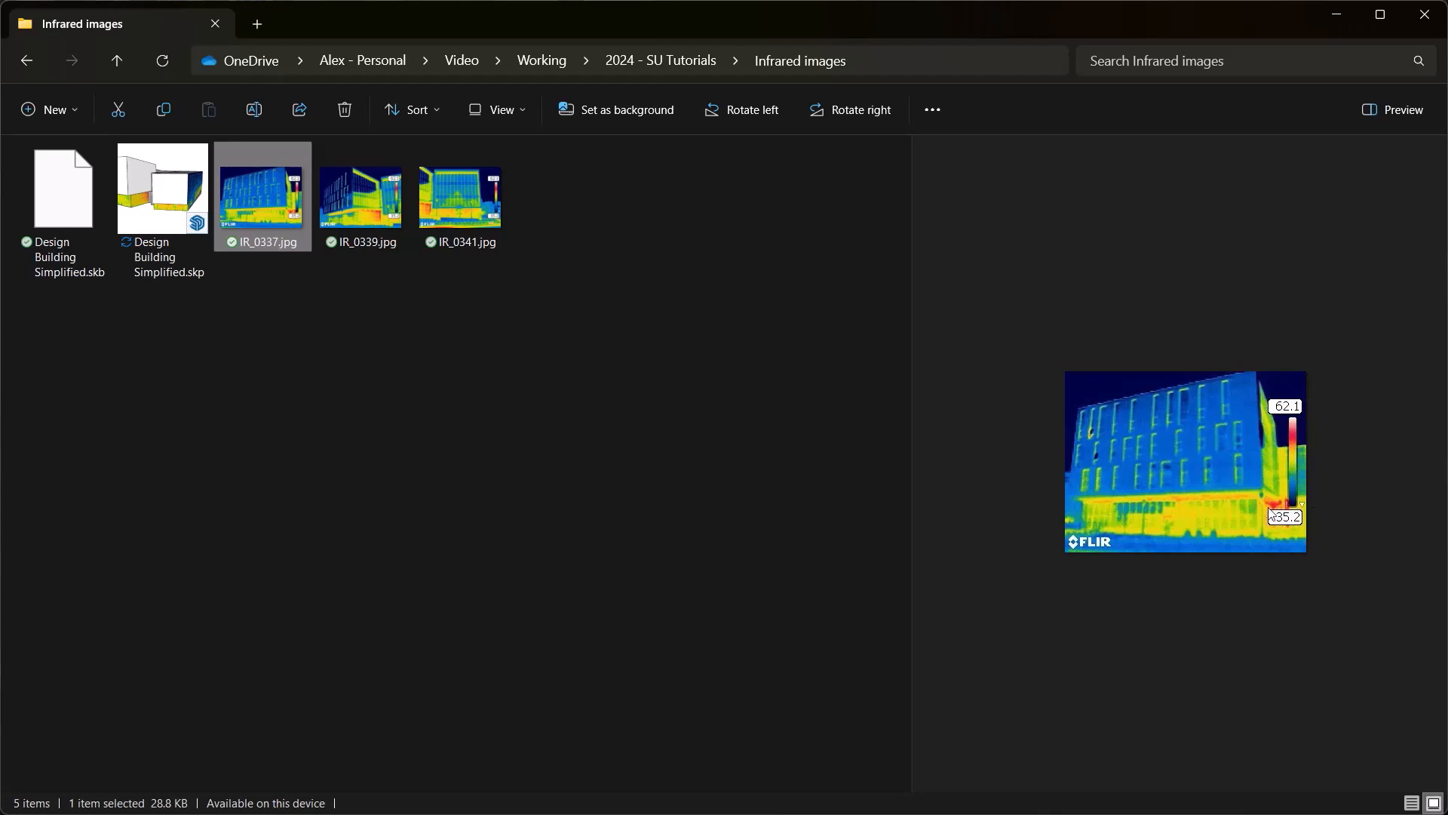
{"action": "mouse_move", "coordinate": [1279, 516]}
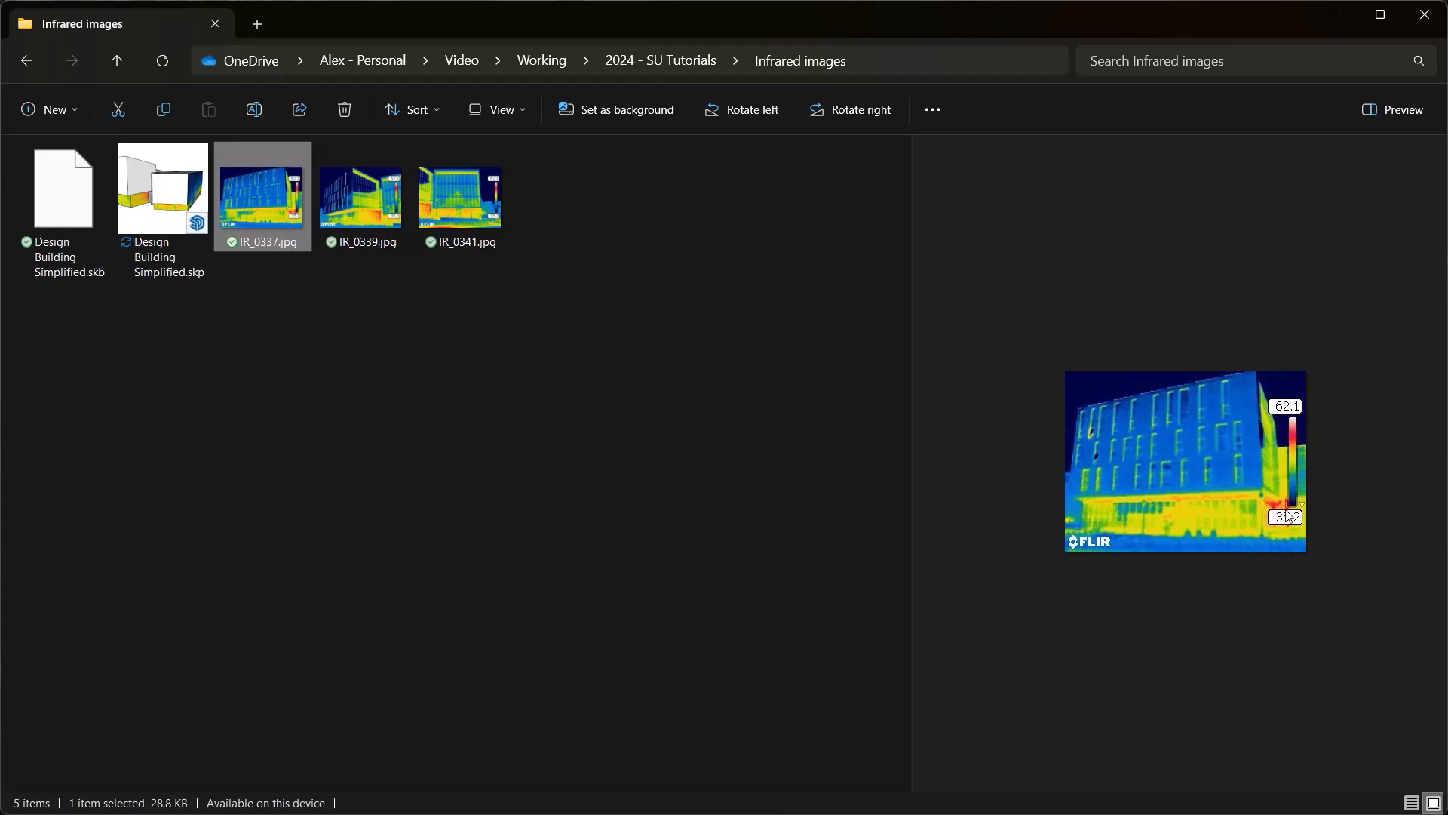
{"action": "mouse_move", "coordinate": [262, 194]}
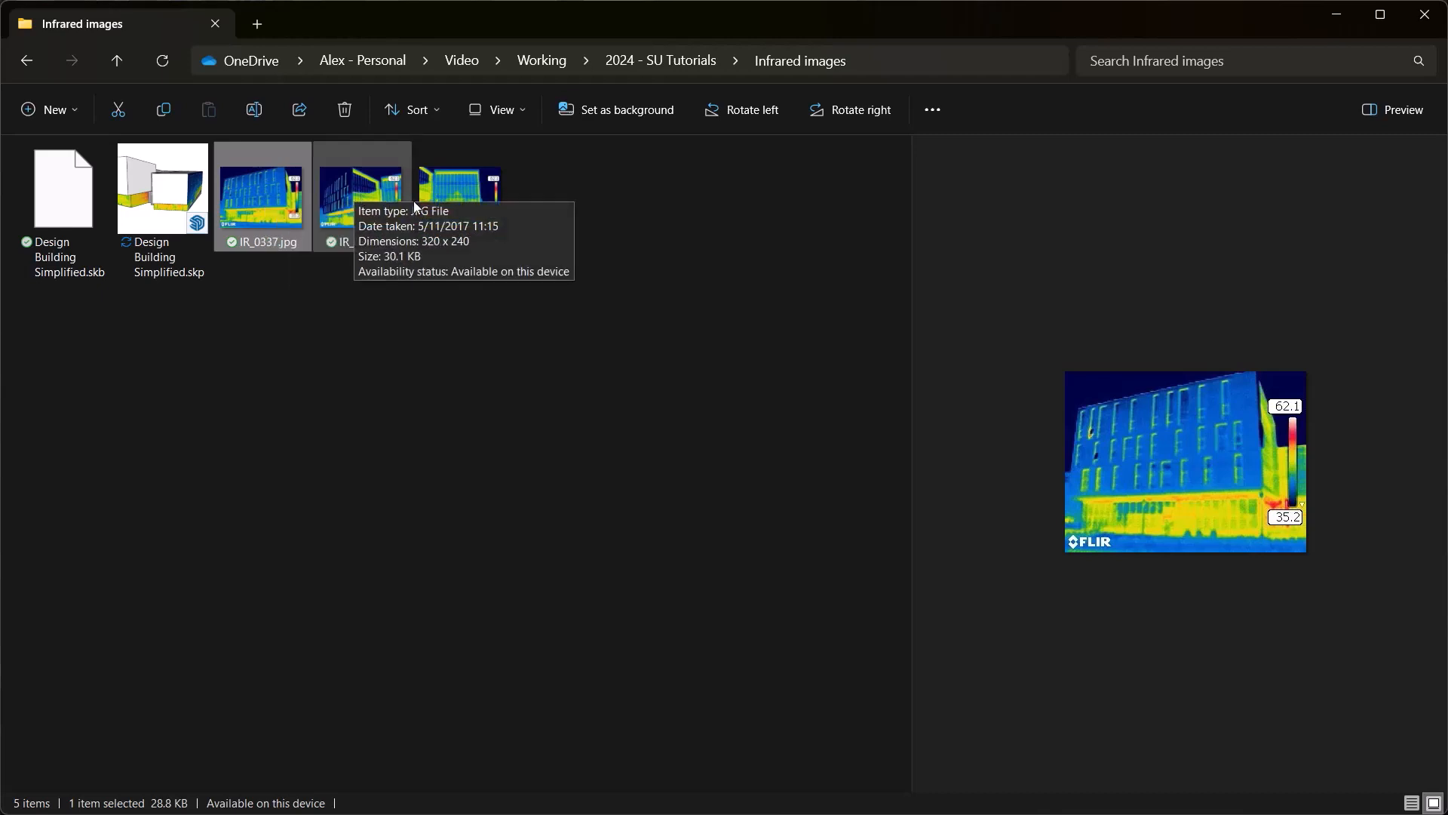
{"action": "mouse_move", "coordinate": [363, 204]}
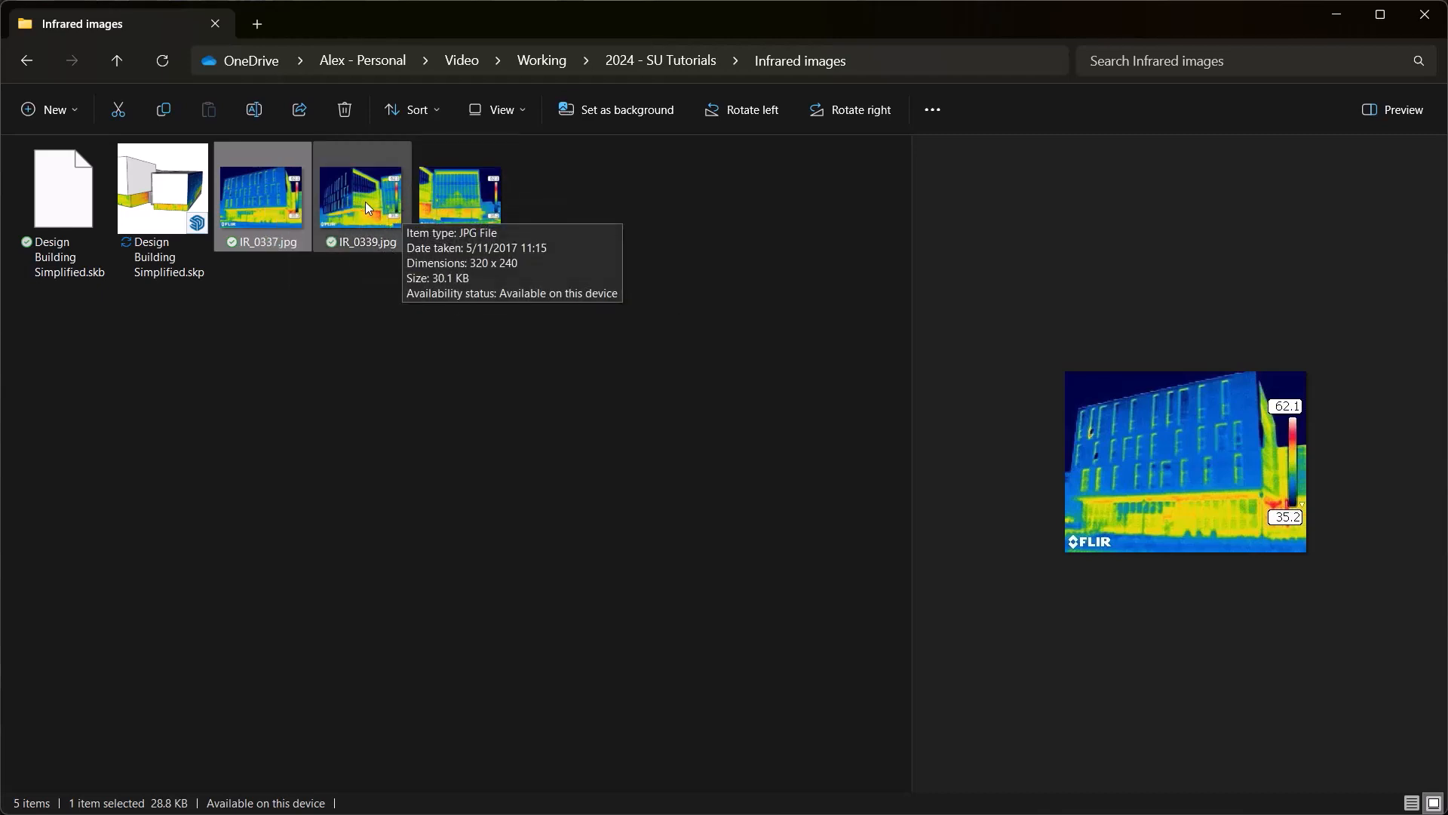
{"action": "mouse_move", "coordinate": [350, 225]}
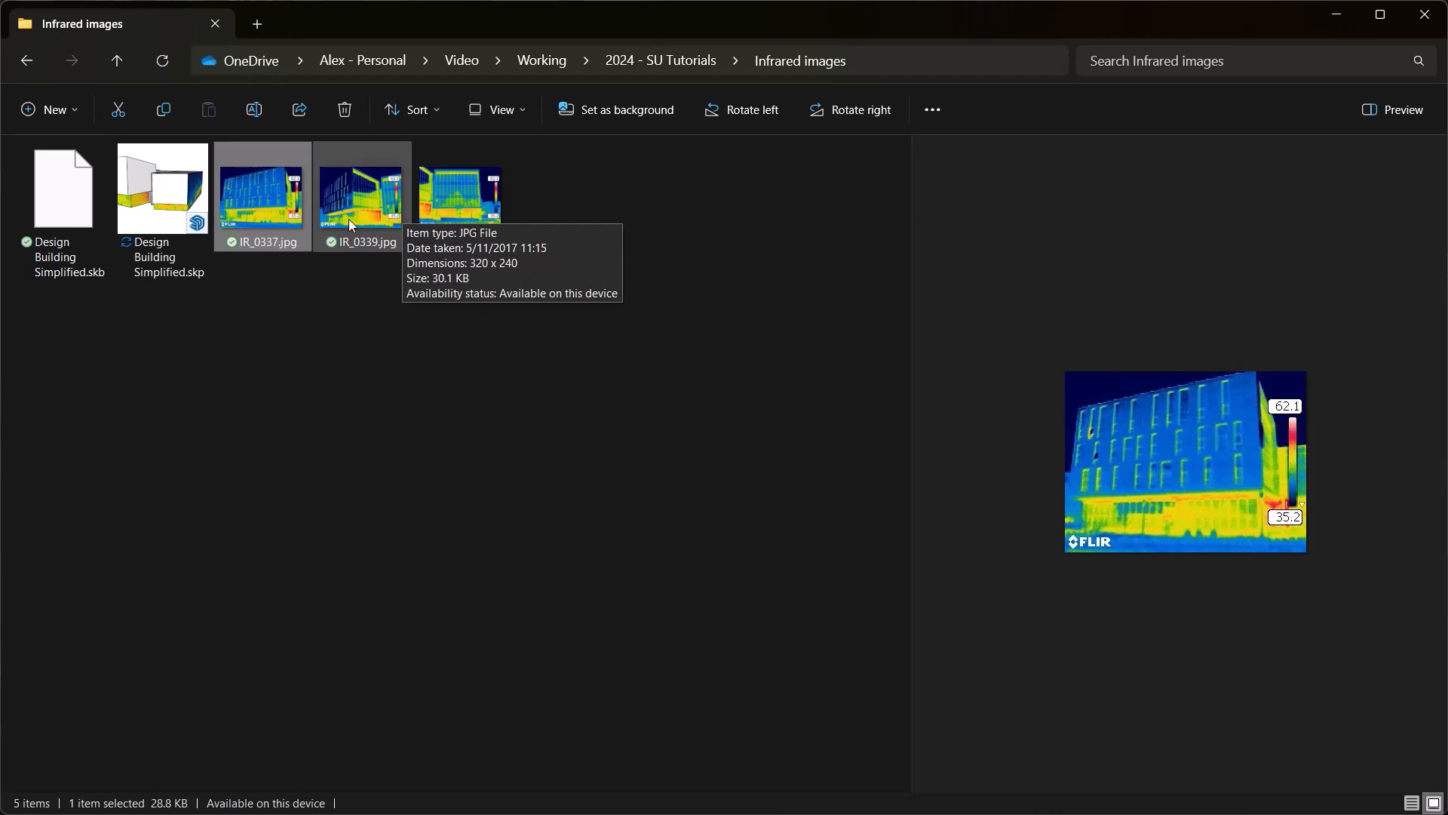
- Select IR_0339.jpg so it replaces IR_0337 in the Preview pane
{"action": "left_click", "coordinate": [360, 195]}
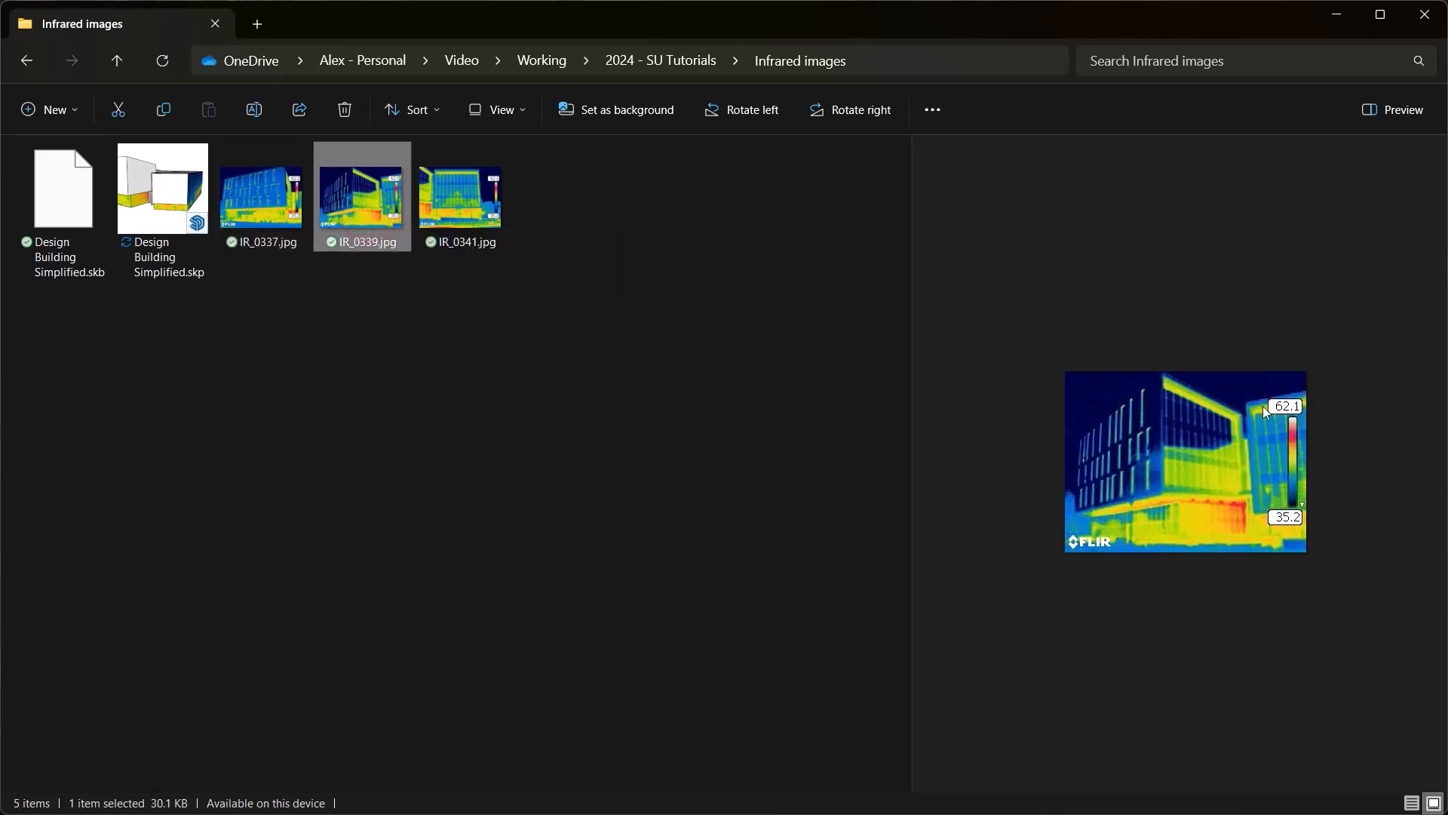
{"action": "mouse_move", "coordinate": [1308, 467]}
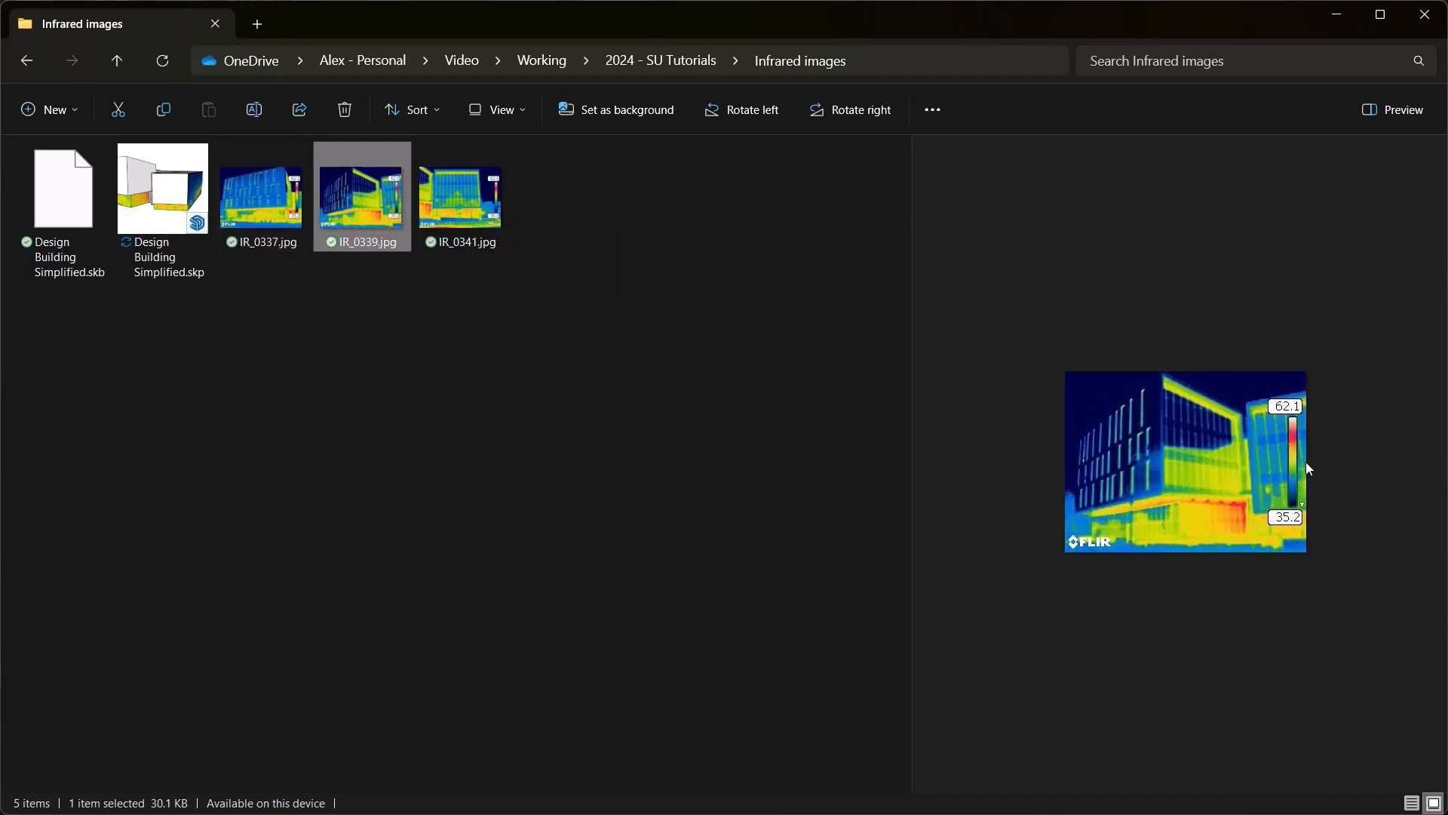
{"action": "mouse_move", "coordinate": [1282, 531]}
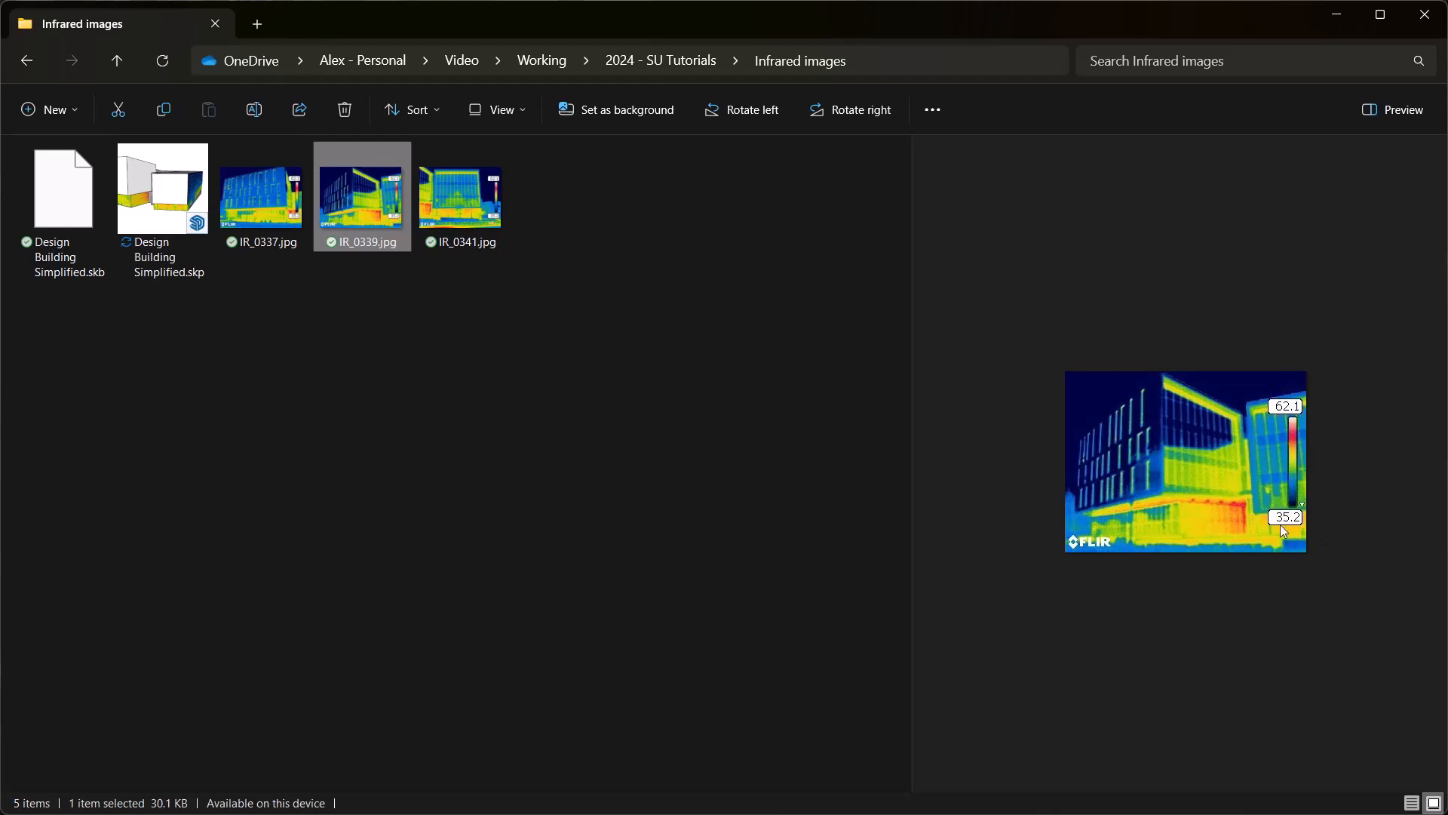
{"action": "mouse_move", "coordinate": [911, 402]}
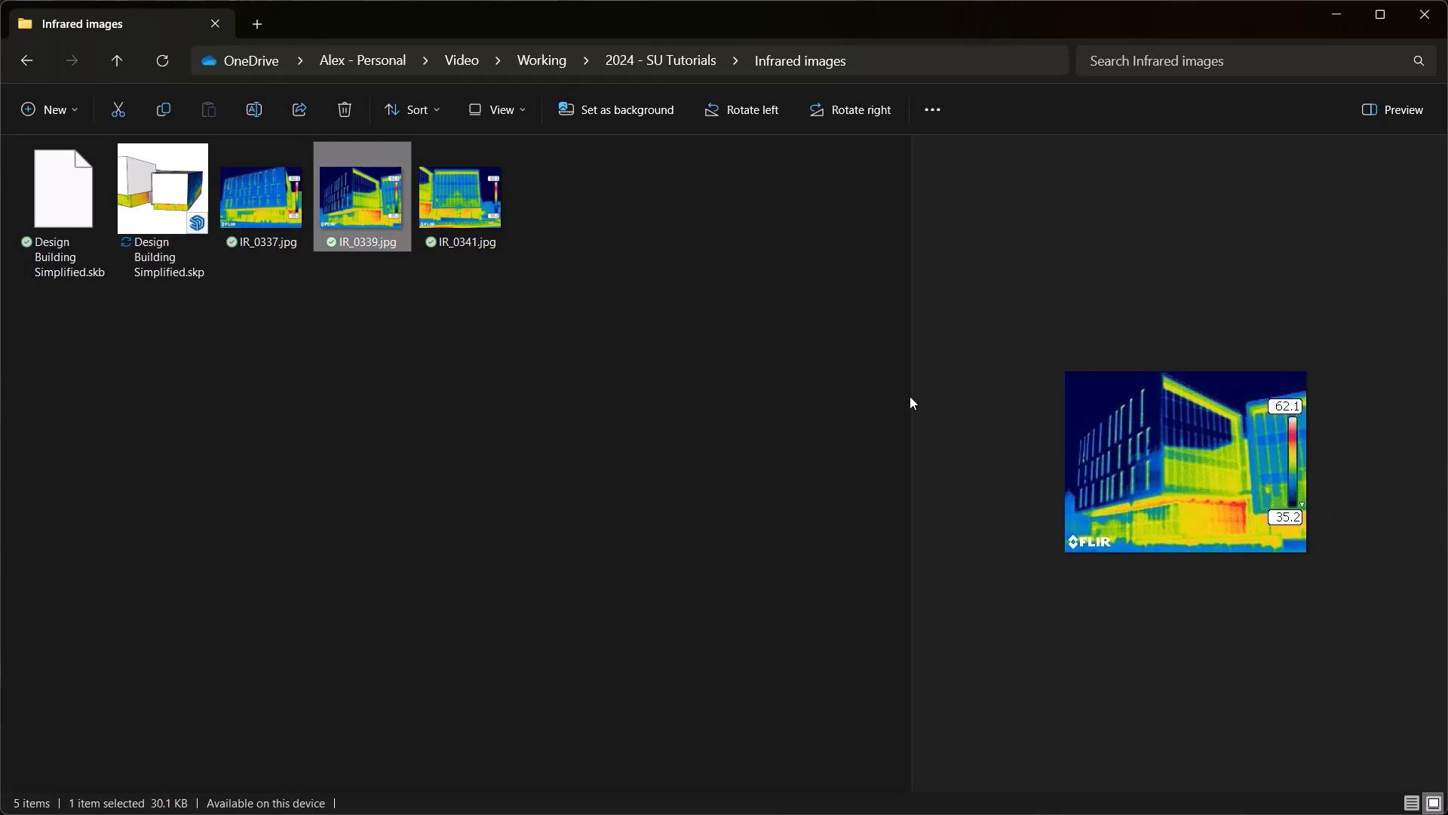
{"action": "mouse_move", "coordinate": [813, 368]}
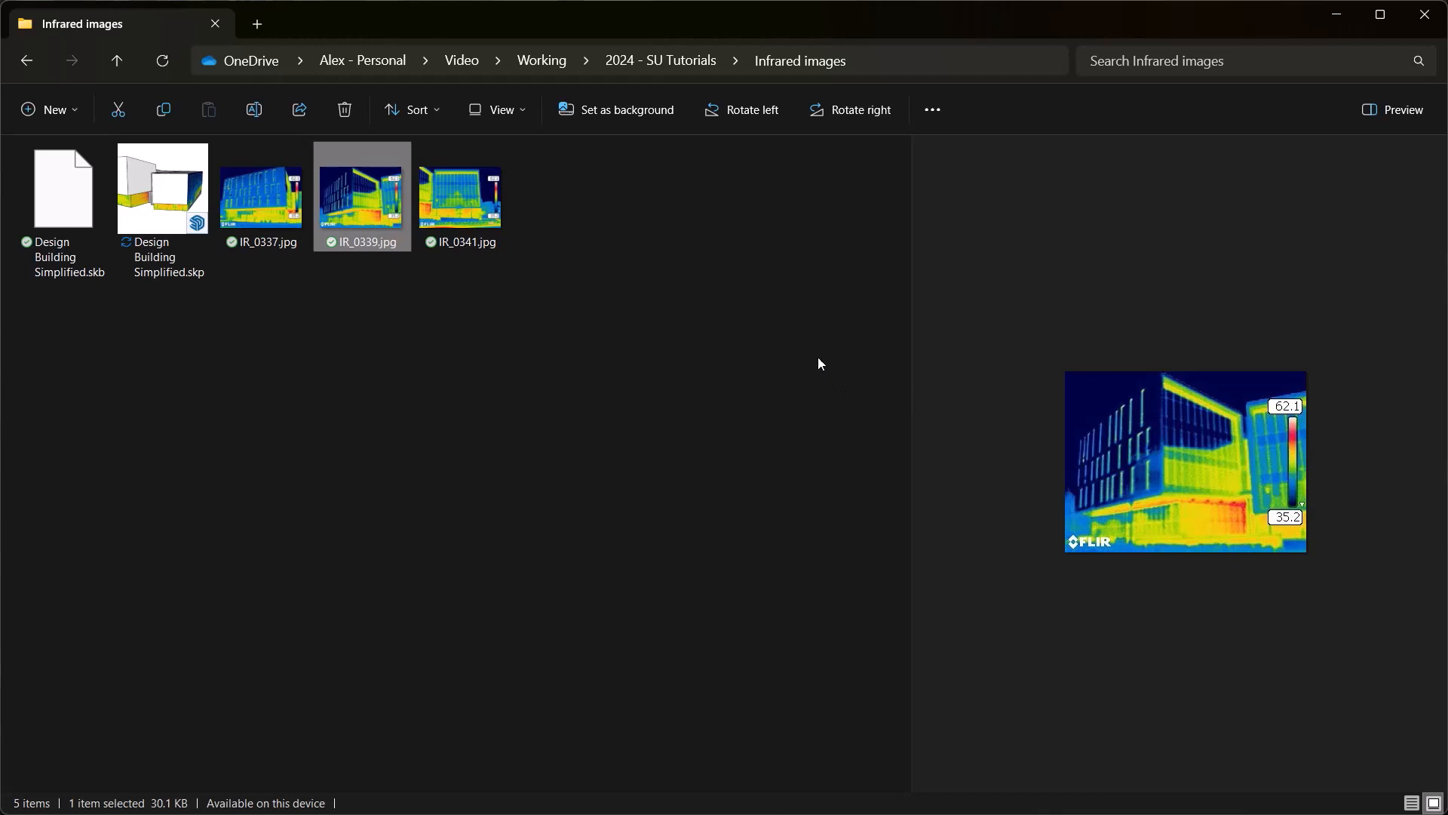
{"action": "mouse_move", "coordinate": [580, 252]}
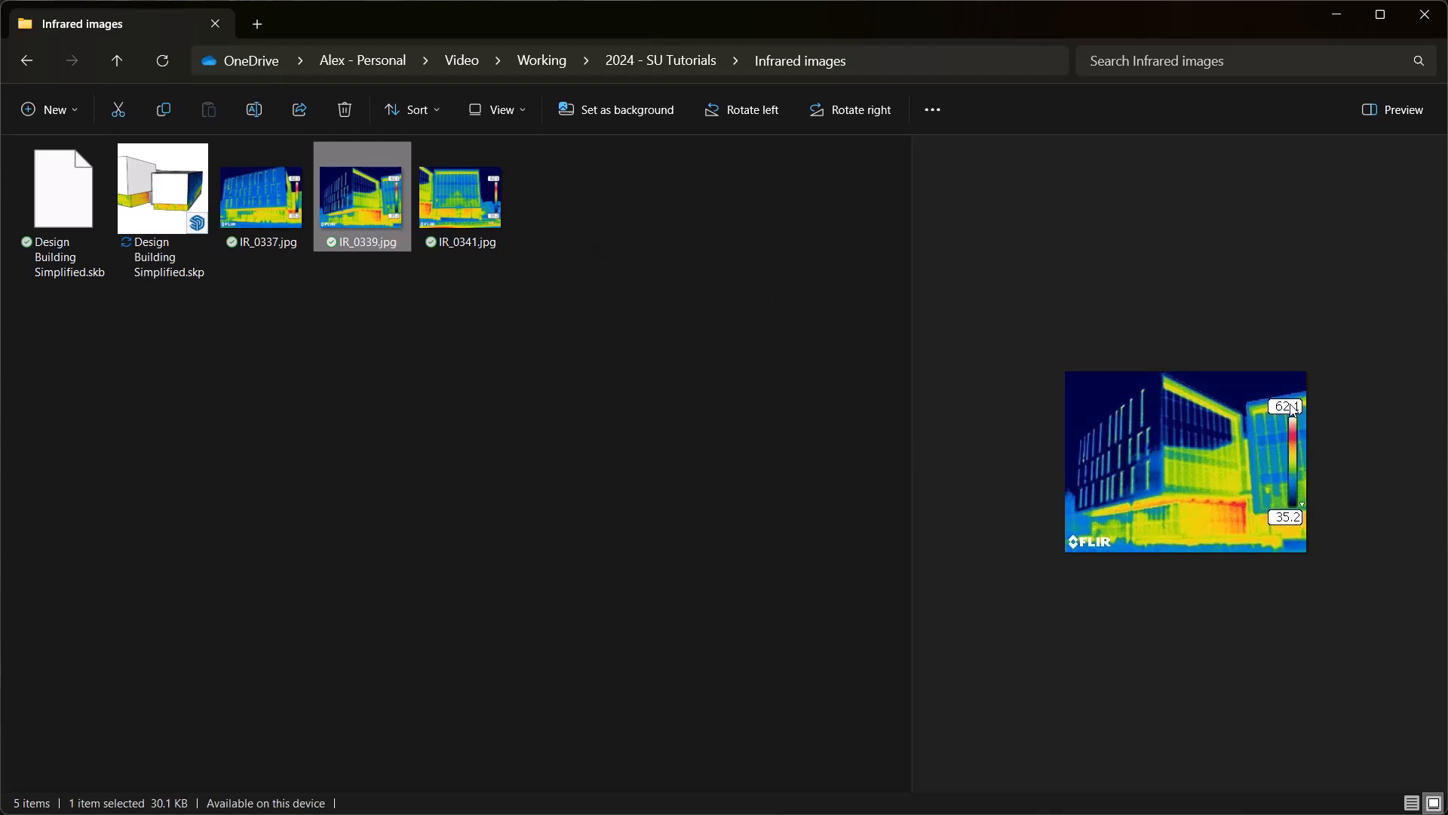
{"action": "mouse_move", "coordinate": [1294, 495]}
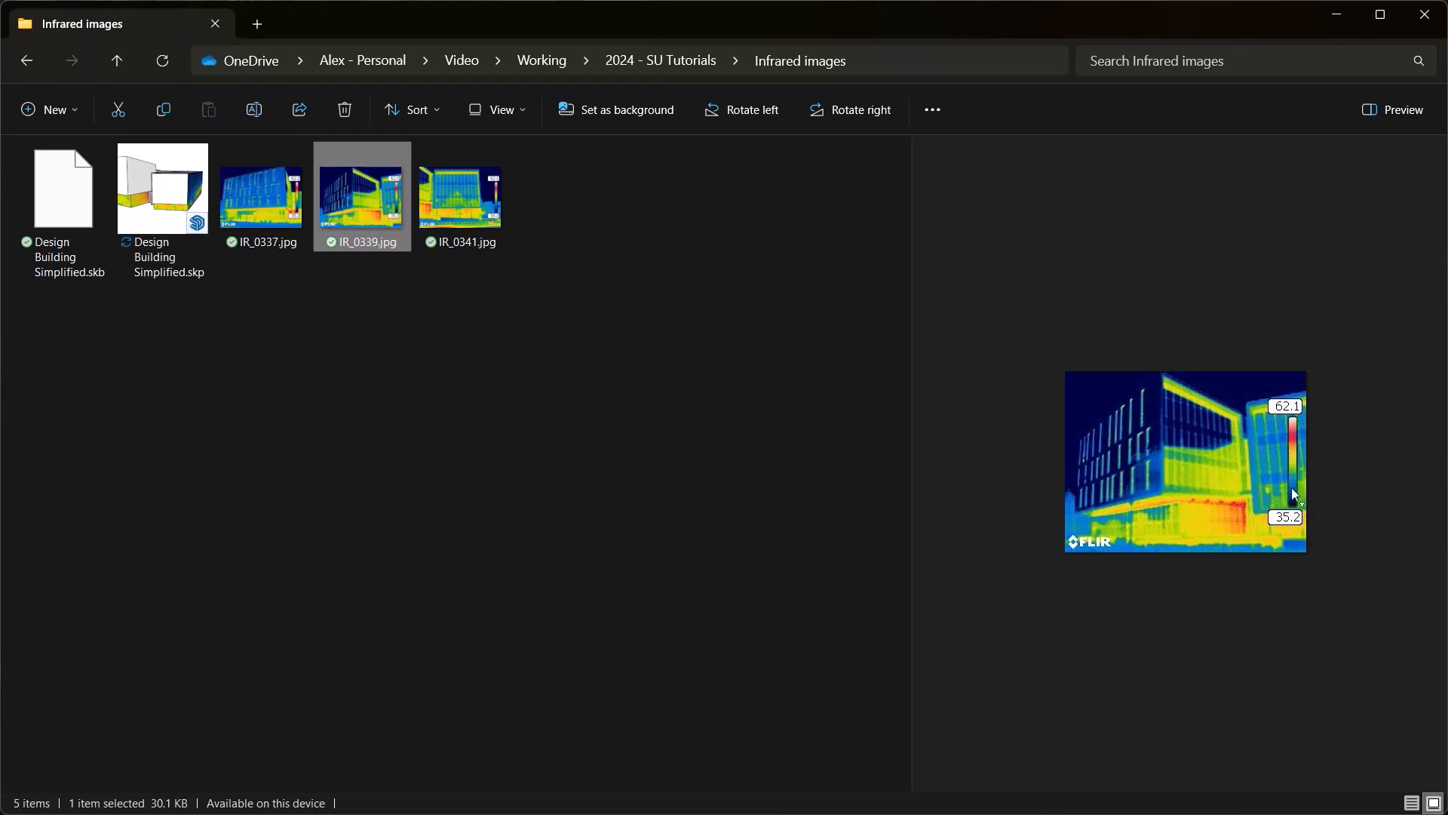
{"action": "mouse_move", "coordinate": [1287, 389]}
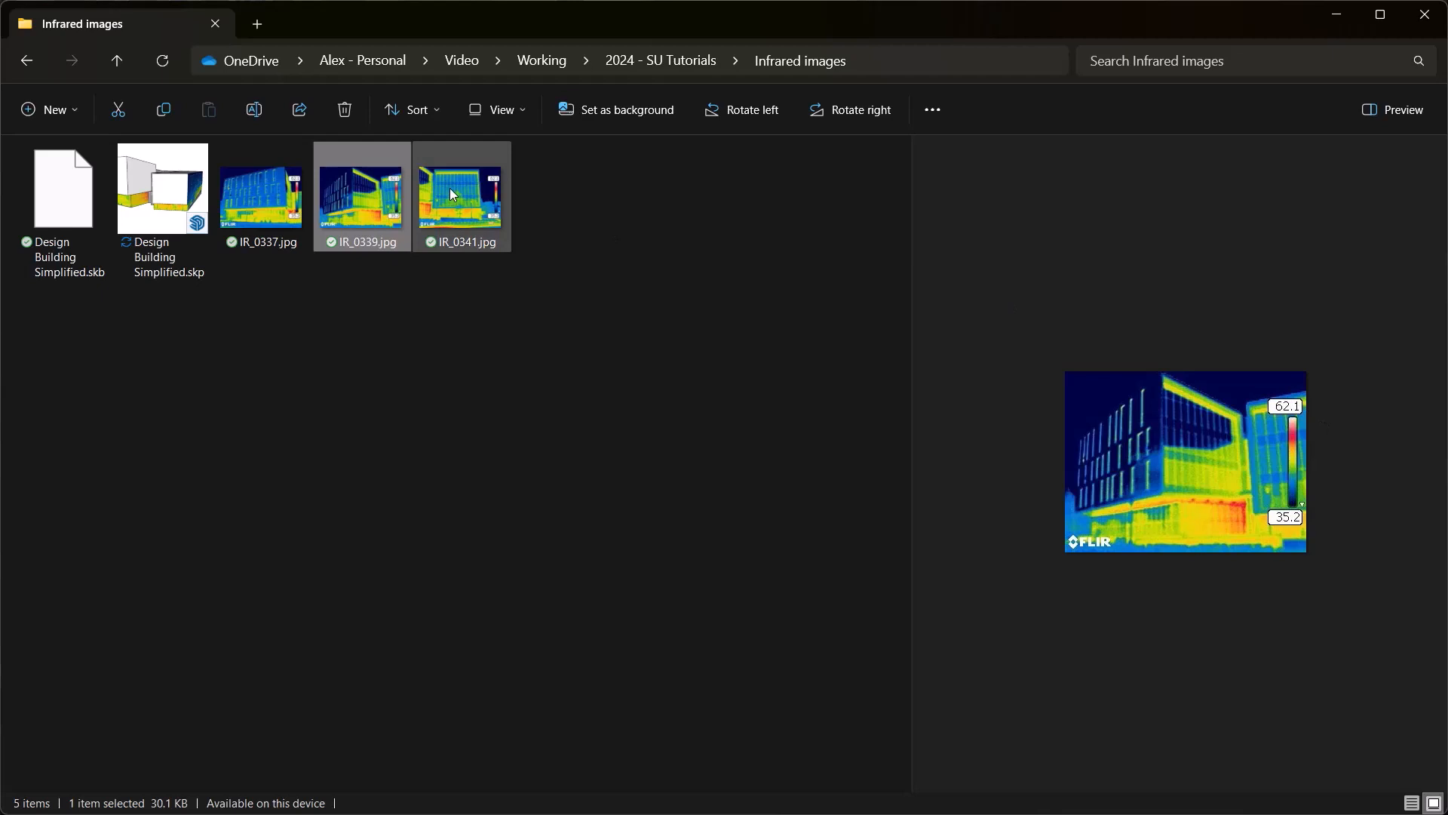
{"action": "mouse_move", "coordinate": [458, 196]}
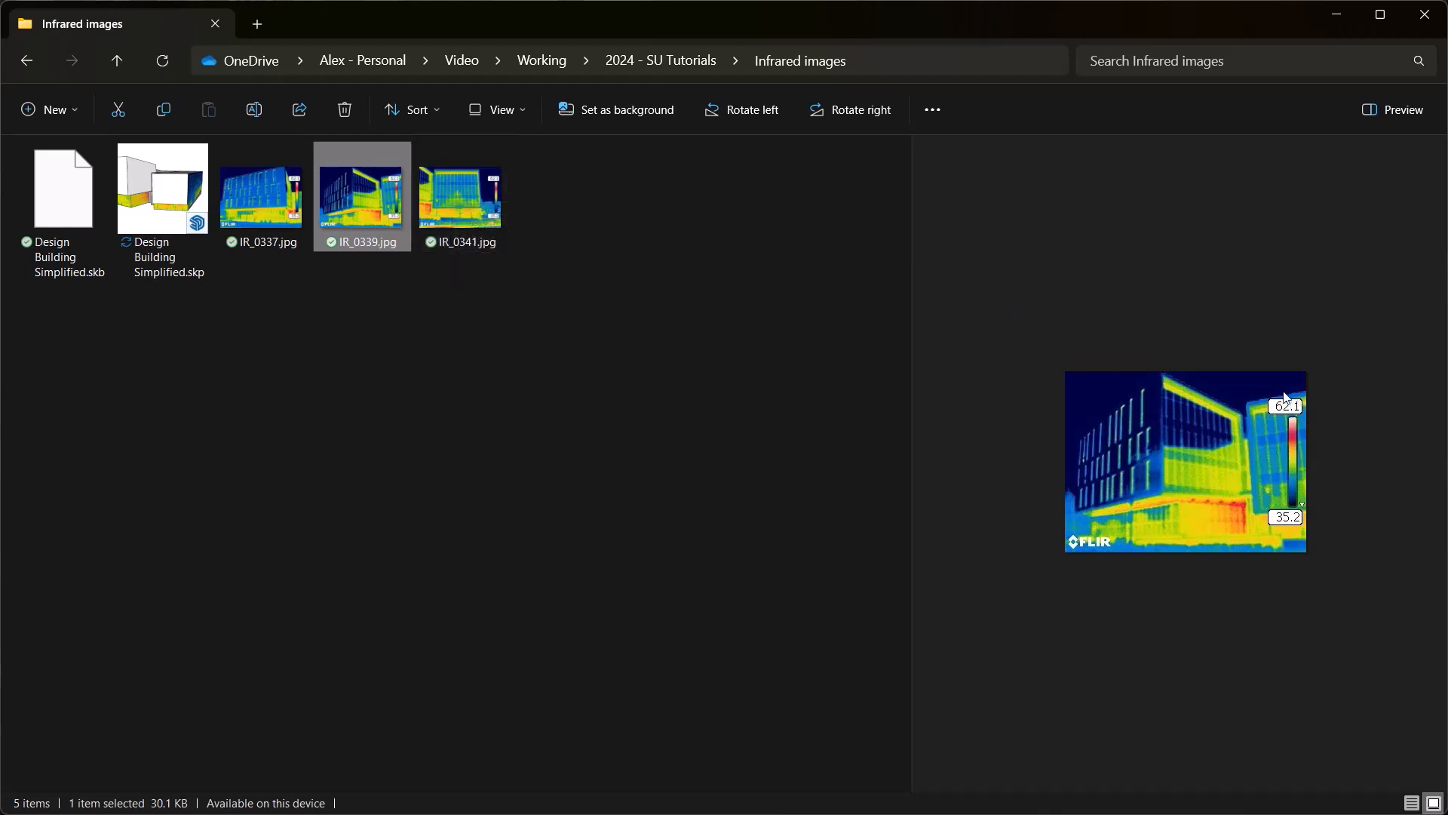
{"action": "mouse_move", "coordinate": [1293, 409]}
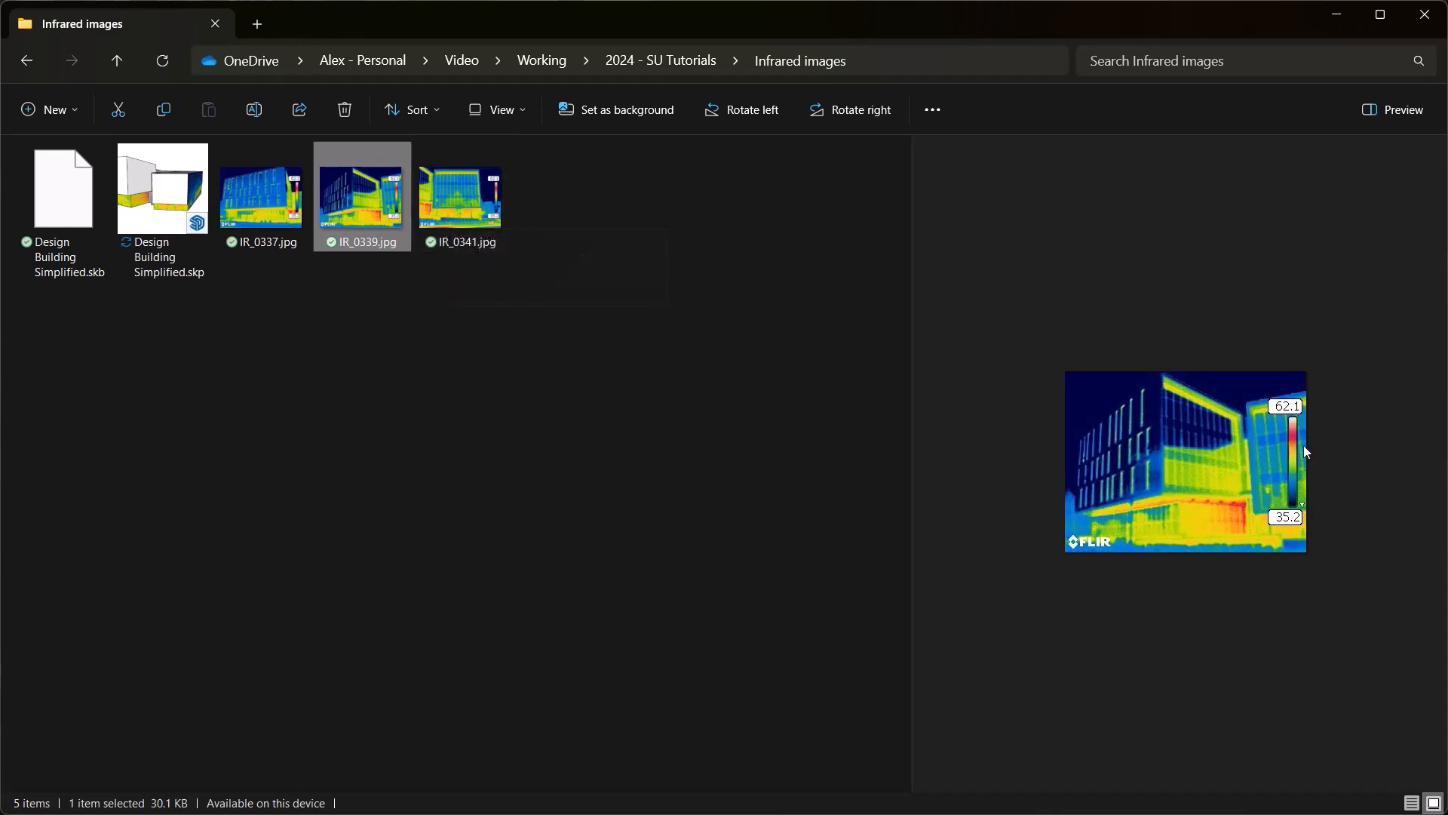
{"action": "mouse_move", "coordinate": [1299, 427]}
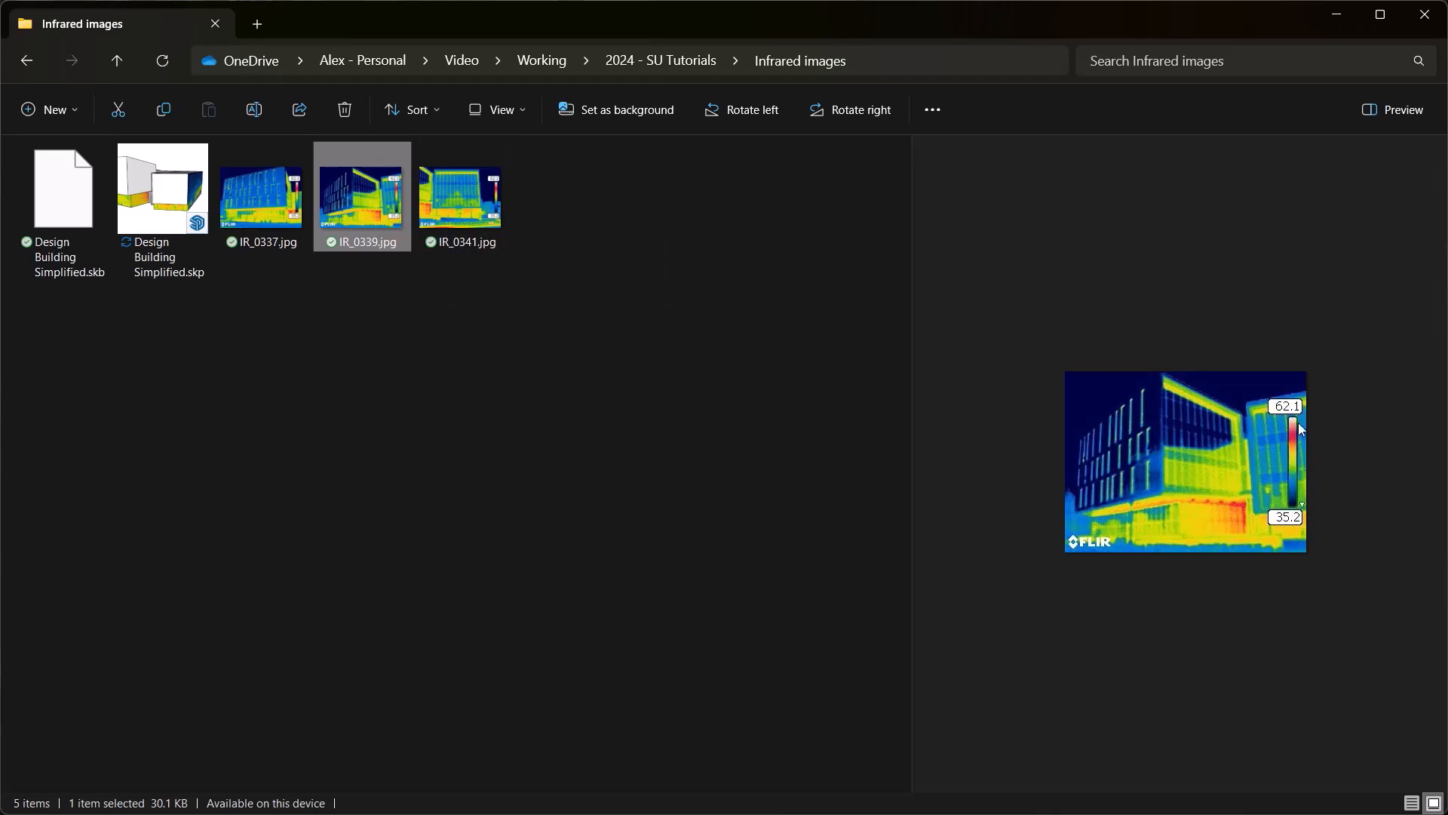
{"action": "mouse_move", "coordinate": [864, 392]}
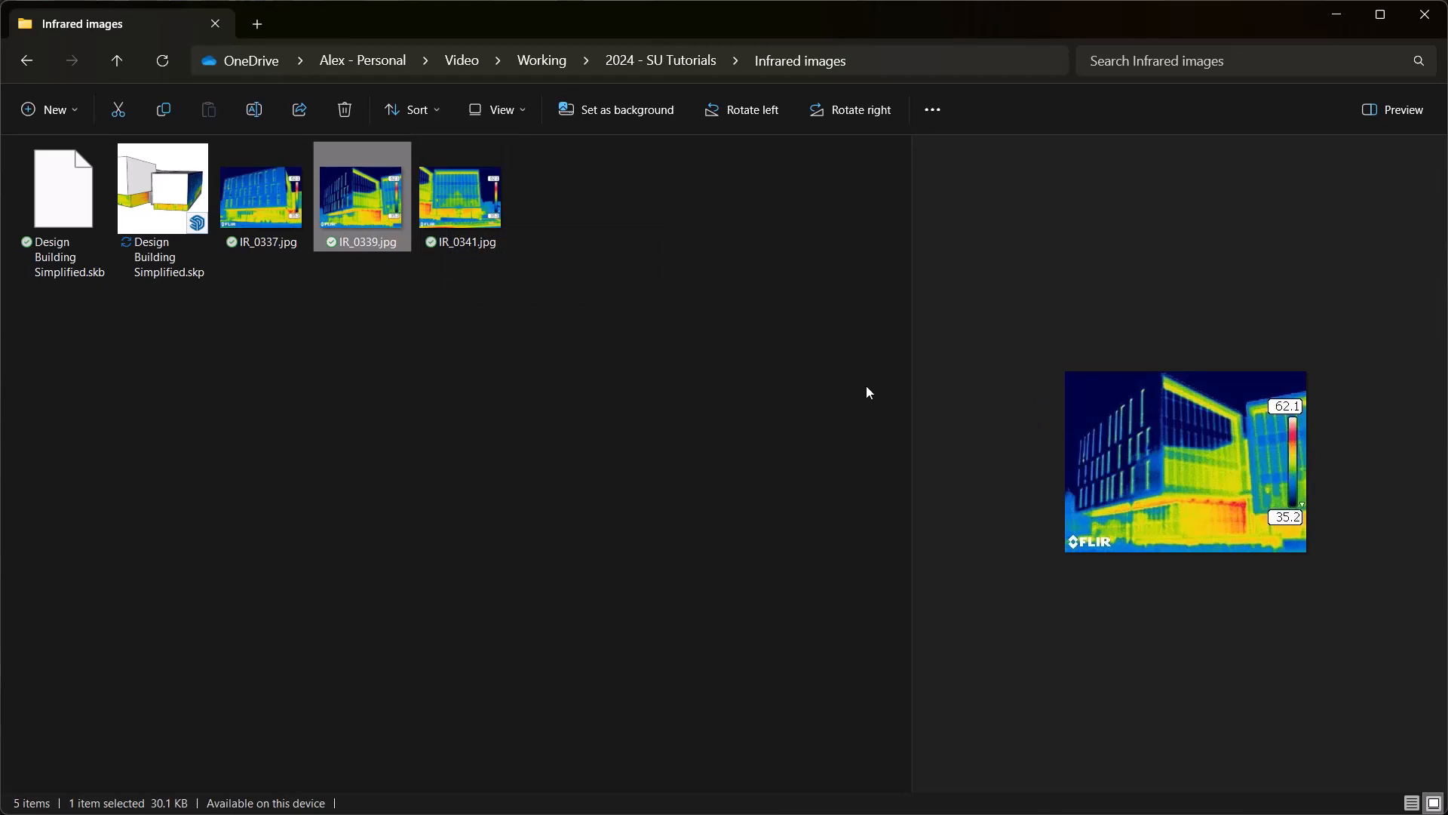
- Preview IR_0337, IR_0339 and IR_0341 thermal photos in turn, ending on IR_0337
{"action": "left_click", "coordinate": [261, 195]}
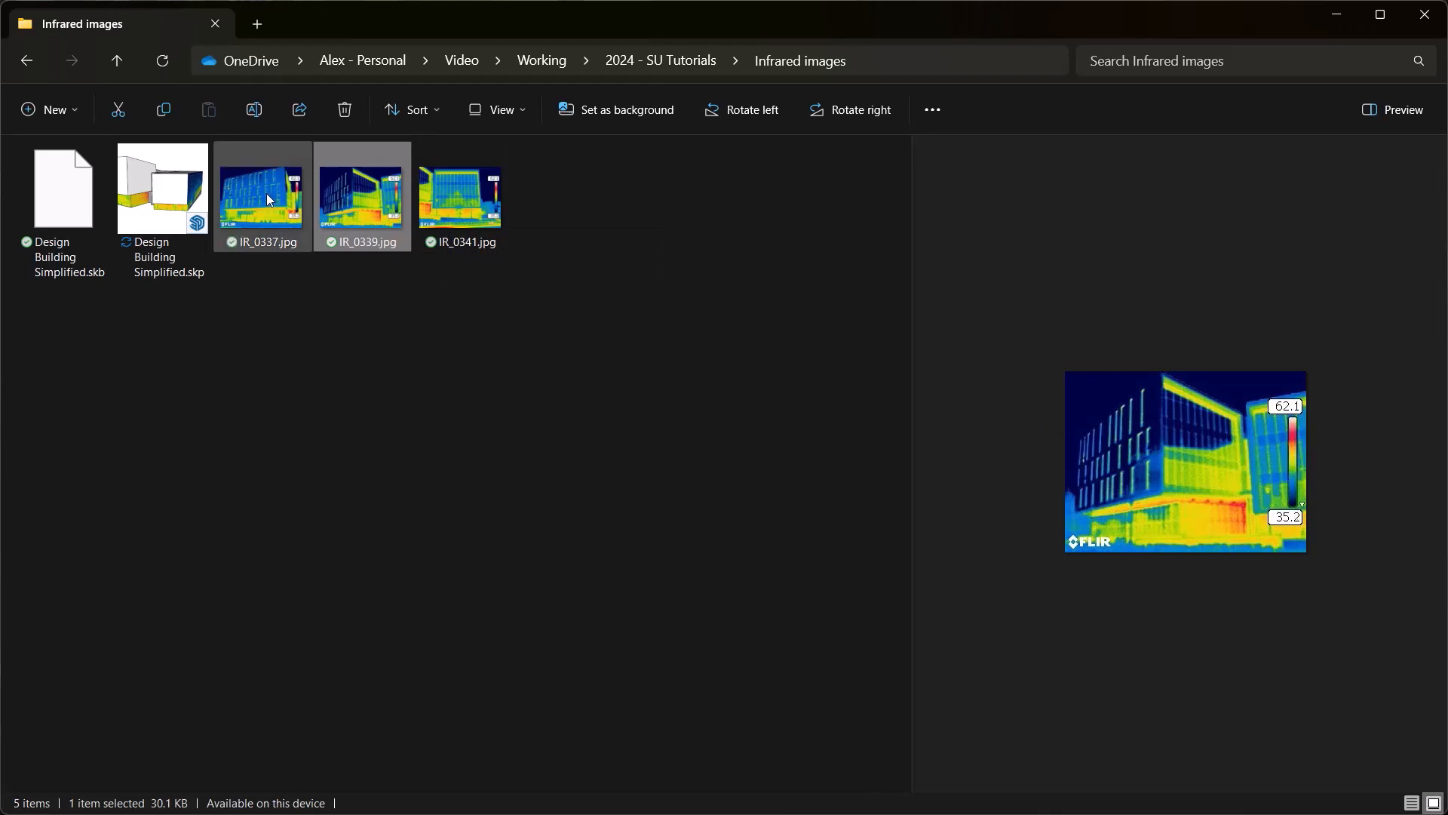
{"action": "left_click", "coordinate": [261, 196]}
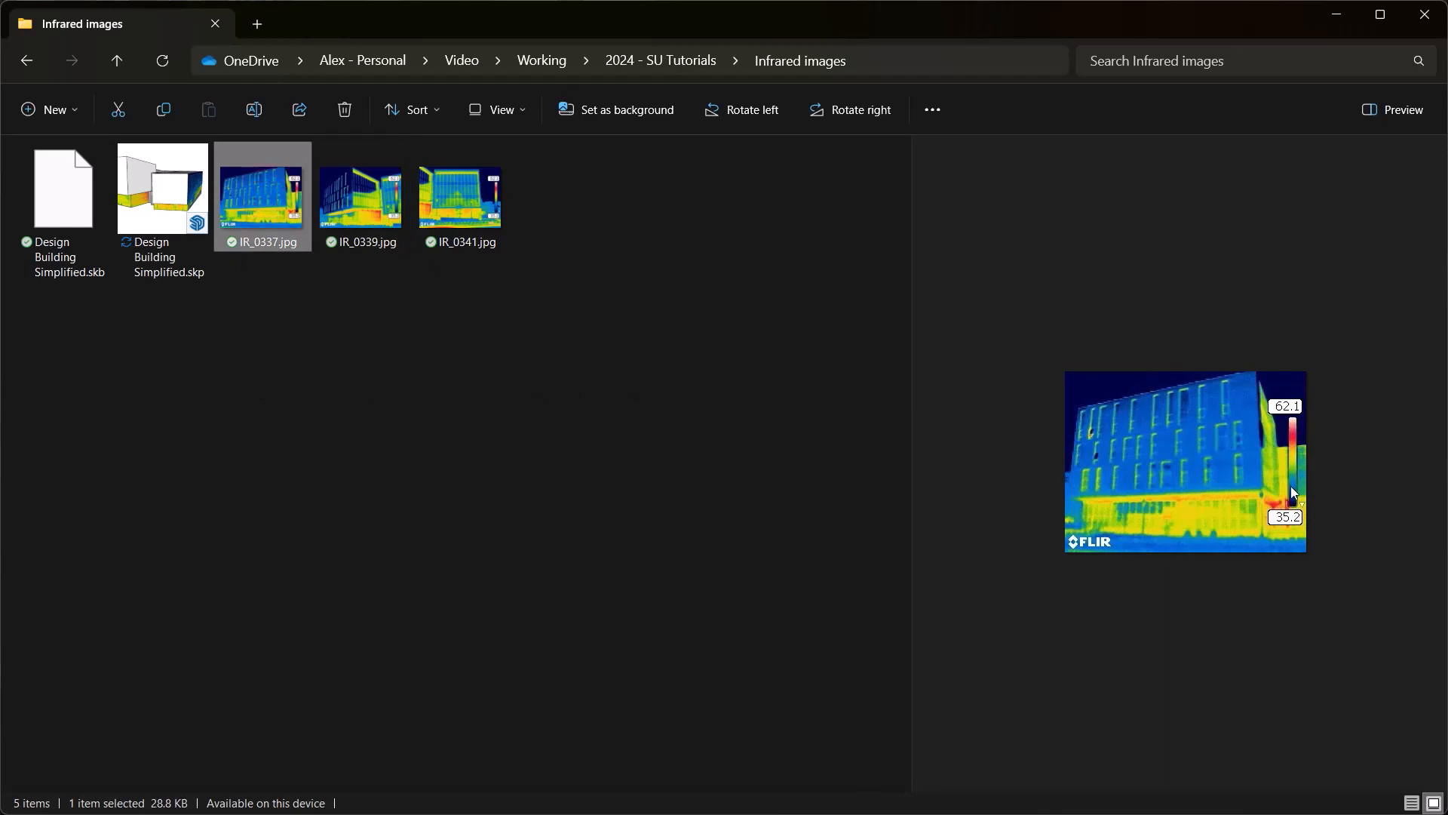
{"action": "left_click", "coordinate": [360, 195]}
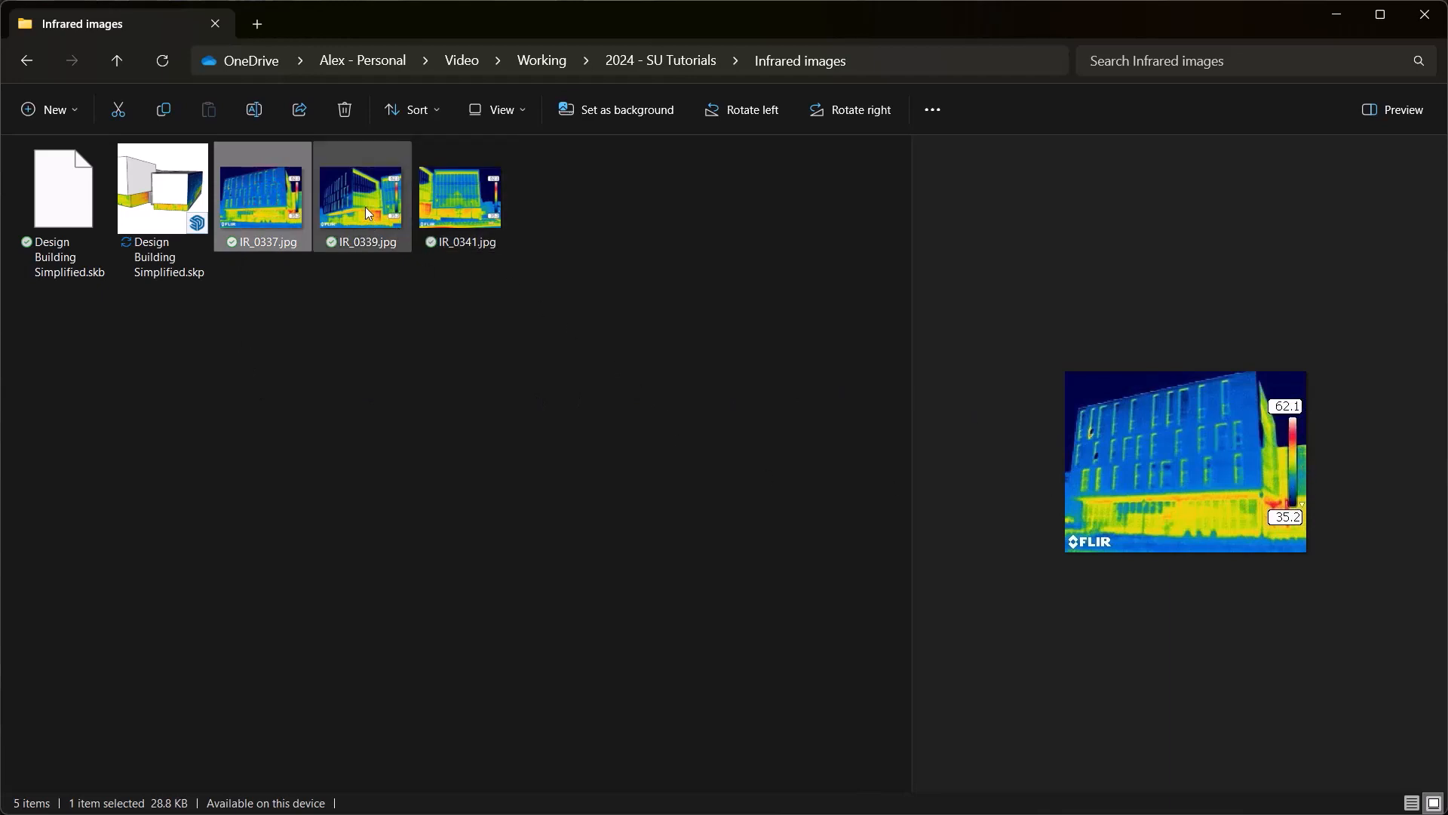
{"action": "mouse_move", "coordinate": [361, 196]}
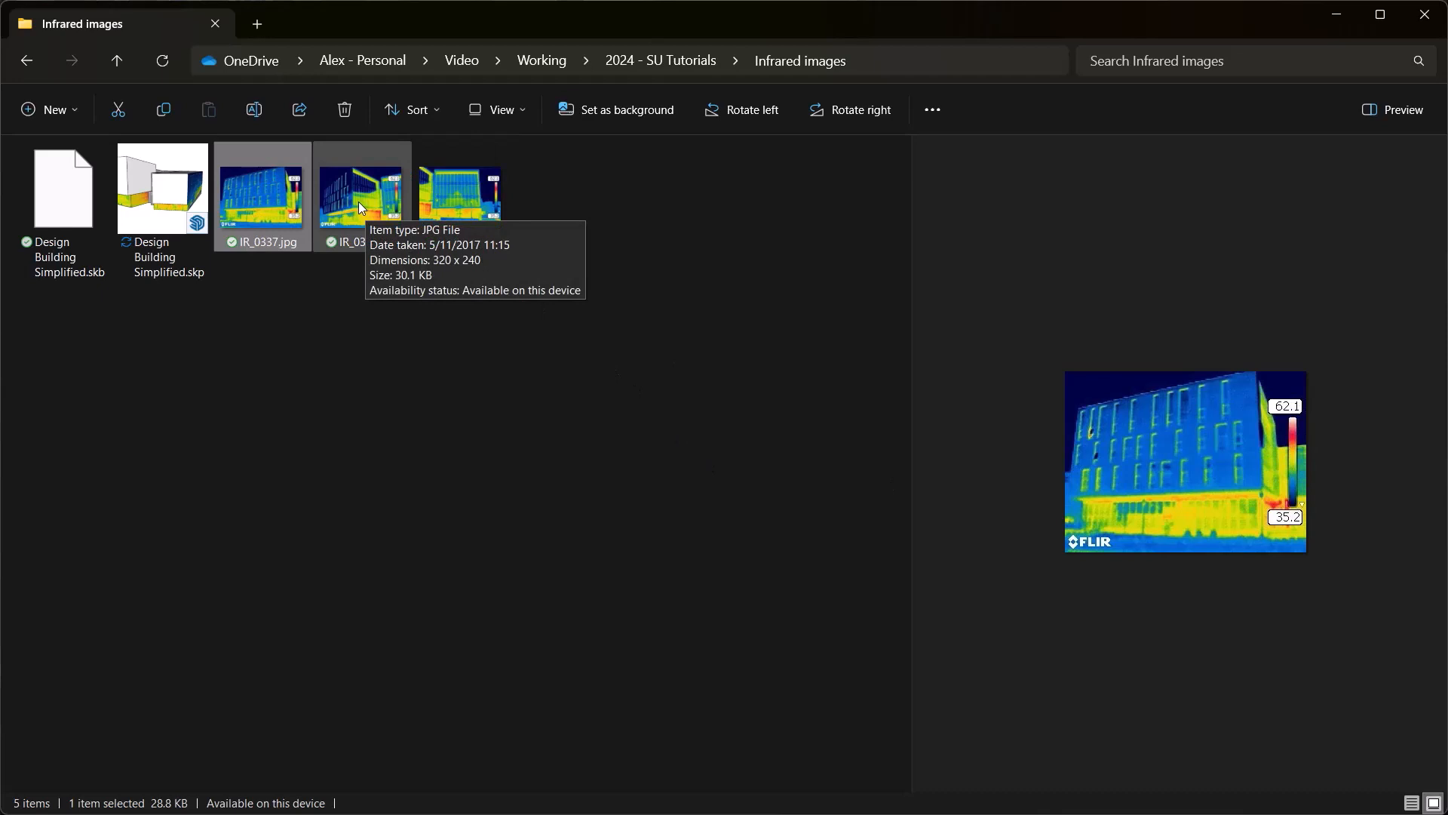
{"action": "left_click", "coordinate": [460, 194]}
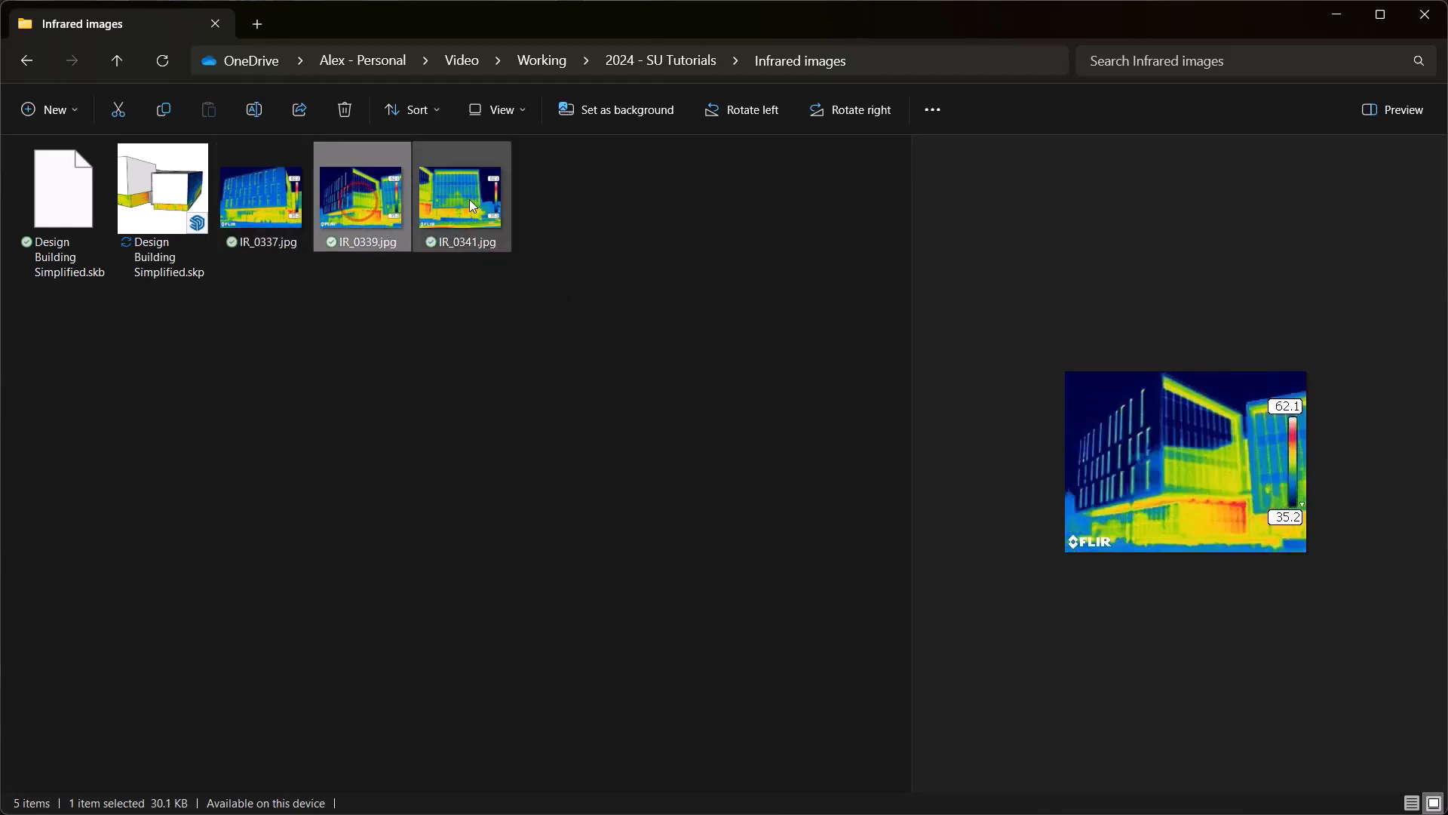
{"action": "left_click", "coordinate": [461, 194]}
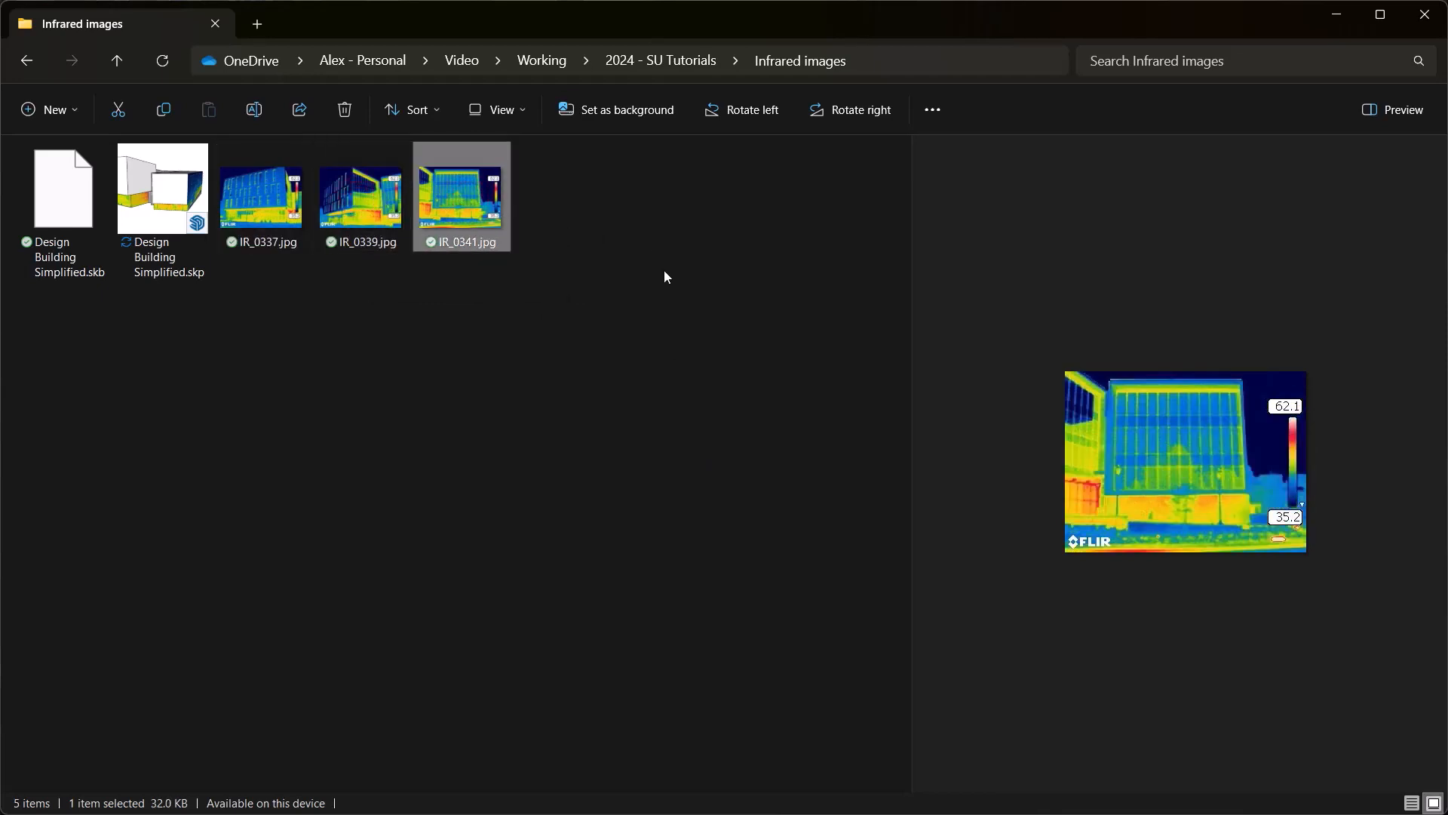
{"action": "left_click", "coordinate": [262, 194]}
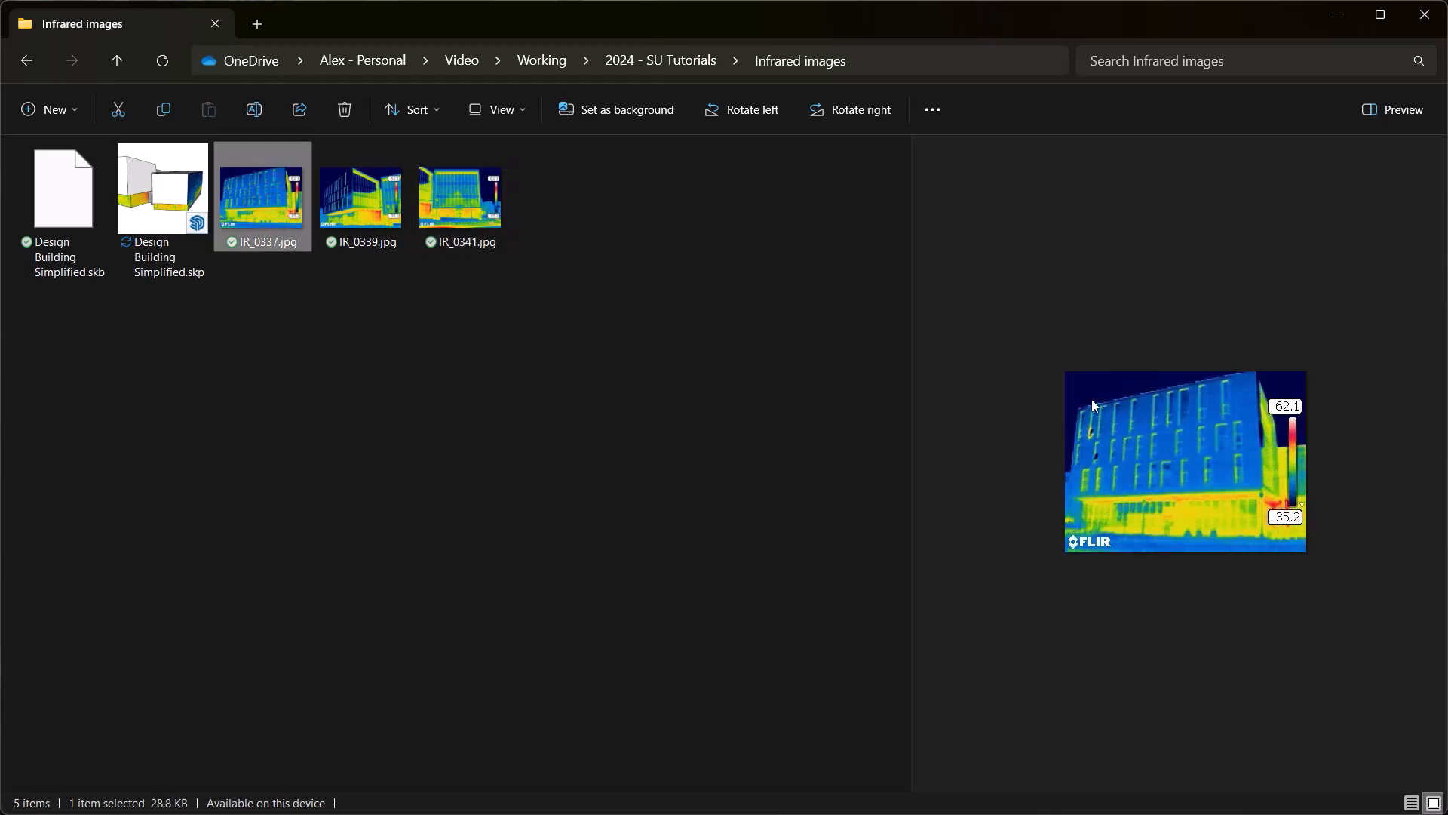
{"action": "mouse_move", "coordinate": [1192, 492]}
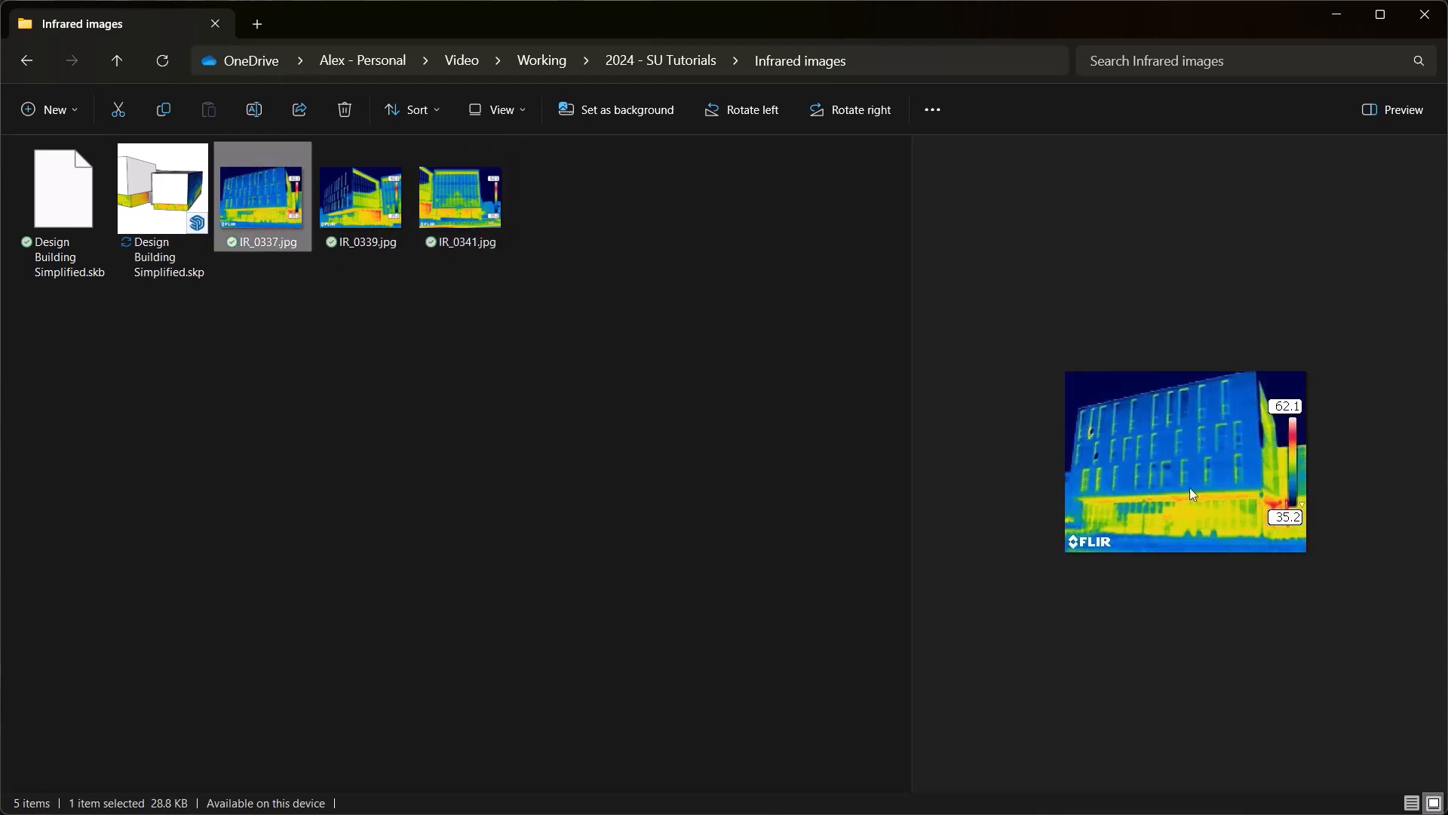
{"action": "mouse_move", "coordinate": [1225, 483]}
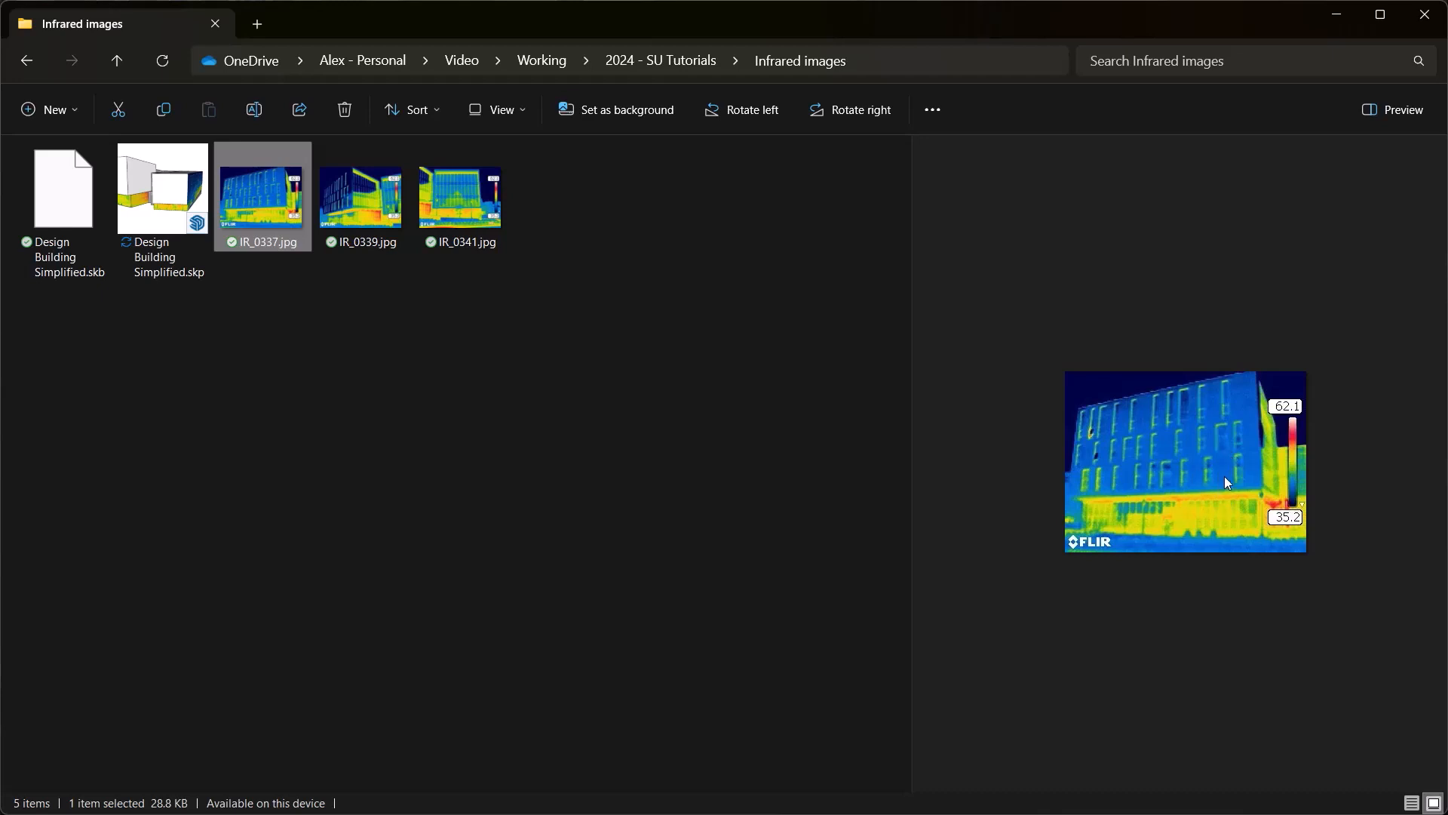
{"action": "mouse_move", "coordinate": [1135, 515]}
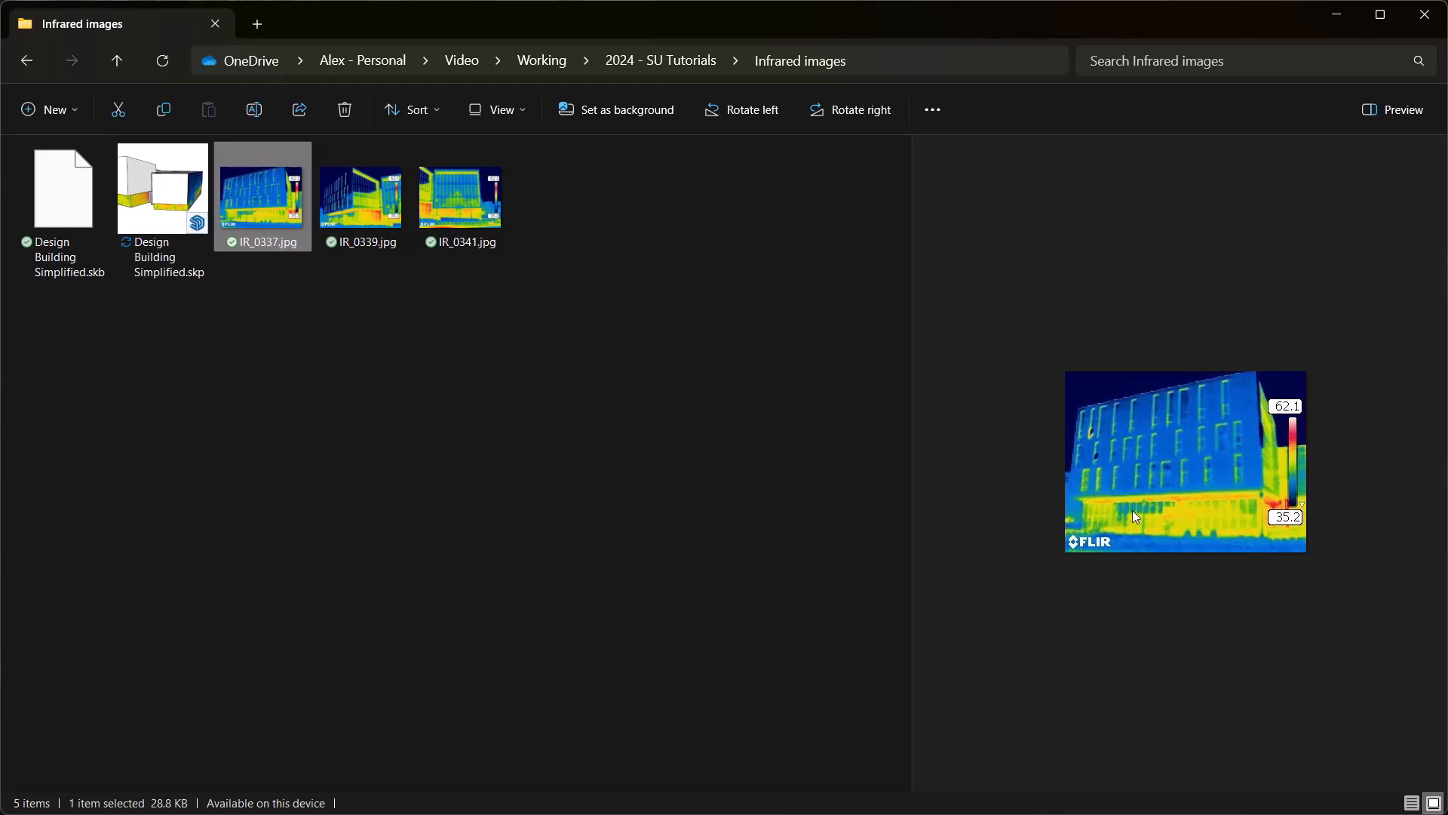
{"action": "mouse_move", "coordinate": [269, 196]}
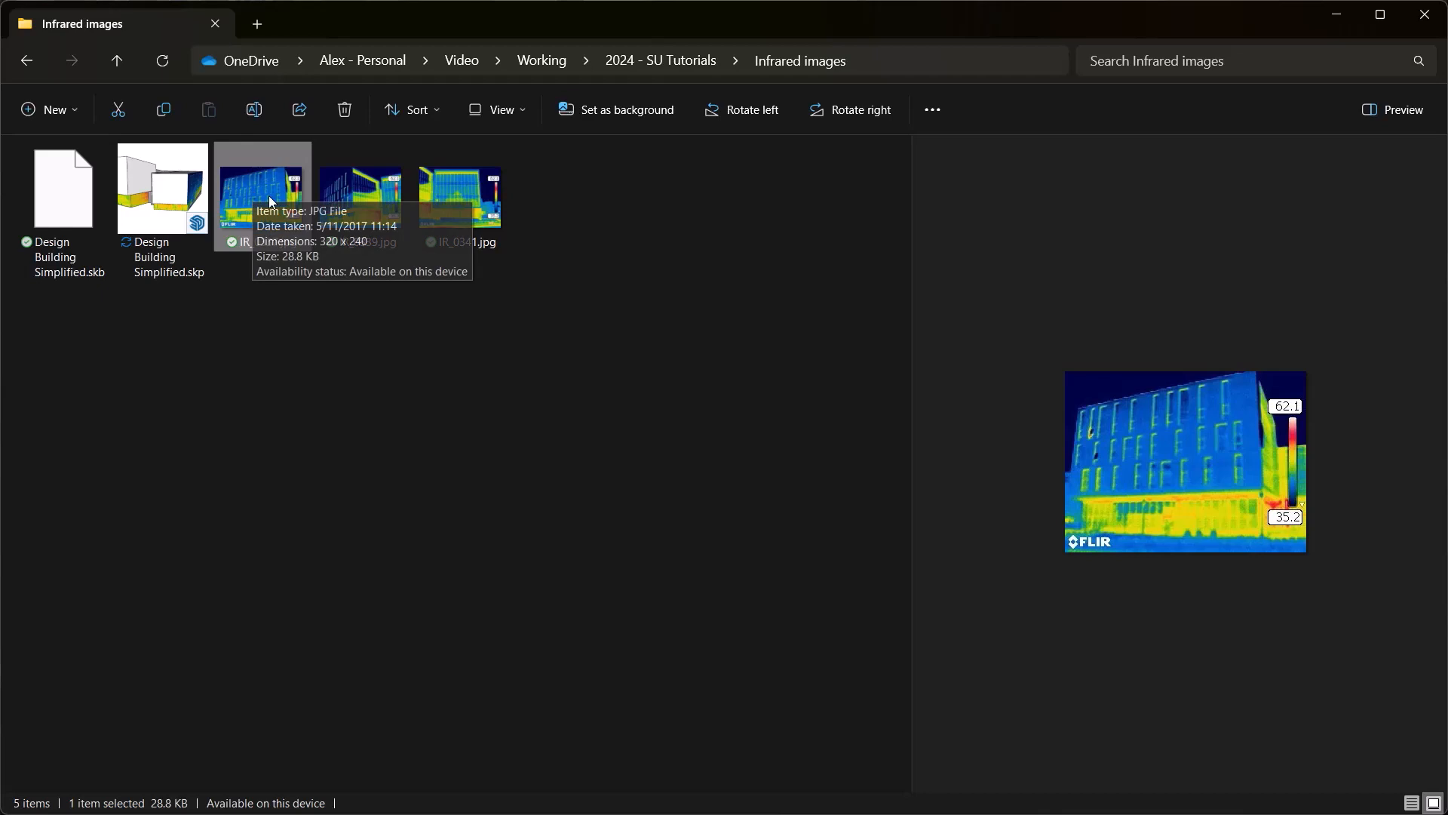
{"action": "mouse_move", "coordinate": [1094, 414]}
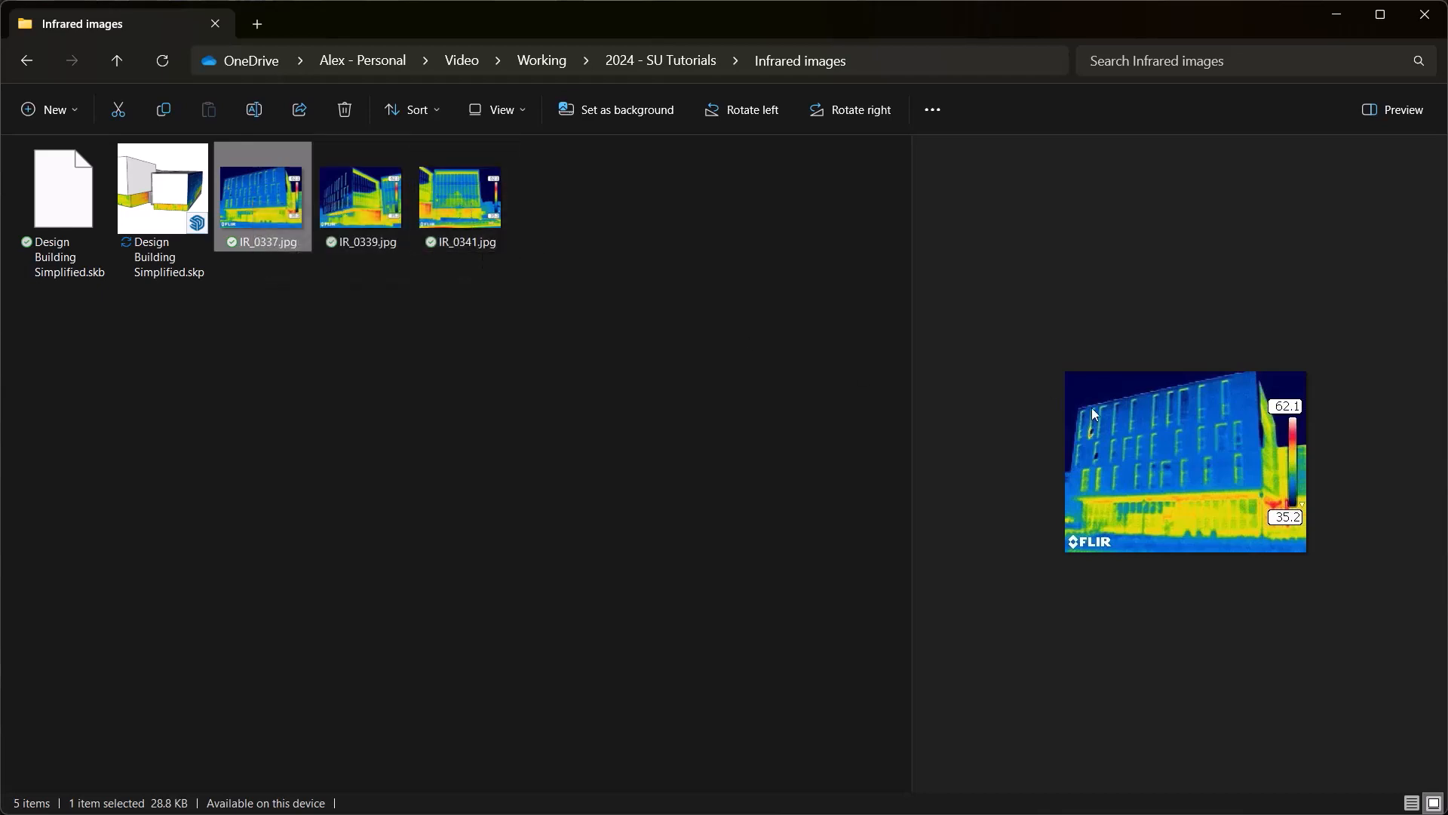
{"action": "mouse_move", "coordinate": [1085, 410]}
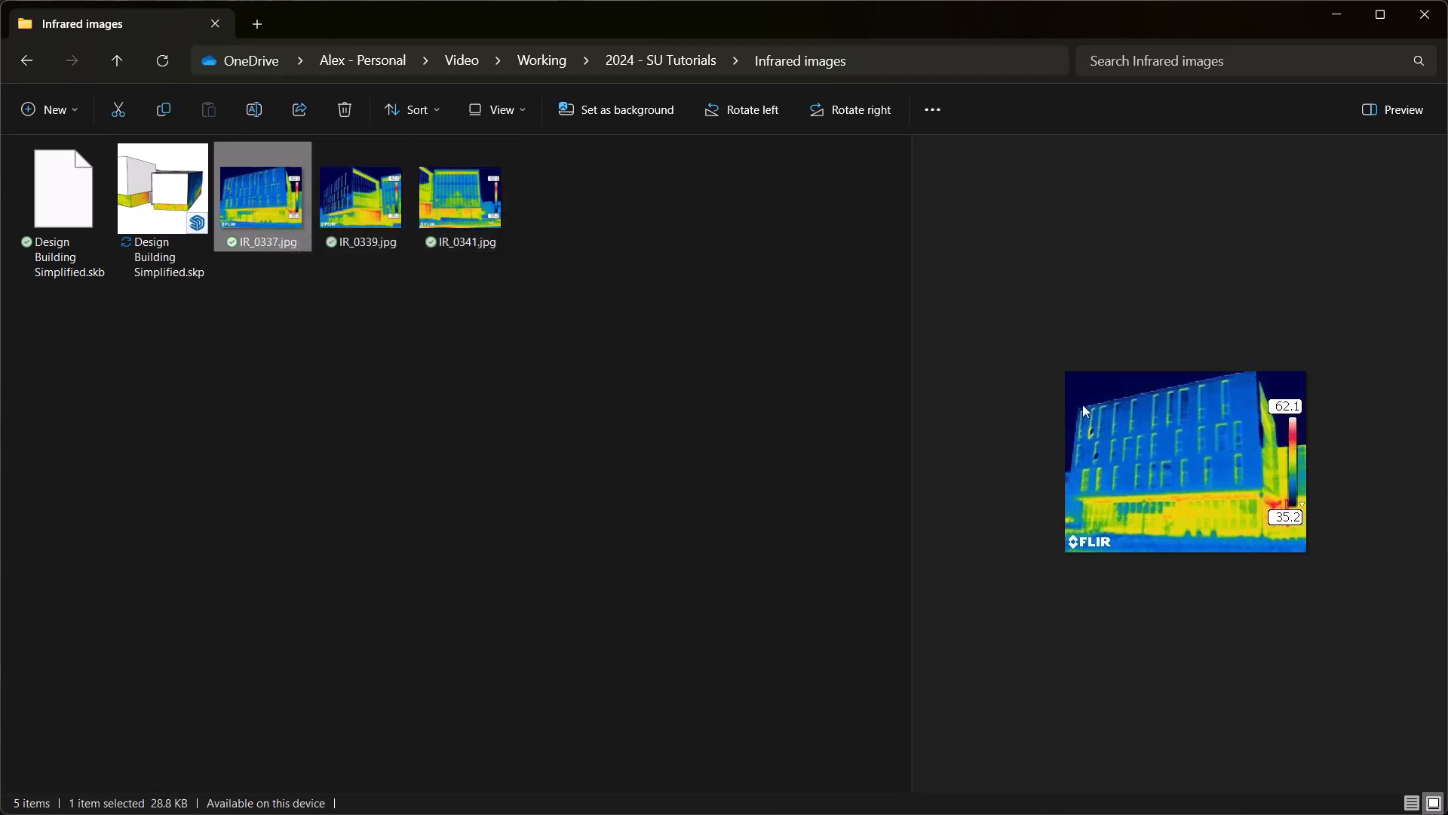
{"action": "mouse_move", "coordinate": [1245, 466]}
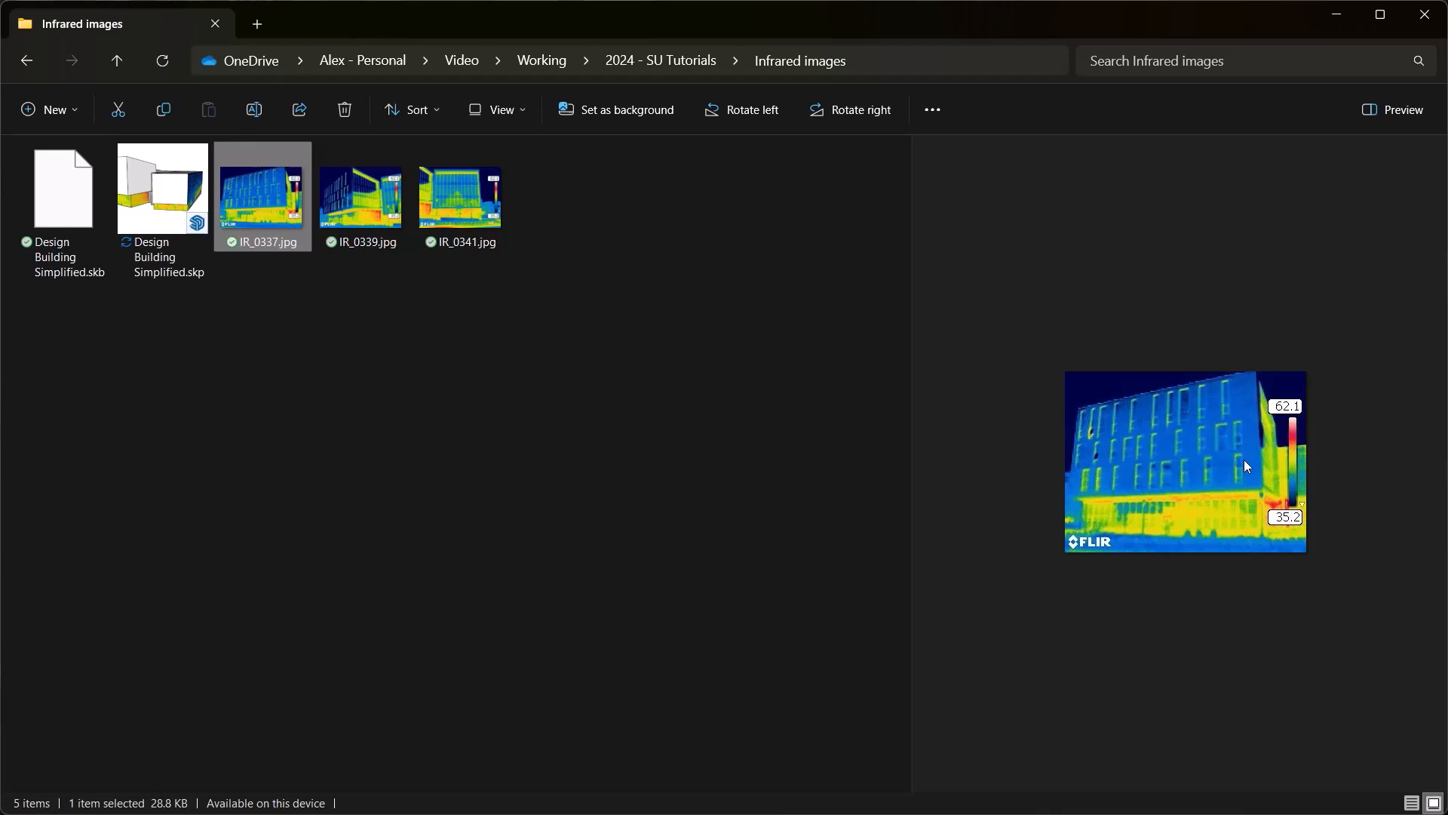
{"action": "mouse_move", "coordinate": [1234, 464]}
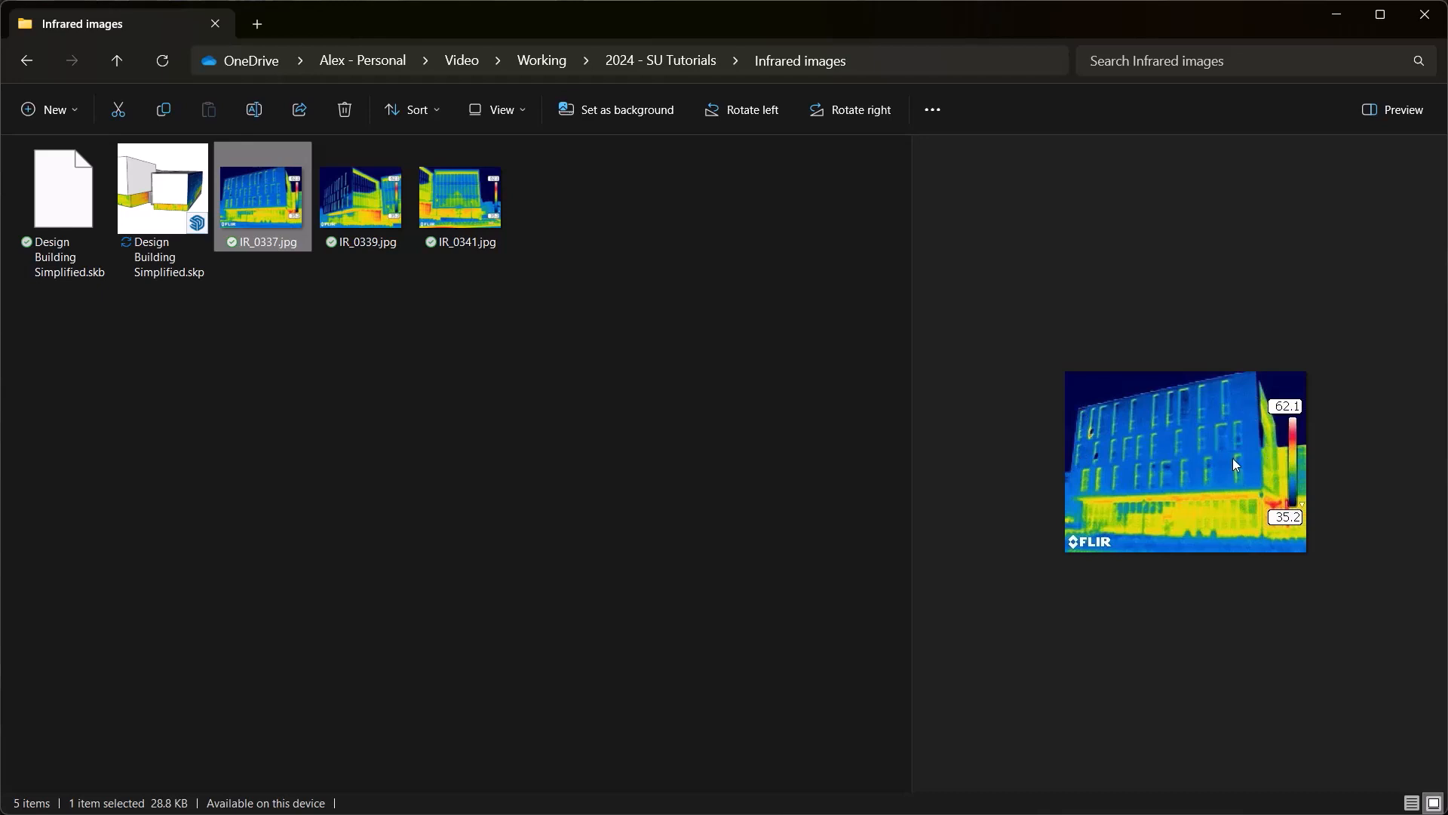
{"action": "mouse_move", "coordinate": [271, 228]}
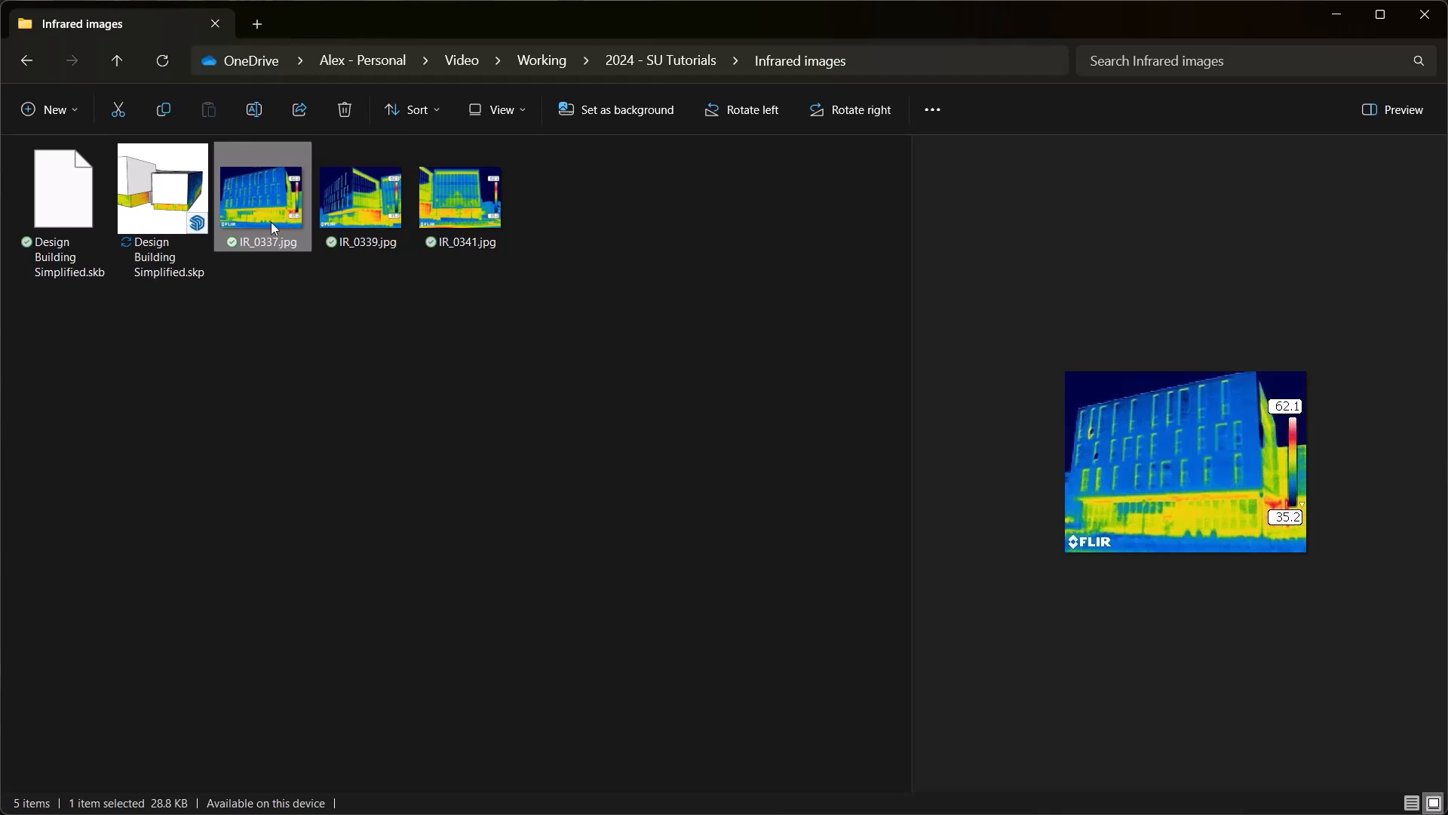
{"action": "mouse_move", "coordinate": [261, 194]}
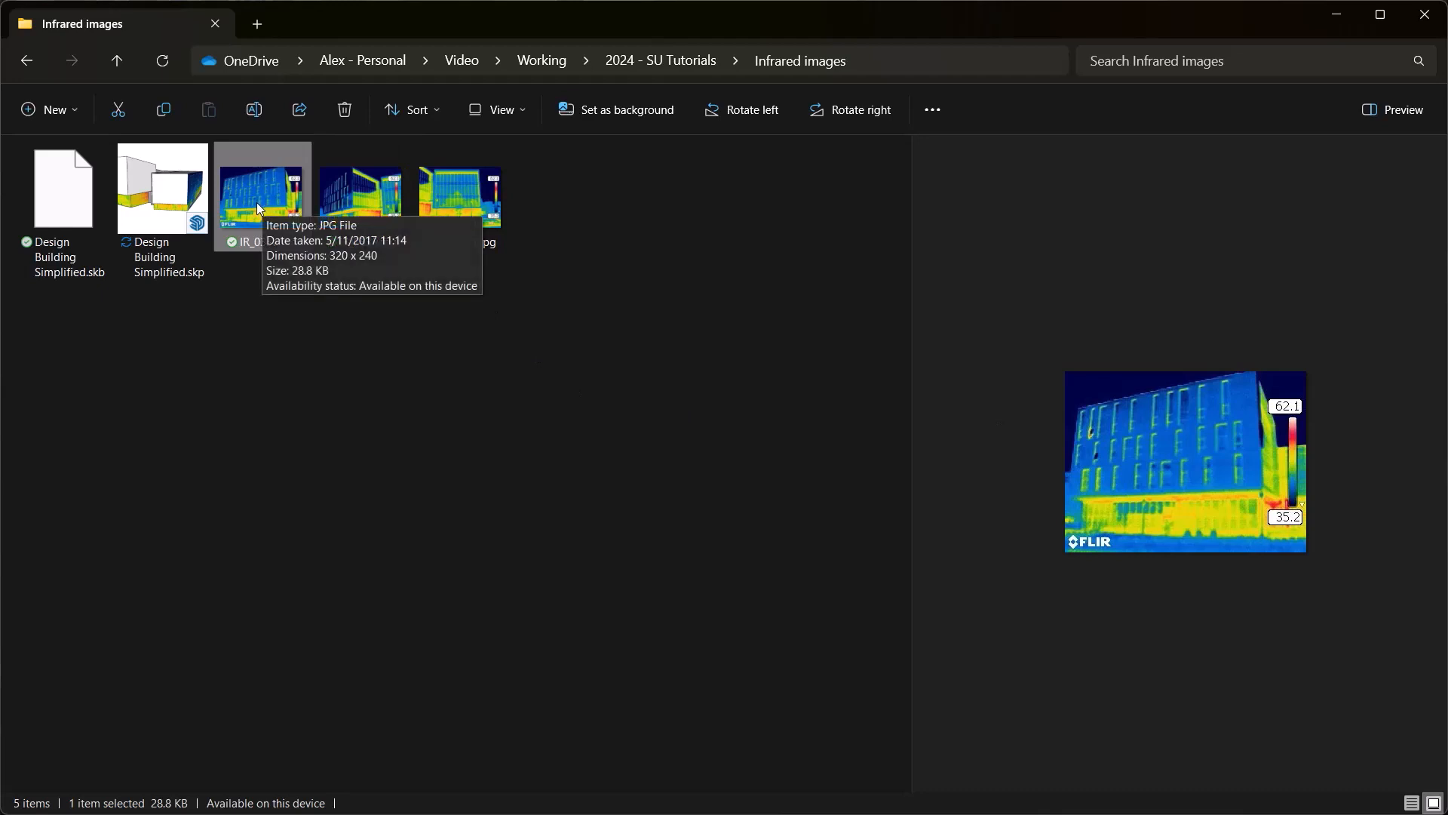
{"action": "mouse_move", "coordinate": [529, 227]}
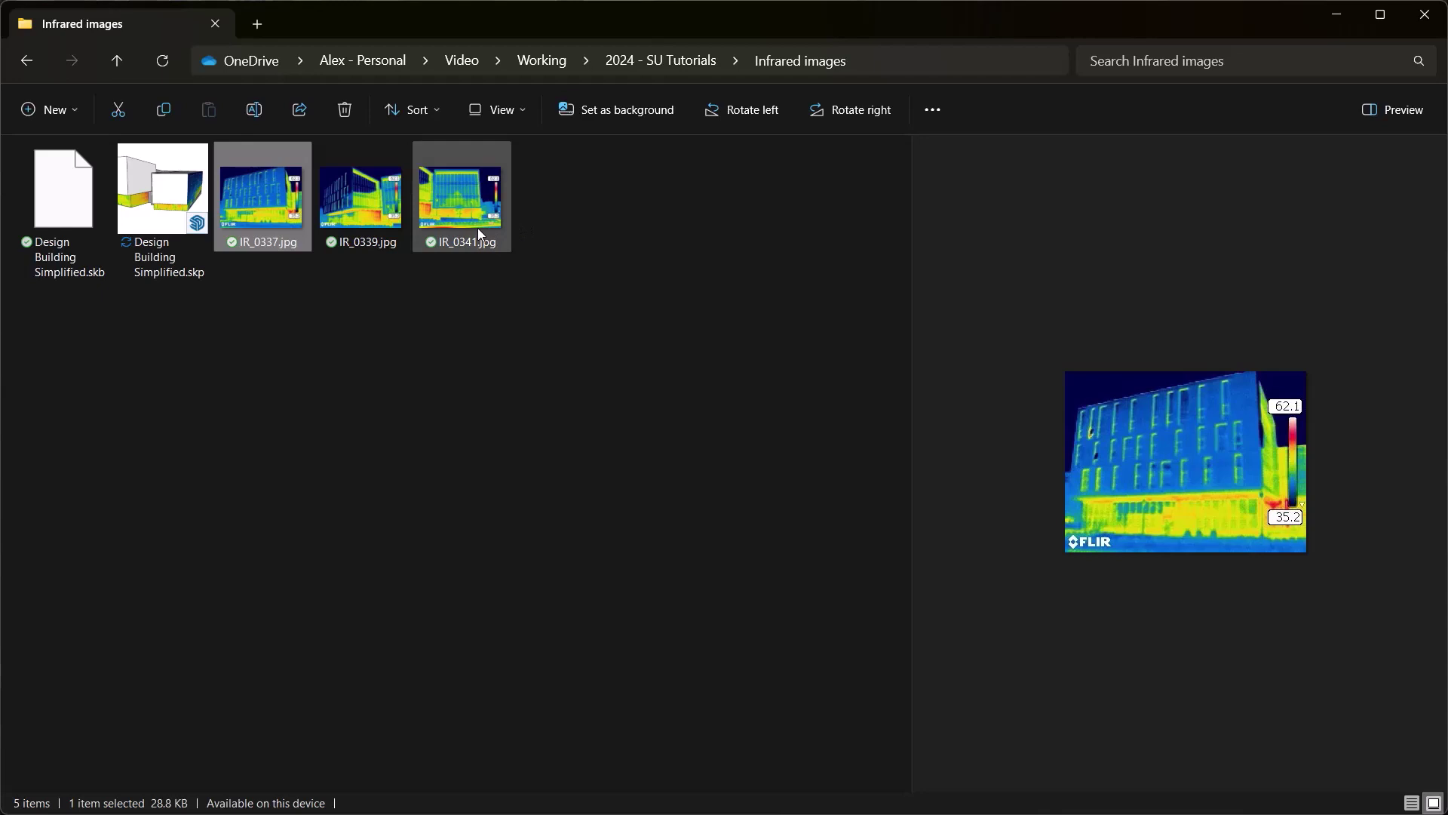
{"action": "mouse_move", "coordinate": [360, 194]}
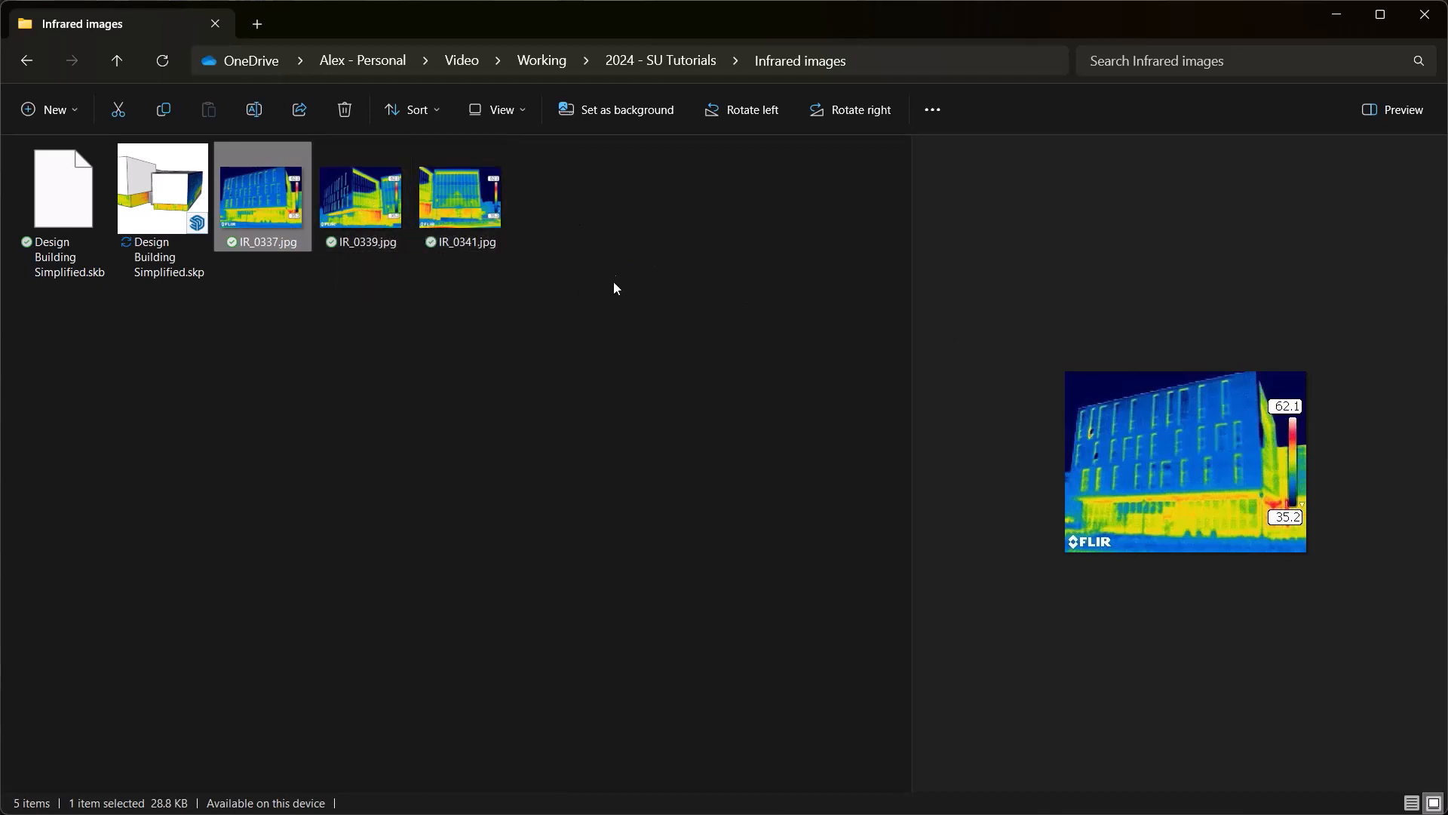
{"action": "mouse_move", "coordinate": [775, 809]}
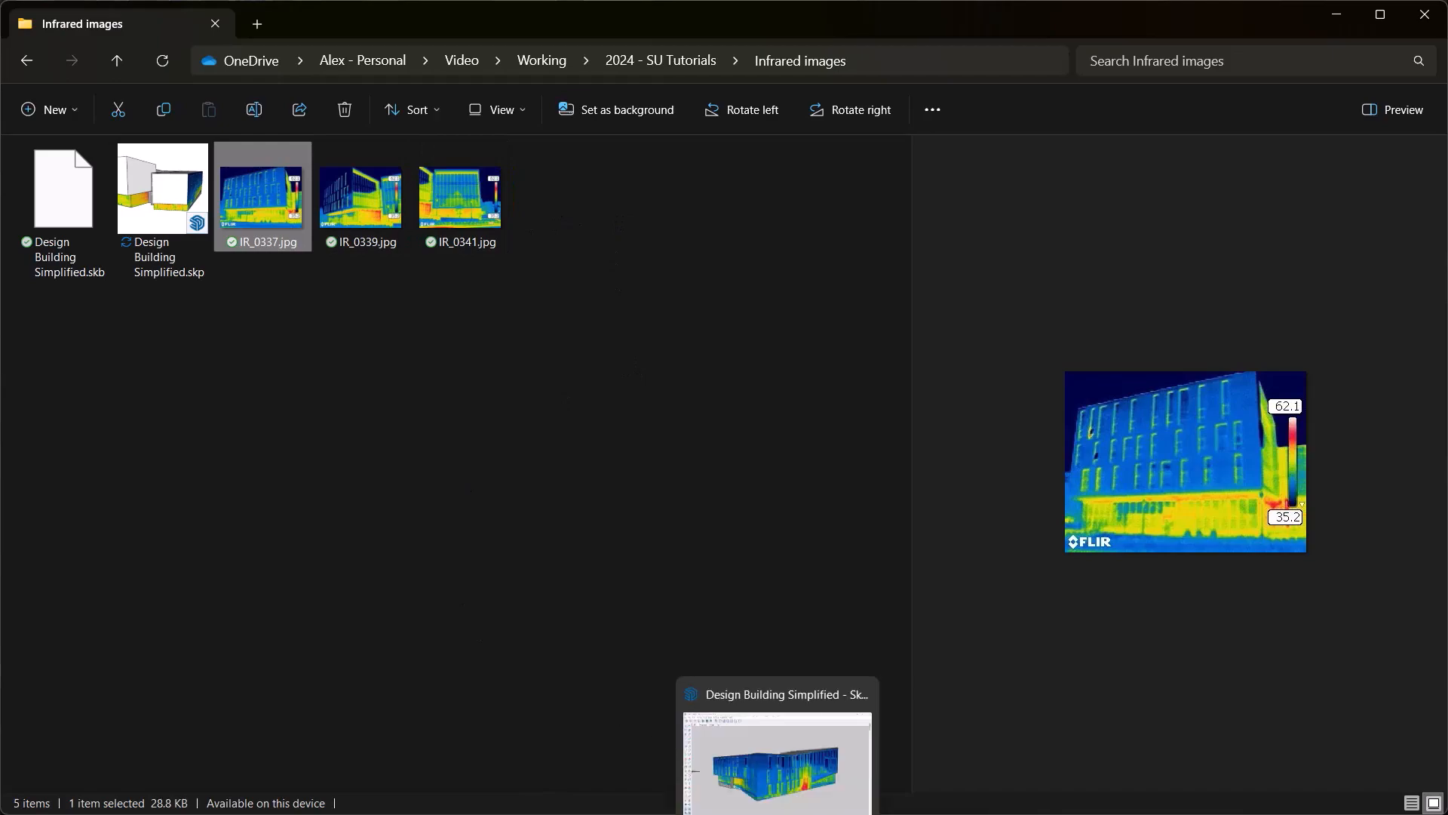
- Return to the SketchUp building model from the taskbar
{"action": "left_click", "coordinate": [776, 748]}
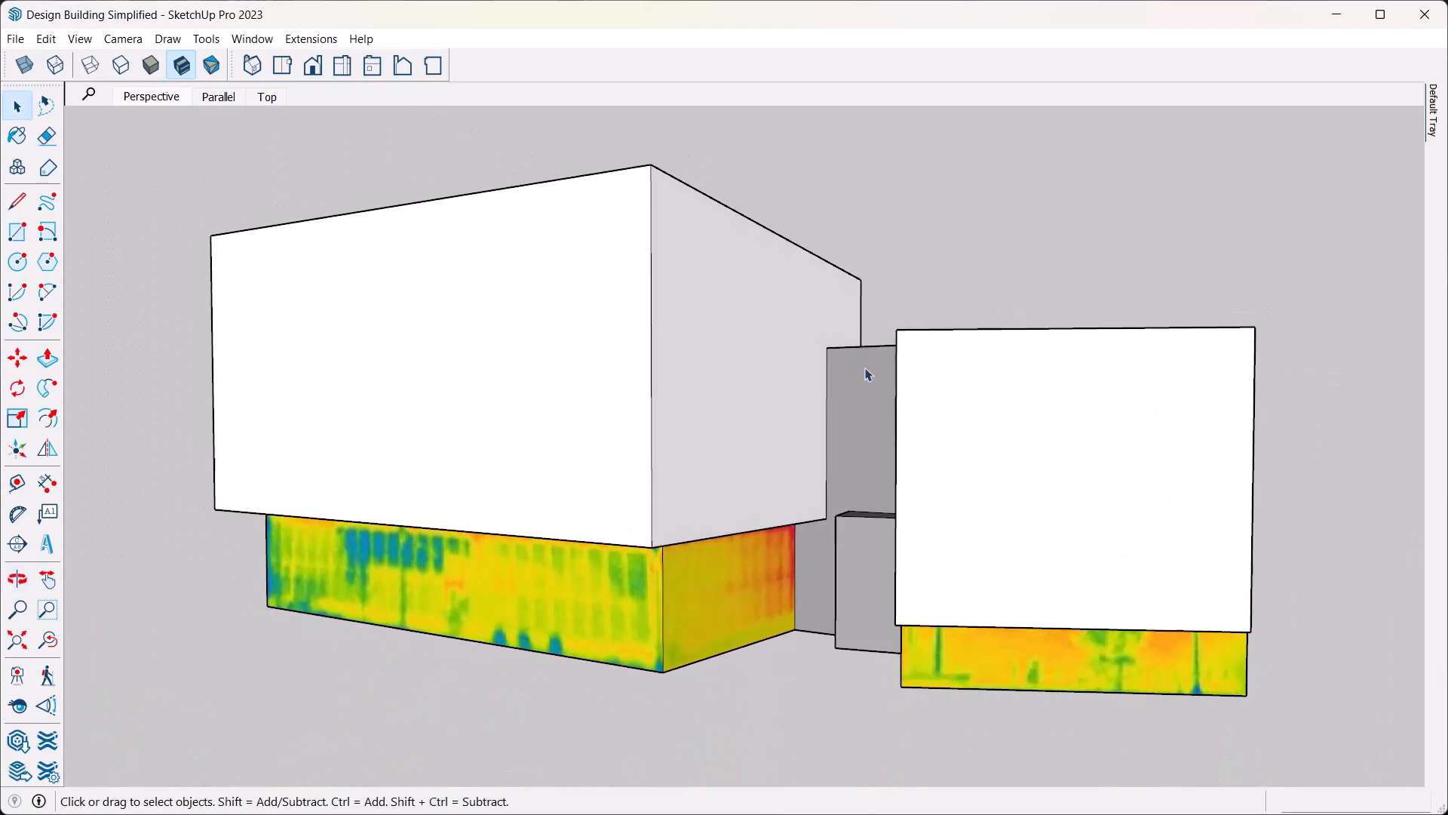
{"action": "mouse_move", "coordinate": [765, 332]}
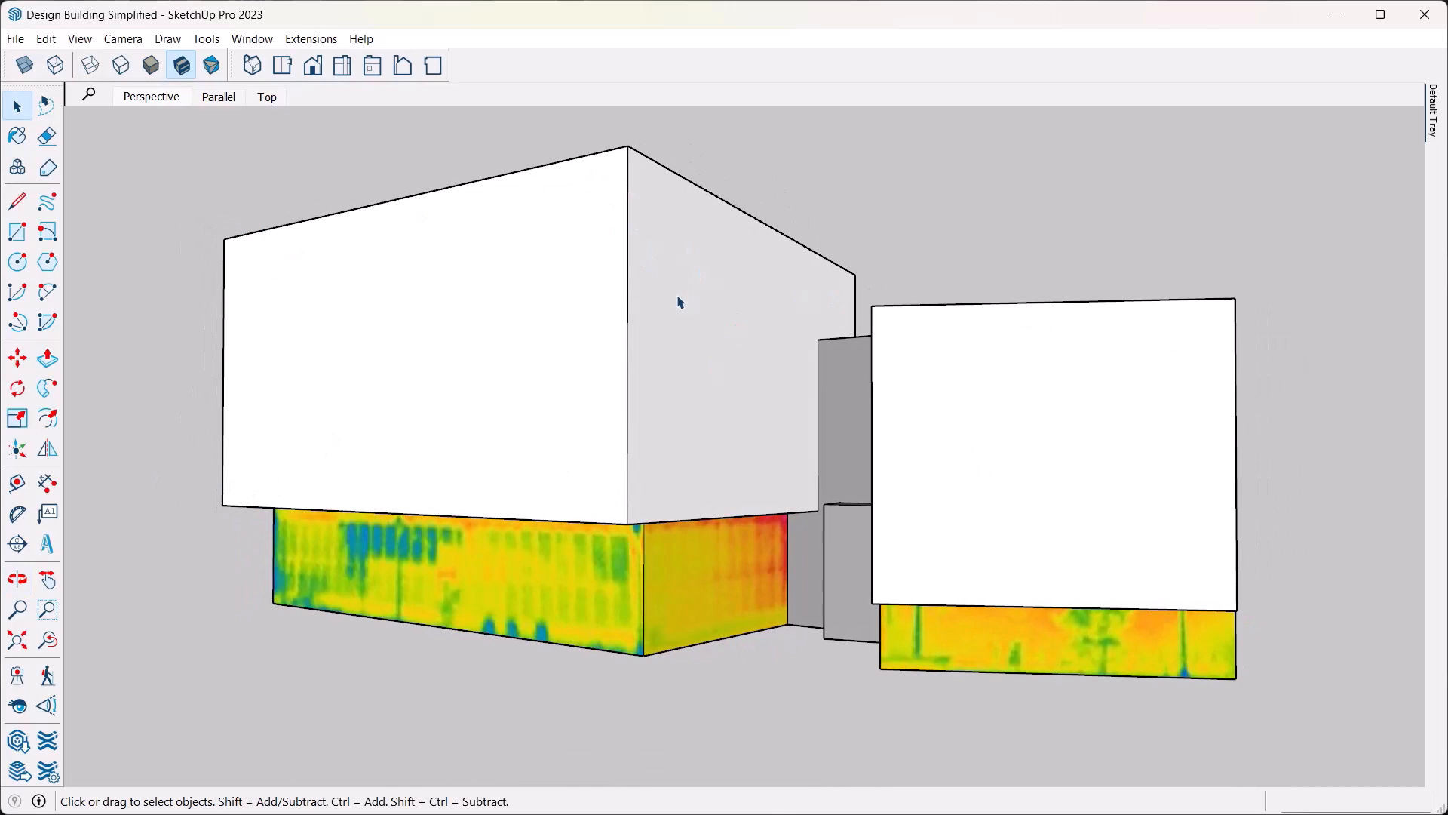
{"action": "mouse_move", "coordinate": [596, 459]}
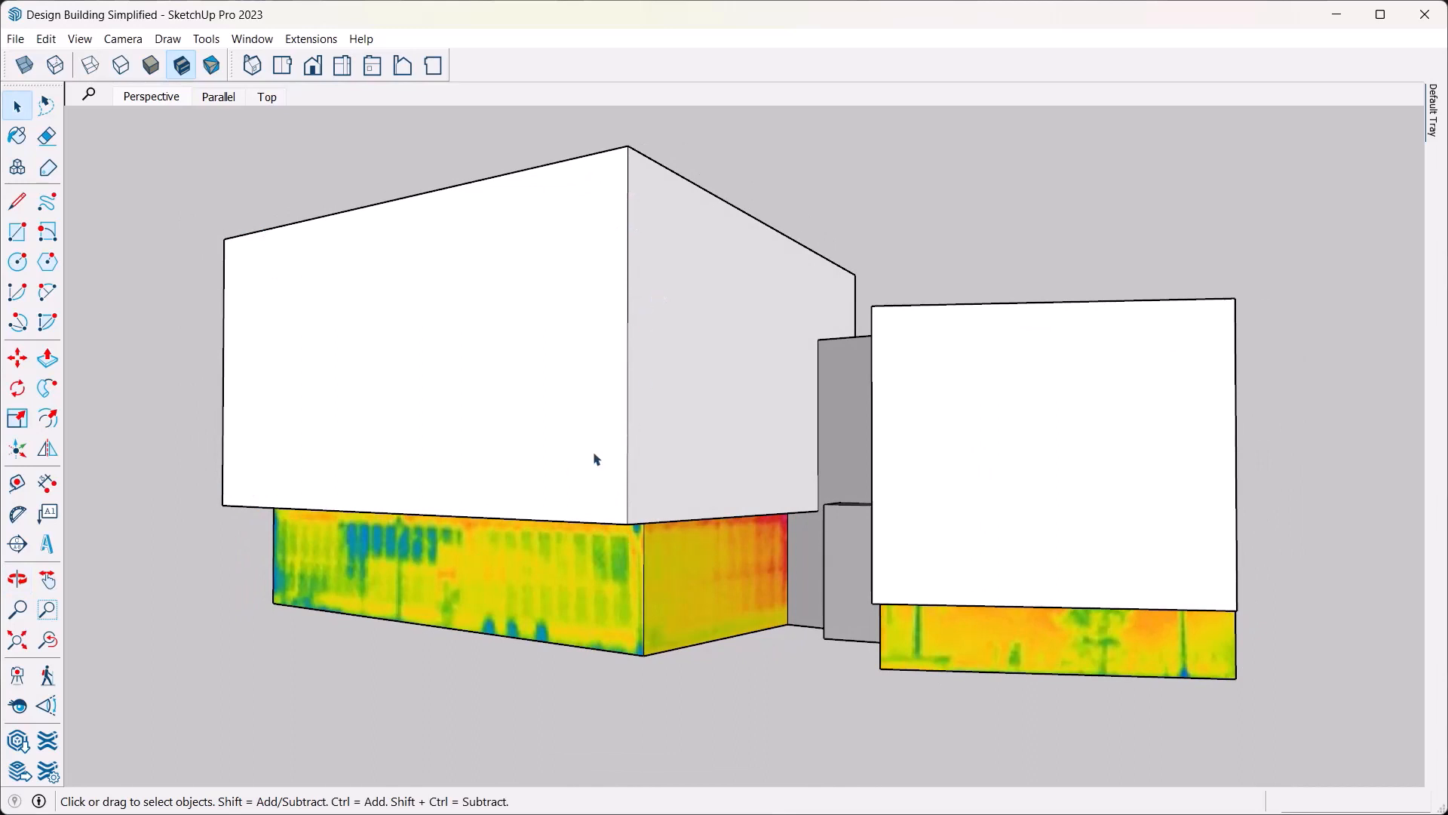
{"action": "mouse_move", "coordinate": [511, 373]}
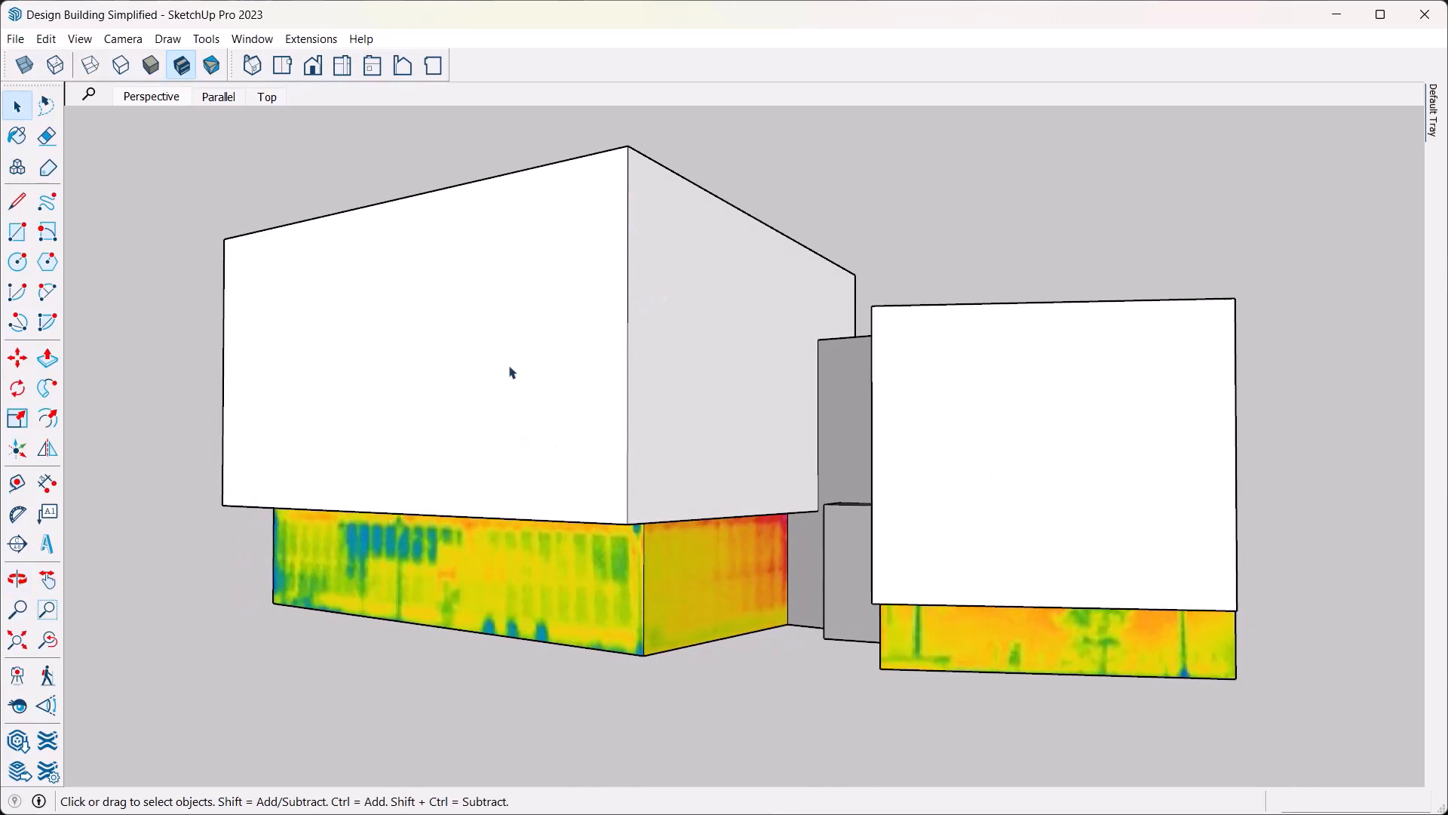
{"action": "mouse_move", "coordinate": [644, 212]}
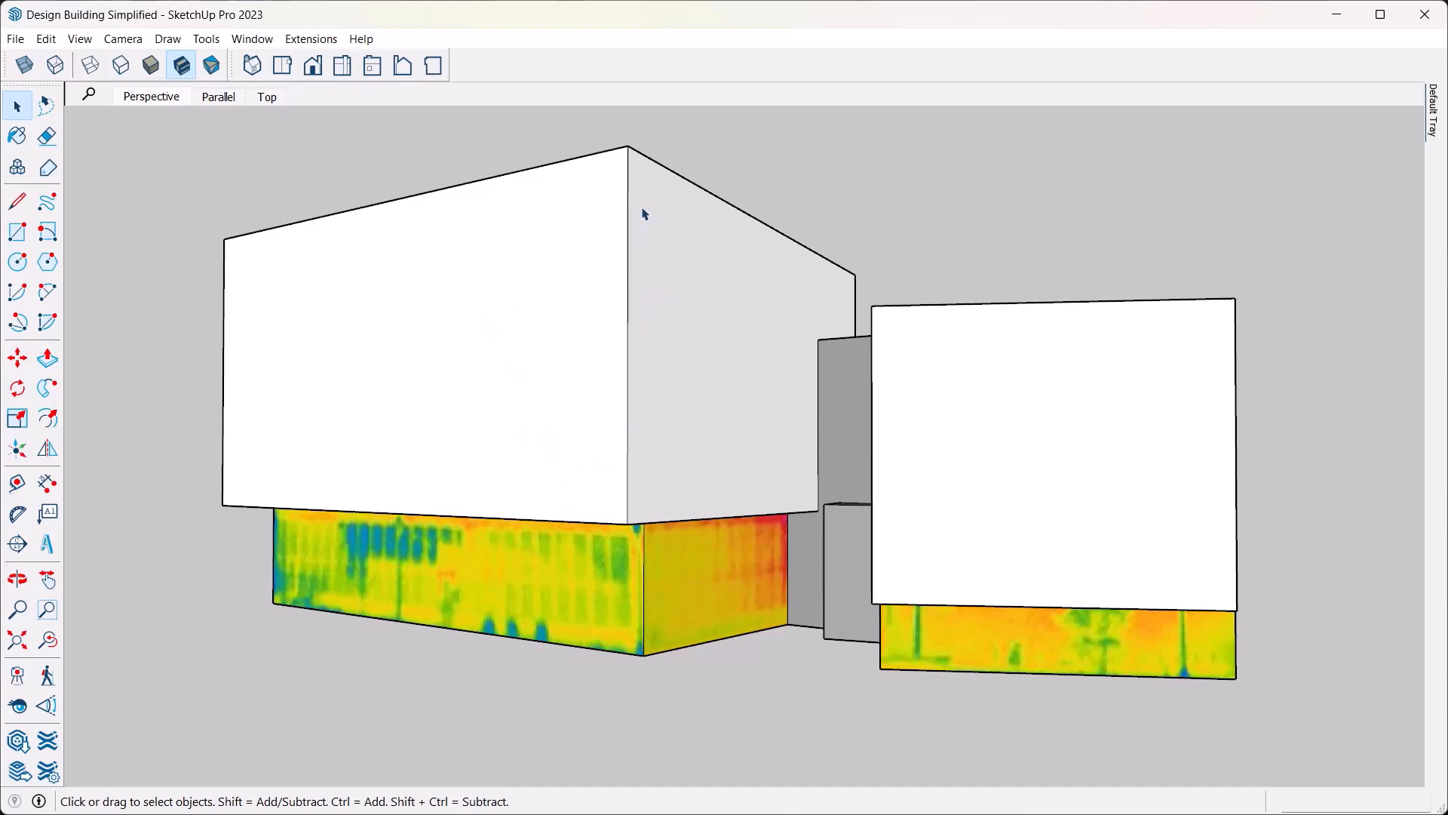
{"action": "mouse_move", "coordinate": [601, 393]}
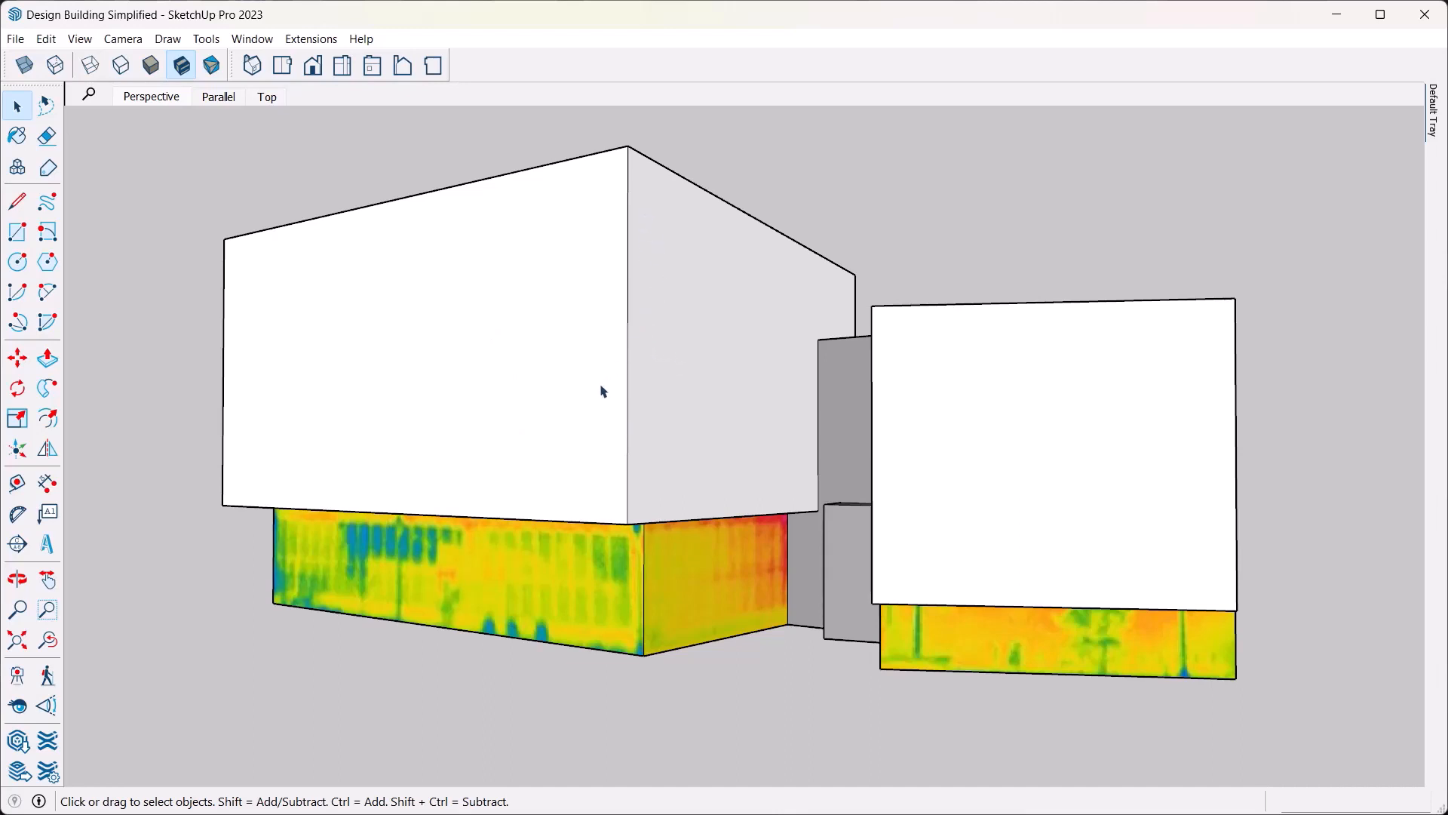
{"action": "mouse_move", "coordinate": [579, 185]}
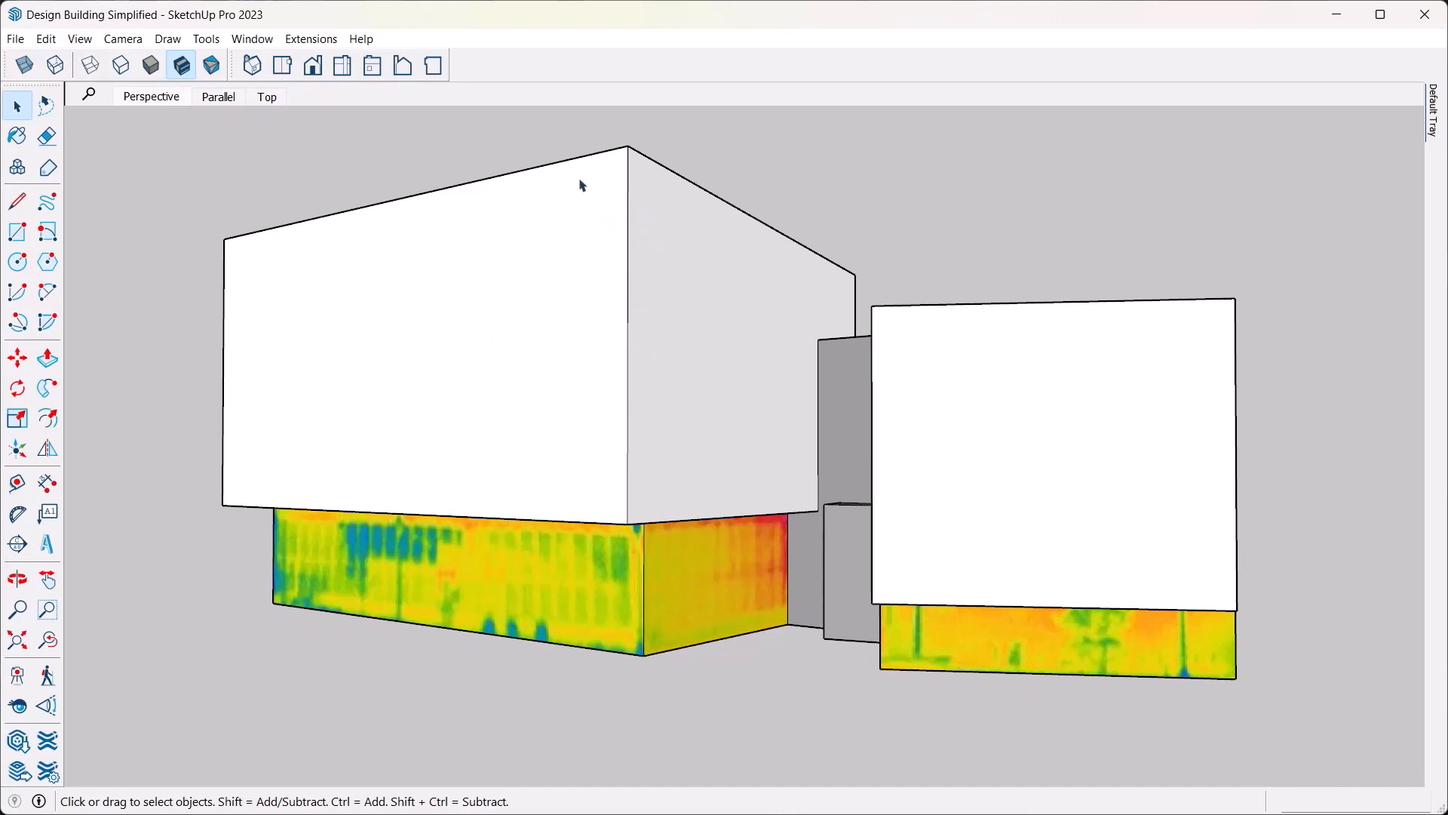
{"action": "mouse_move", "coordinate": [340, 368]}
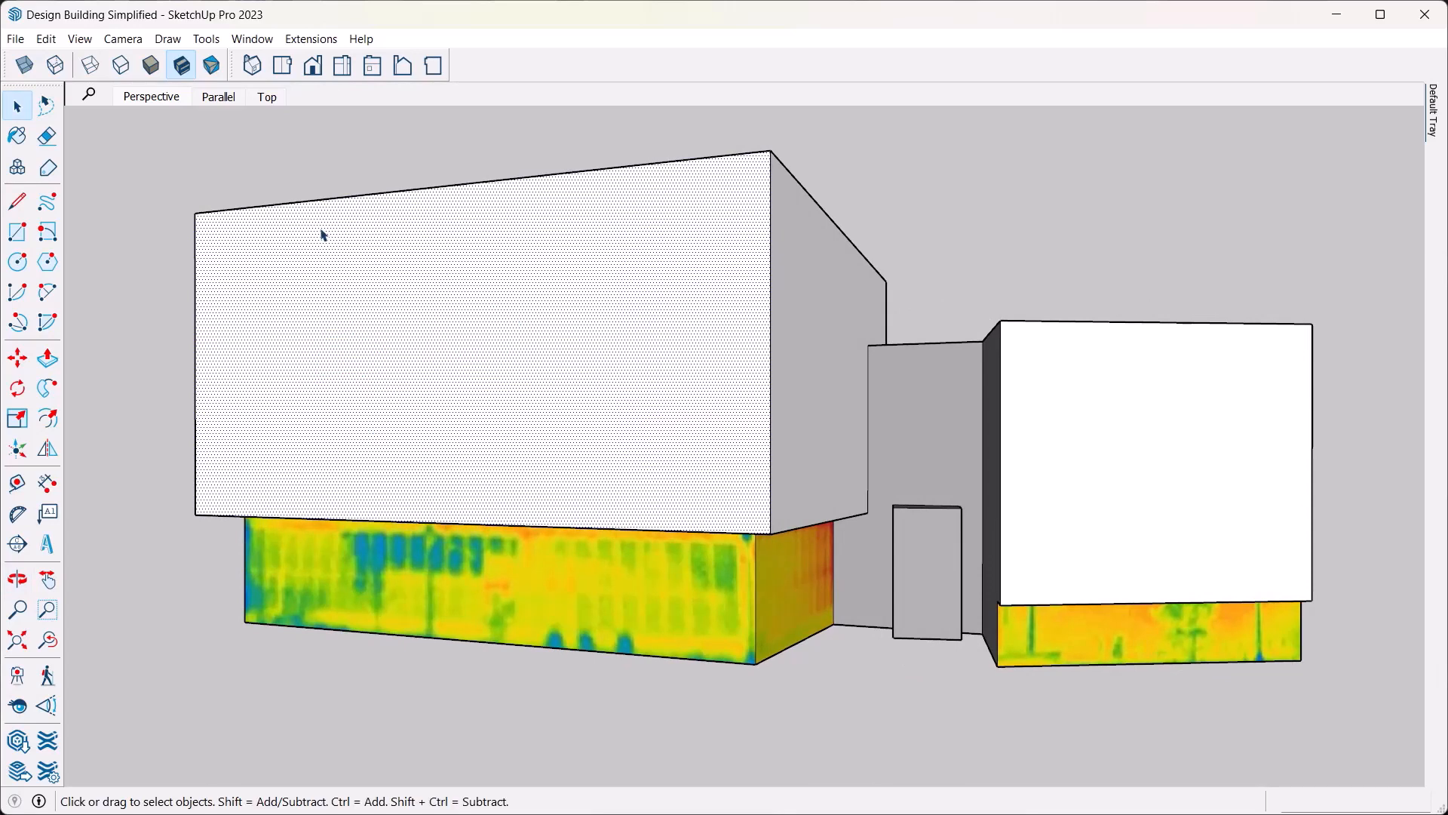
{"action": "mouse_move", "coordinate": [647, 210]}
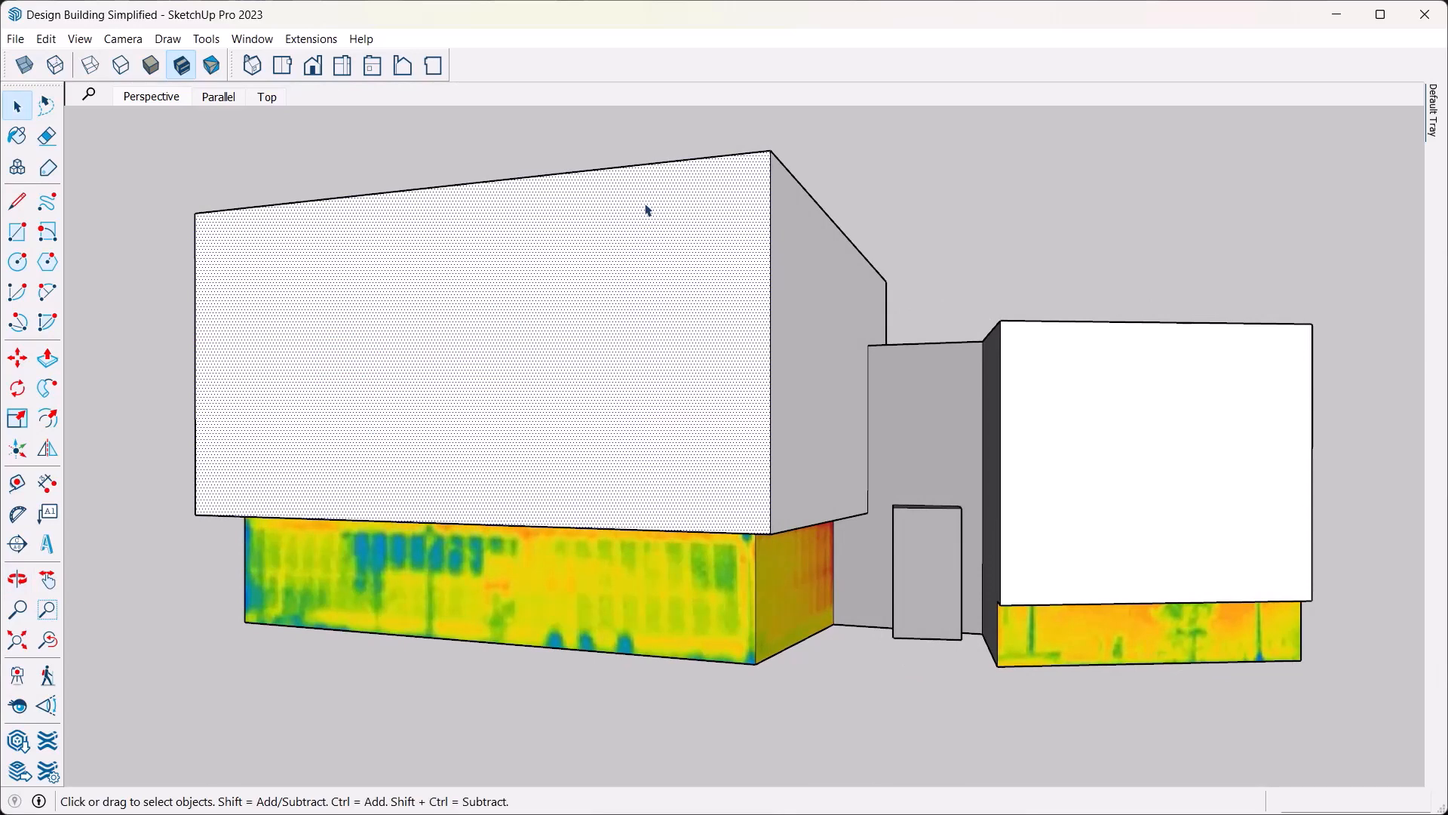
{"action": "left_click", "coordinate": [15, 39]}
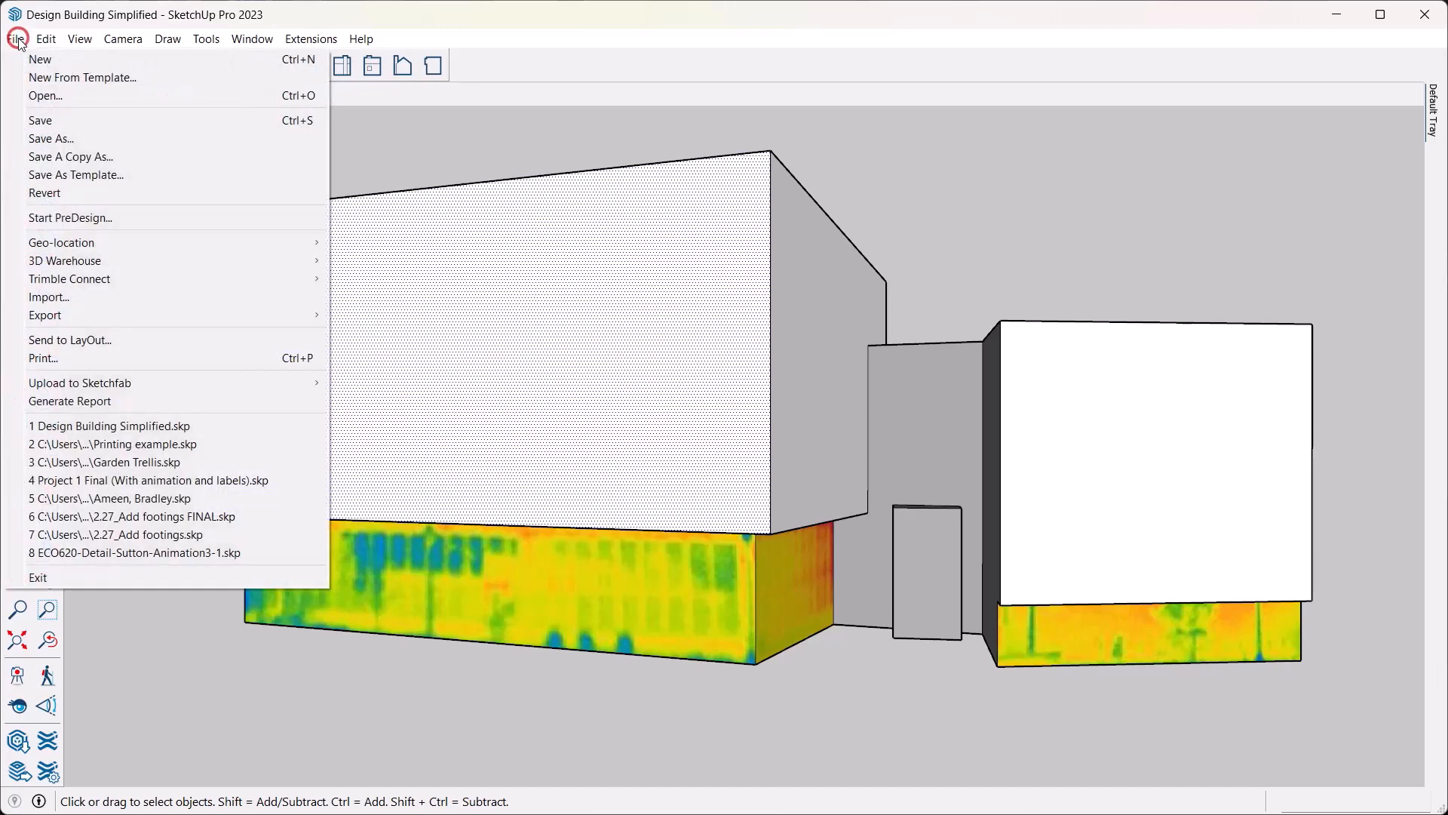
{"action": "mouse_move", "coordinate": [48, 297]}
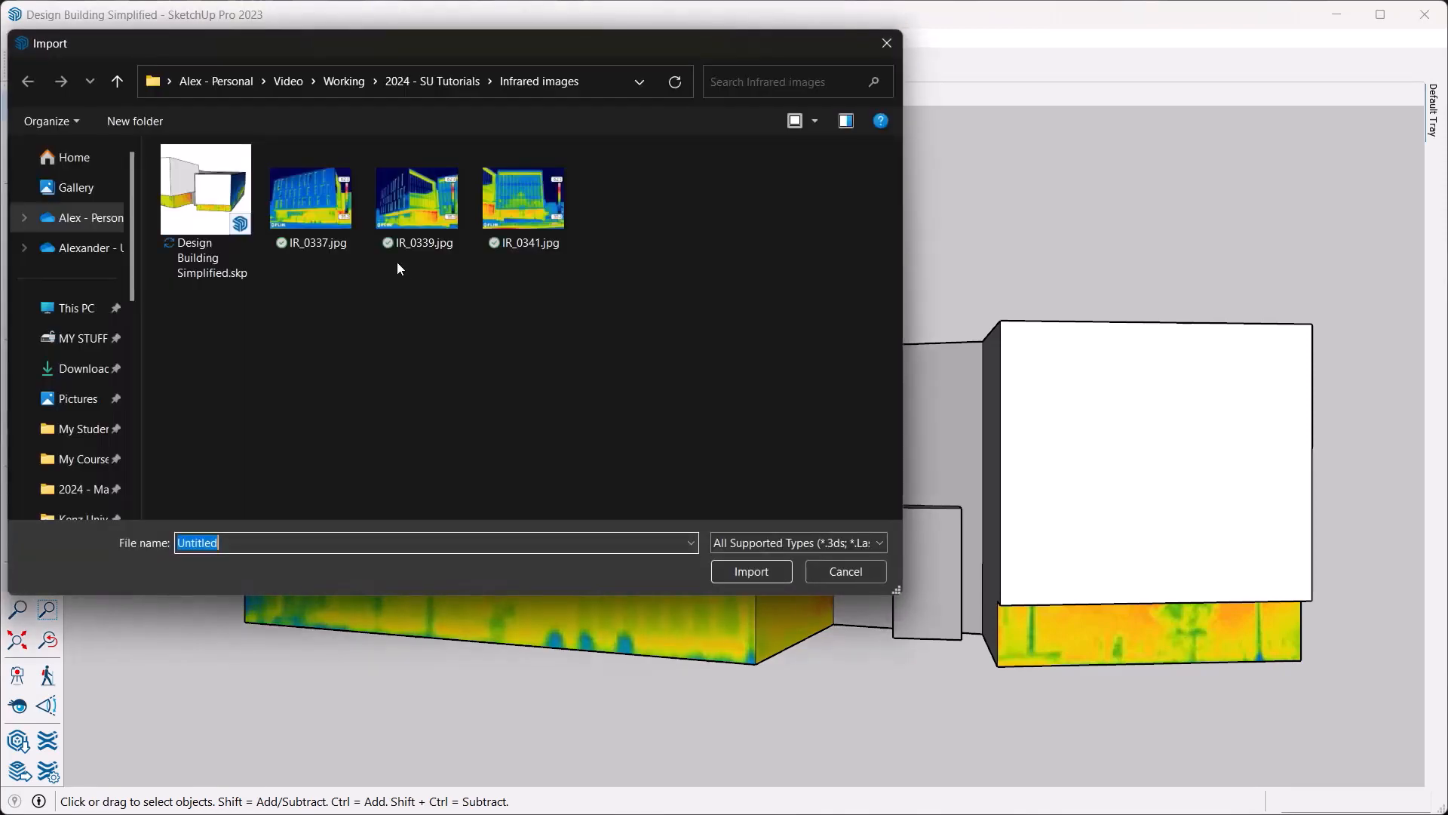
- Choose IR_0337.jpg in the Import dialog as the thermal image to bring in
{"action": "left_click", "coordinate": [310, 197]}
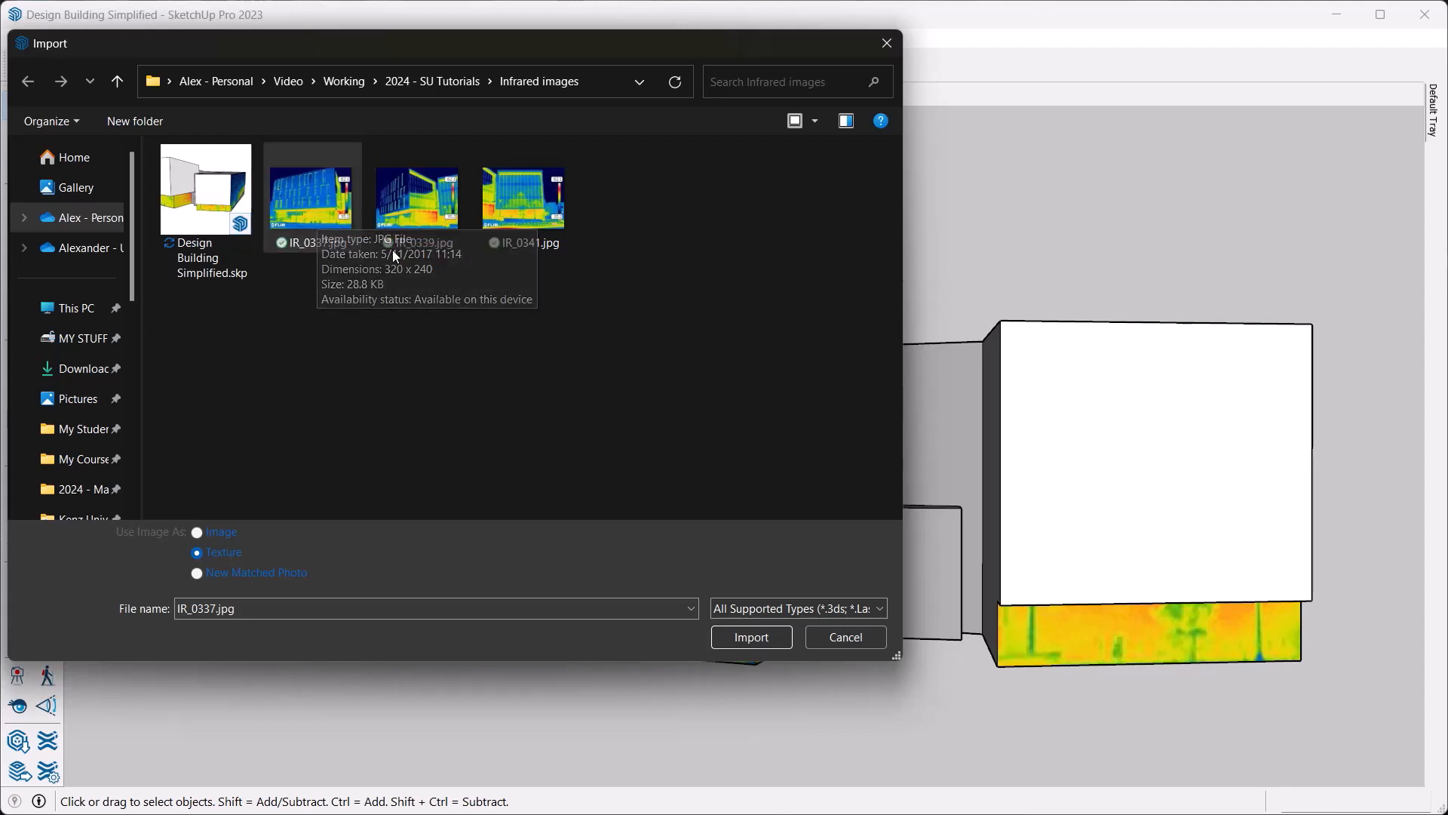
{"action": "mouse_move", "coordinate": [1210, 405]}
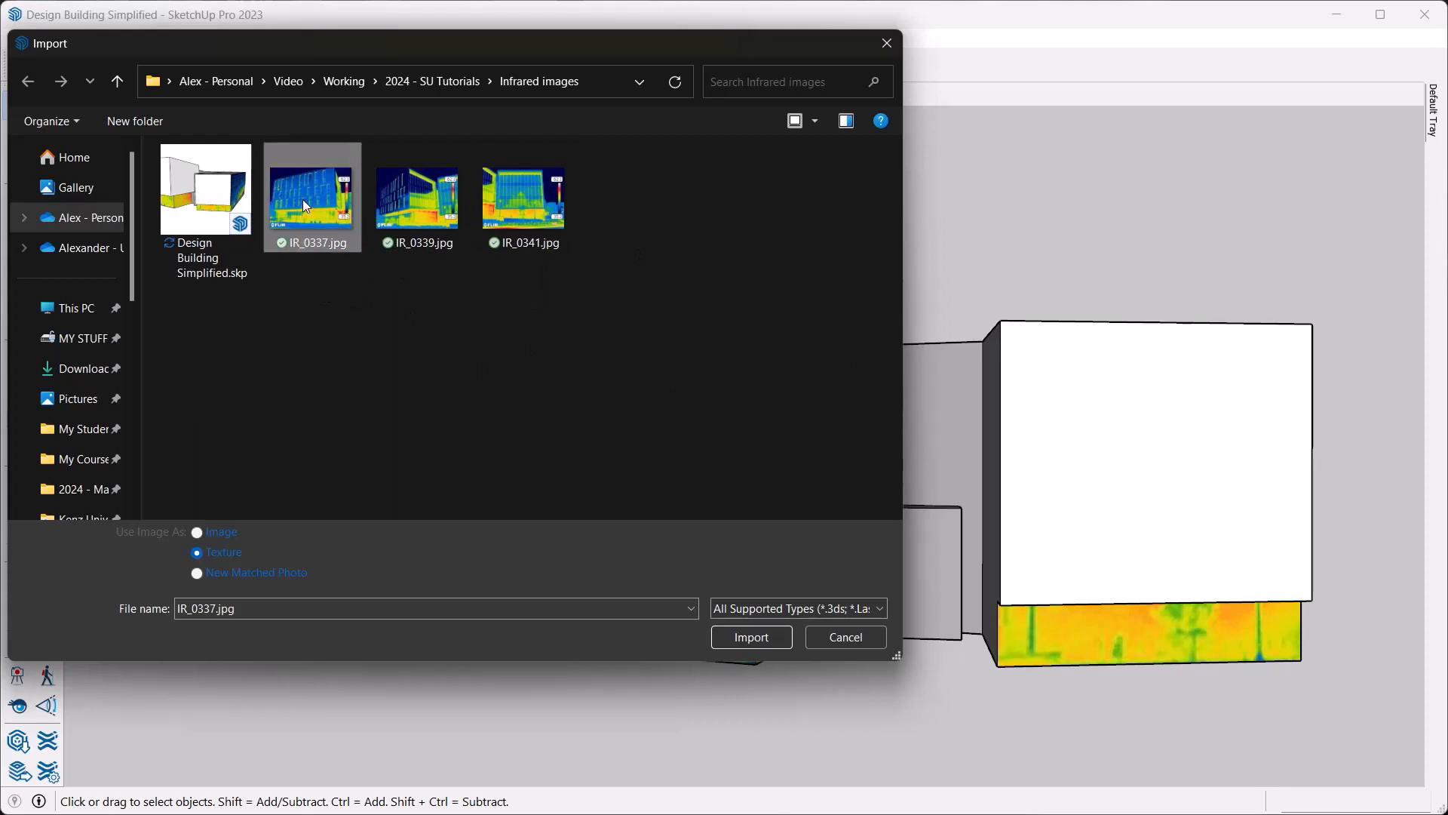
{"action": "mouse_move", "coordinate": [305, 200]}
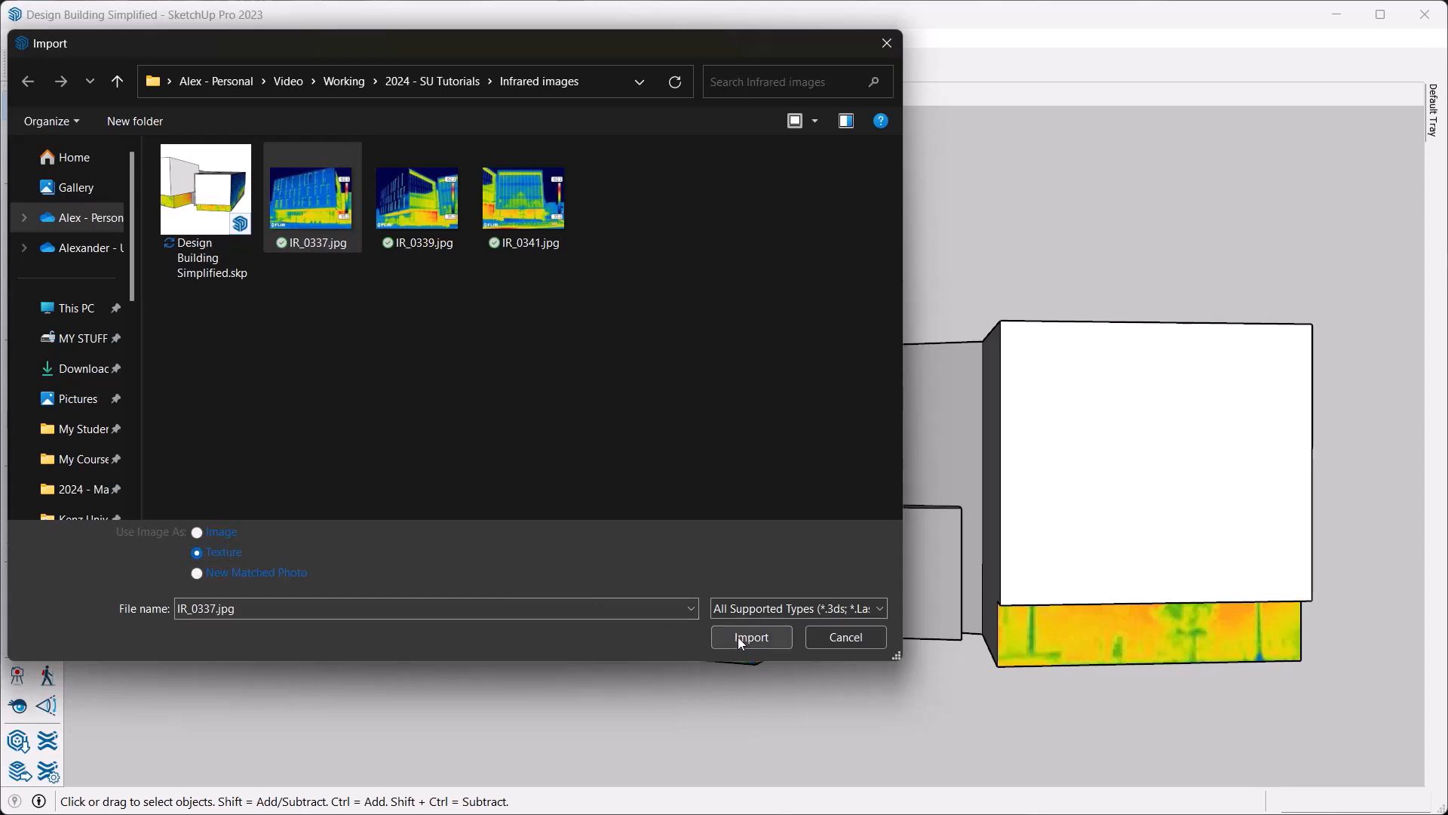
- Import IR_0337 as a texture and place it on the upper block's front face
{"action": "left_click", "coordinate": [749, 636]}
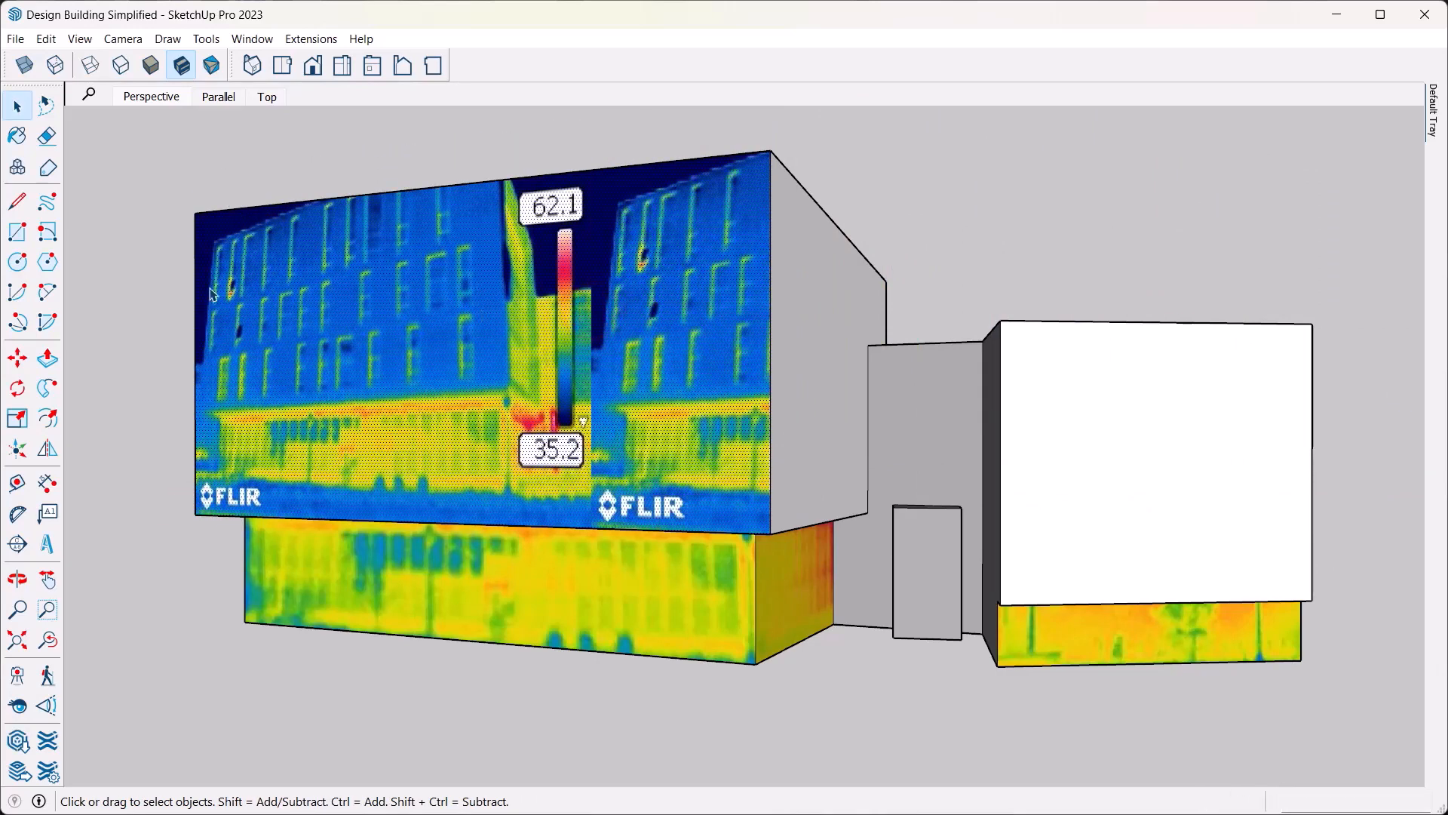
{"action": "mouse_move", "coordinate": [481, 271]}
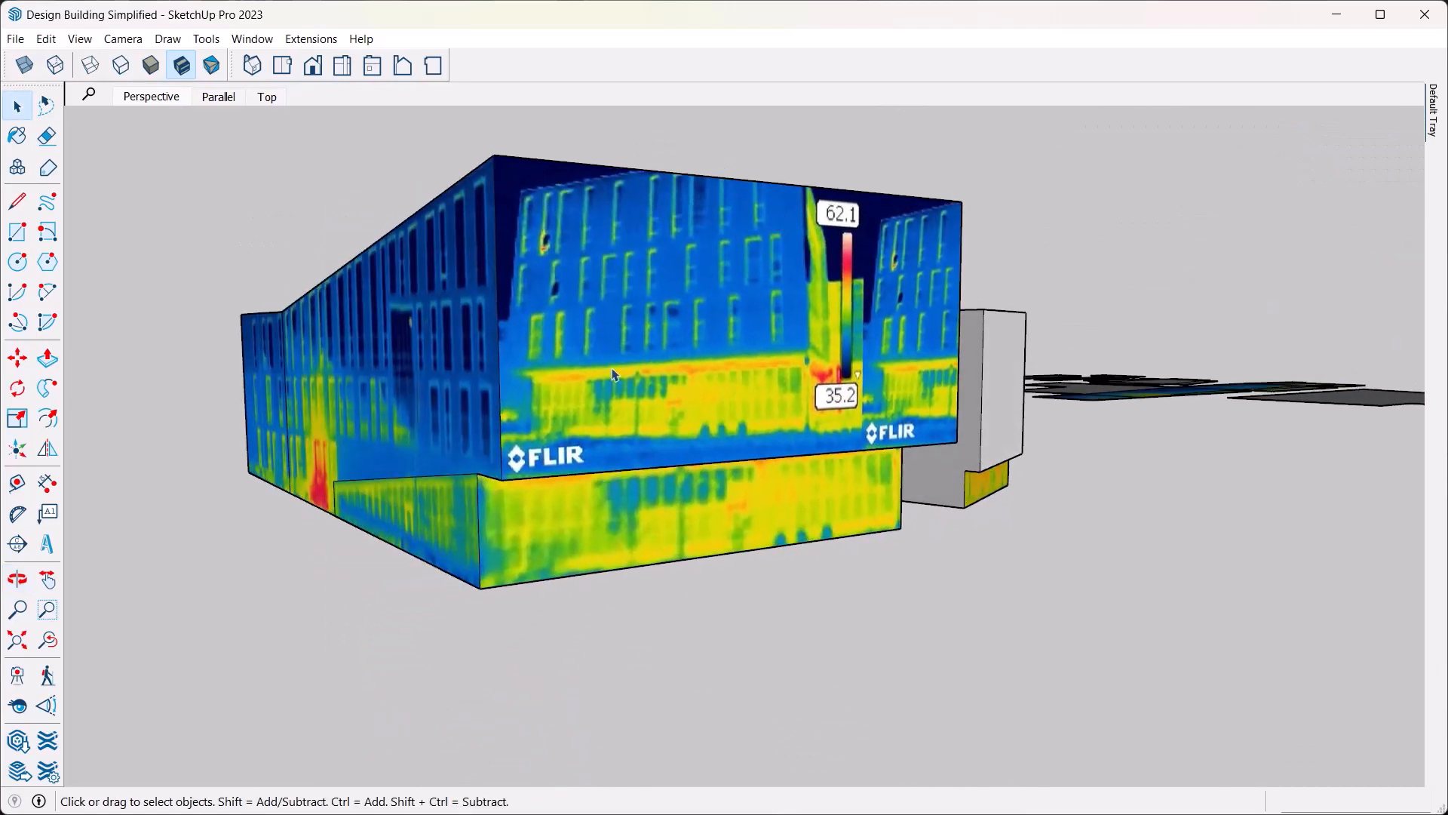
{"action": "mouse_move", "coordinate": [676, 159]}
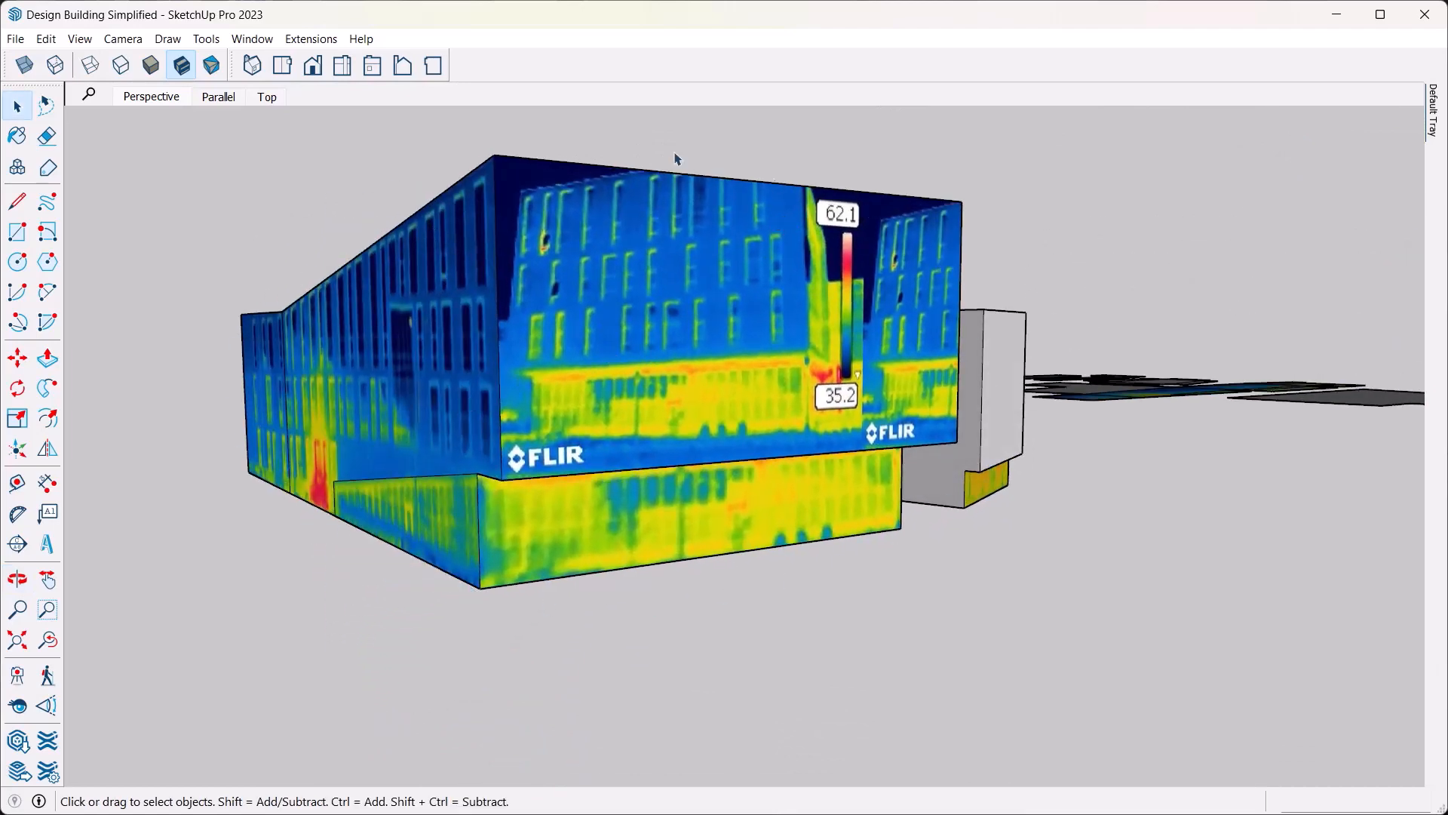
{"action": "mouse_move", "coordinate": [328, 110]}
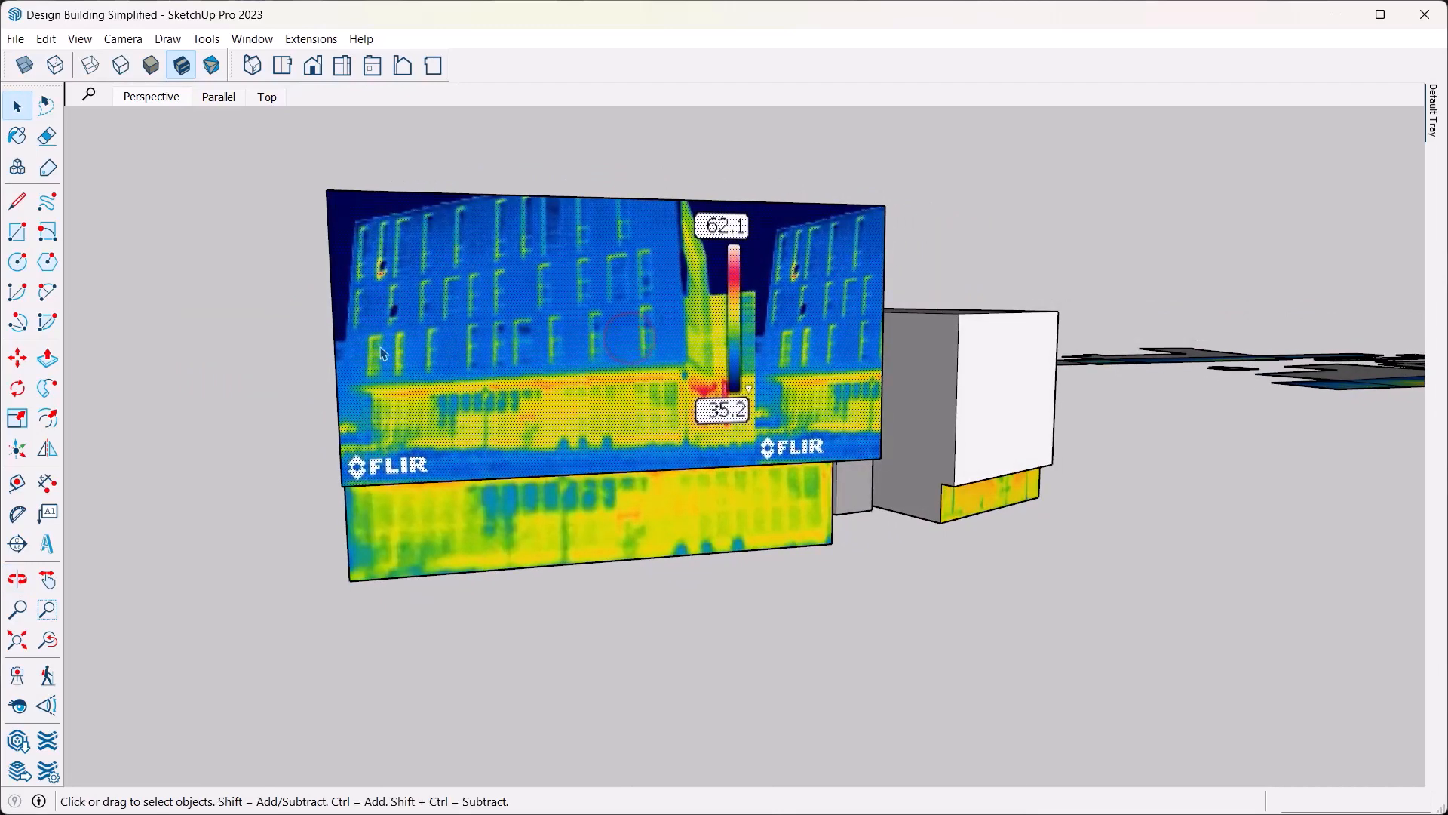
{"action": "mouse_move", "coordinate": [349, 211]}
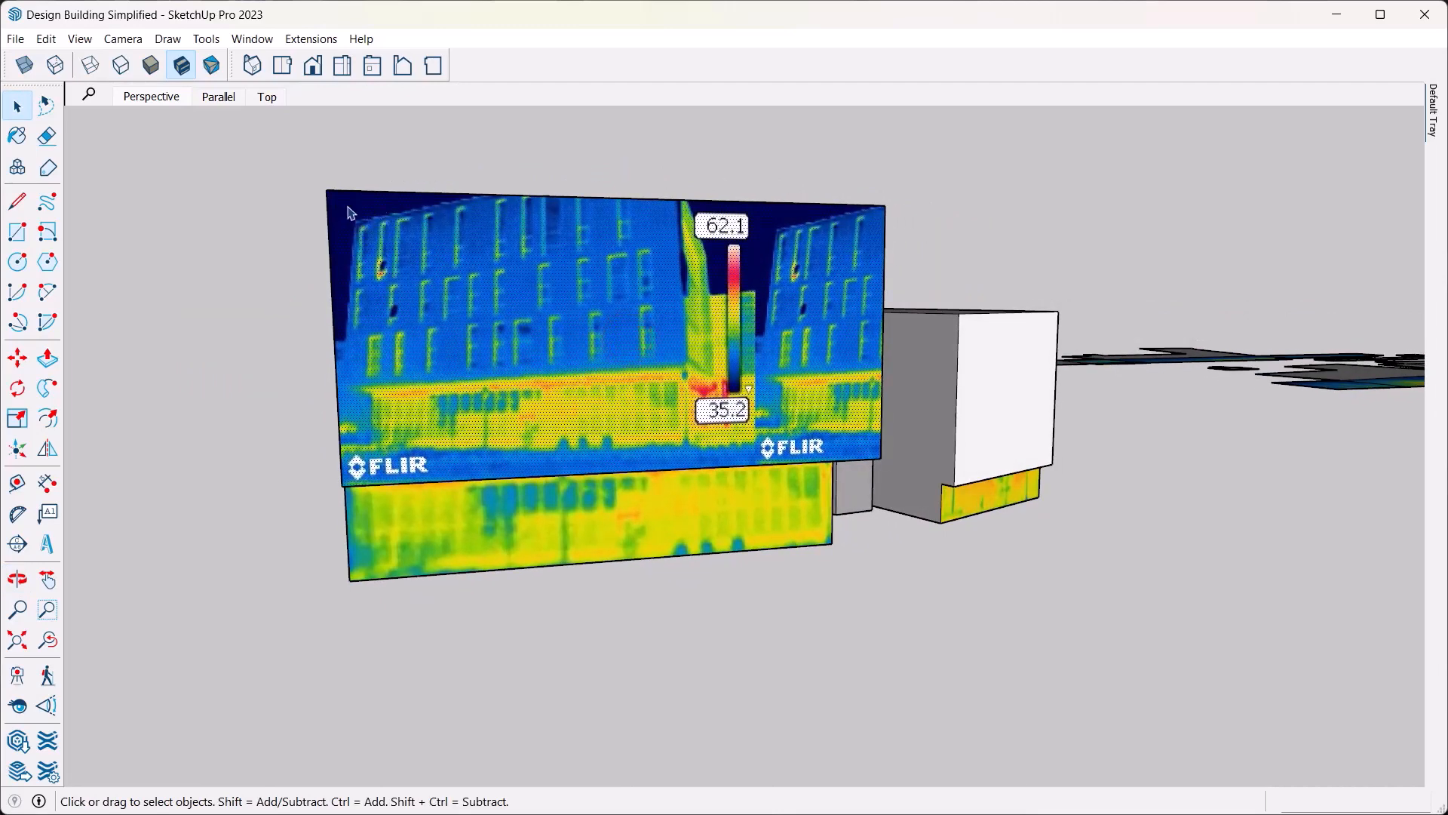
{"action": "mouse_move", "coordinate": [574, 359]}
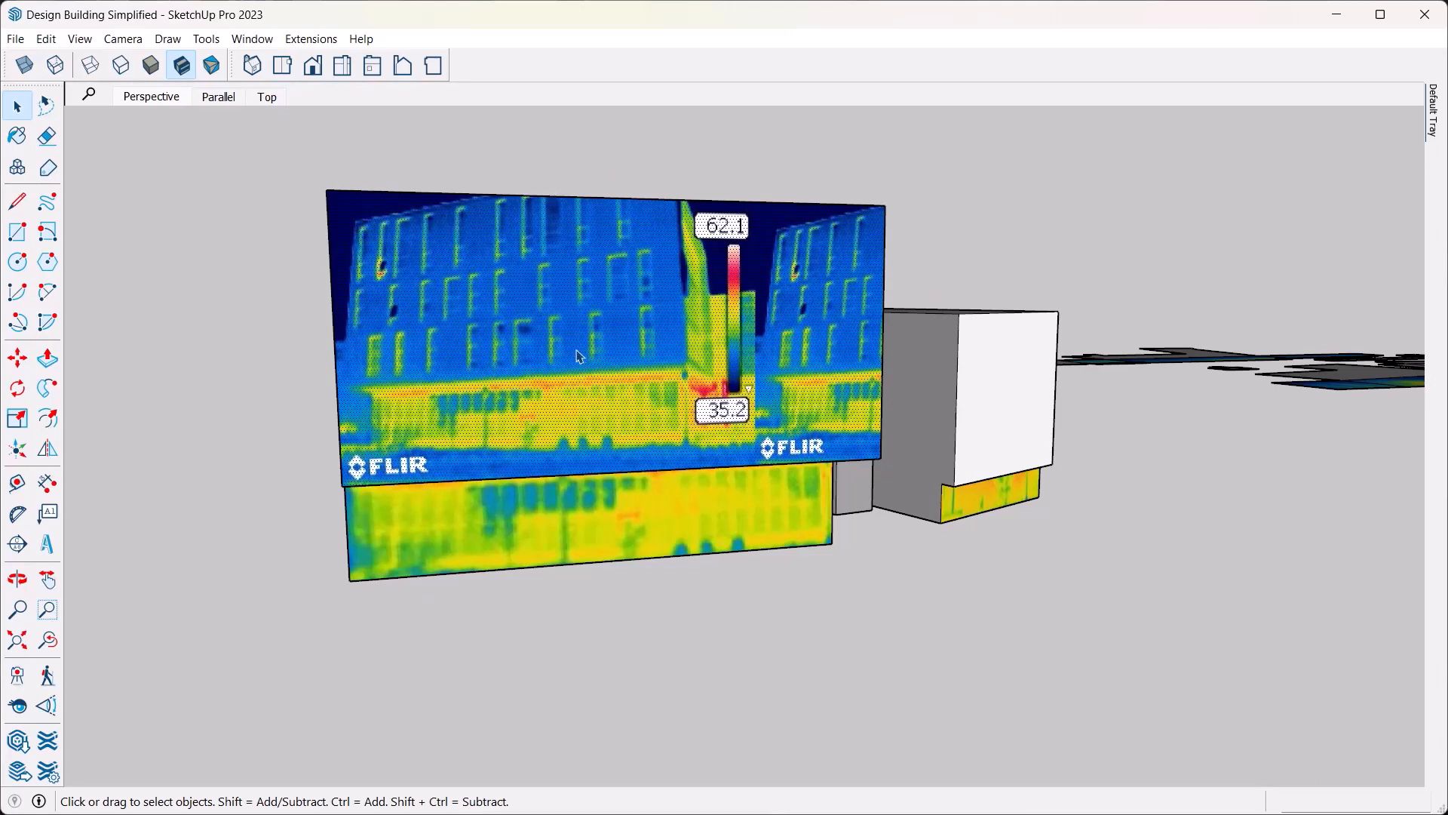
{"action": "mouse_move", "coordinate": [531, 303]}
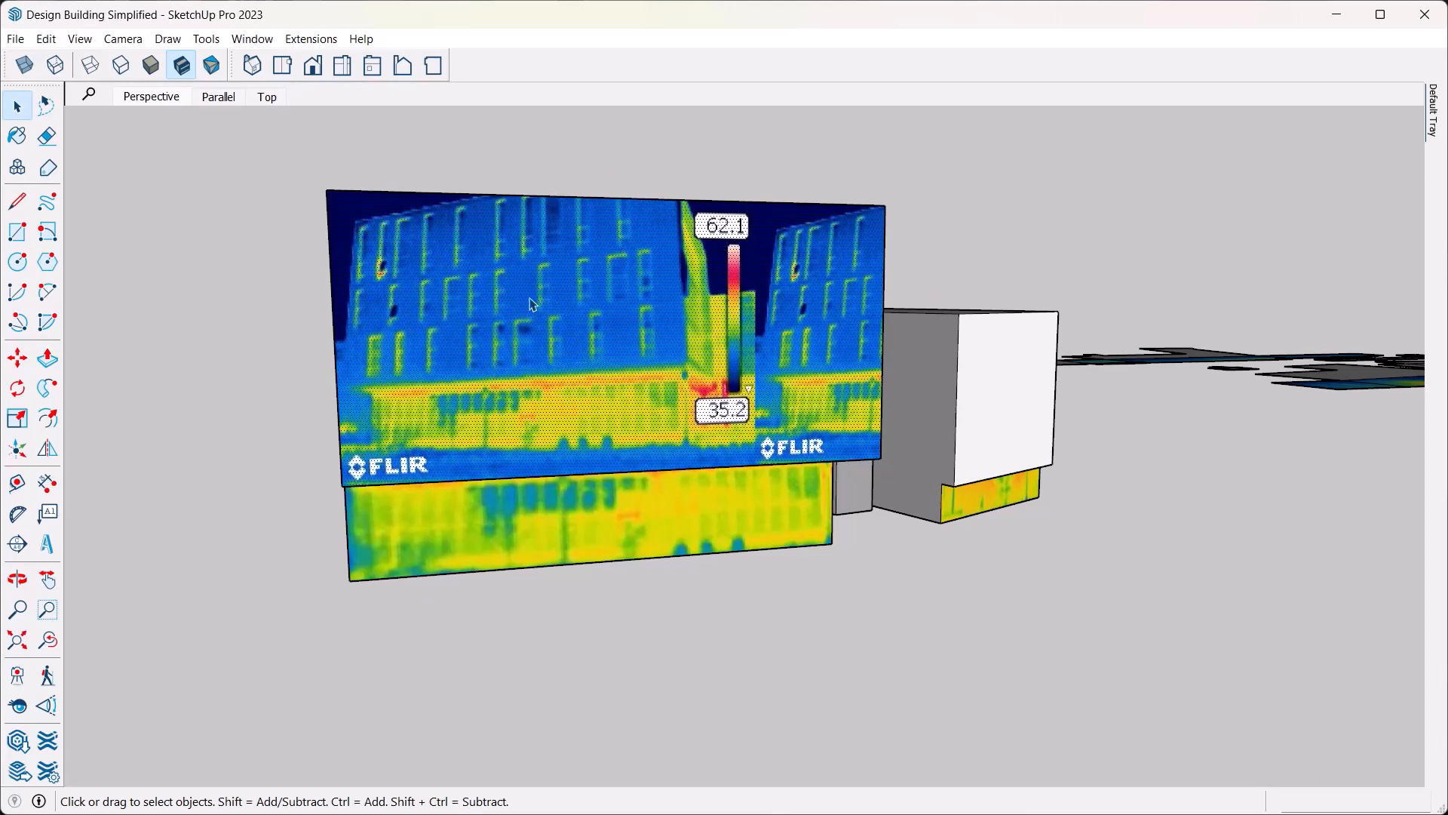
{"action": "mouse_move", "coordinate": [569, 318]}
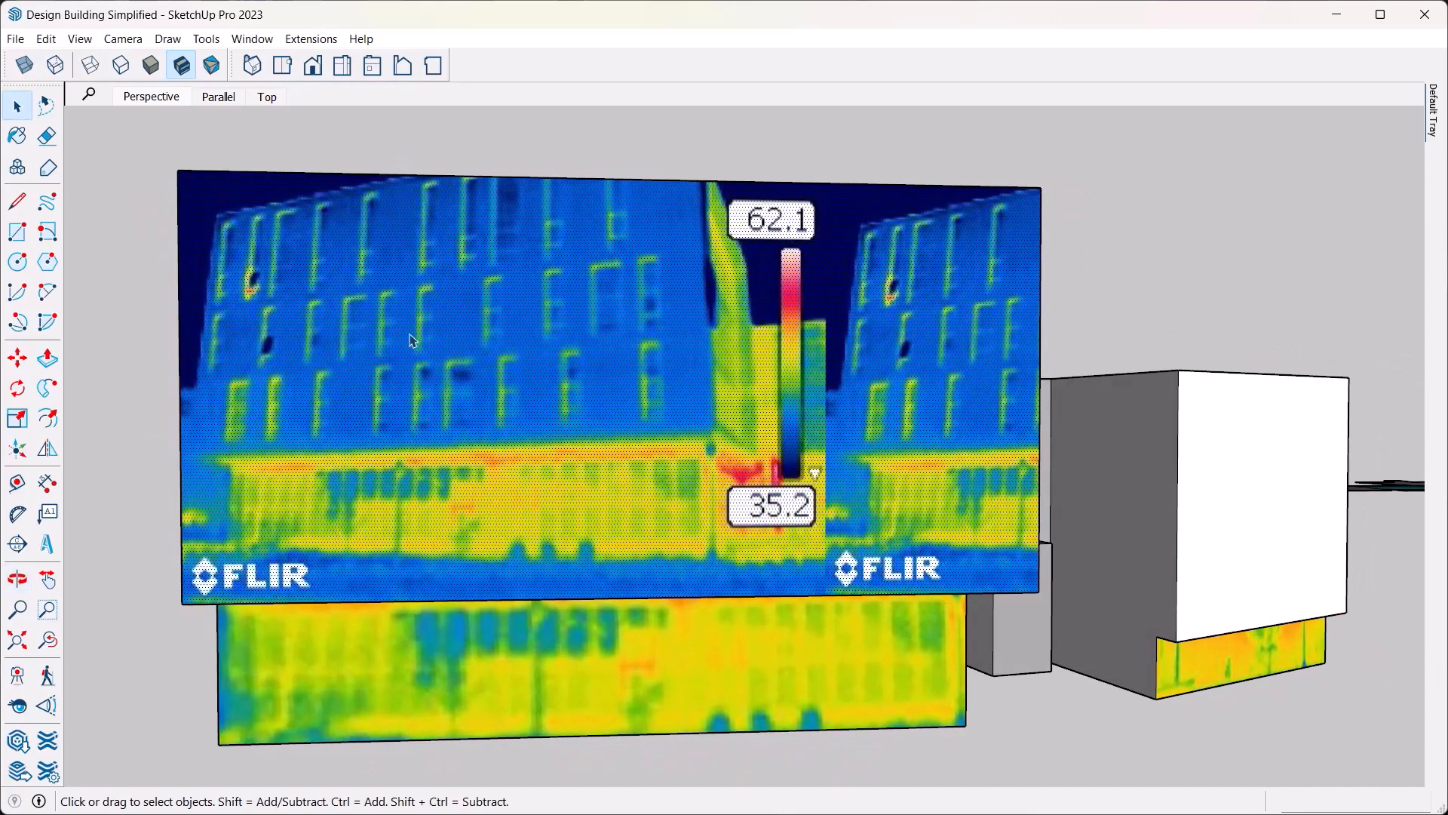
- Enter Texture > Position mode on the upper facade's IR_0337 image
{"action": "right_click", "coordinate": [411, 342]}
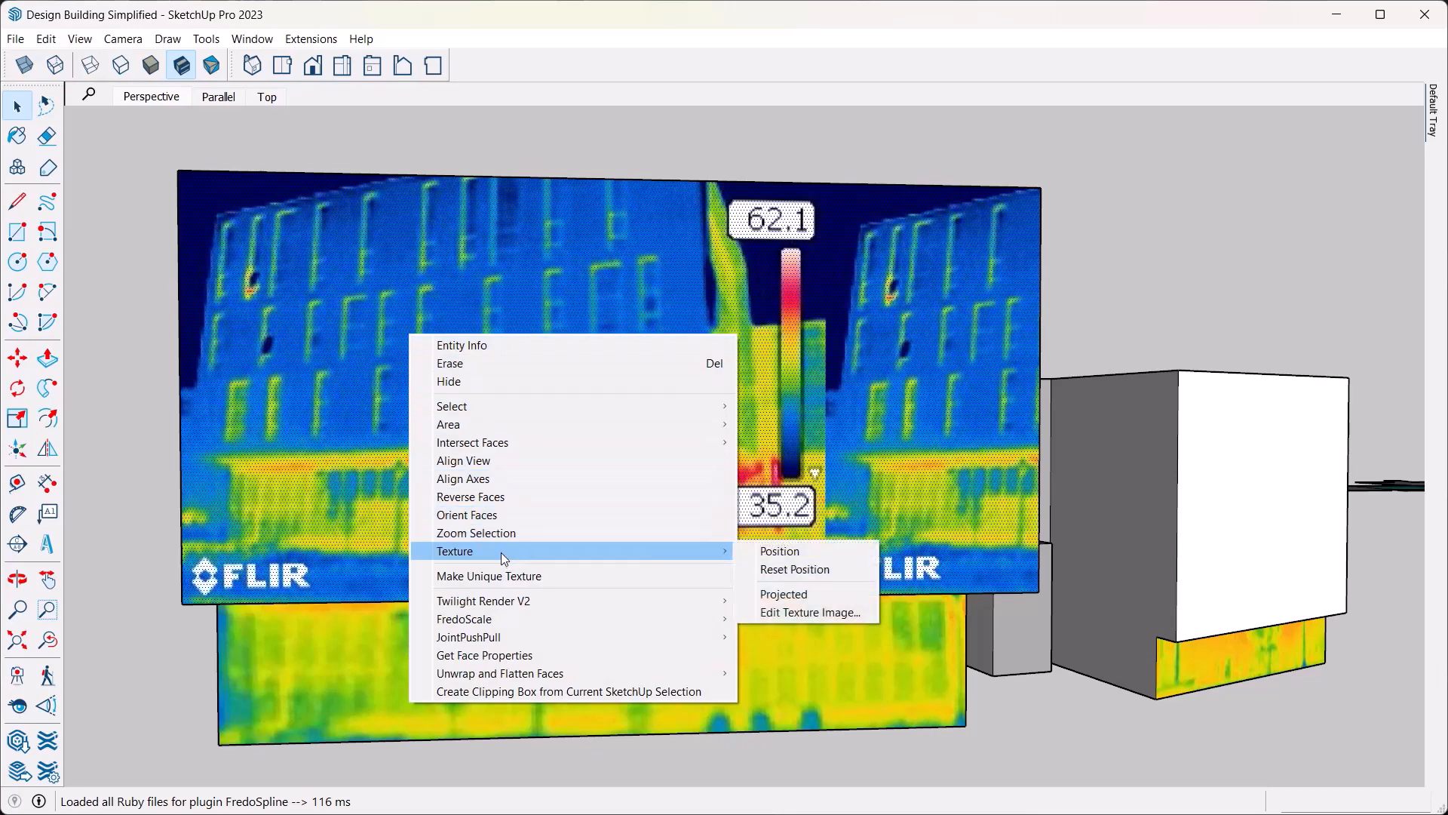
{"action": "mouse_move", "coordinate": [779, 551]}
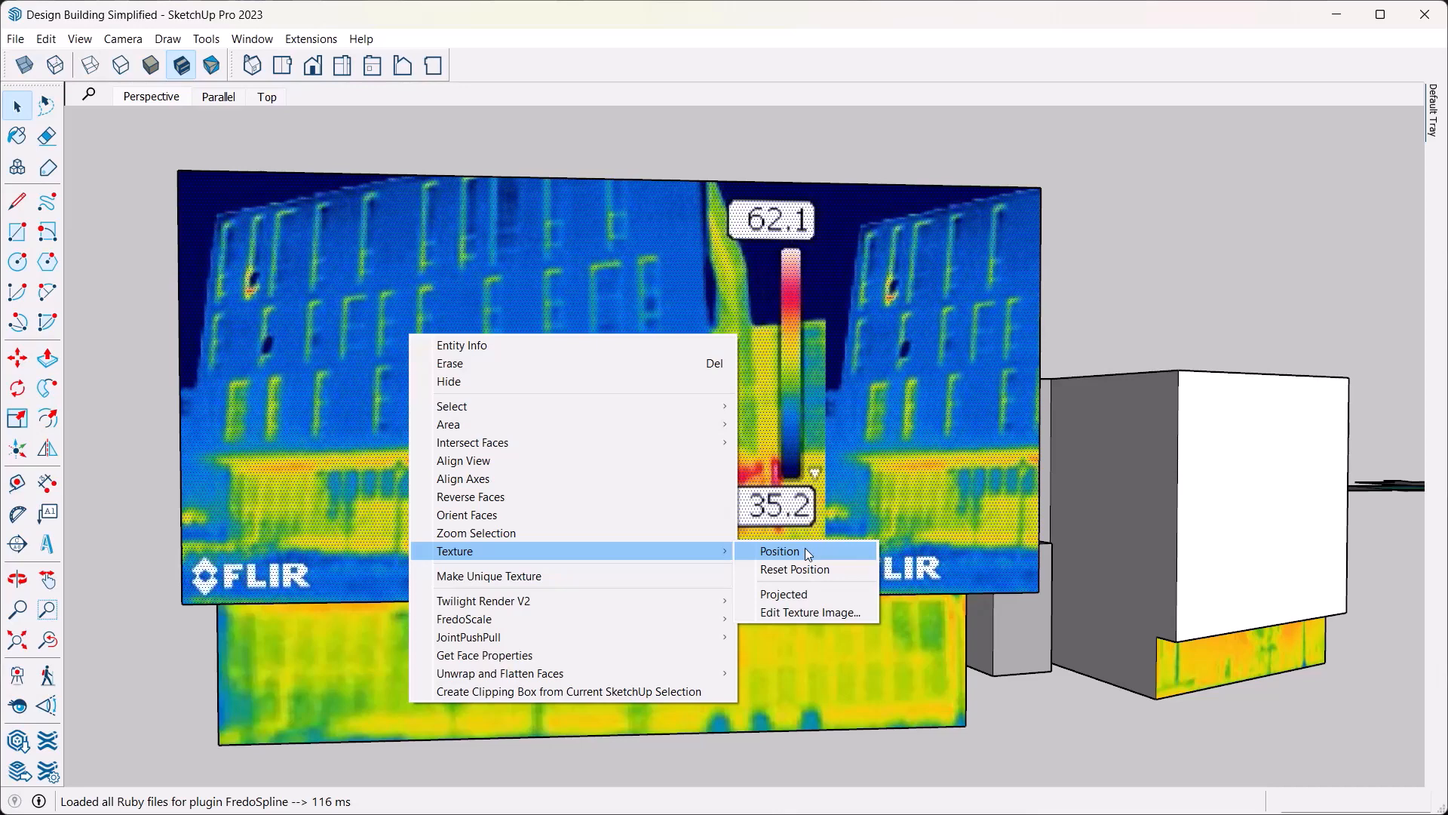
{"action": "left_click", "coordinate": [778, 550]}
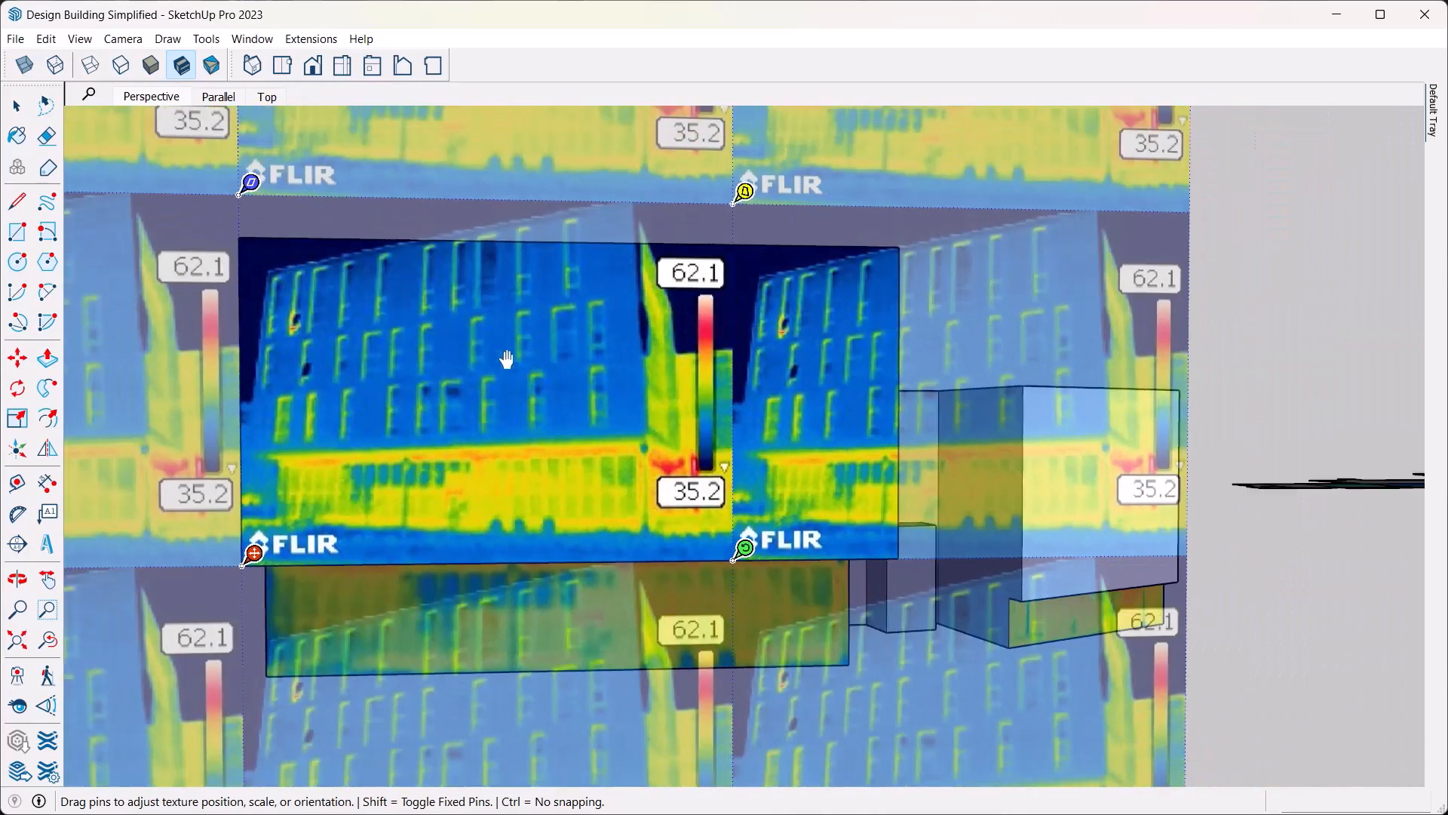
{"action": "mouse_move", "coordinate": [268, 268]}
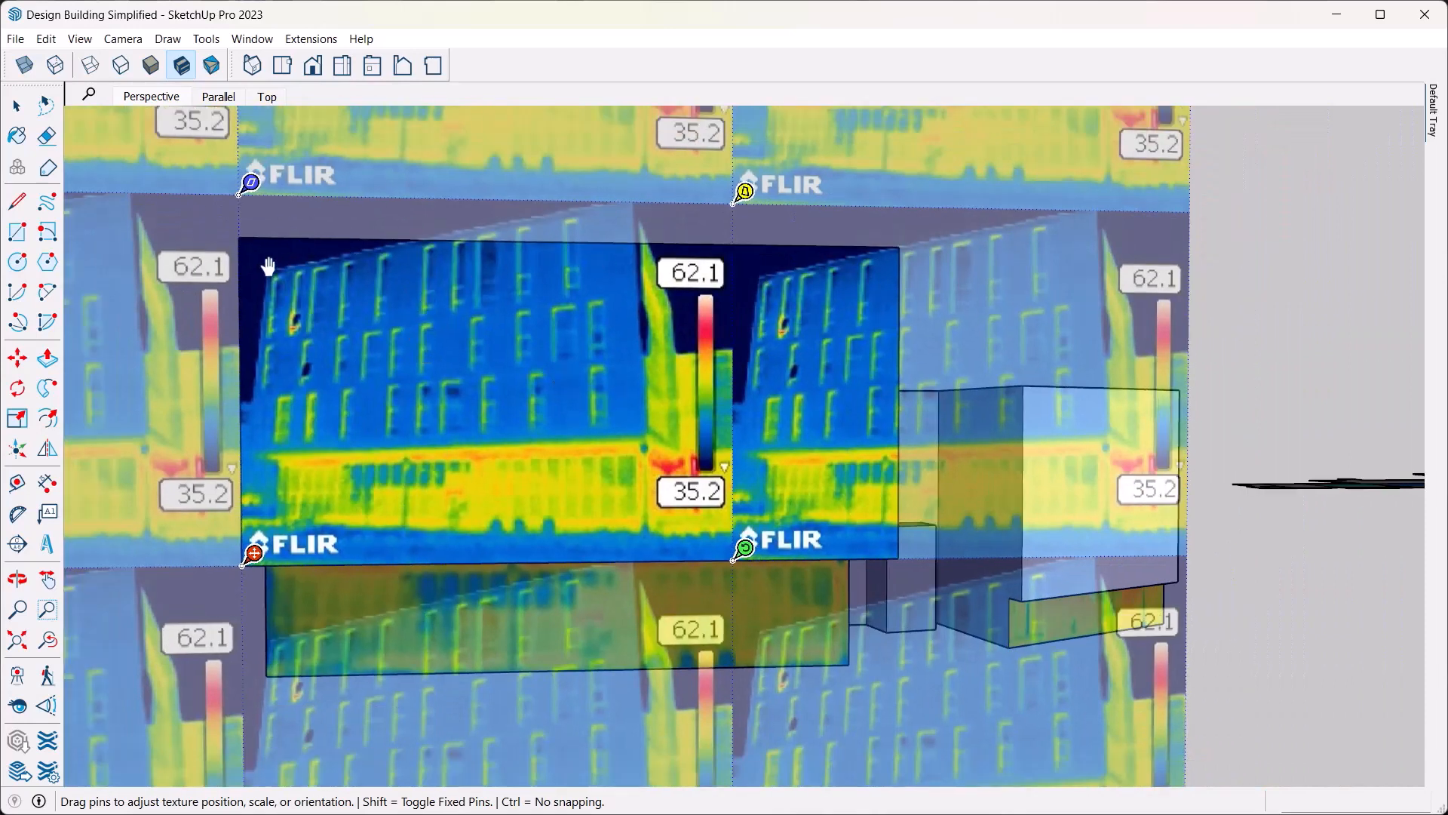
{"action": "mouse_move", "coordinate": [194, 277]}
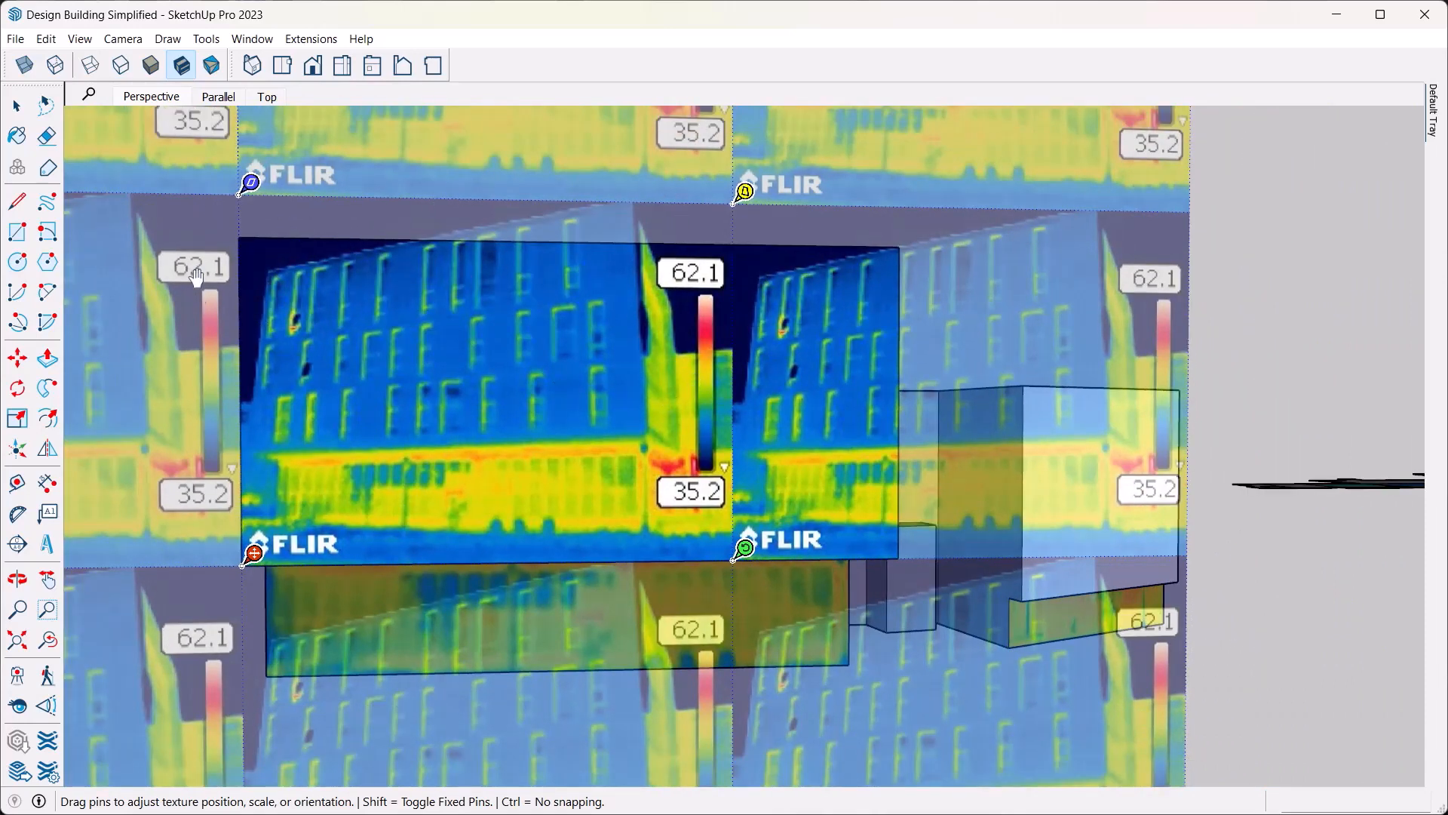
{"action": "mouse_move", "coordinate": [1027, 376]}
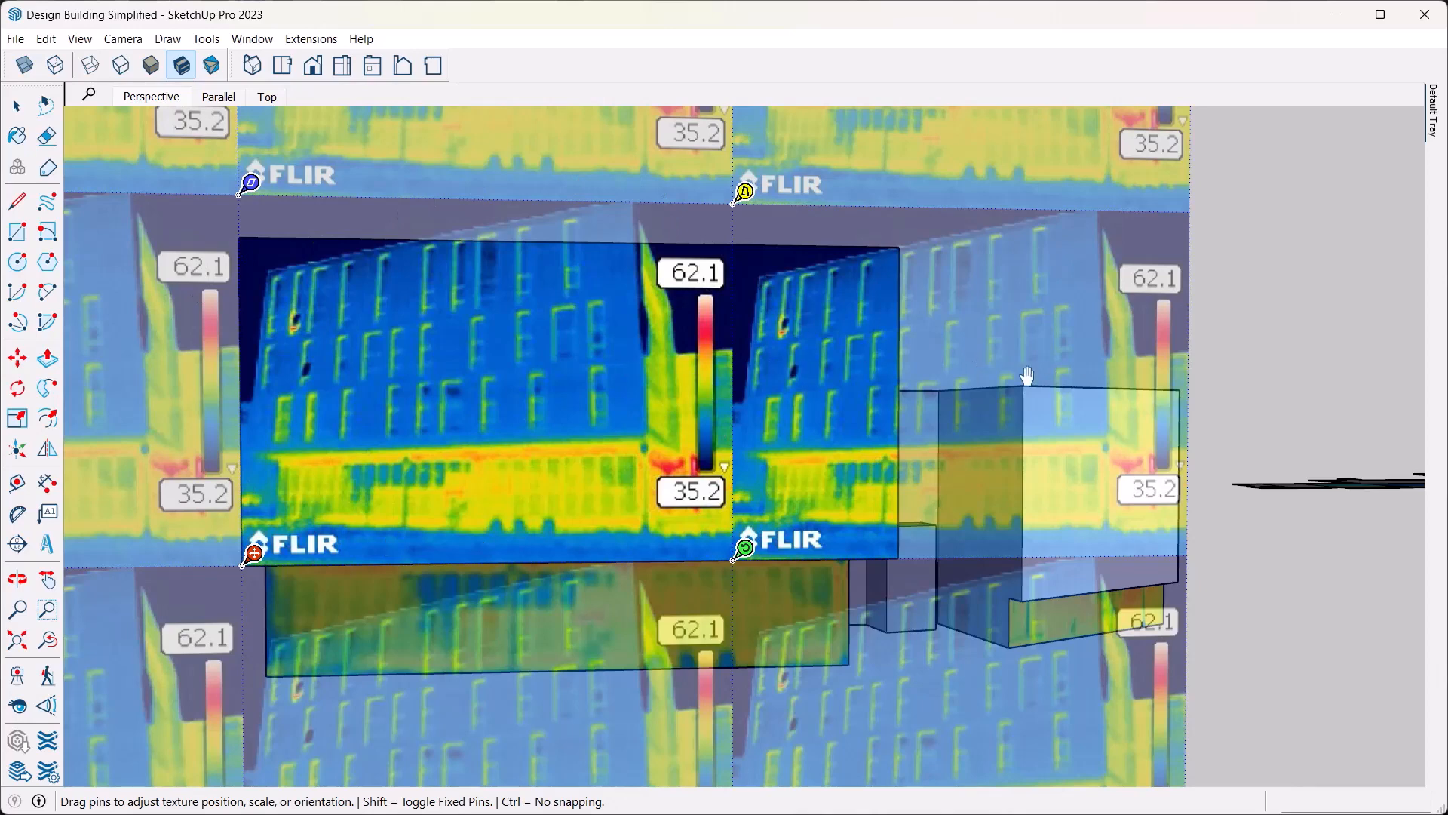
{"action": "mouse_move", "coordinate": [720, 563]}
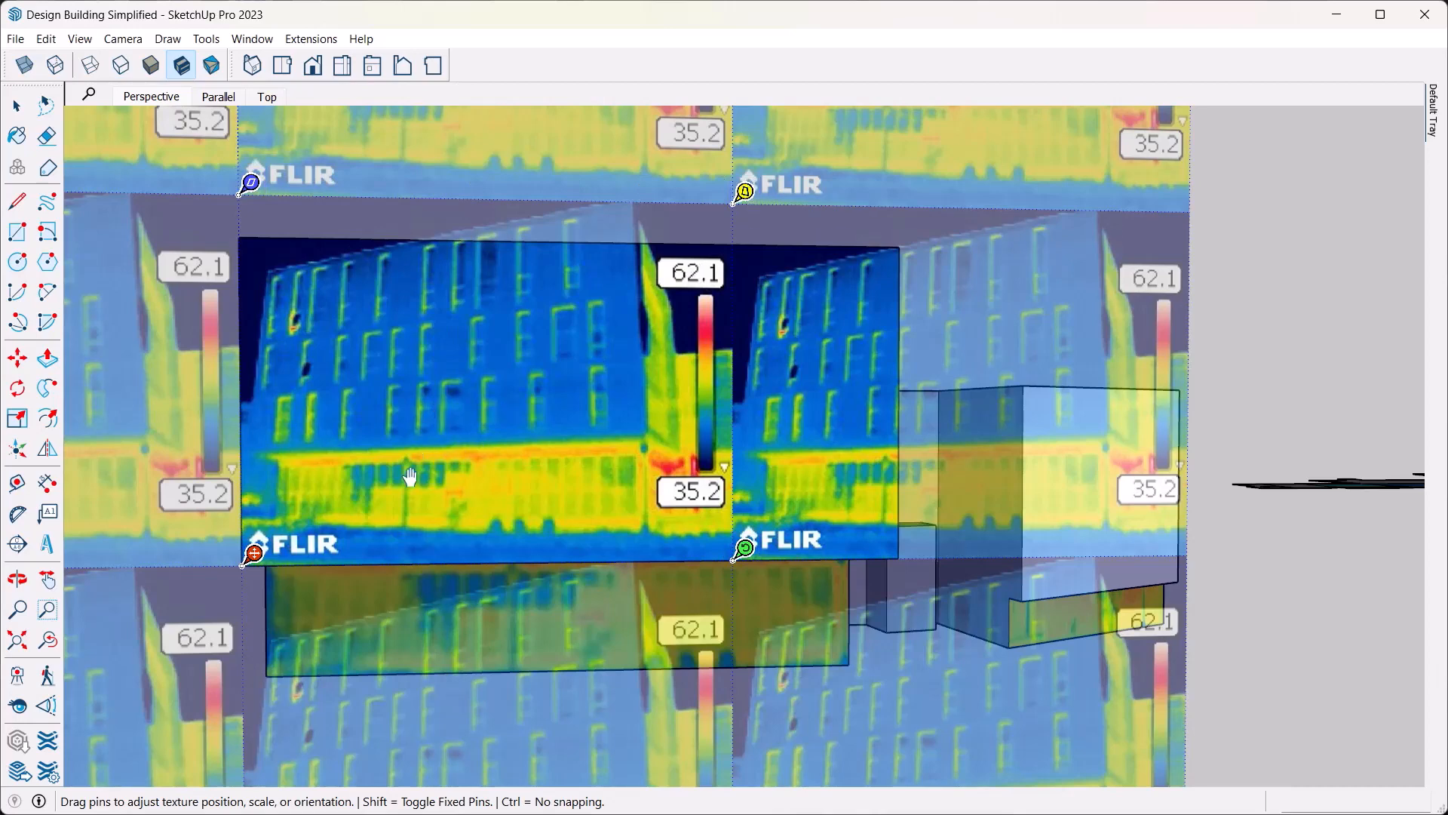
{"action": "mouse_move", "coordinate": [246, 446]}
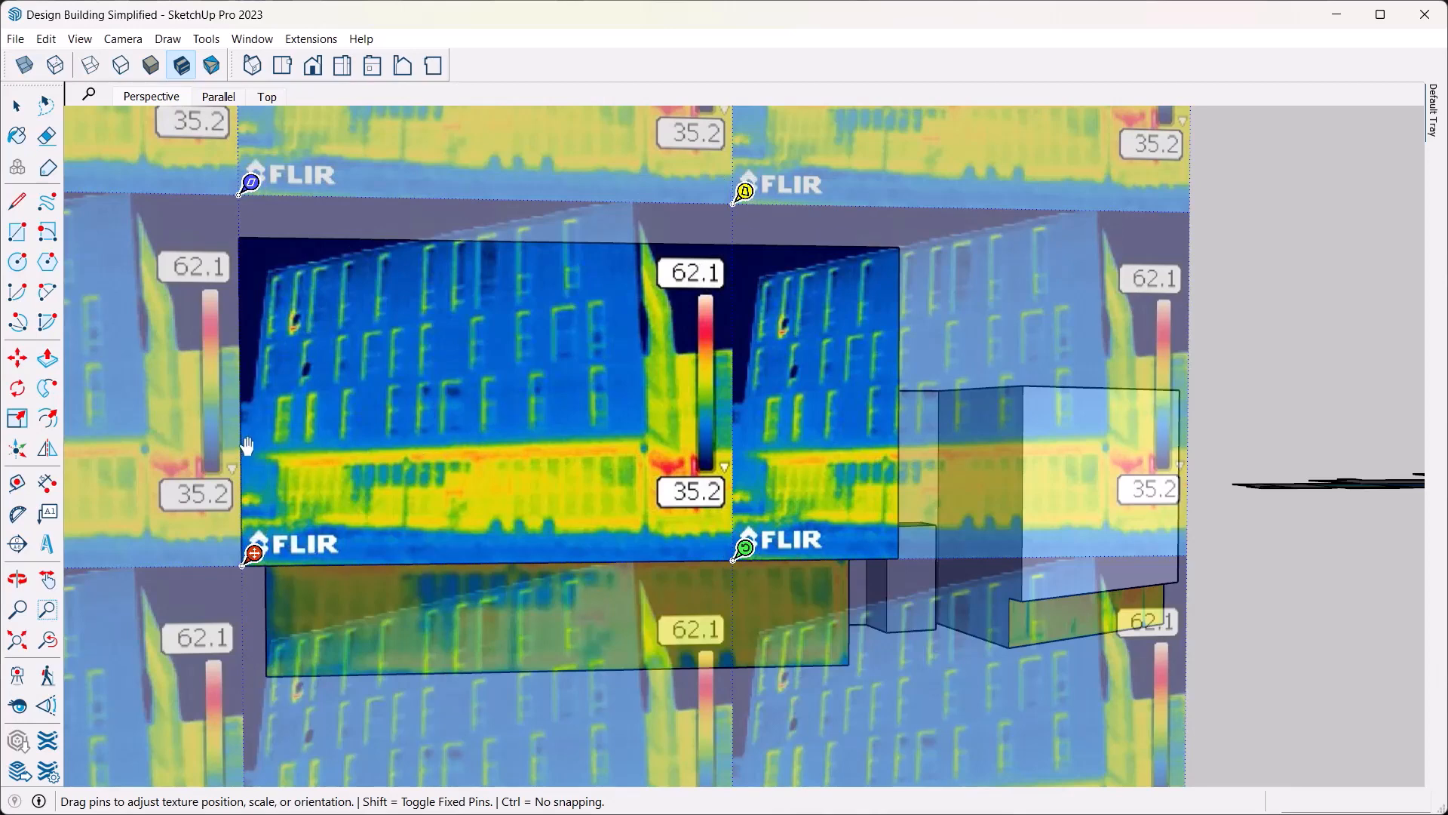
{"action": "mouse_move", "coordinate": [623, 290]}
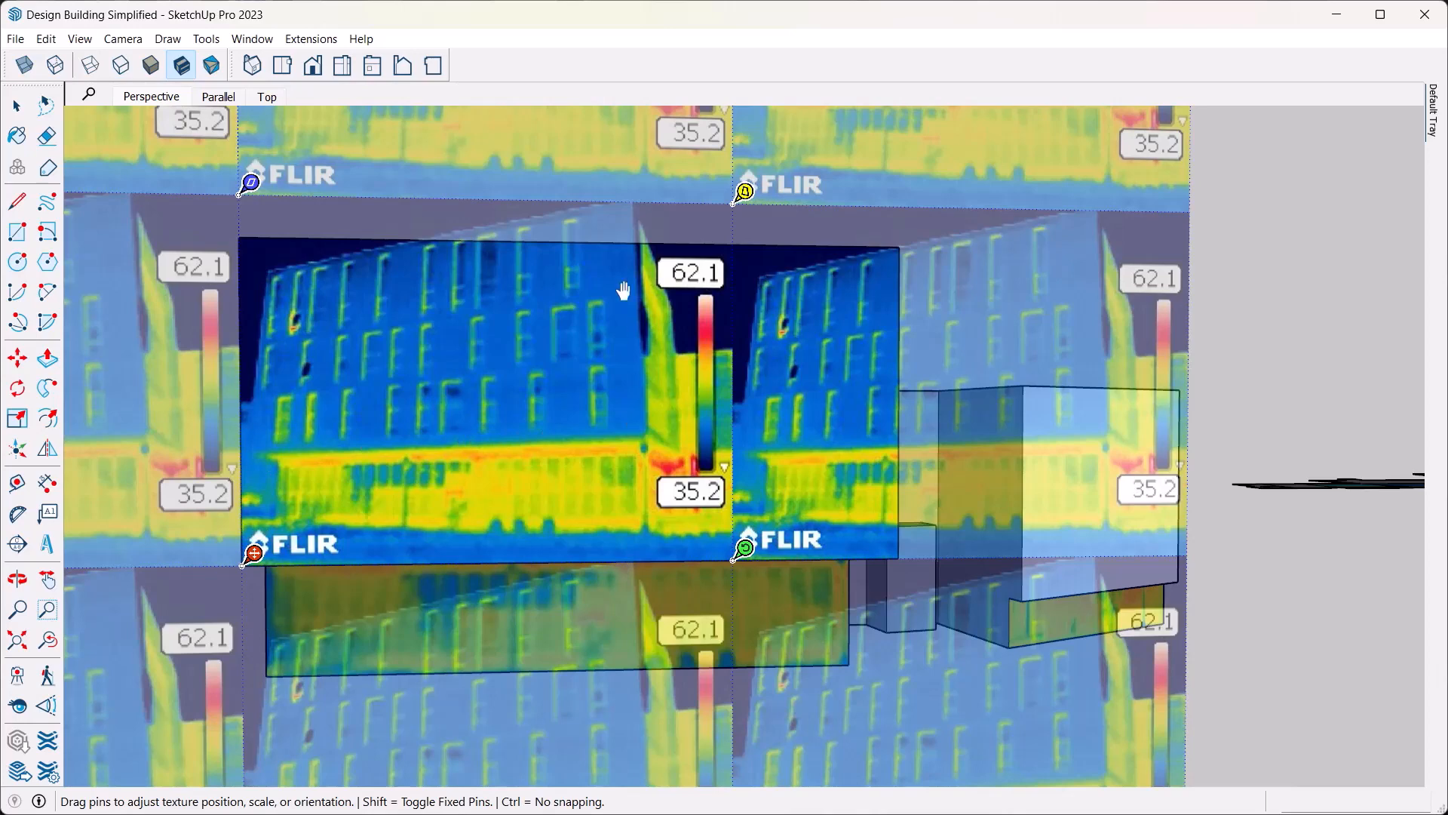
{"action": "mouse_move", "coordinate": [537, 465]}
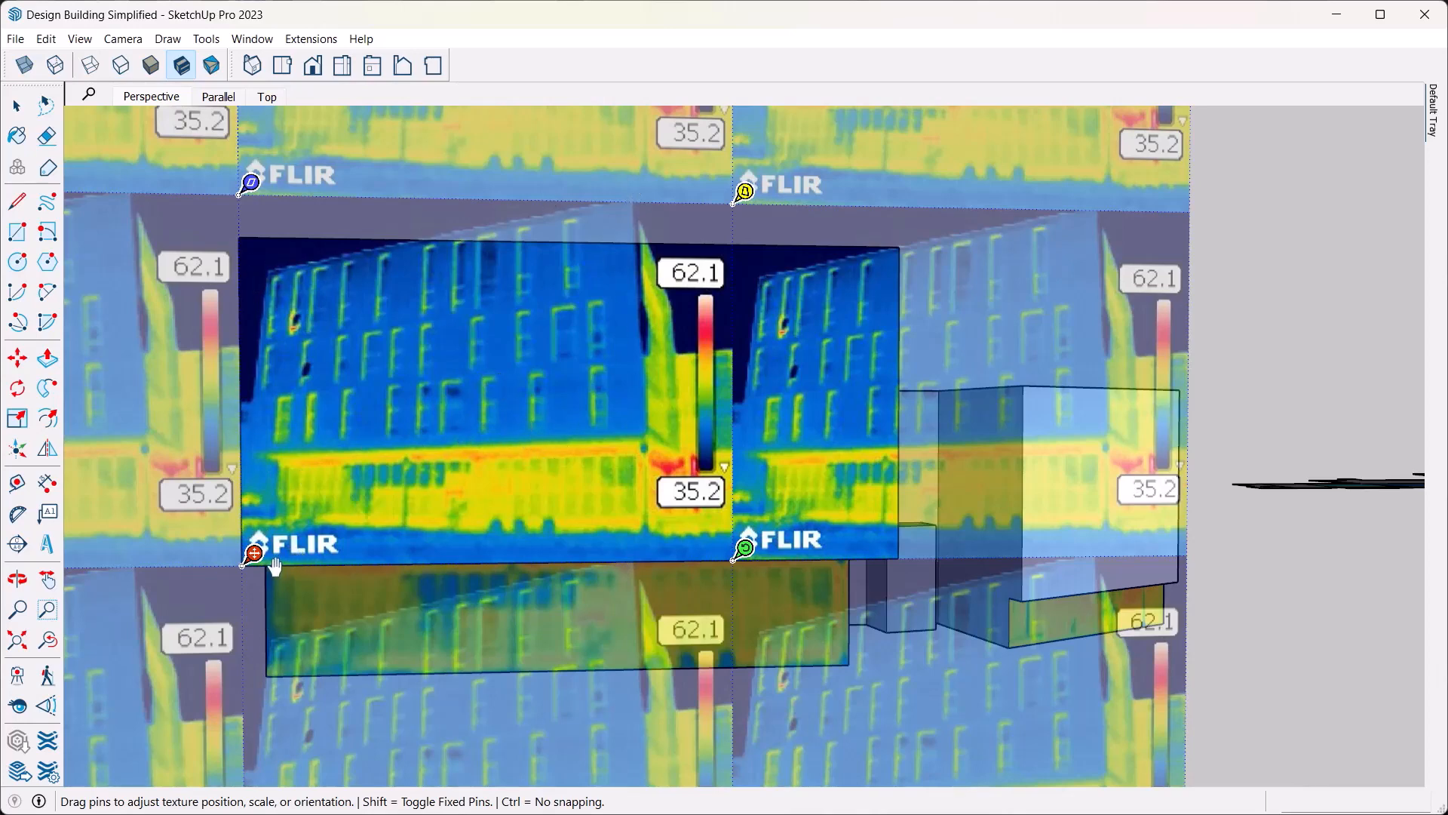
{"action": "mouse_move", "coordinate": [398, 462]}
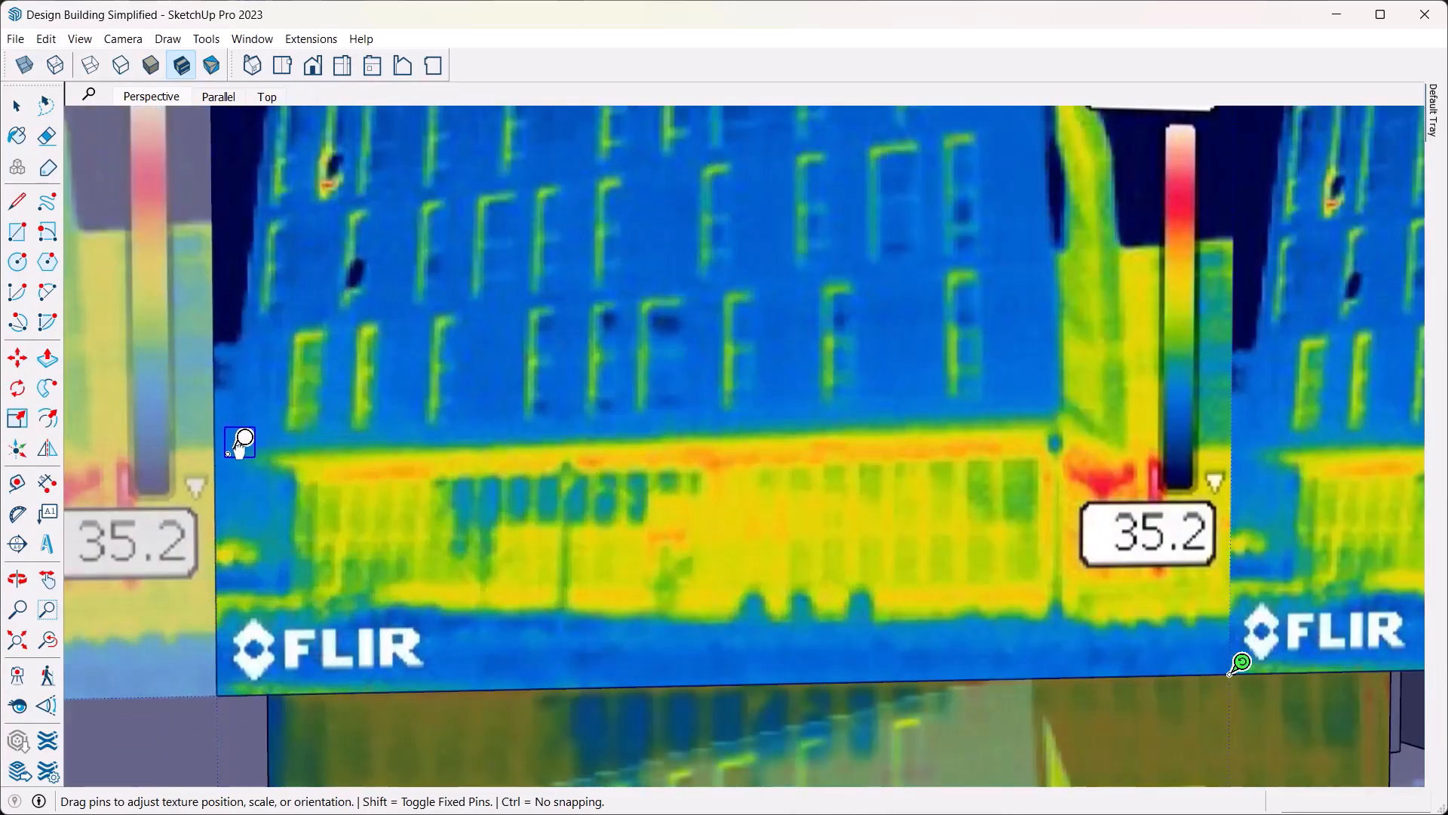
{"action": "mouse_move", "coordinate": [342, 493]}
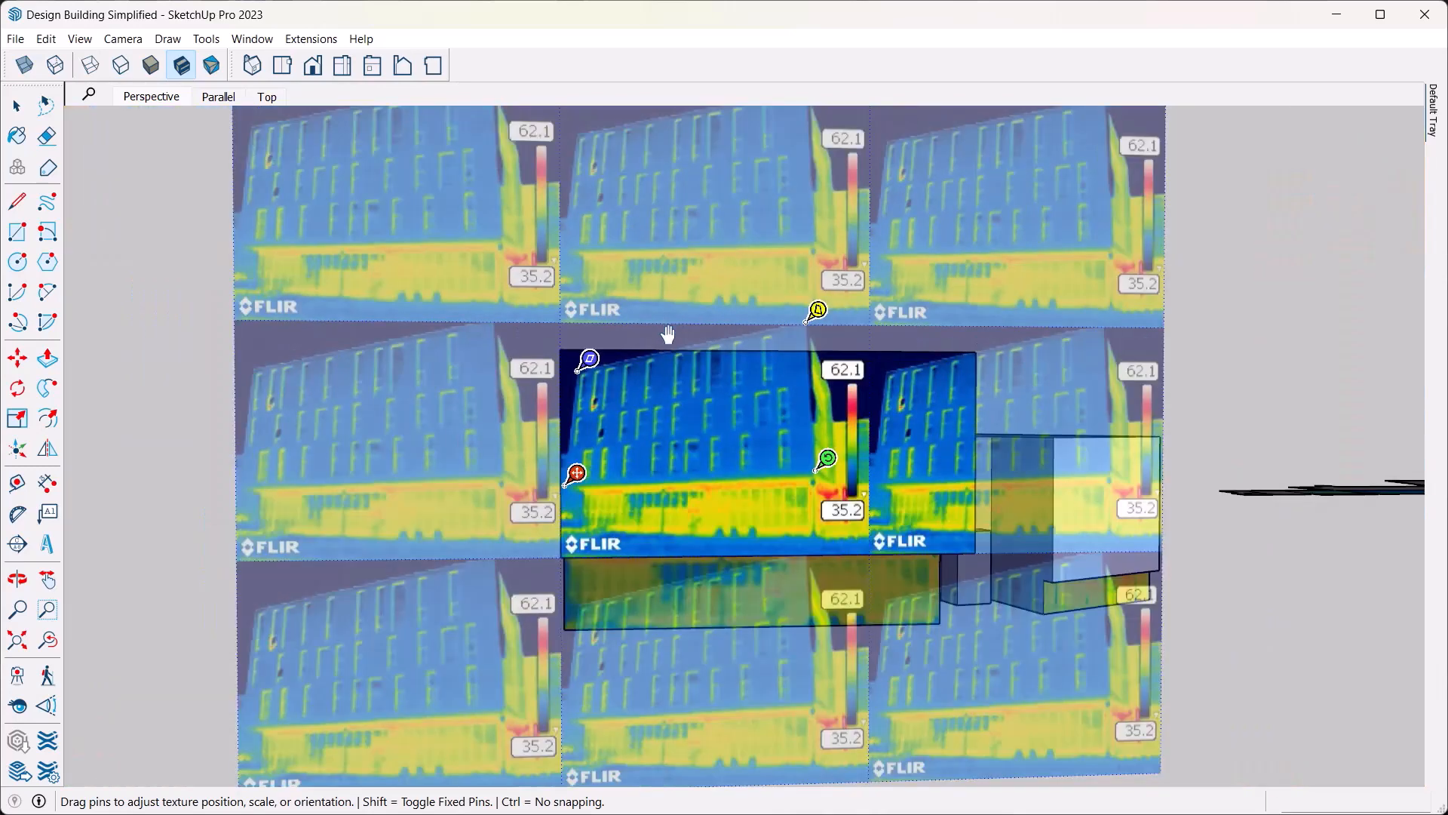
{"action": "mouse_move", "coordinate": [675, 495]}
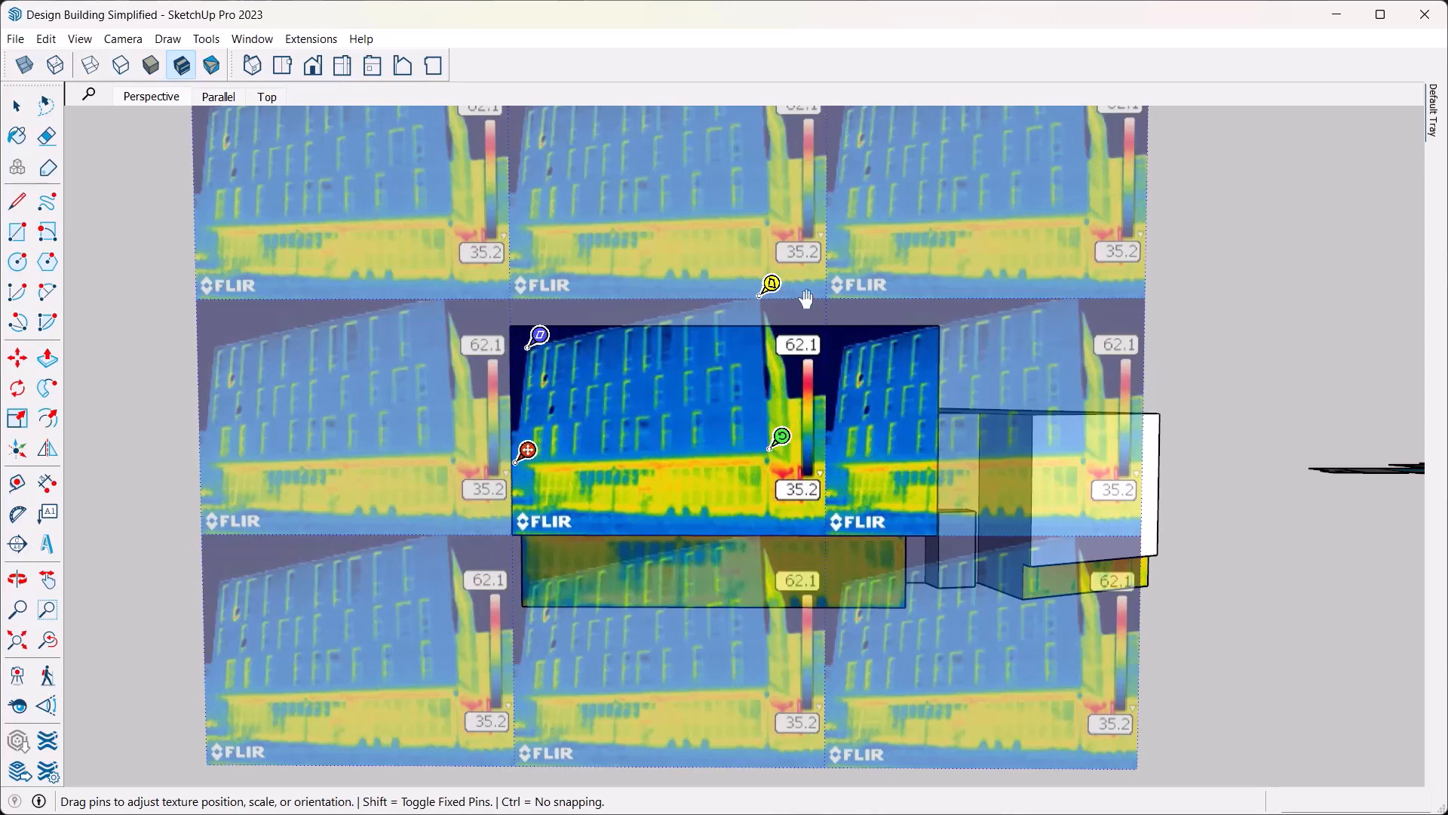
{"action": "mouse_move", "coordinate": [528, 451]}
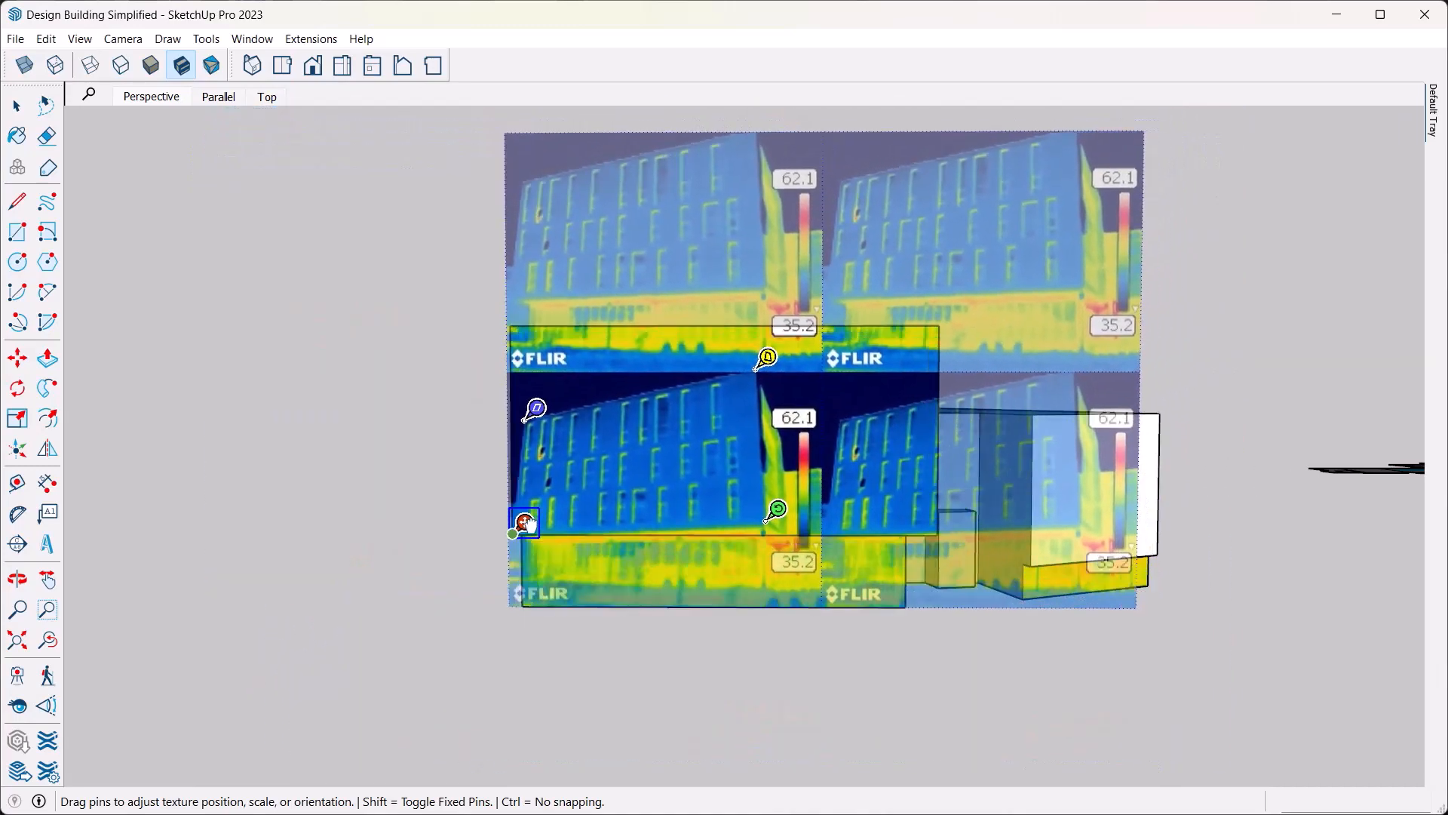
- Fit the image's window rows to the upper facade and finish positioning with Done
{"action": "scroll", "scroll_direction": "up", "scroll_amount": 3}
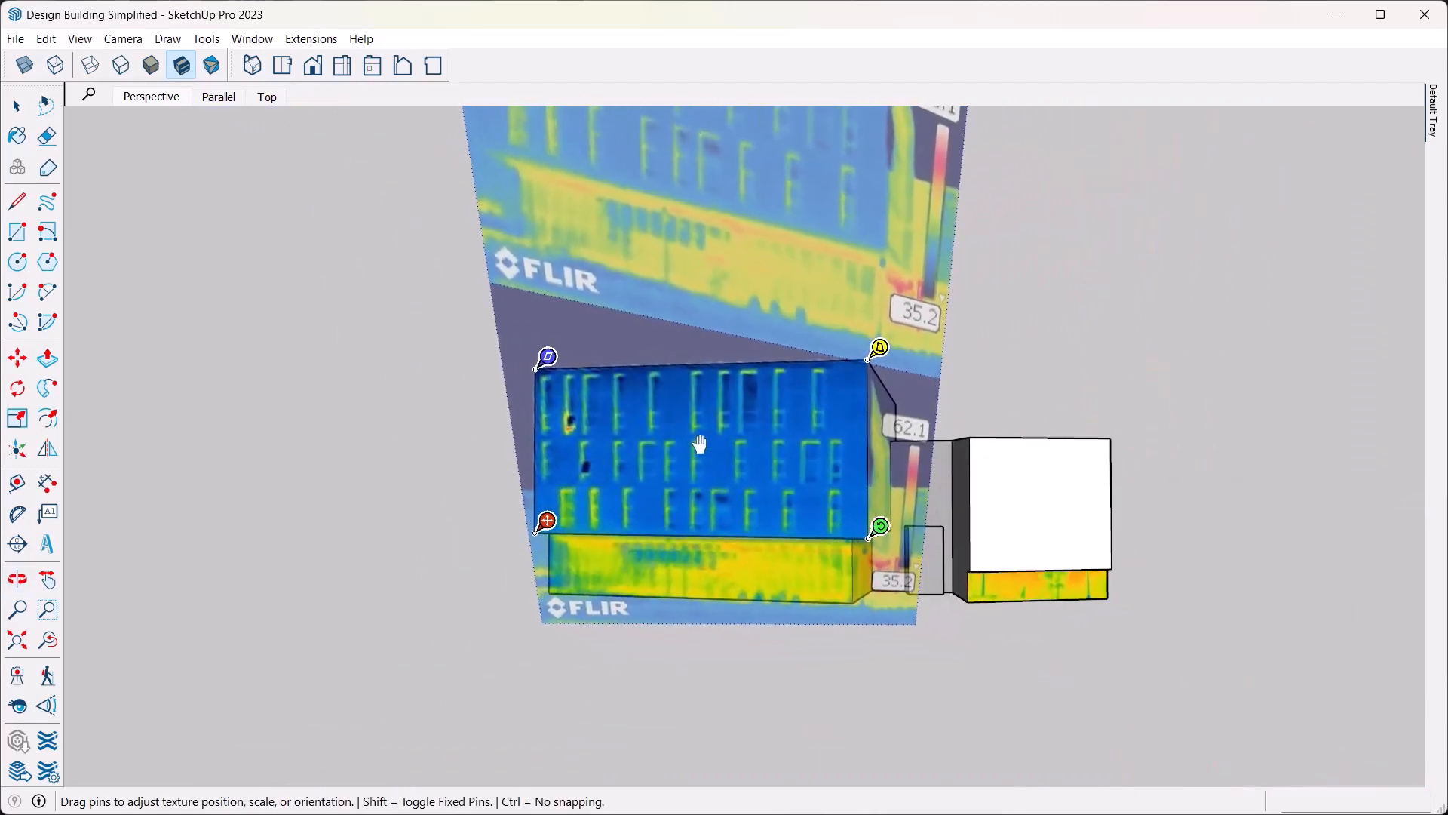
{"action": "right_click", "coordinate": [698, 442]}
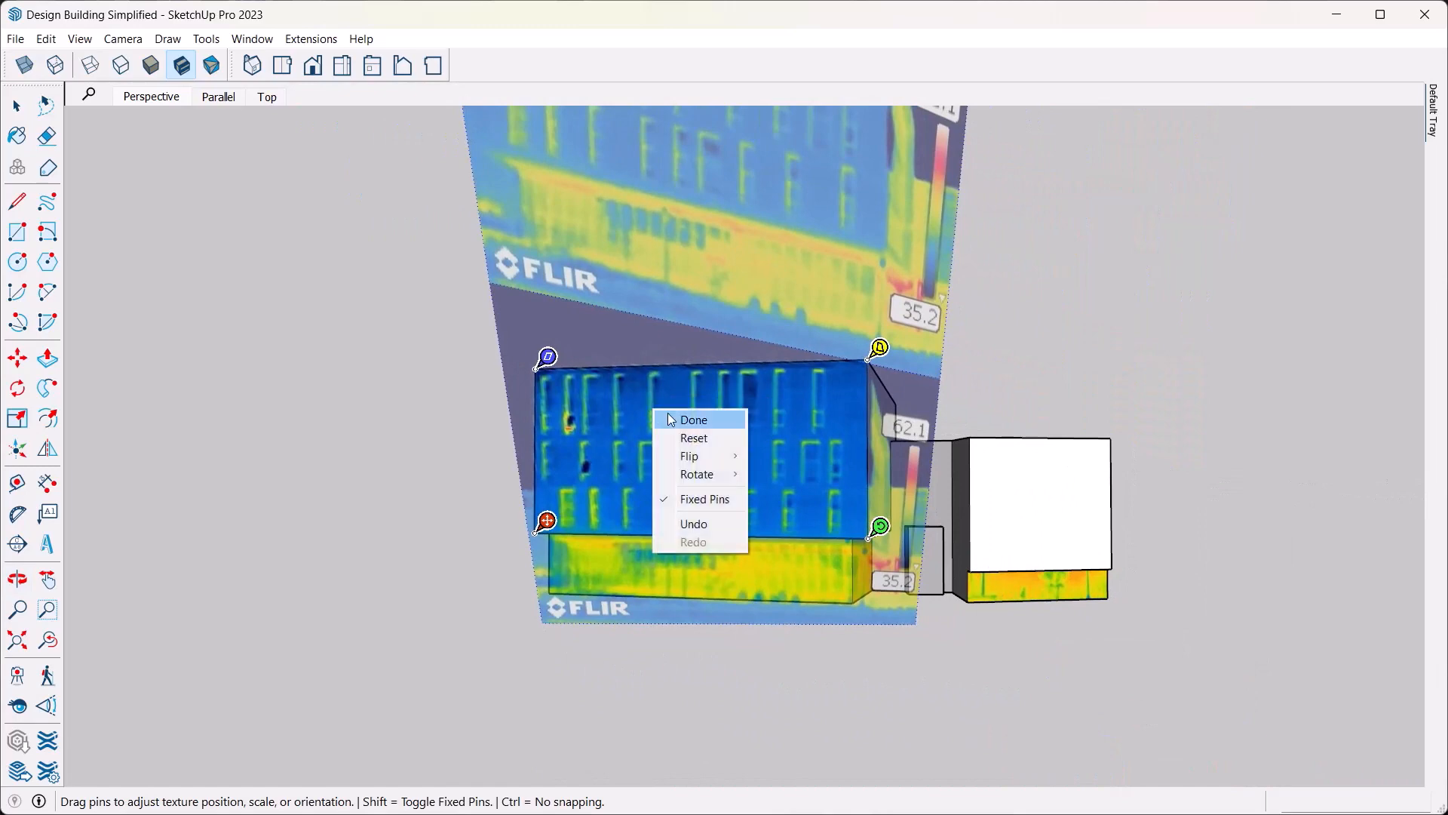
{"action": "left_click", "coordinate": [694, 420]}
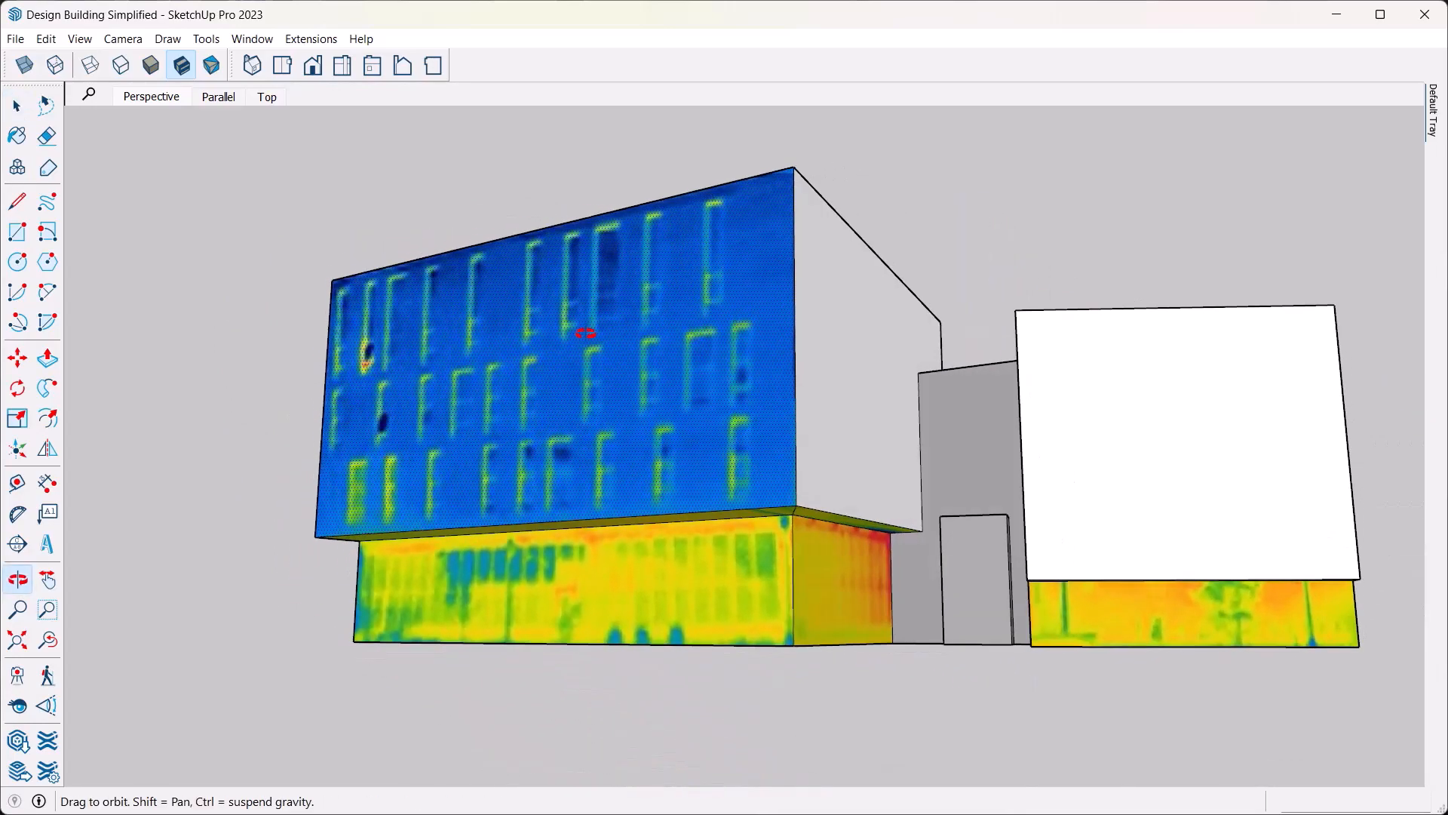
{"action": "left_click", "coordinate": [15, 106]}
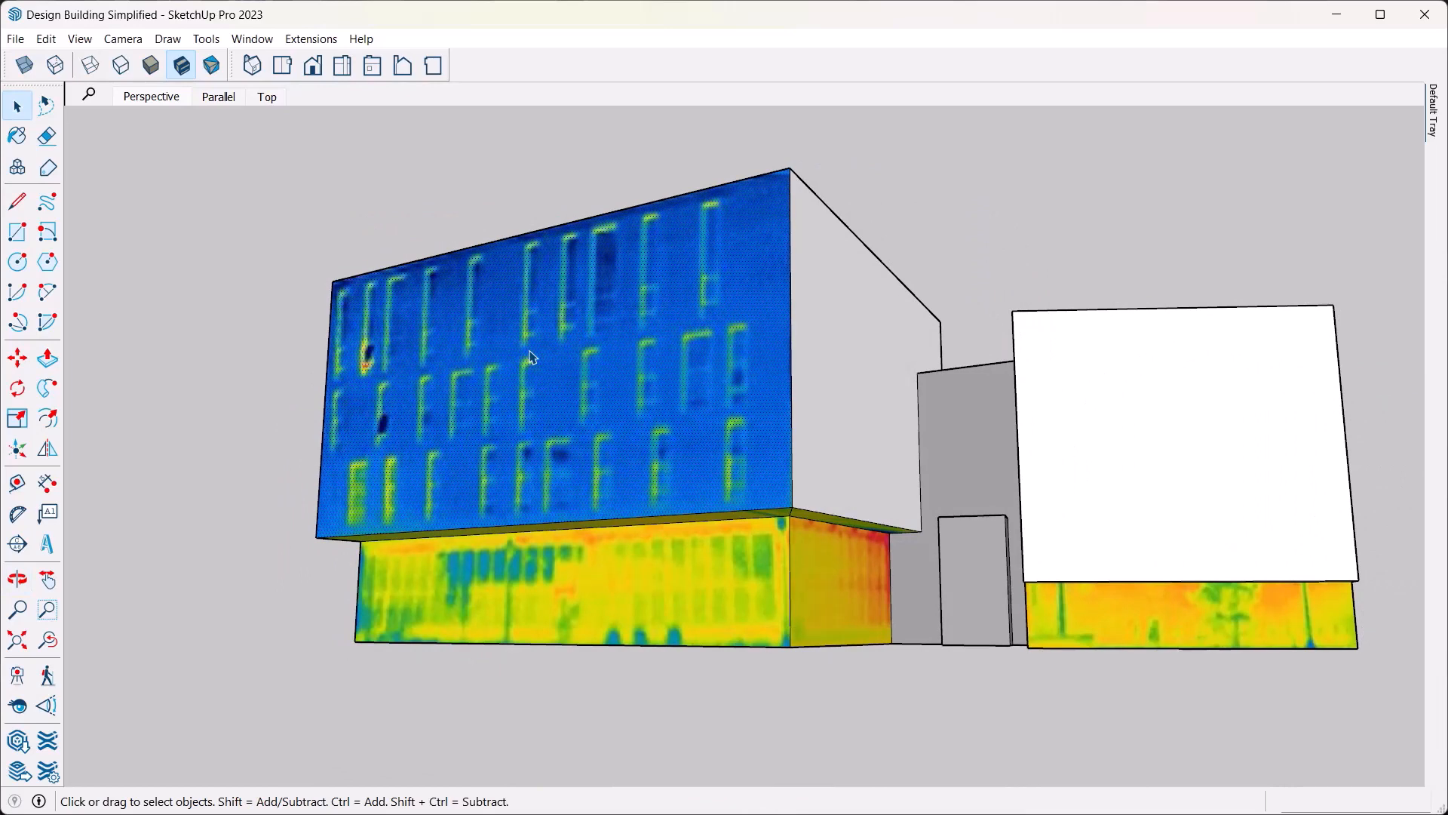
{"action": "mouse_move", "coordinate": [748, 371]}
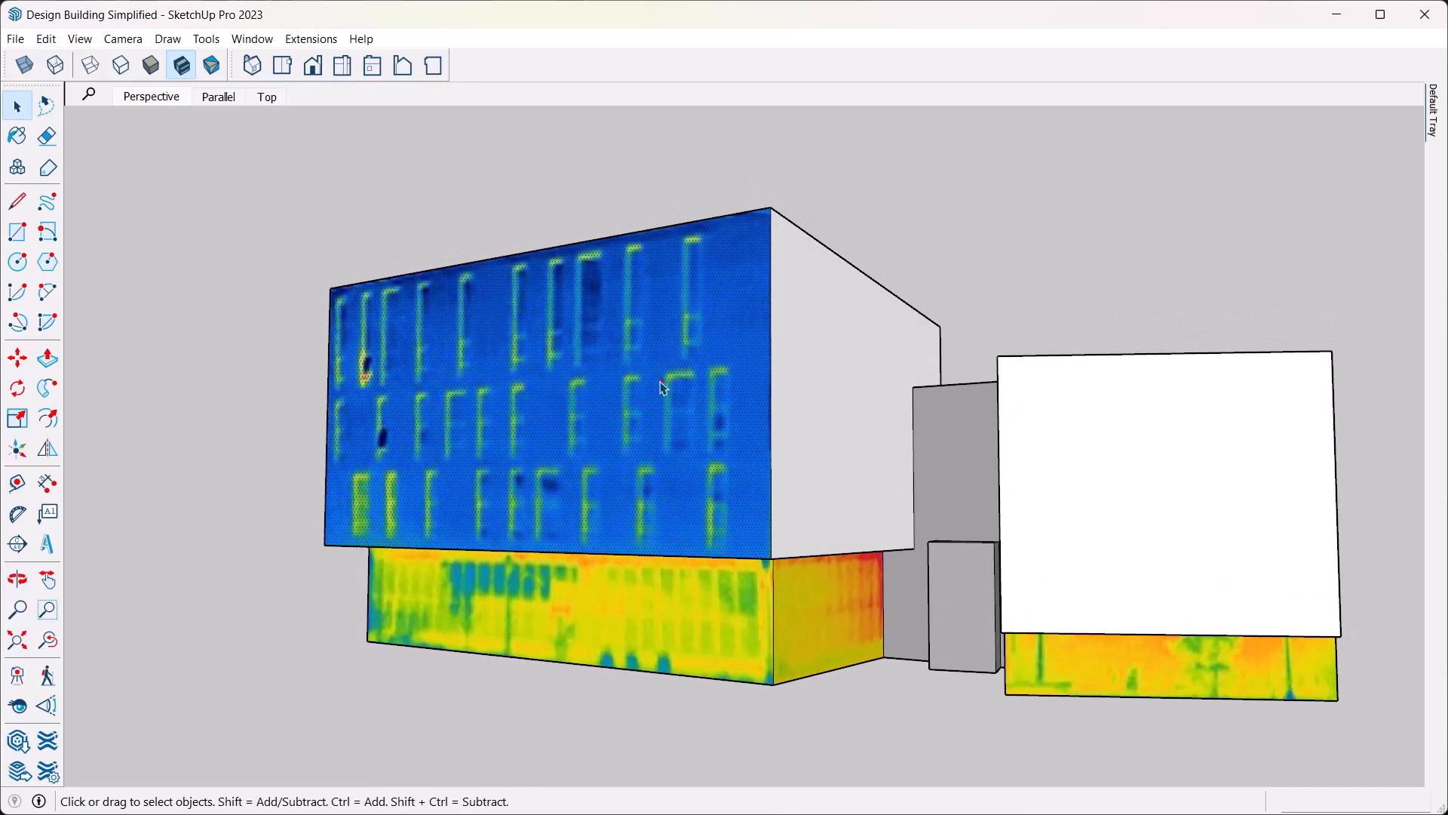
{"action": "mouse_move", "coordinate": [660, 401]}
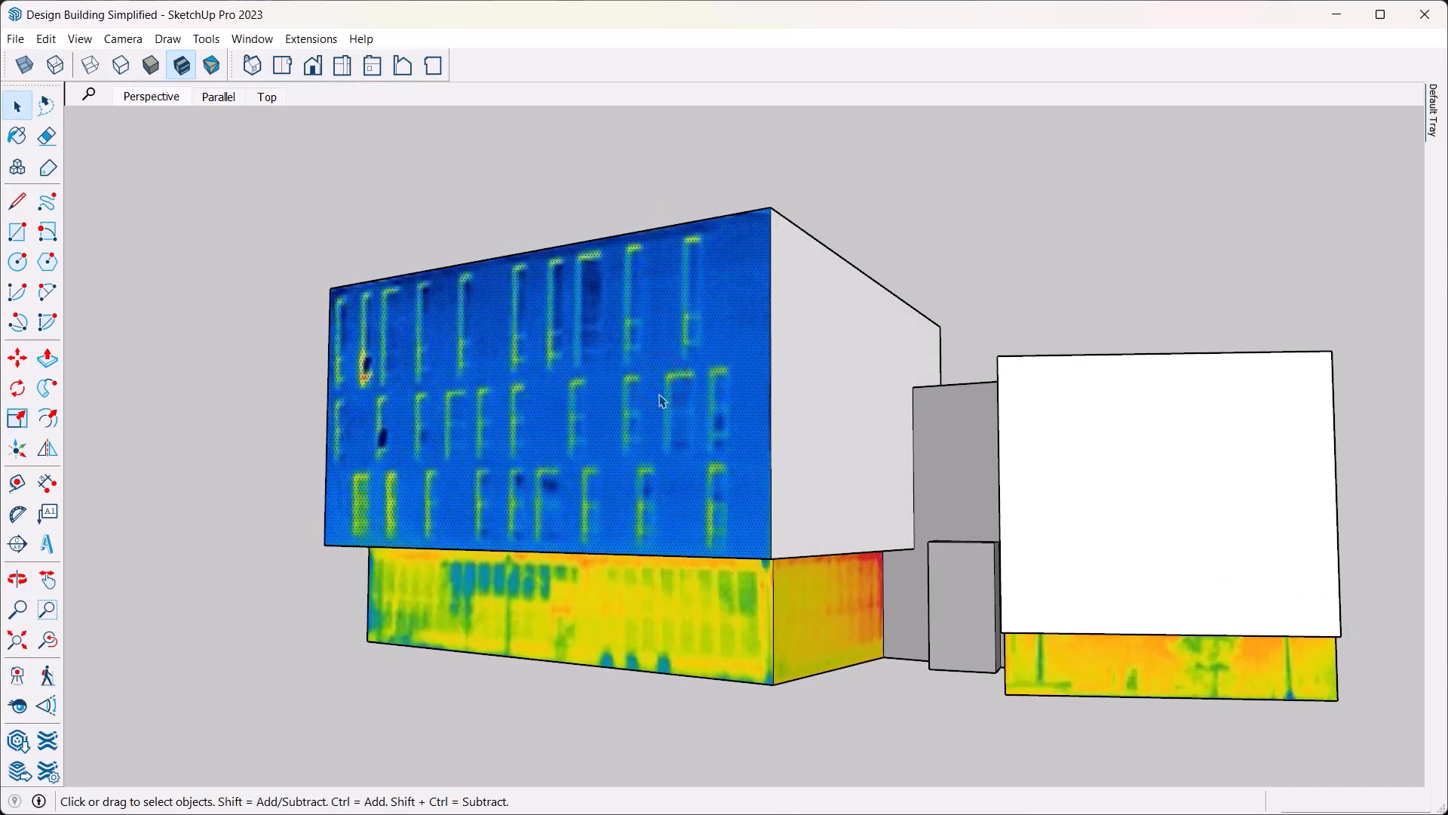
{"action": "mouse_move", "coordinate": [789, 377]}
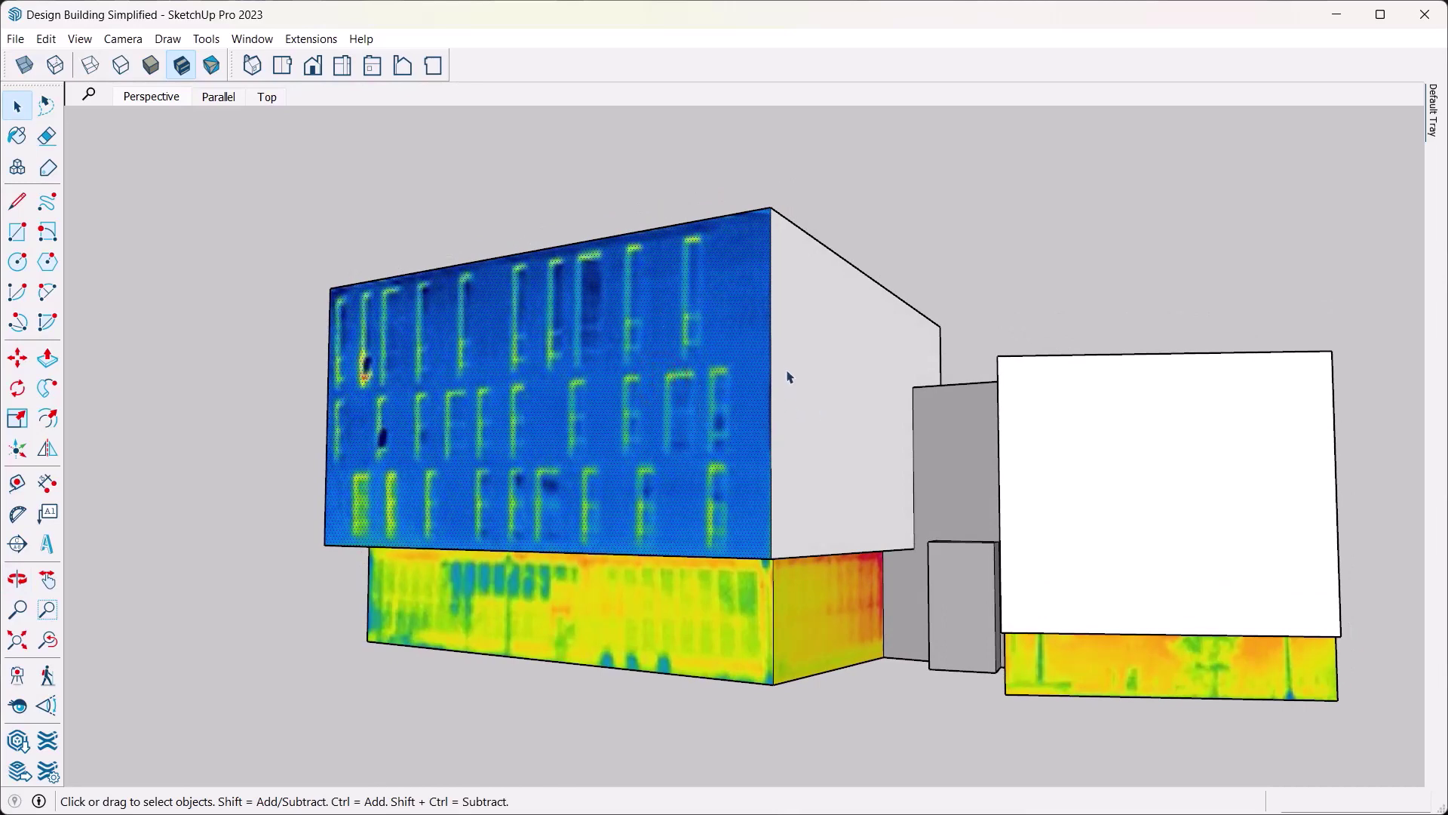
{"action": "mouse_move", "coordinate": [596, 418]}
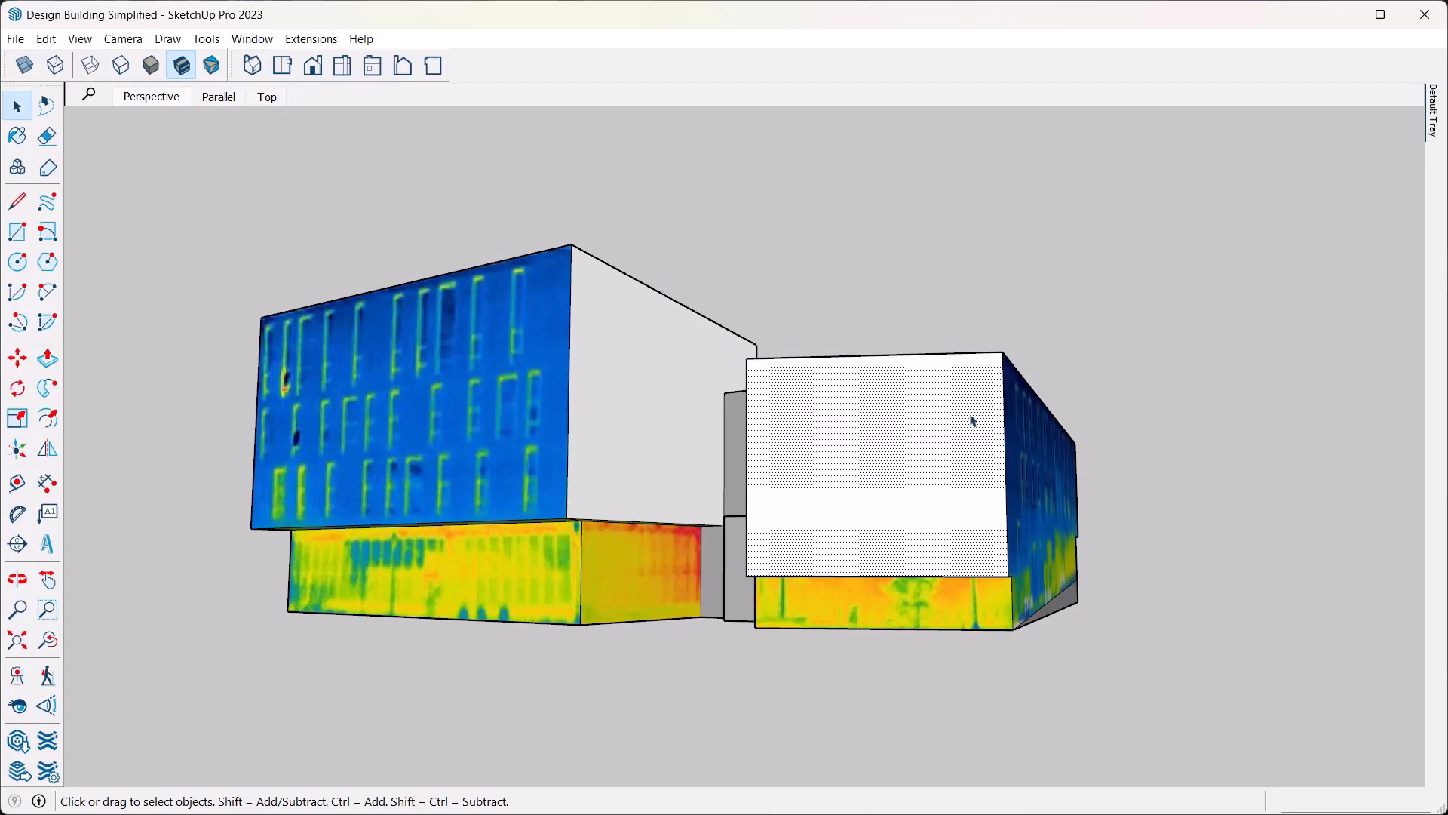
{"action": "mouse_move", "coordinate": [15, 39]}
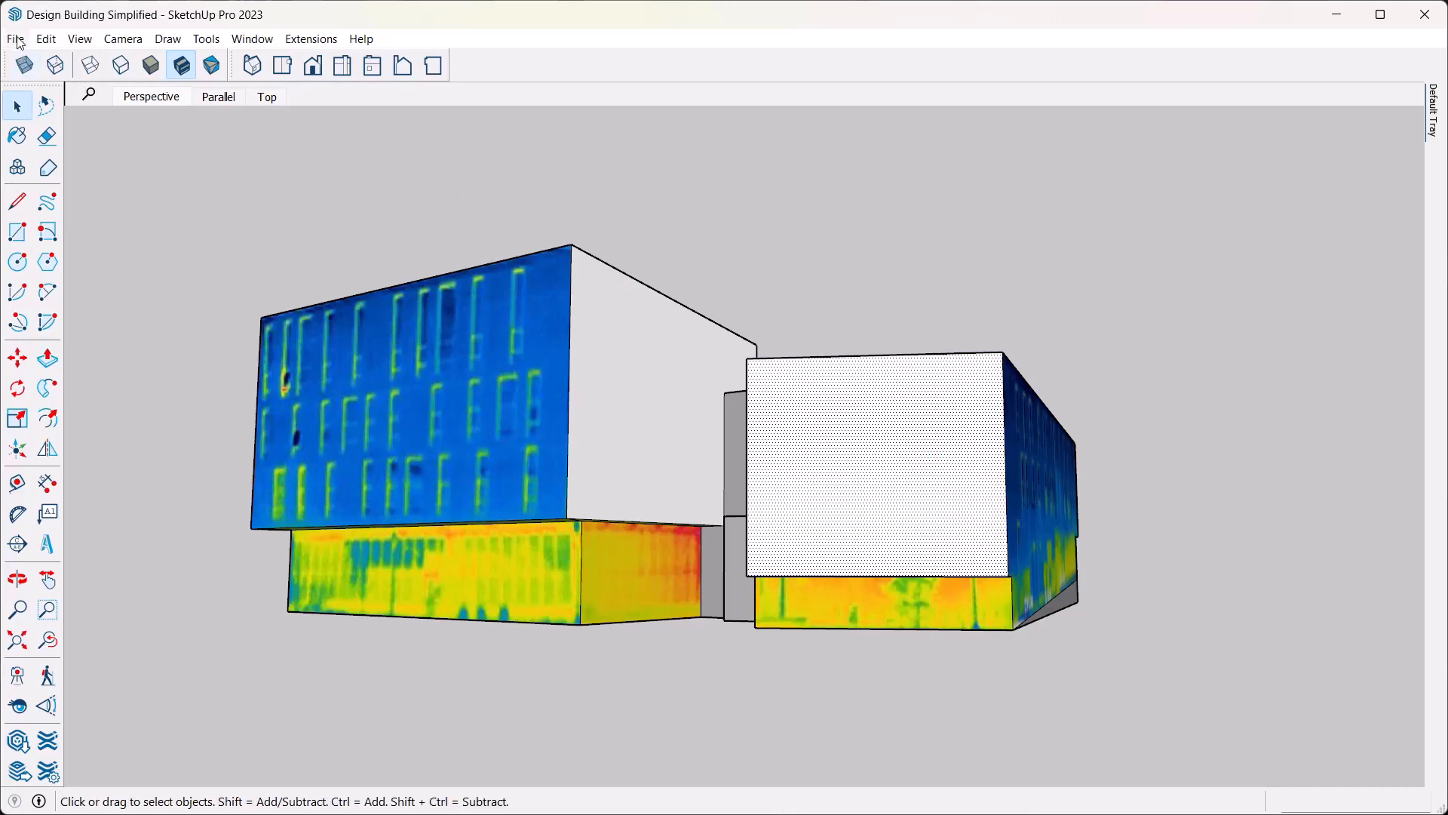
- Import IR_0341.jpg as a texture and paint it onto the right block's front face
{"action": "left_click", "coordinate": [15, 39]}
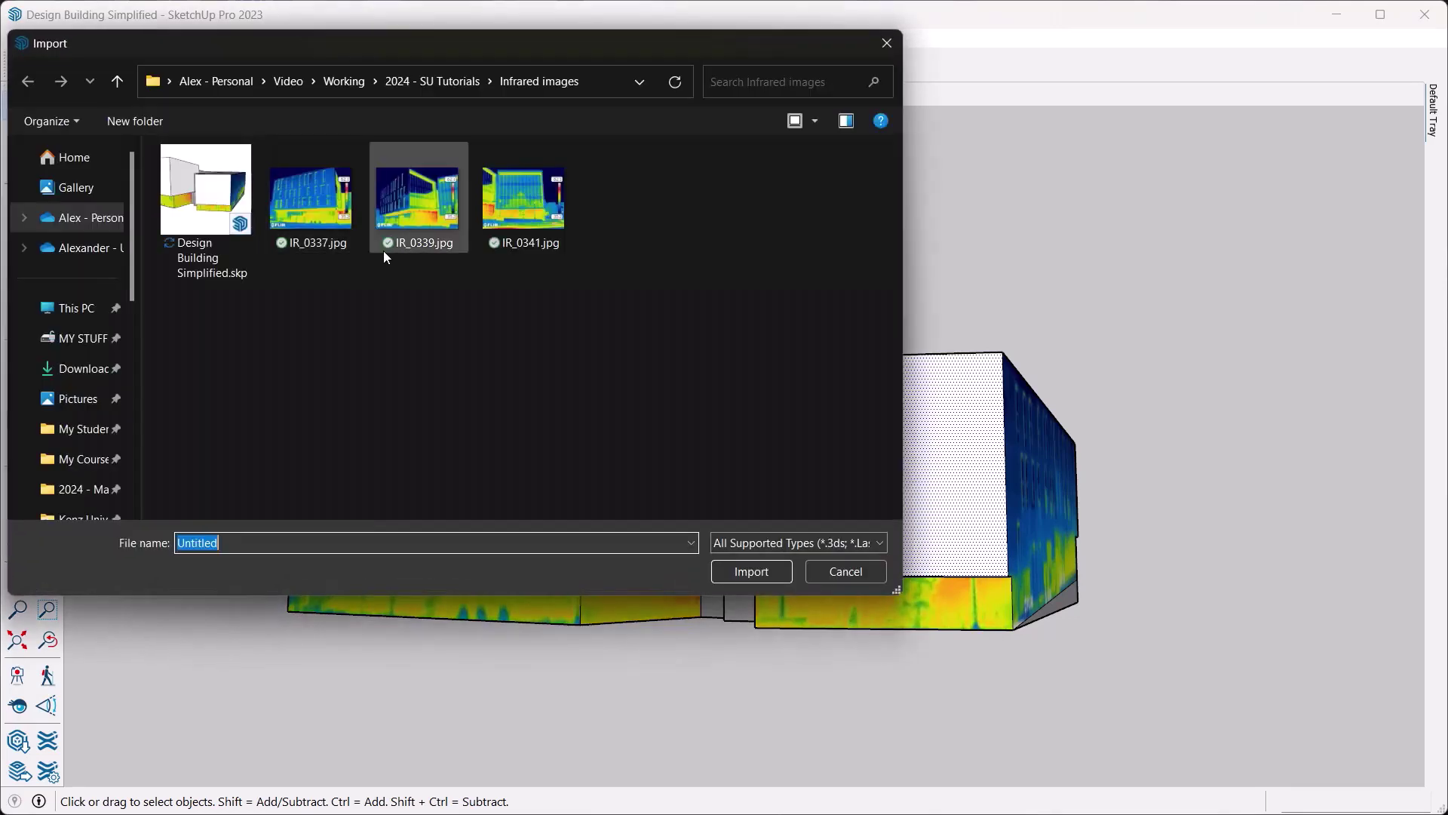
{"action": "left_click", "coordinate": [524, 195]}
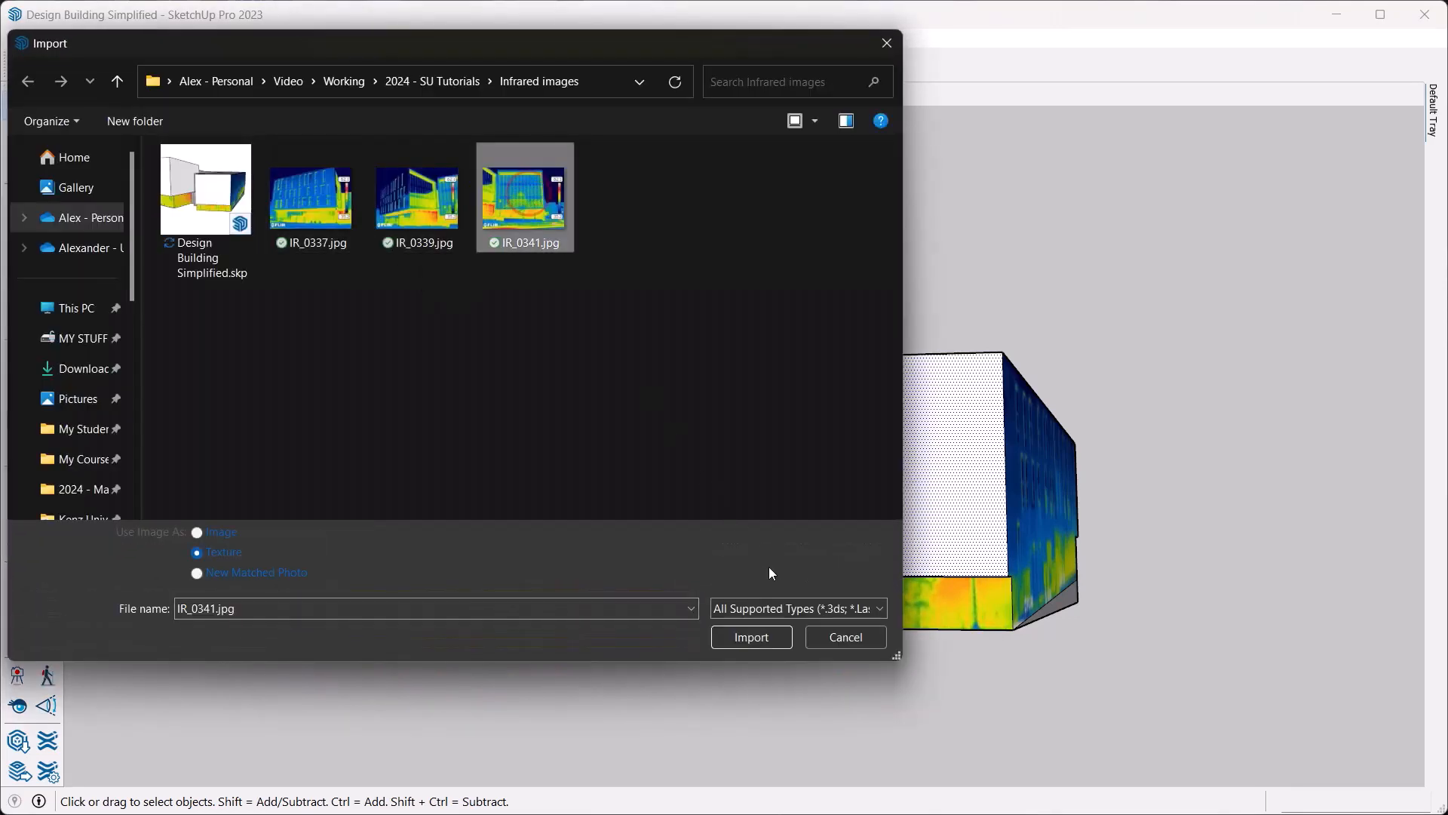
{"action": "mouse_move", "coordinate": [453, 592]}
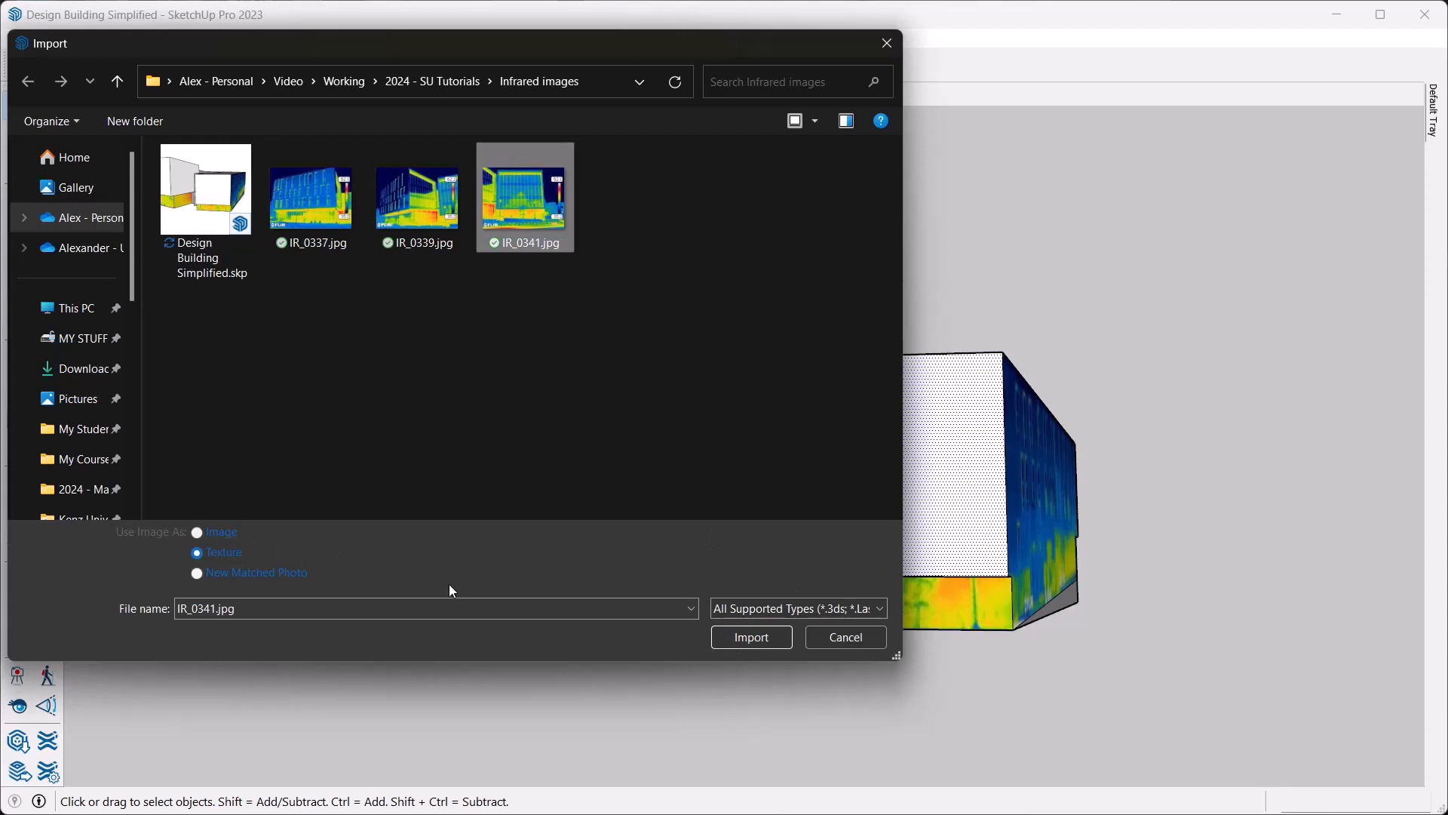
{"action": "left_click", "coordinate": [750, 636]}
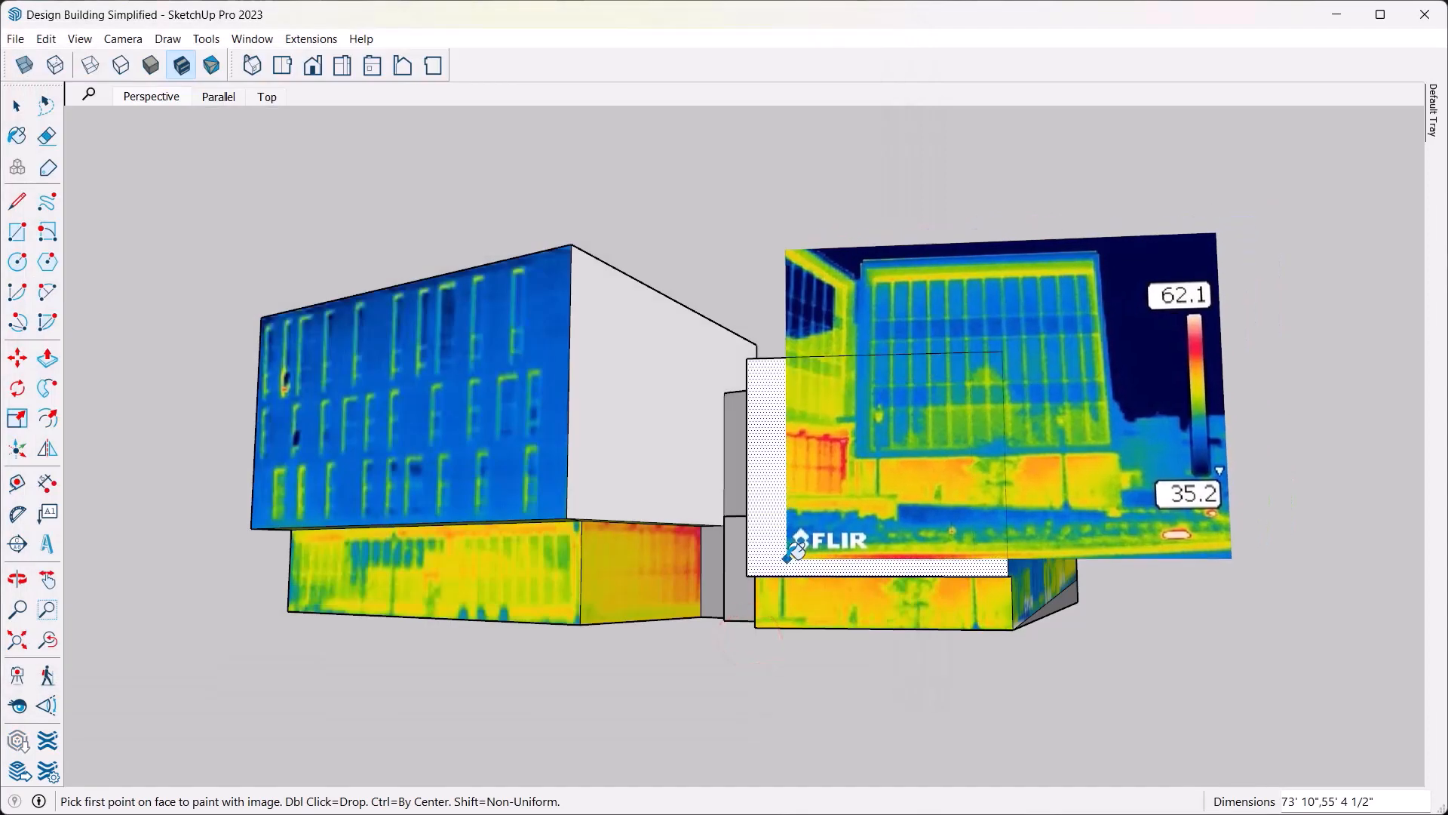
{"action": "left_click", "coordinate": [789, 552]}
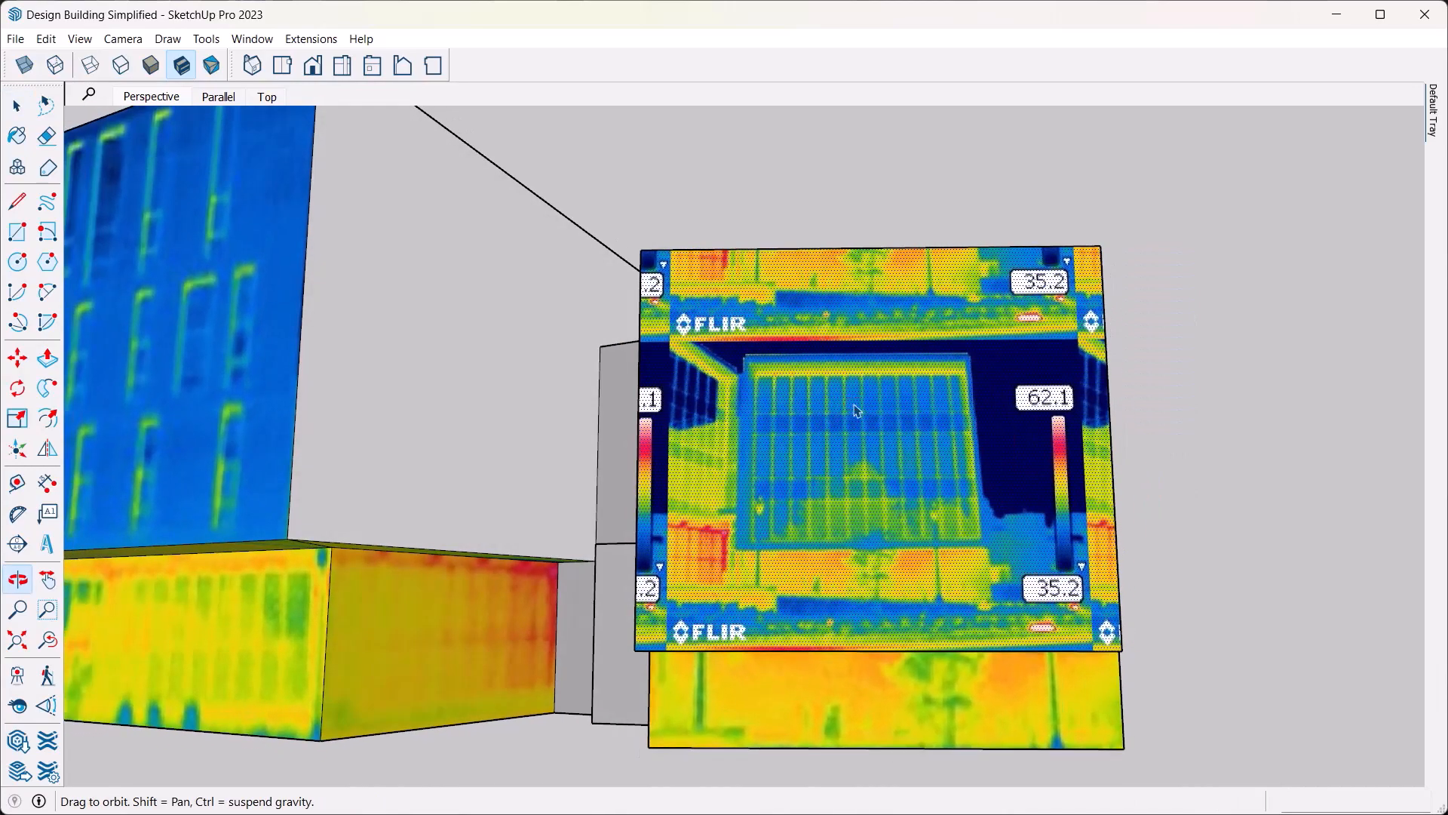
- Position the IR_0341 texture to match the face corners and accept it with Done
{"action": "right_click", "coordinate": [854, 410]}
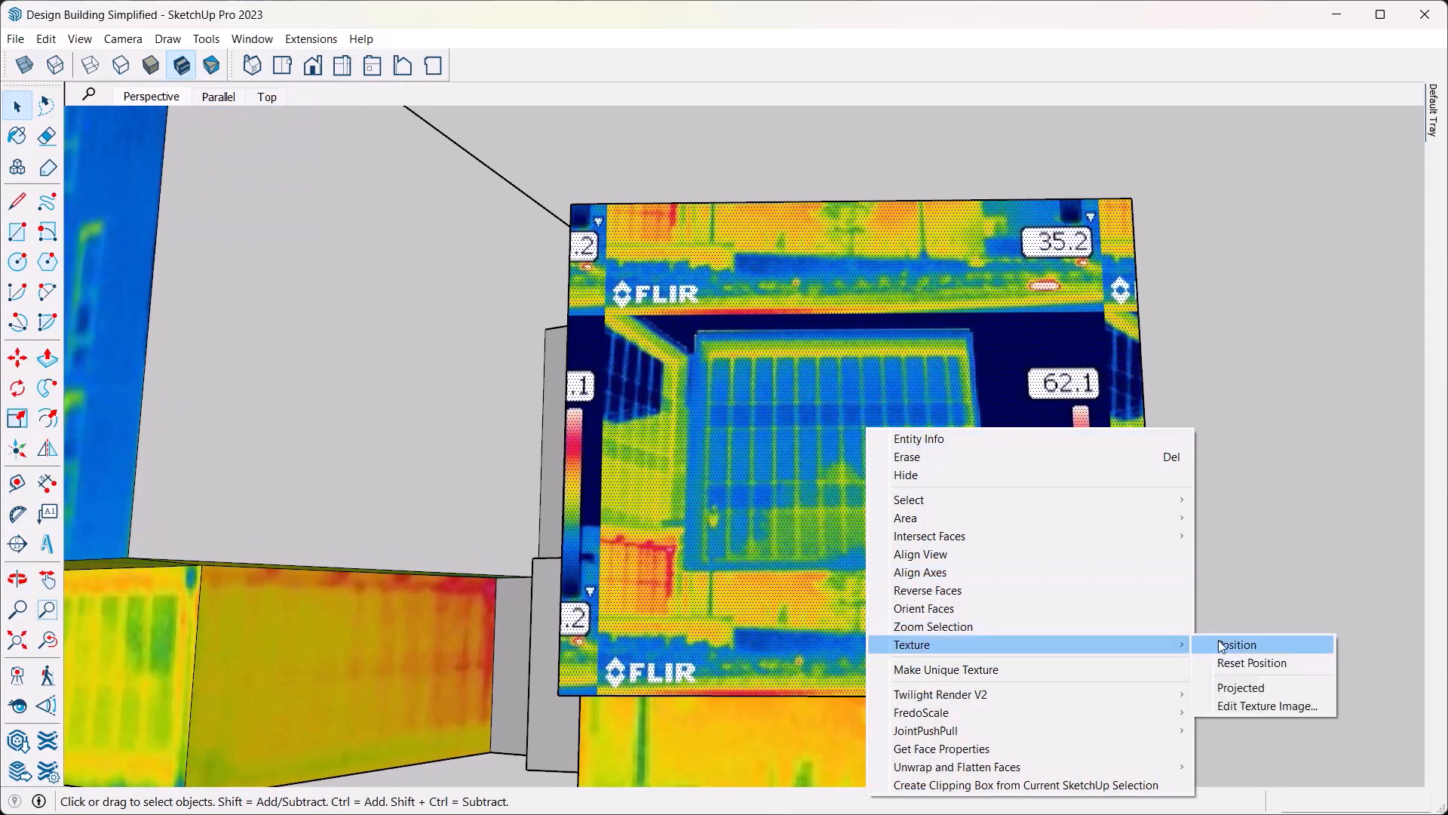
{"action": "left_click", "coordinate": [1236, 645]}
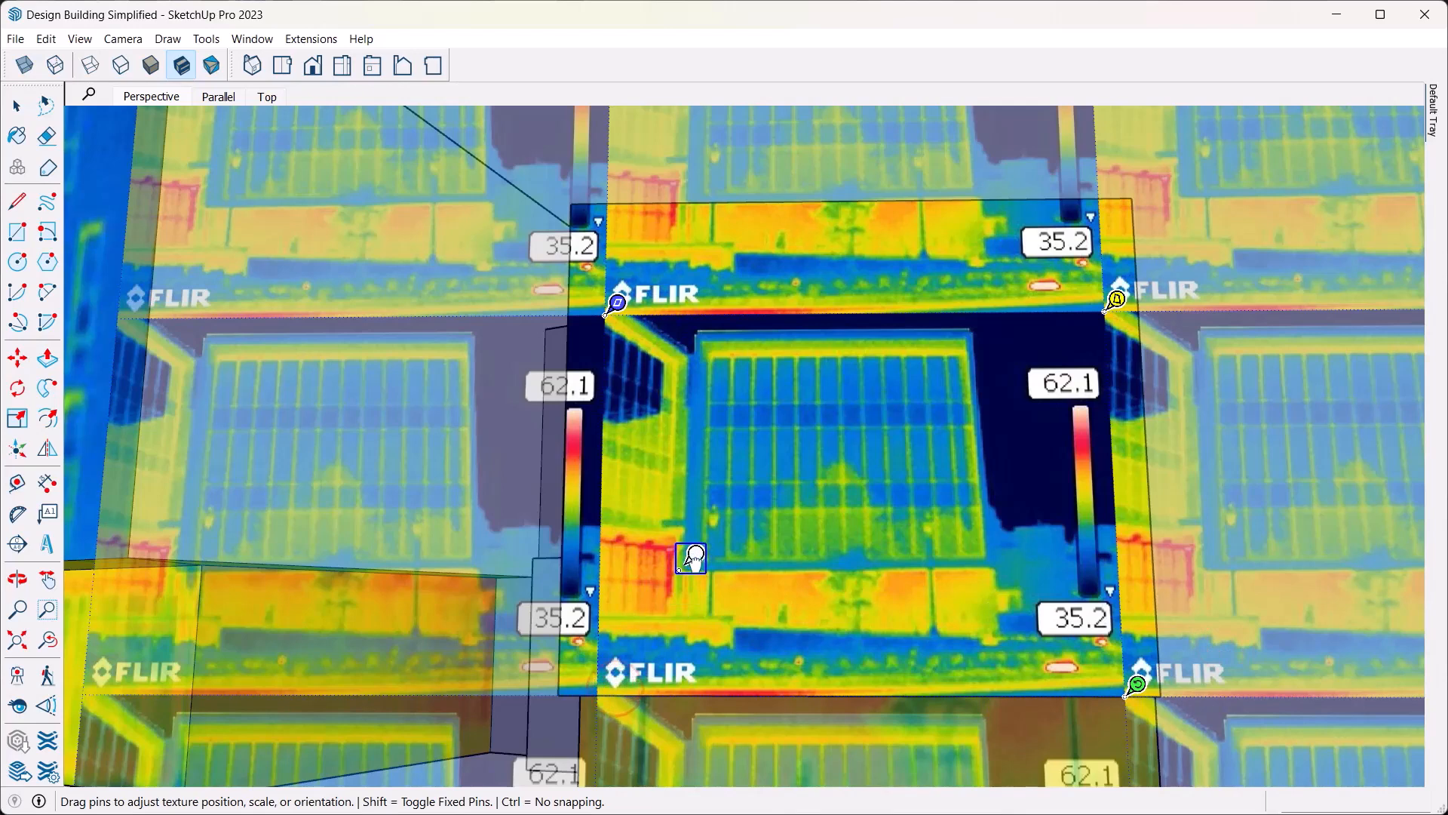
{"action": "mouse_move", "coordinate": [1118, 683]}
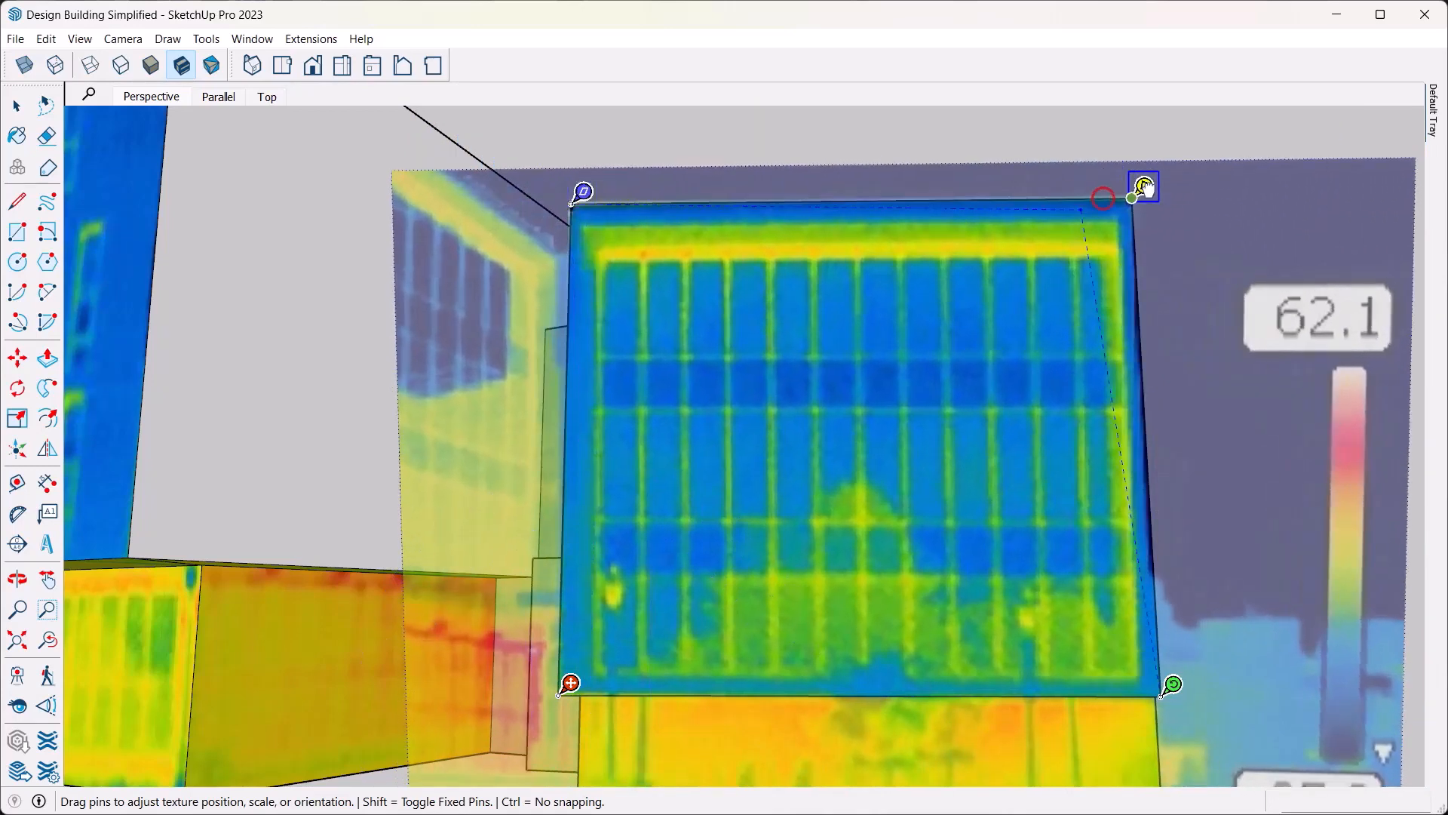
{"action": "right_click", "coordinate": [849, 416]}
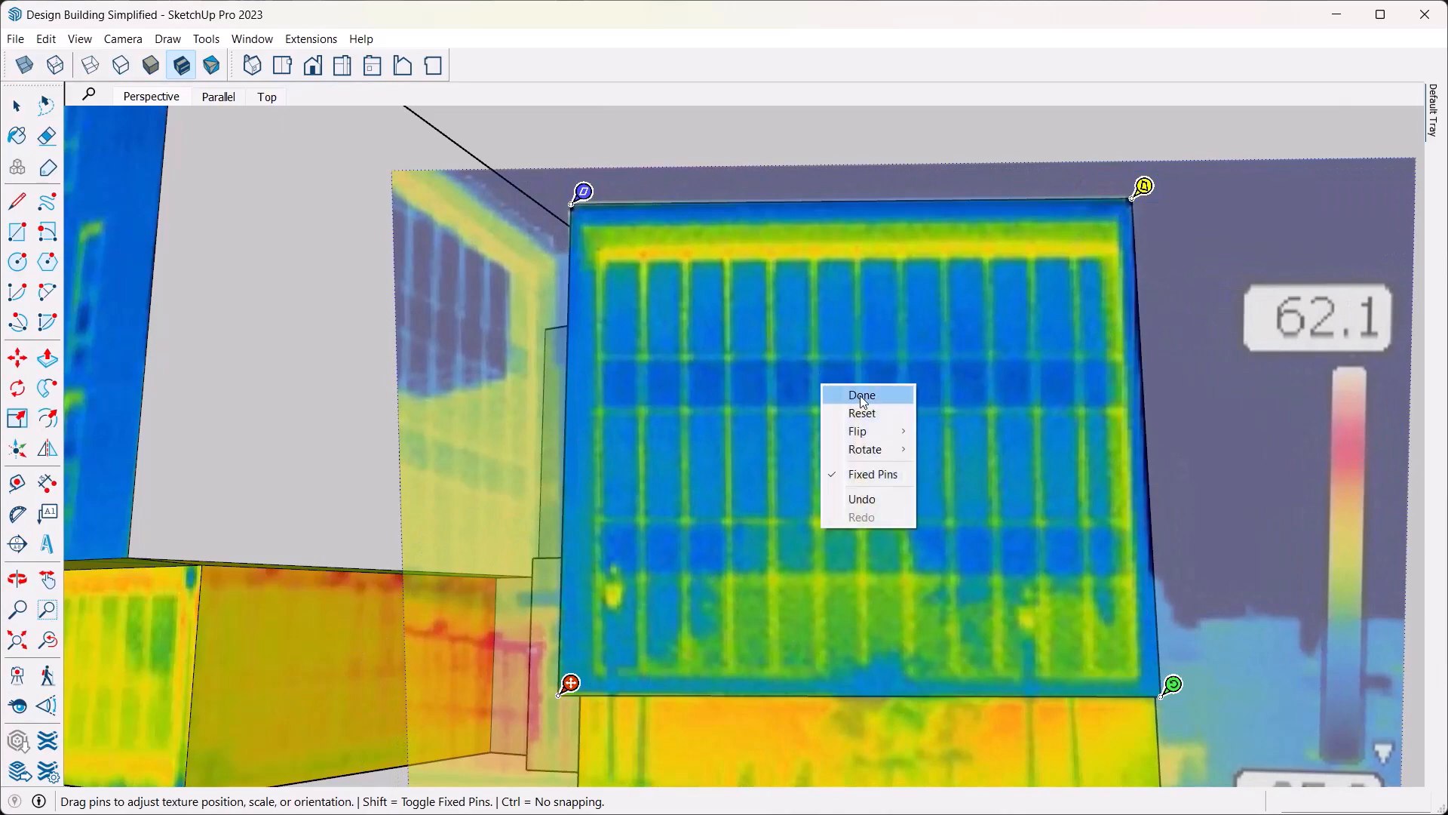
{"action": "left_click", "coordinate": [860, 394]}
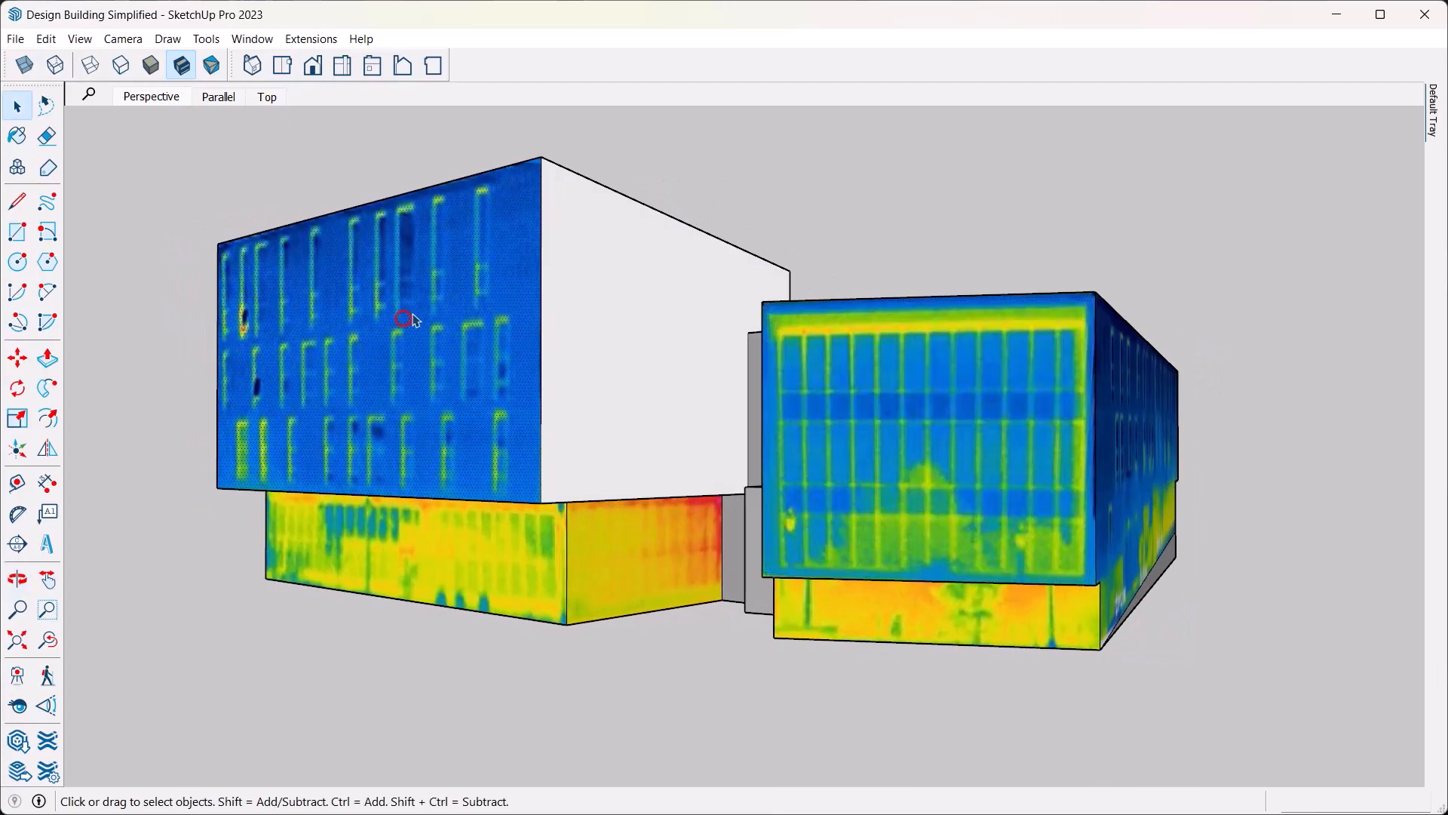
{"action": "mouse_move", "coordinate": [229, 235]}
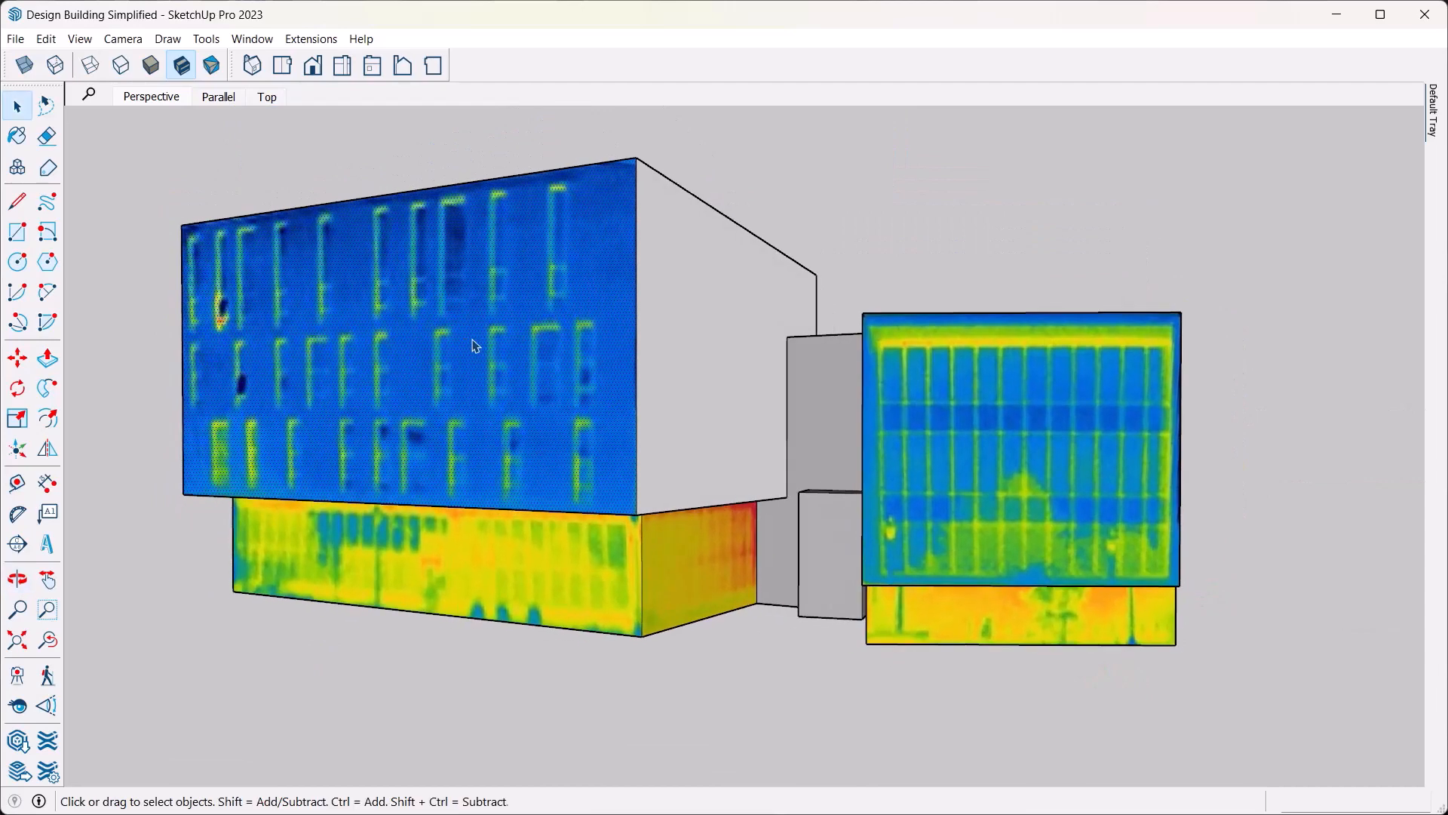
{"action": "mouse_move", "coordinate": [437, 358]}
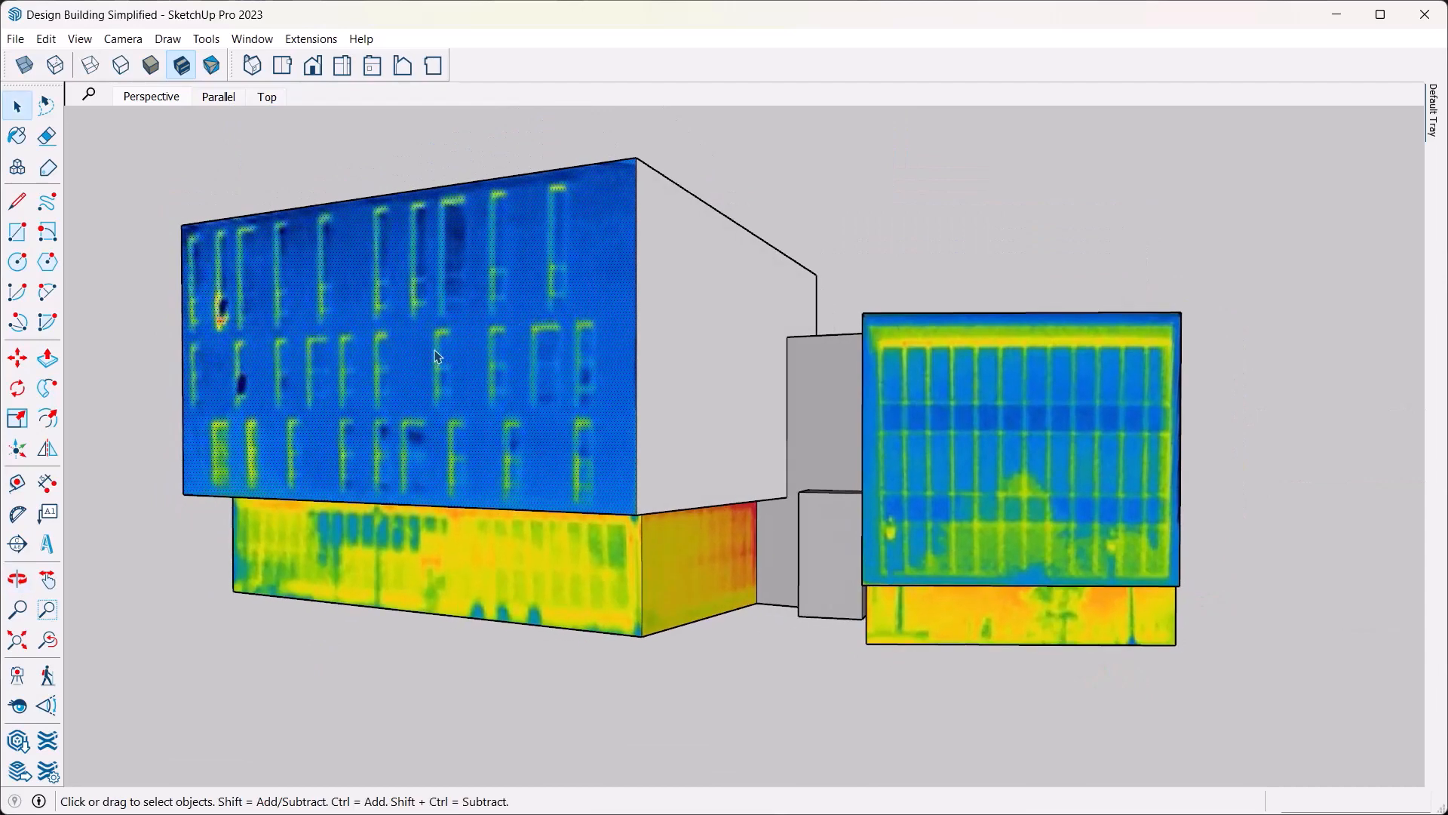
{"action": "mouse_move", "coordinate": [397, 306]}
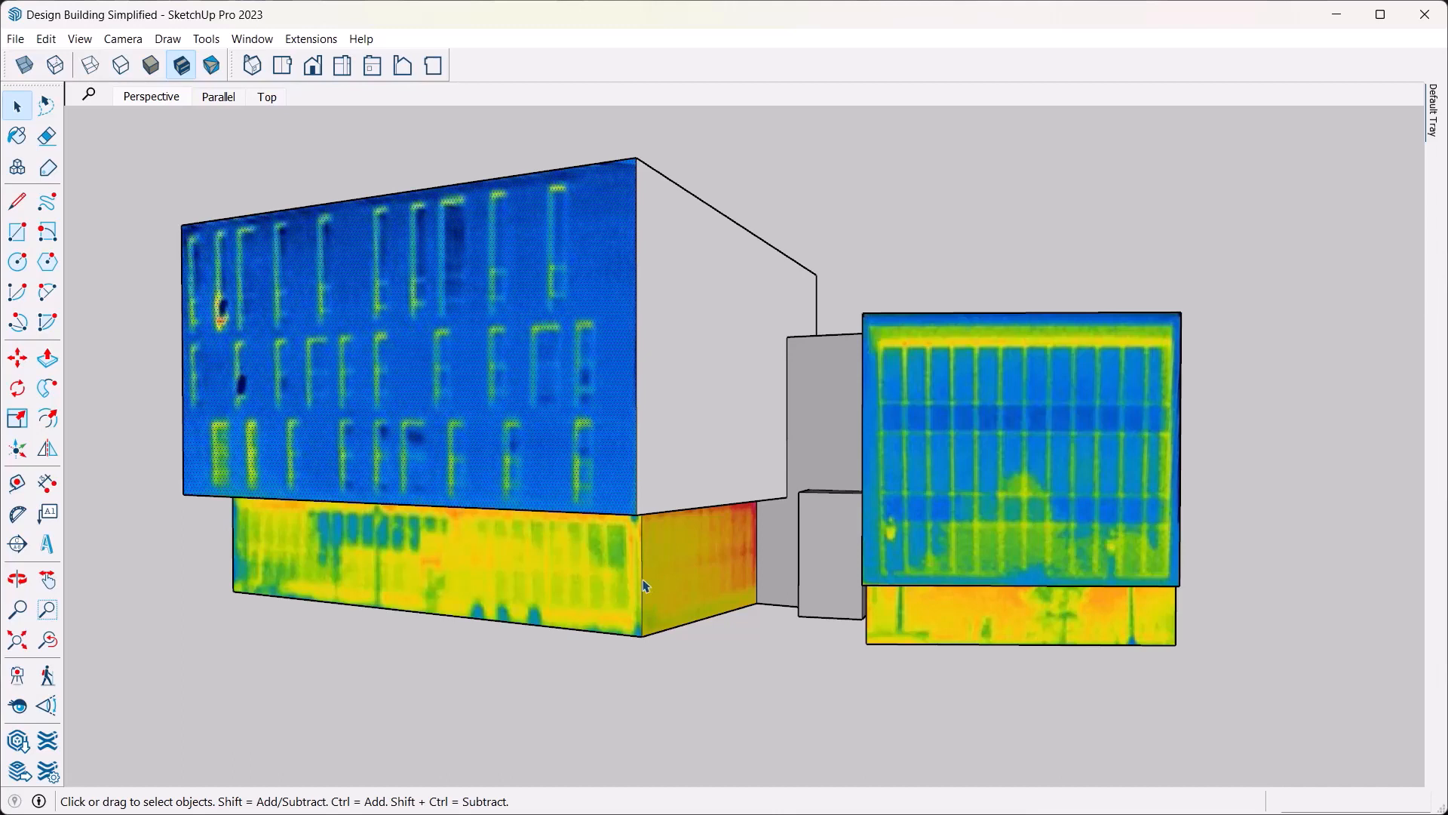
{"action": "mouse_move", "coordinate": [296, 296]}
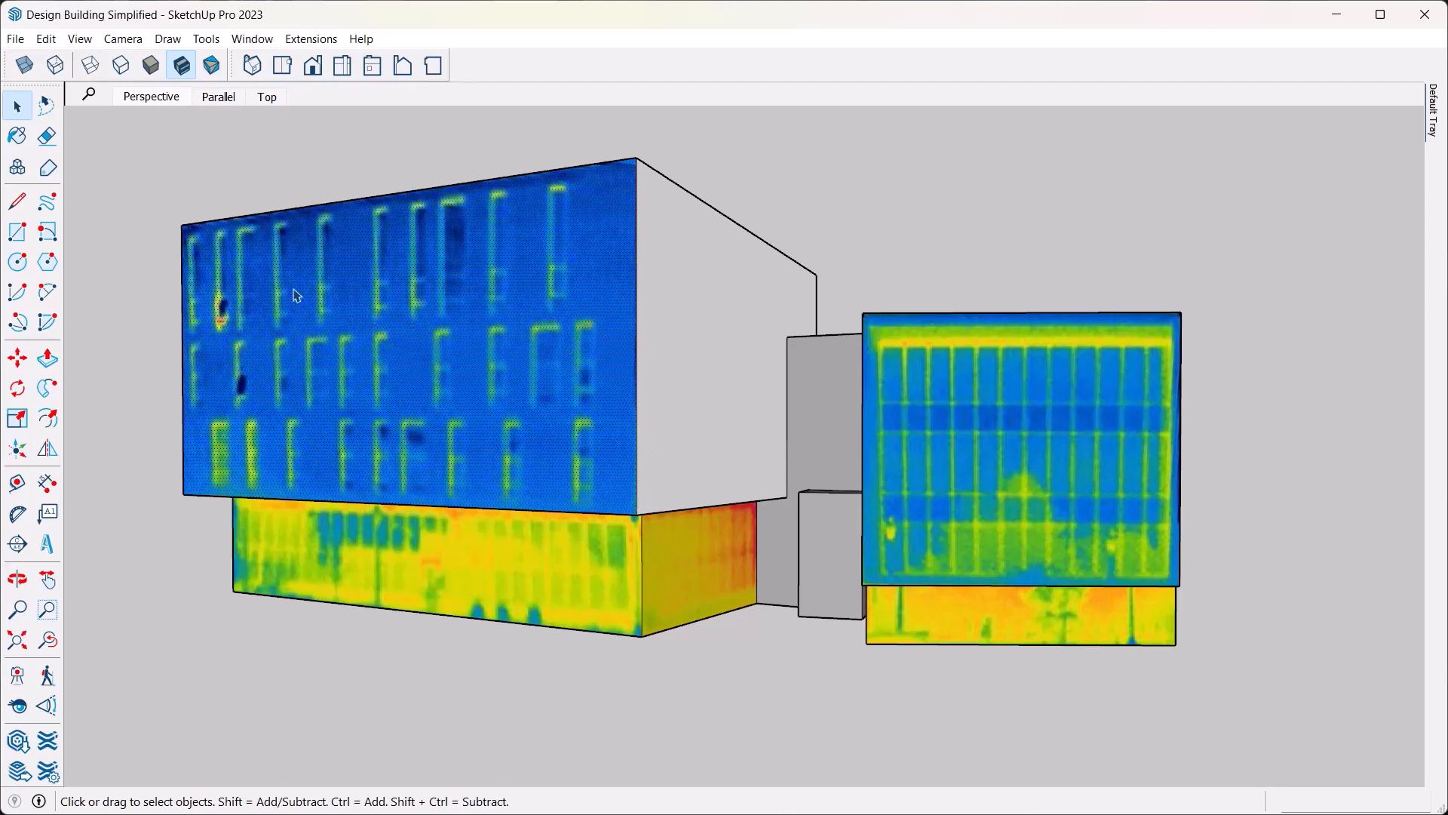
{"action": "mouse_move", "coordinate": [224, 269]}
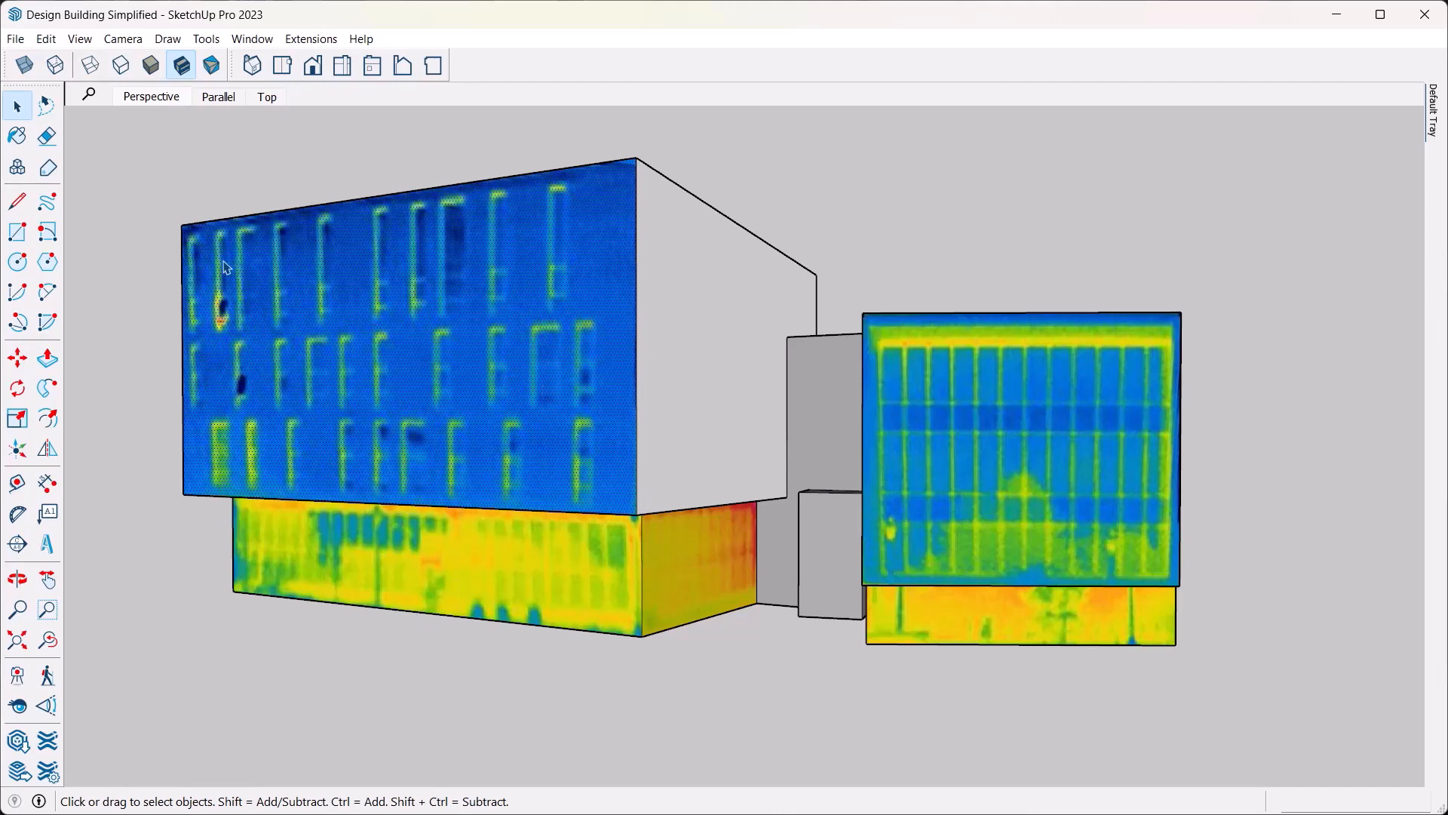
{"action": "mouse_move", "coordinate": [118, 157]}
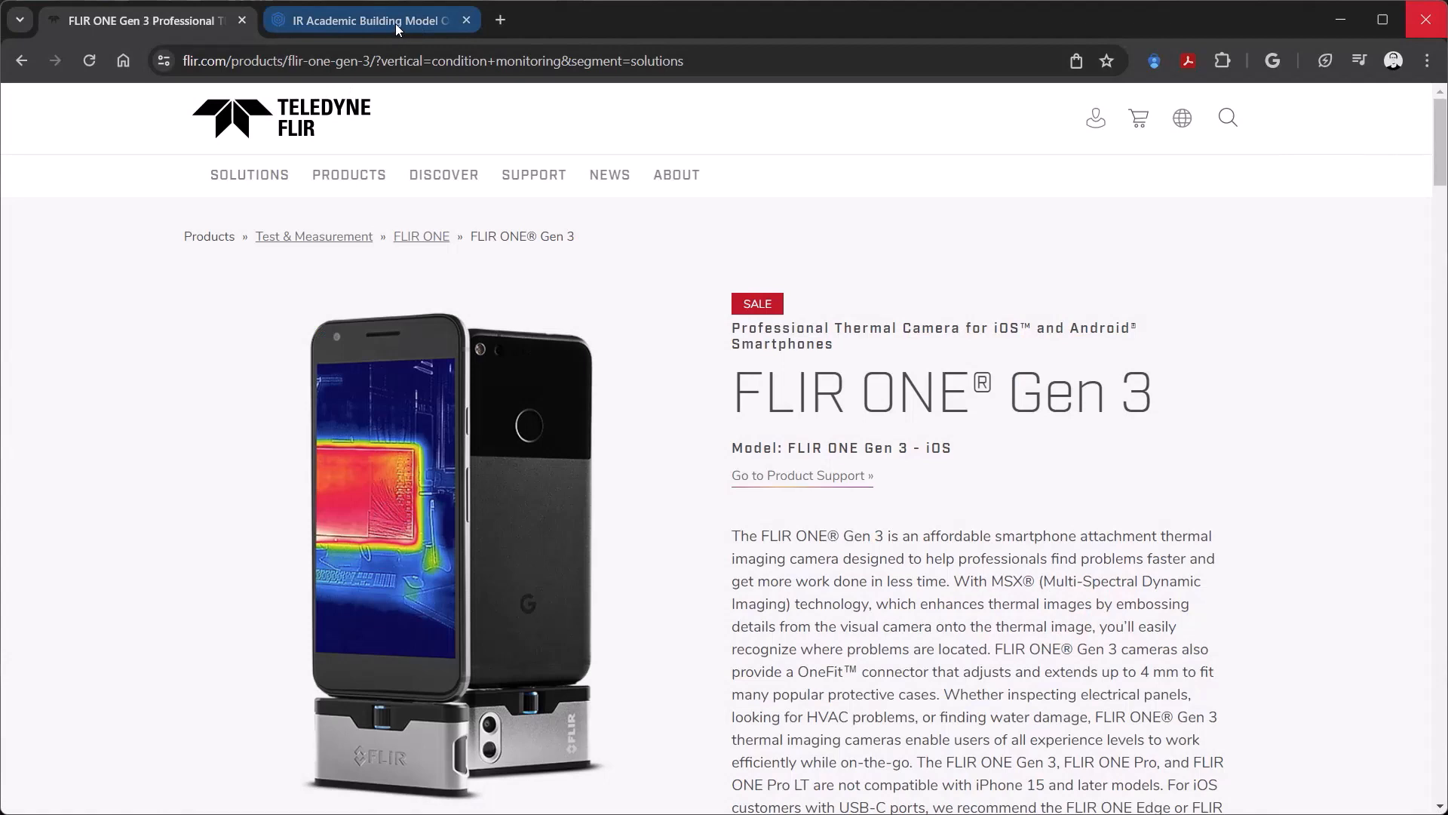
- Switch to the IR Academic Building Model's 3D Warehouse page and load its interactive 3D preview
{"action": "left_click", "coordinate": [370, 19]}
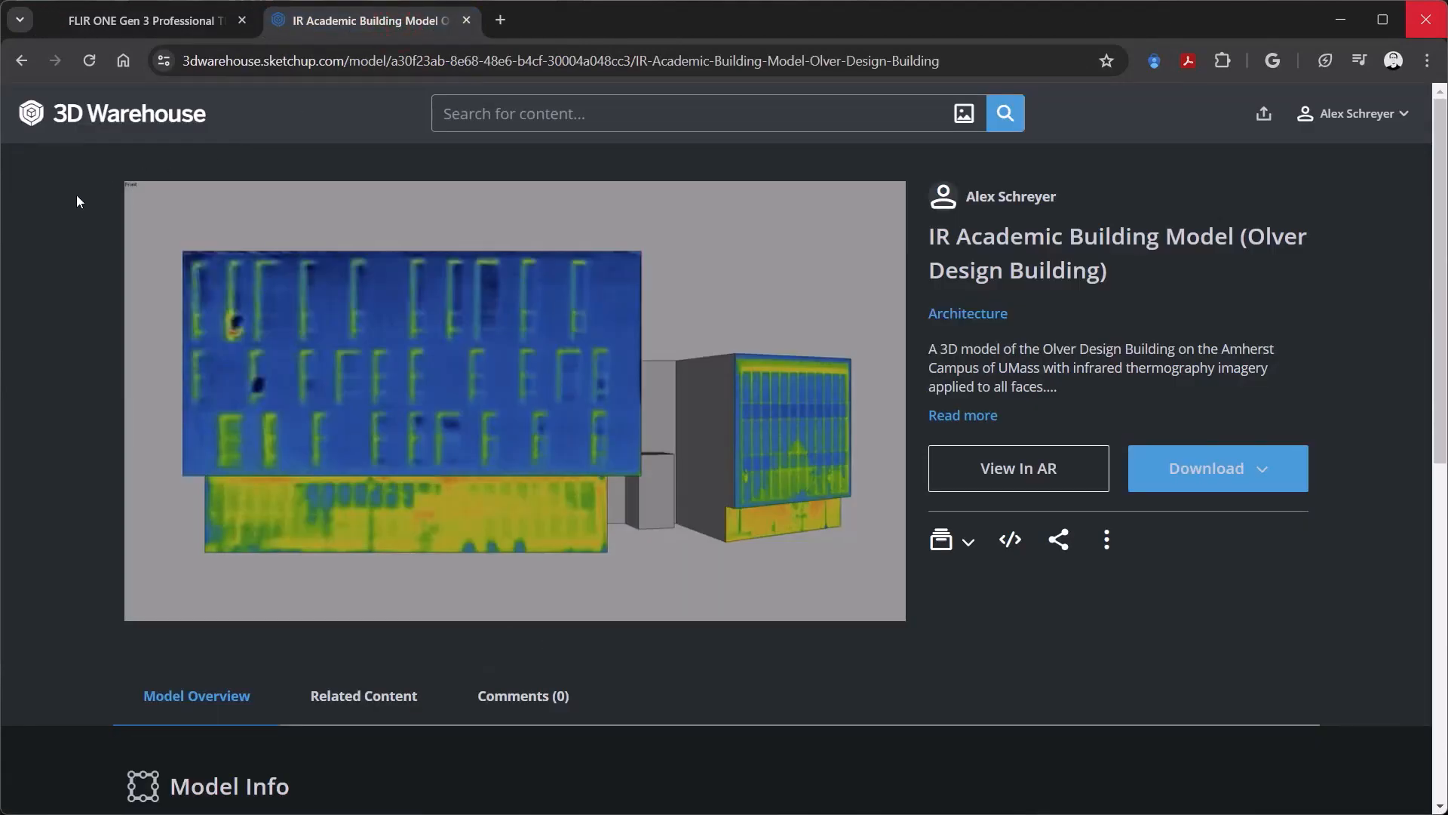
{"action": "scroll", "scroll_direction": "down", "scroll_amount": 3}
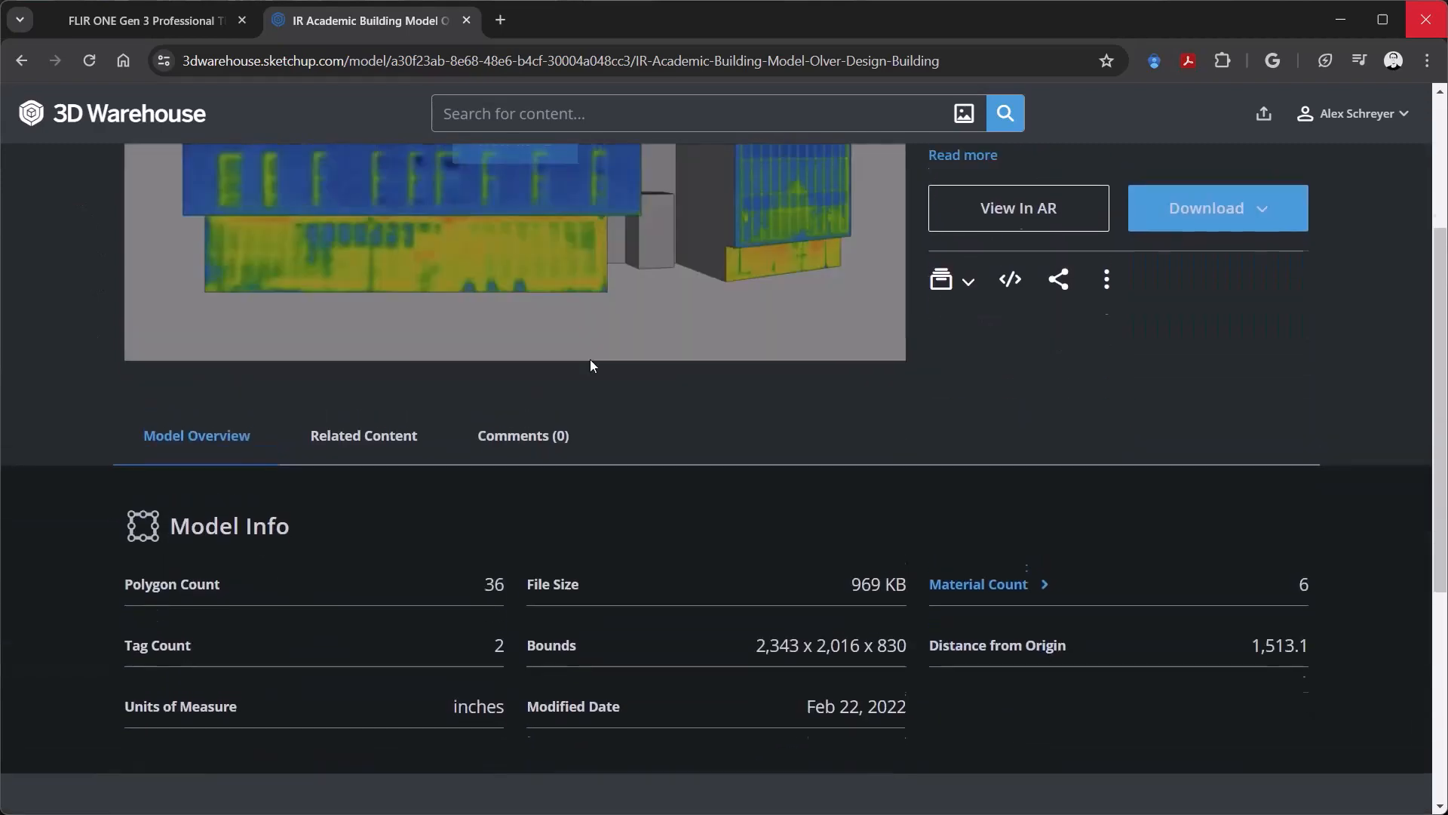
{"action": "scroll", "scroll_direction": "up", "scroll_amount": 3}
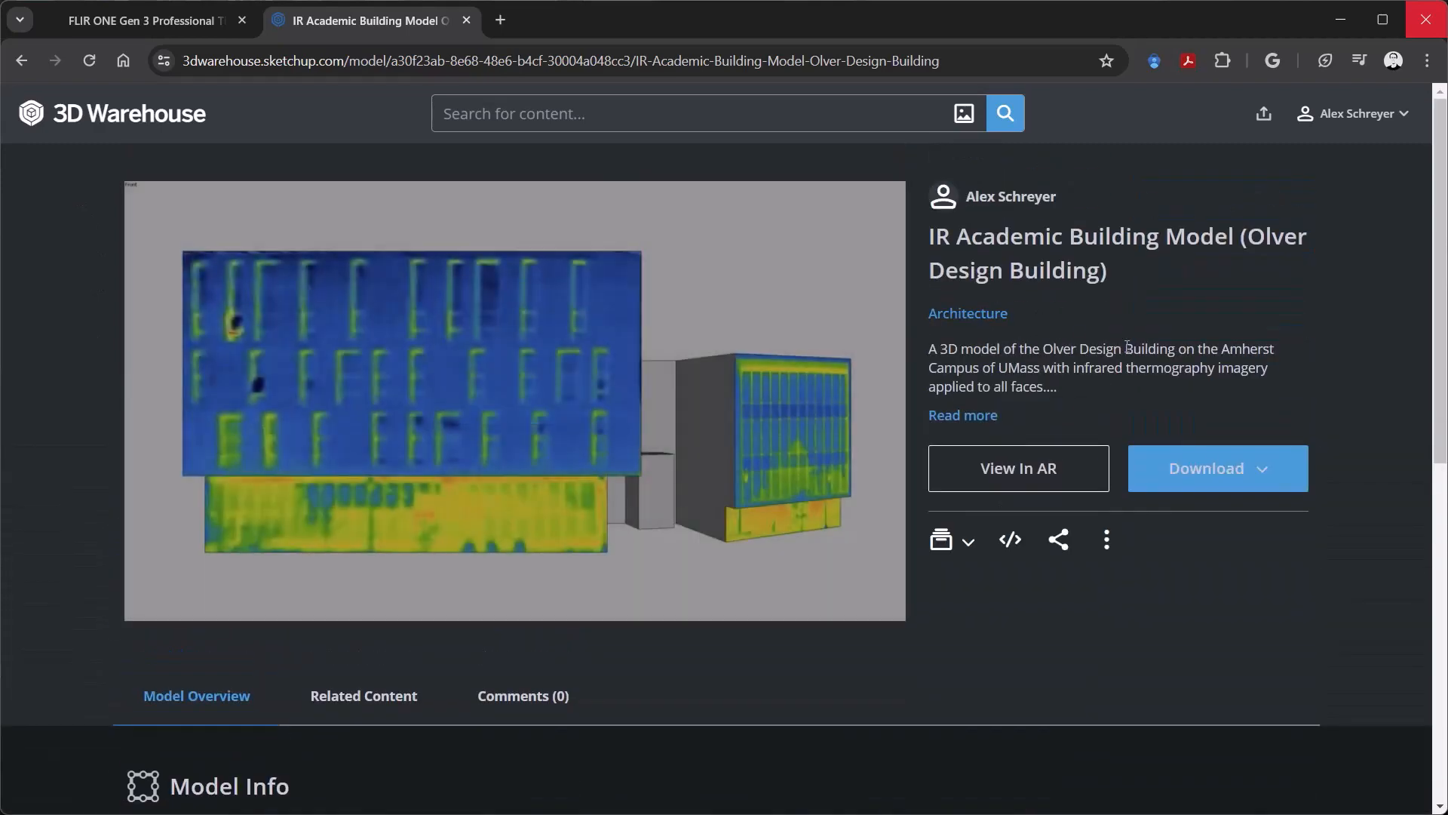
{"action": "mouse_move", "coordinate": [609, 383]}
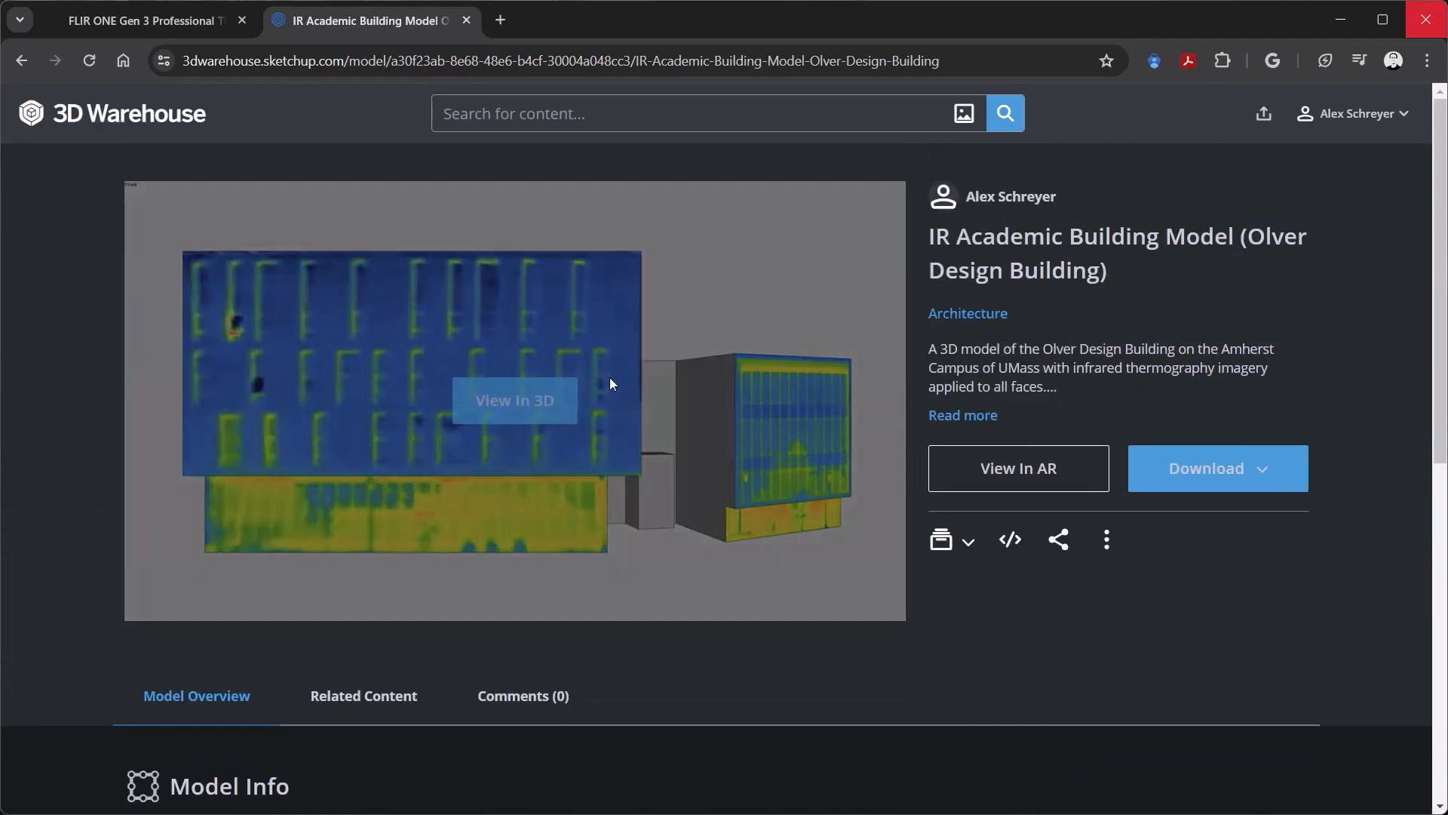
{"action": "left_click", "coordinate": [515, 399]}
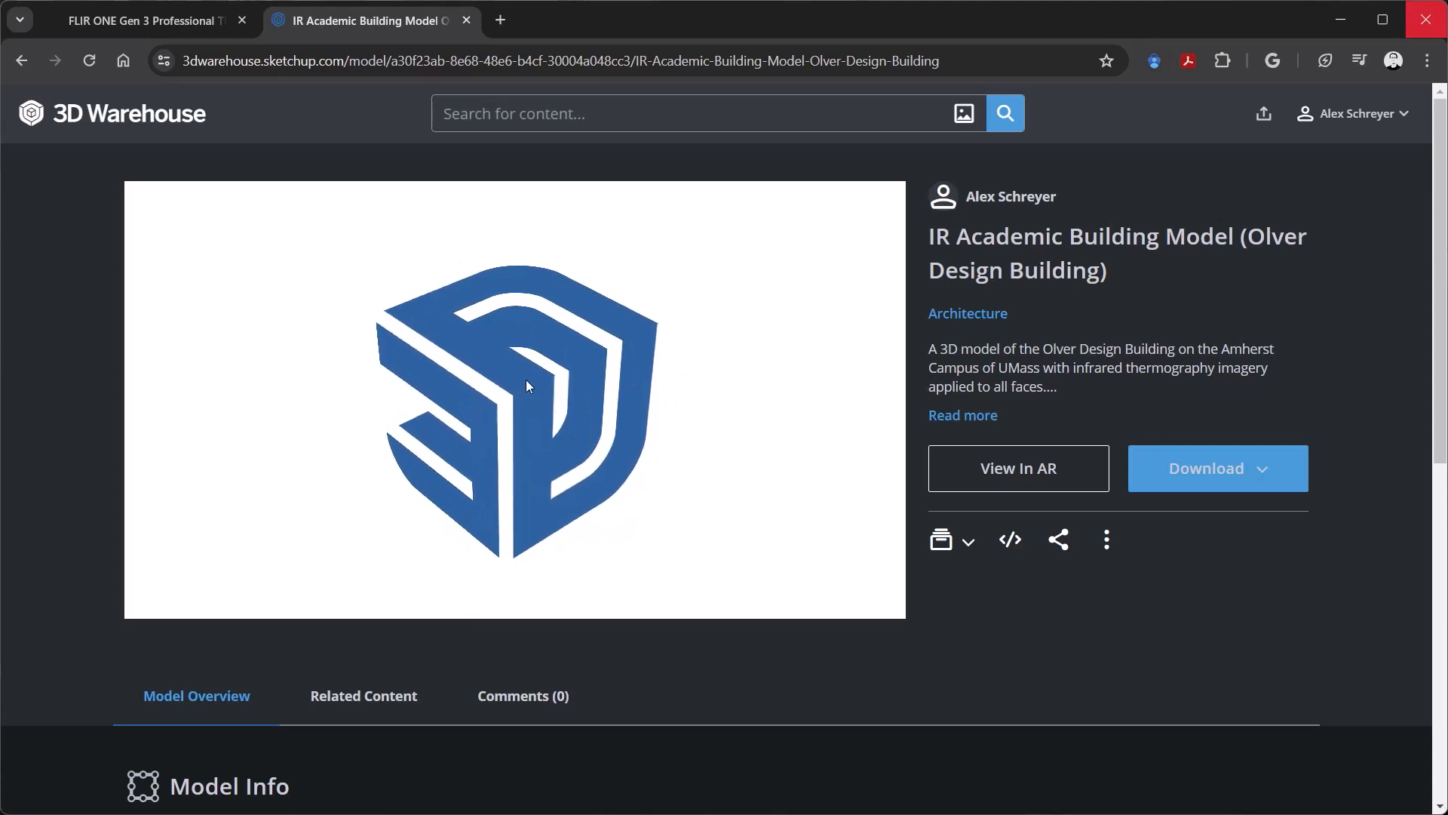
{"action": "left_click", "coordinate": [516, 401]}
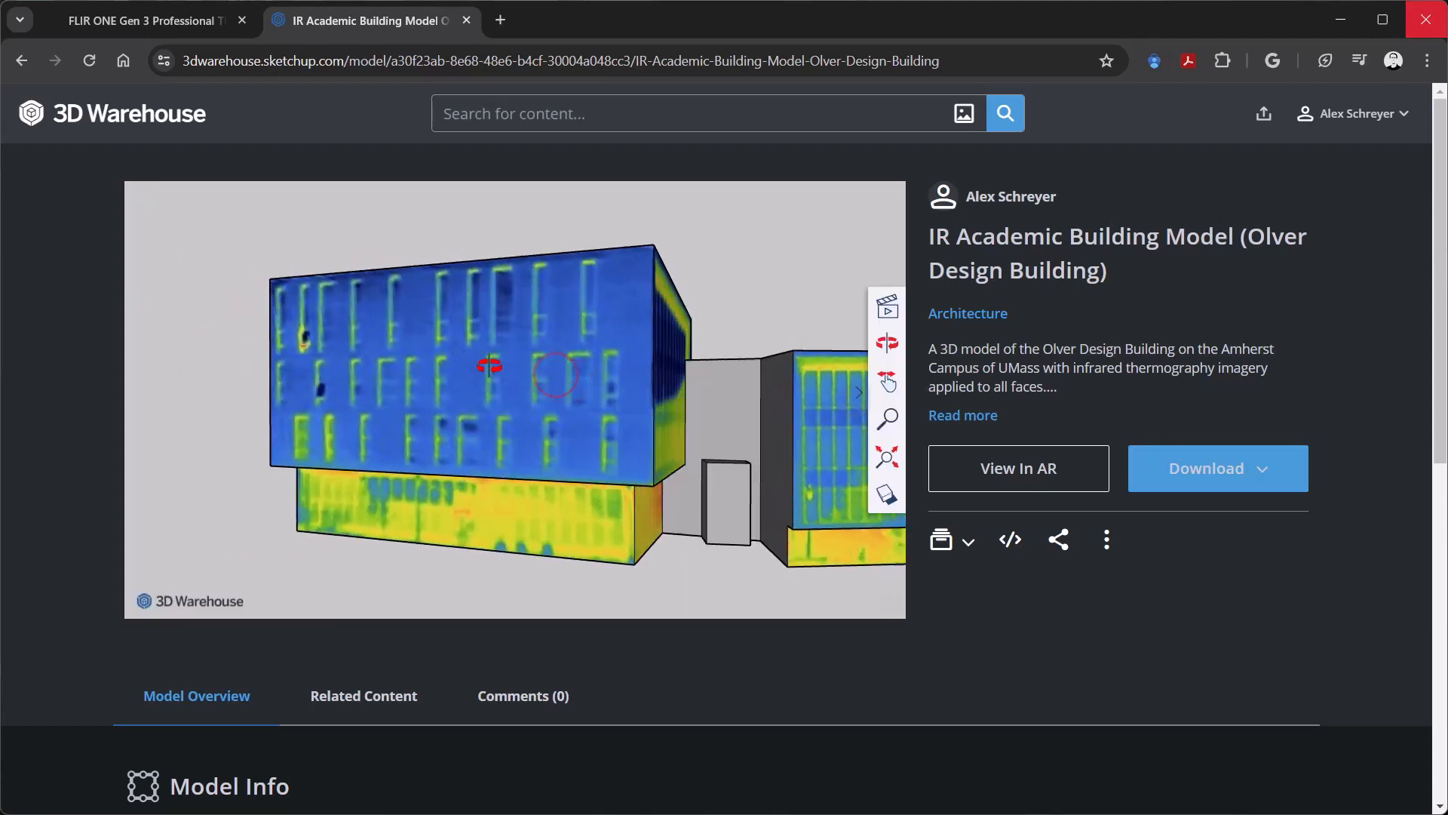